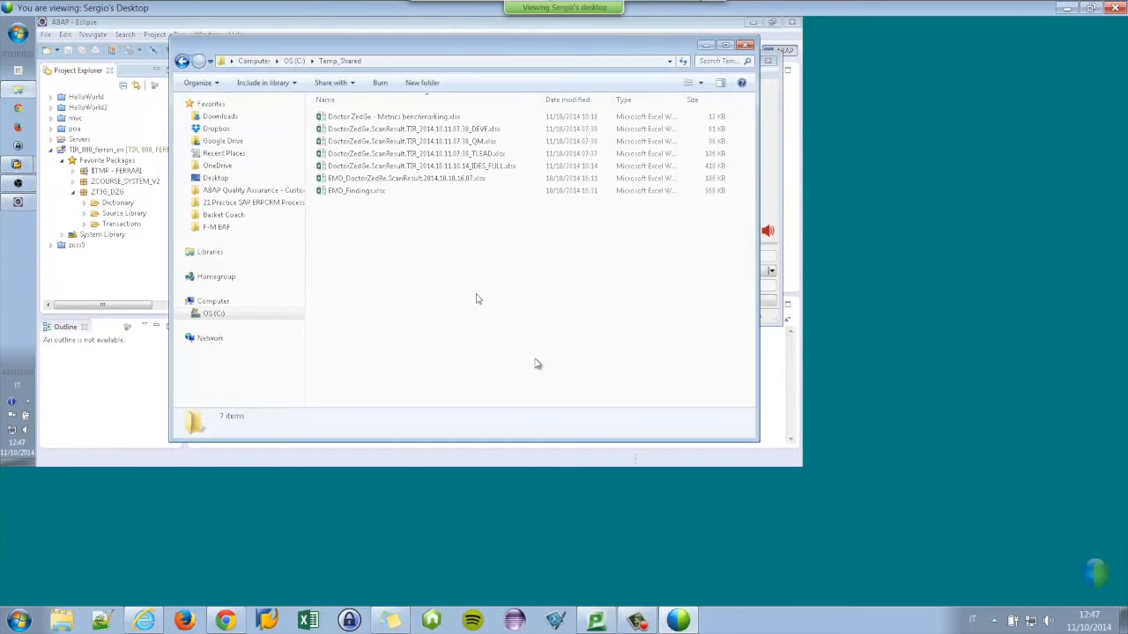
mouse_move(482, 254)
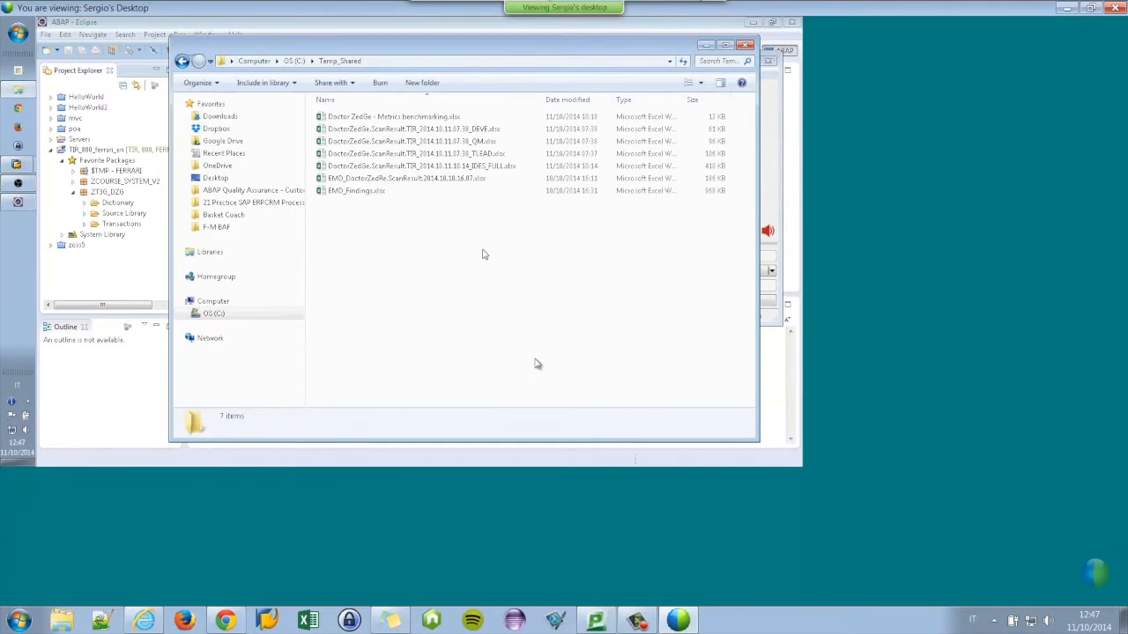
- Open the Doctor ZedGe ScanResult .xlsx workbook from the Temp_Shared folder in Excel
left_click(414, 153)
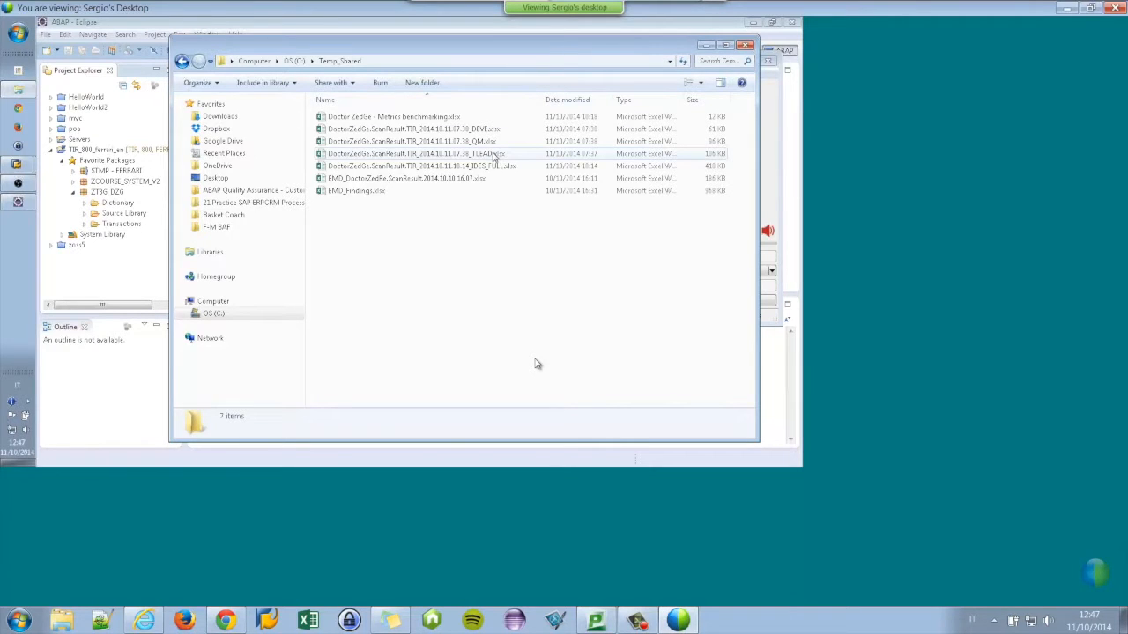
left_click(414, 153)
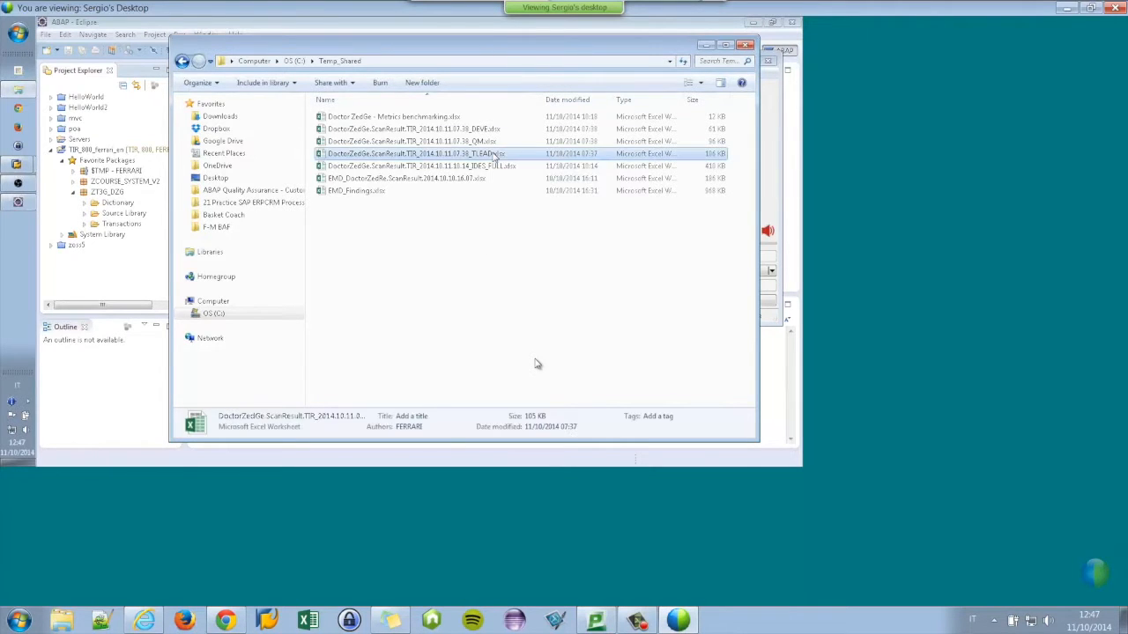
double_click(412, 154)
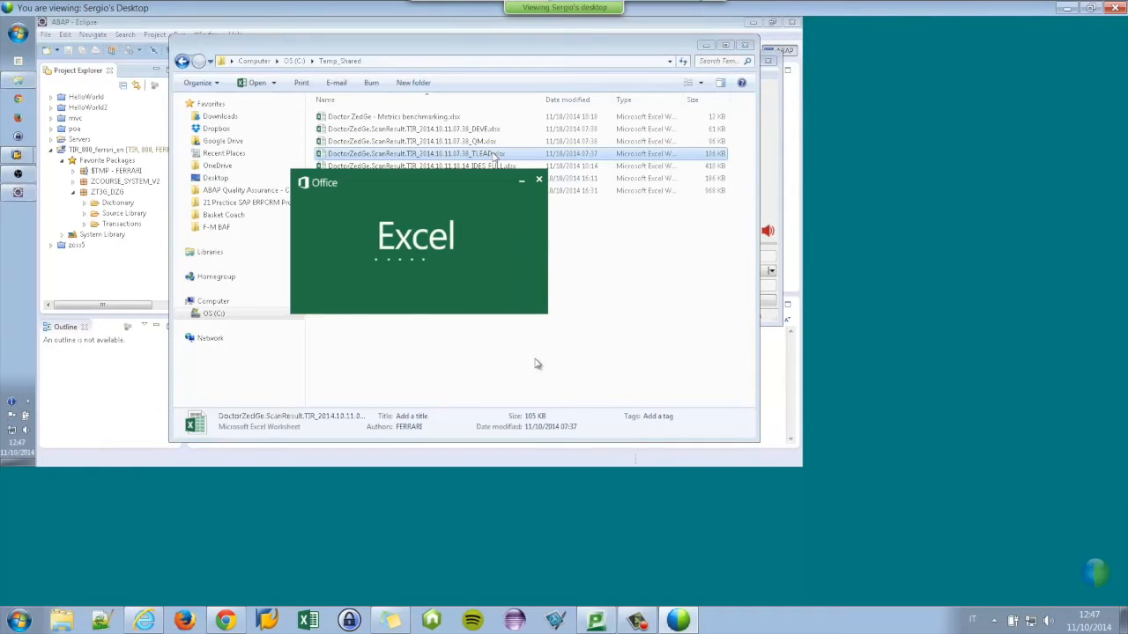
double_click(414, 153)
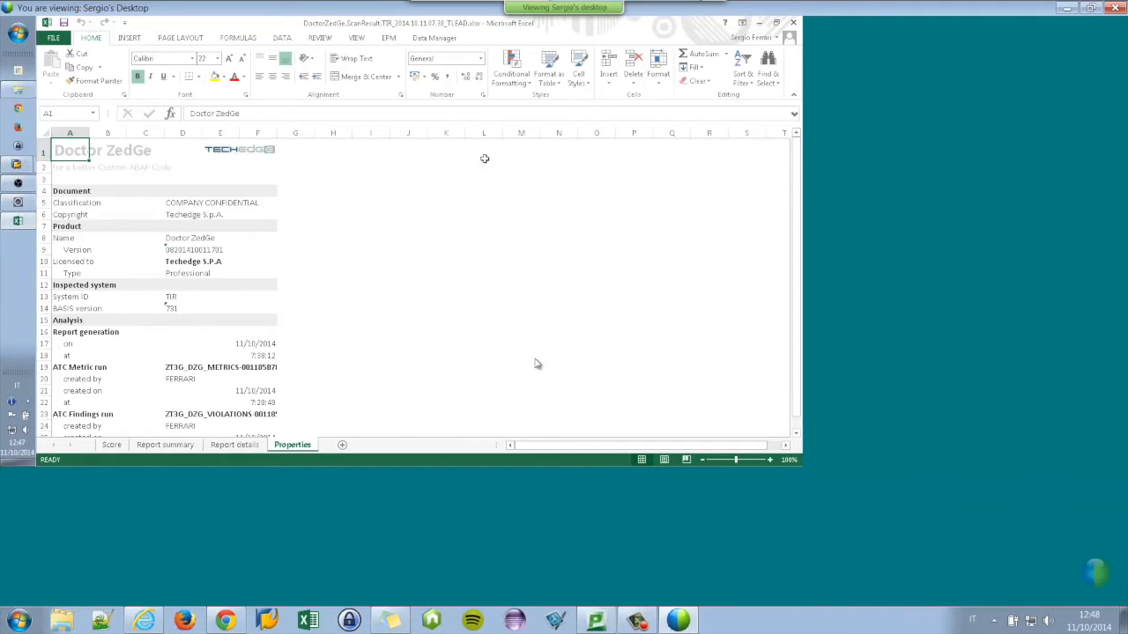
- Show the Score sheet with the A+ Code Quality rating and global score 77
left_click(111, 444)
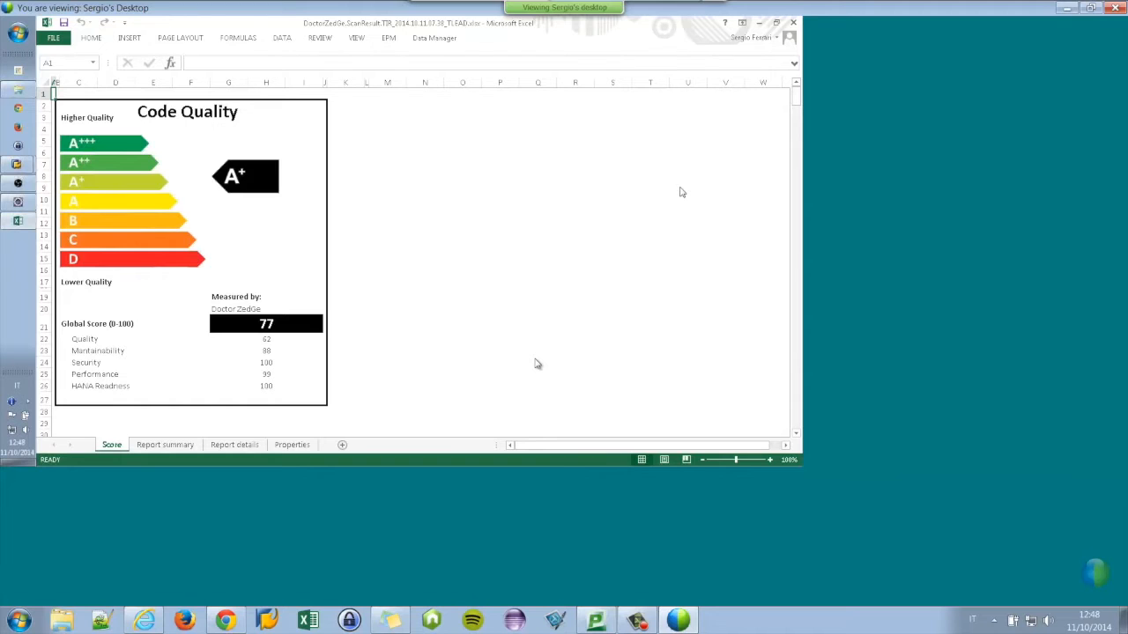
mouse_move(538, 363)
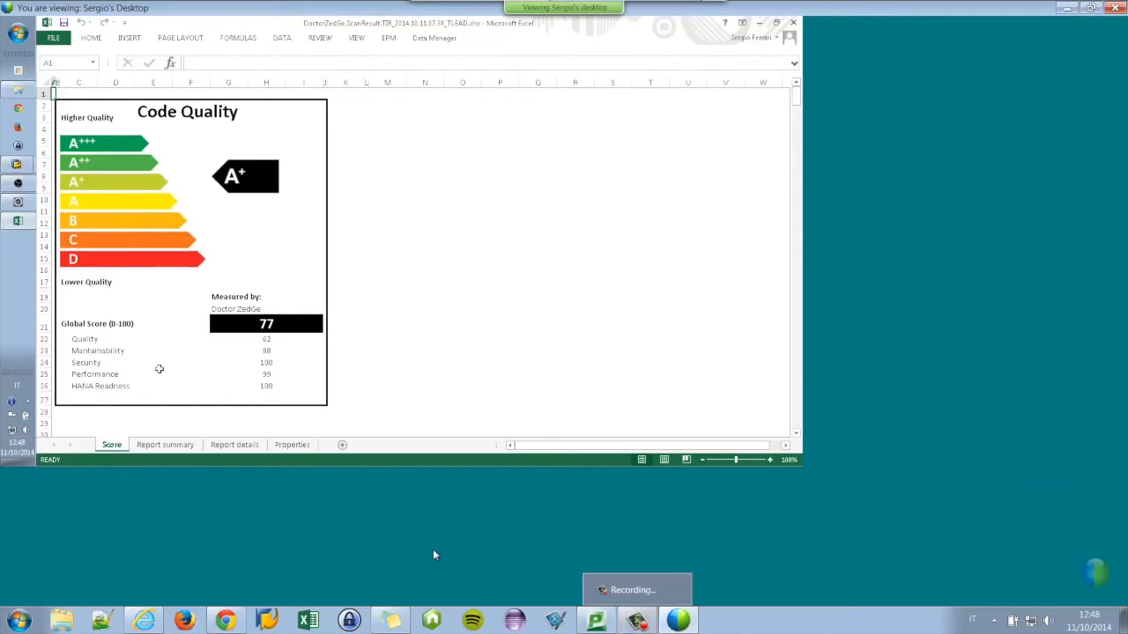
mouse_move(229, 373)
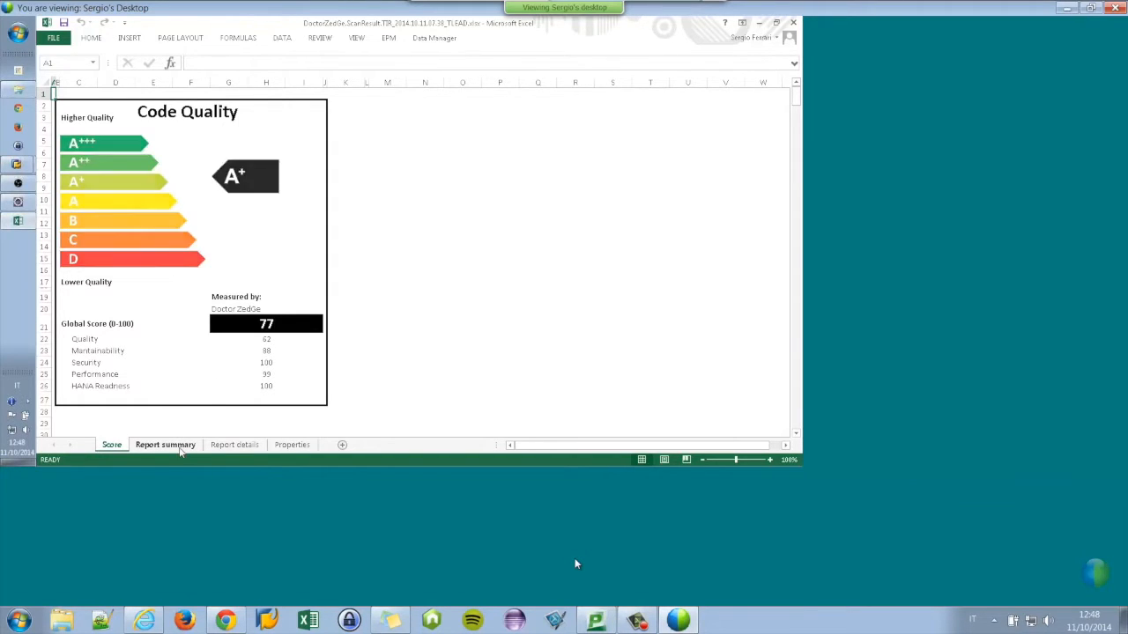
- Show the Report summary sheet listing KPI metrics and findings by category
left_click(166, 444)
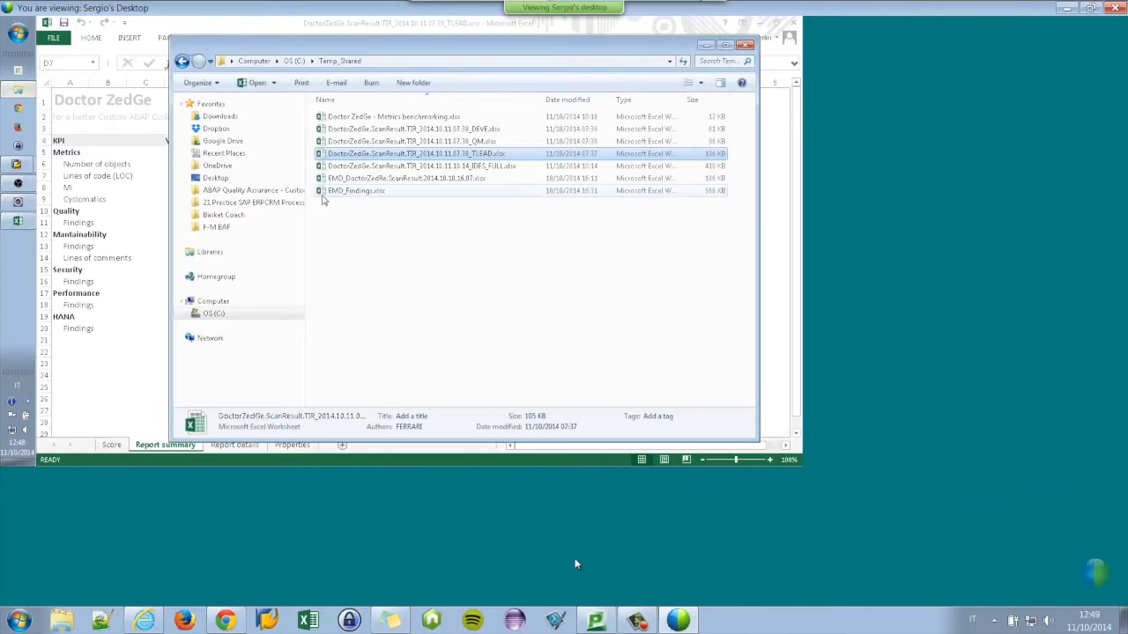
- Open the FULL scan result workbook from Explorer and show its Report summary sheet
double_click(419, 166)
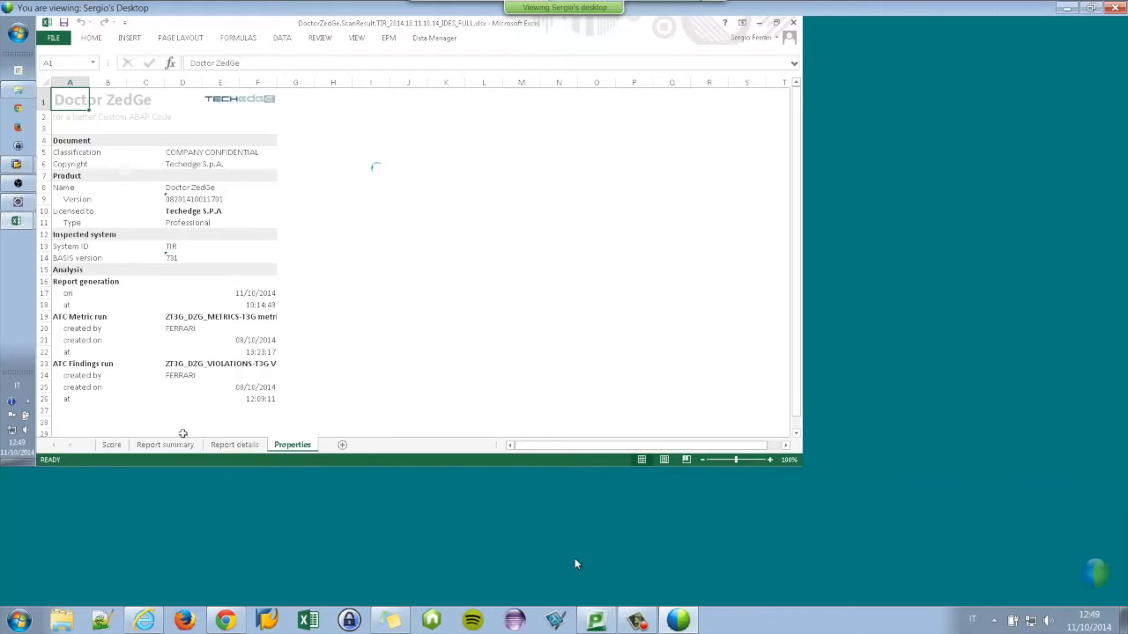
left_click(166, 444)
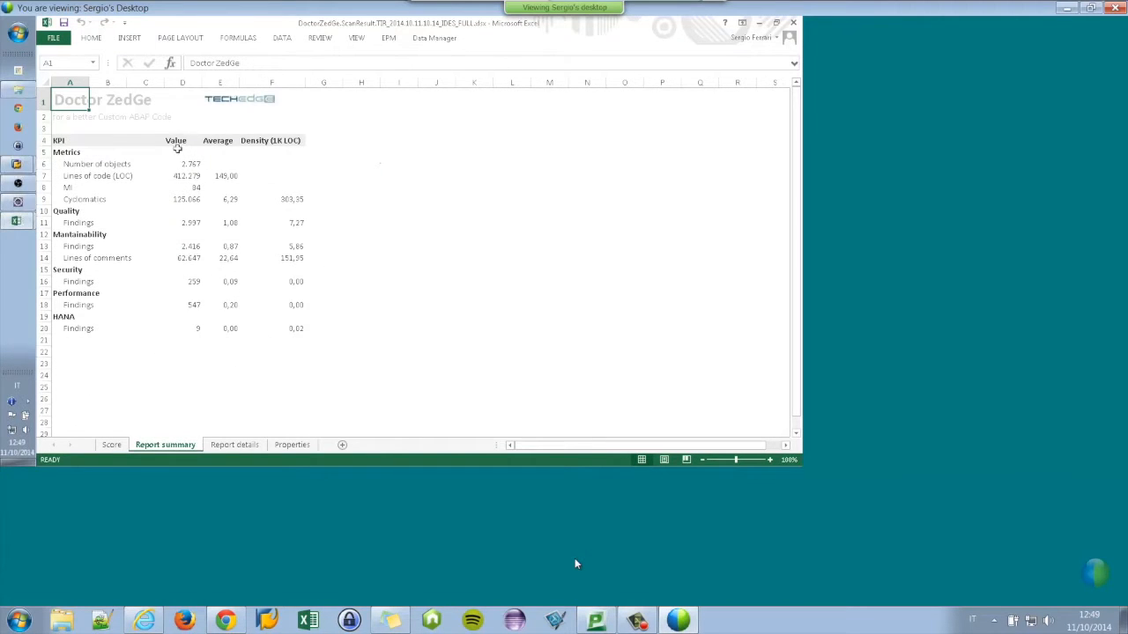
left_click(183, 164)
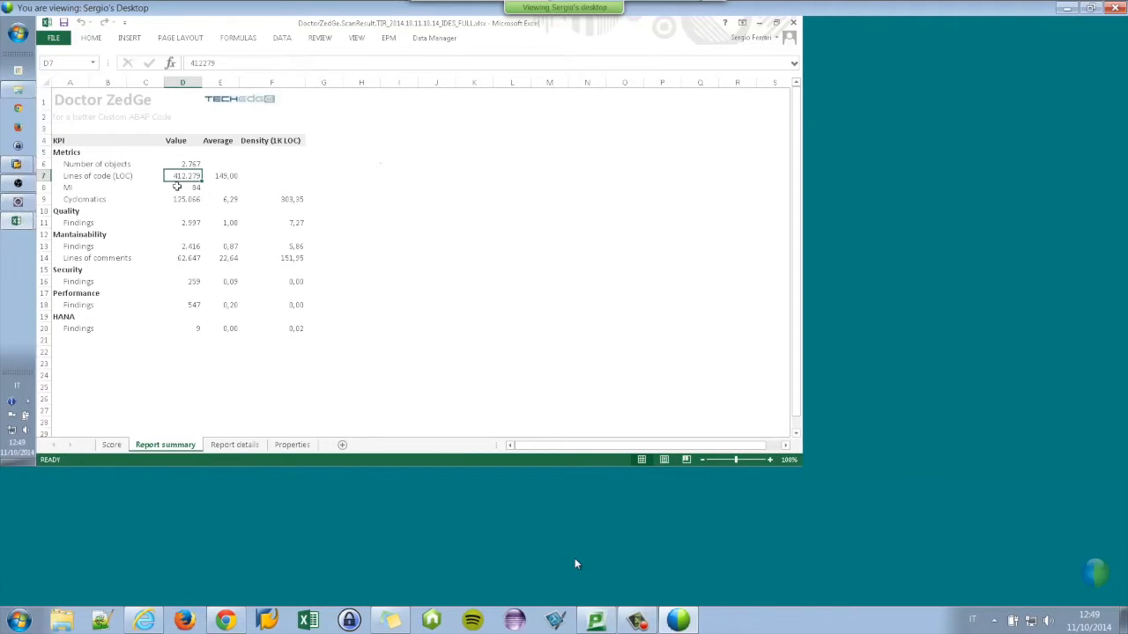
- Check the lines of code (462,279) and cyclomatic complexity values in the KPI table
left_click(183, 197)
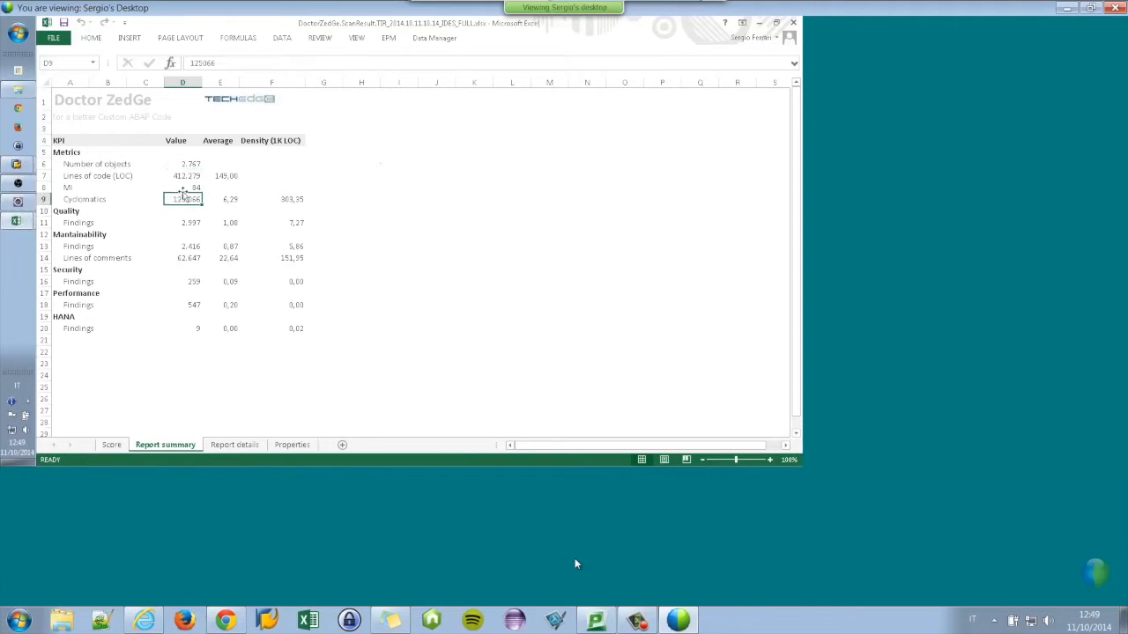
left_click(184, 187)
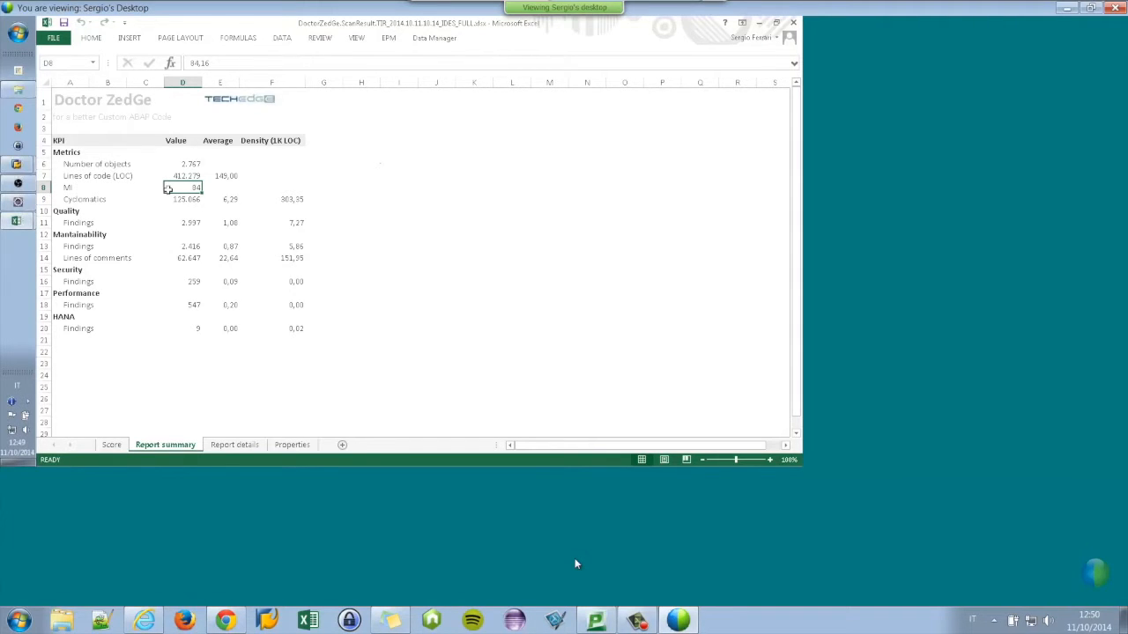
left_click(183, 197)
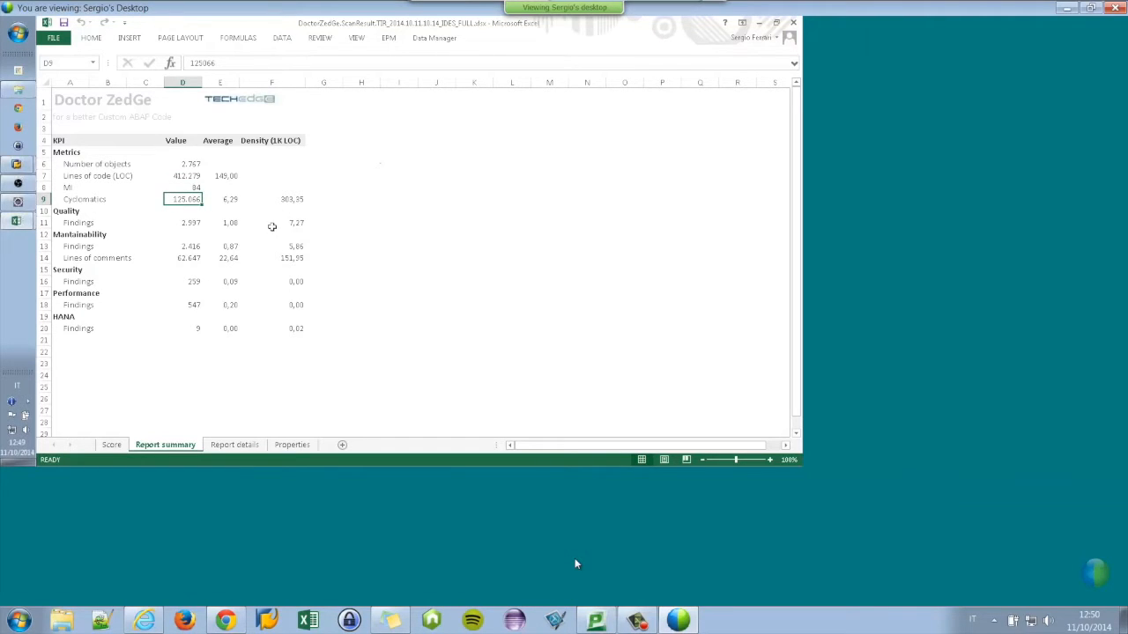
left_click(271, 222)
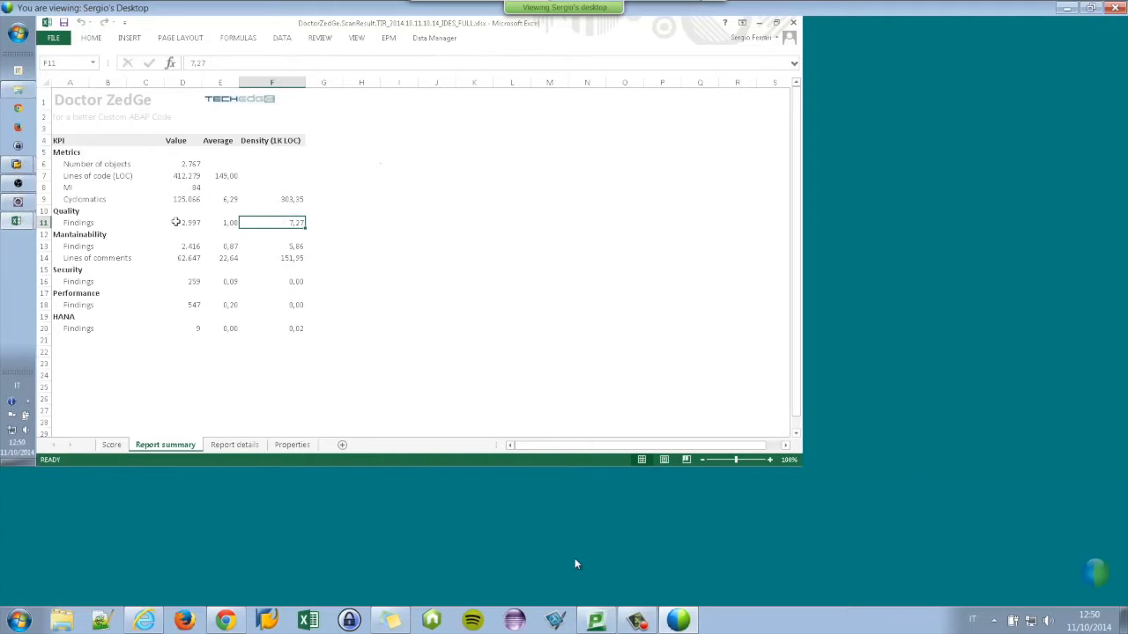
left_click(183, 222)
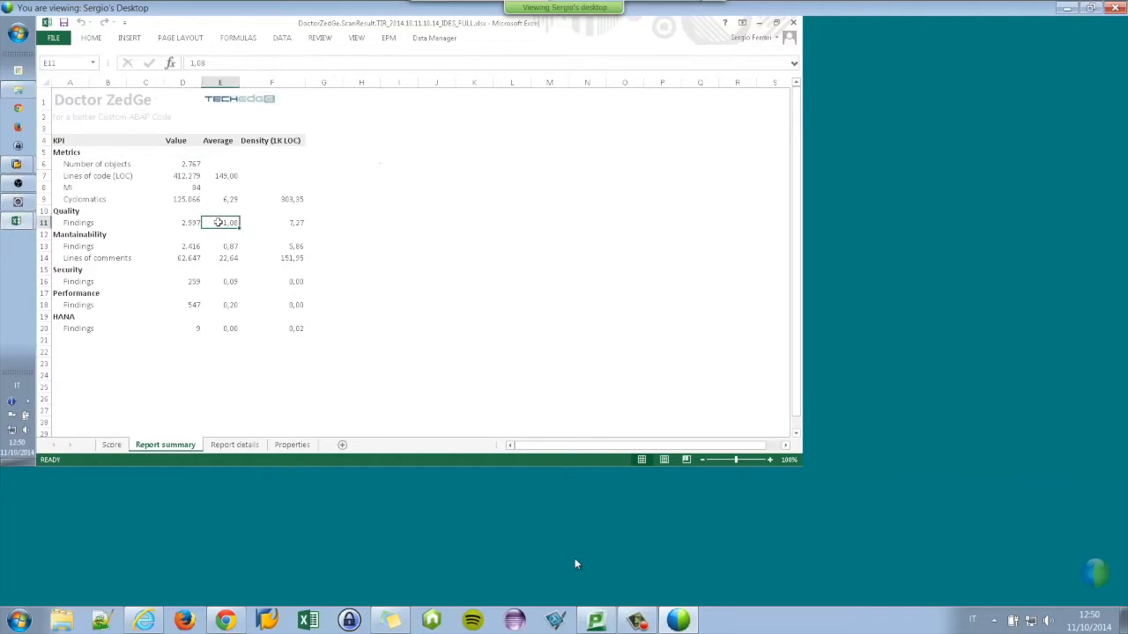
left_click(271, 222)
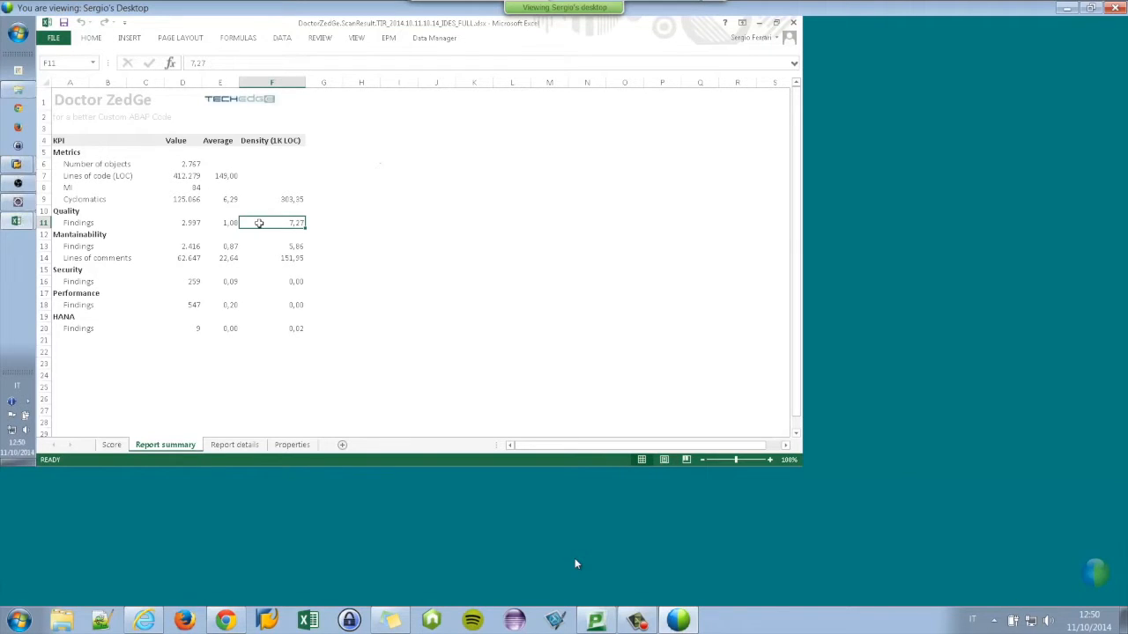
mouse_move(257, 254)
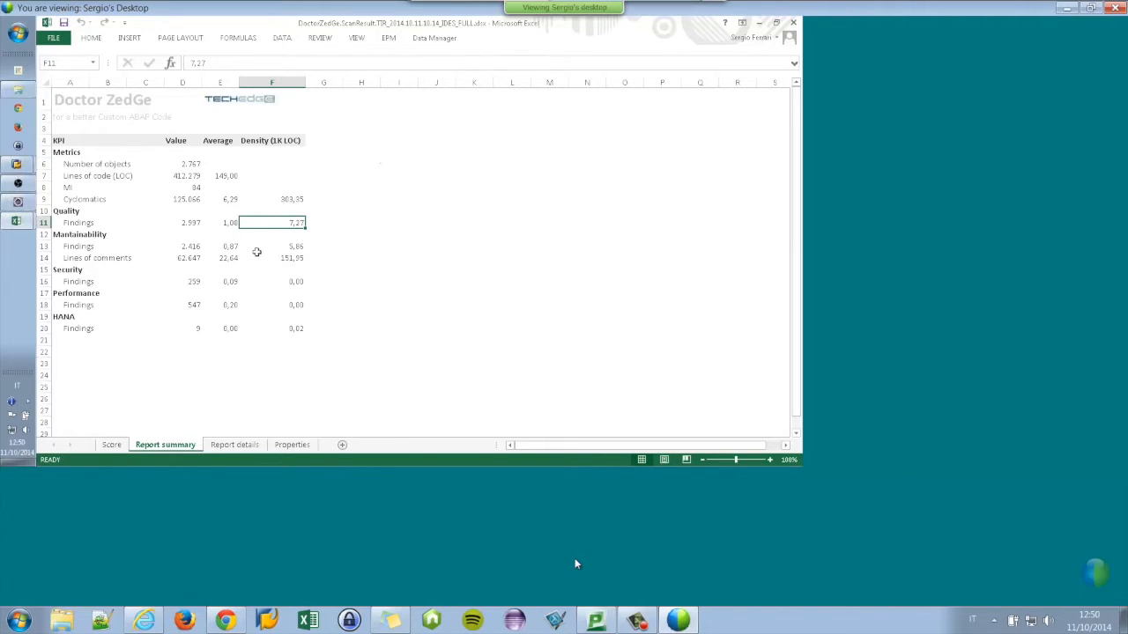
left_click(271, 246)
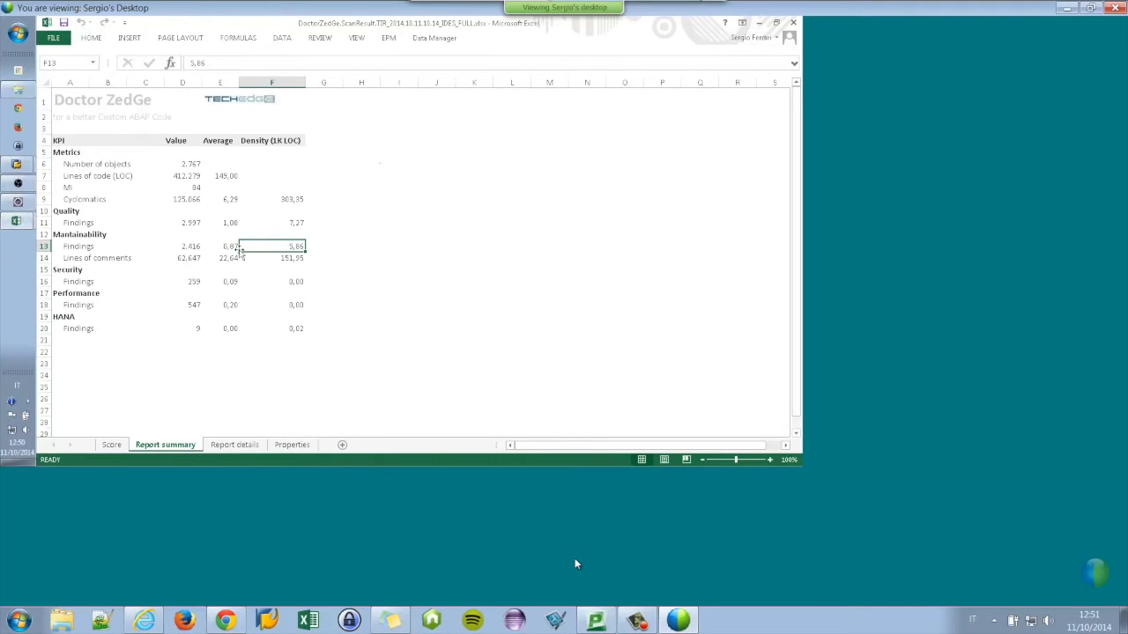
left_click(183, 257)
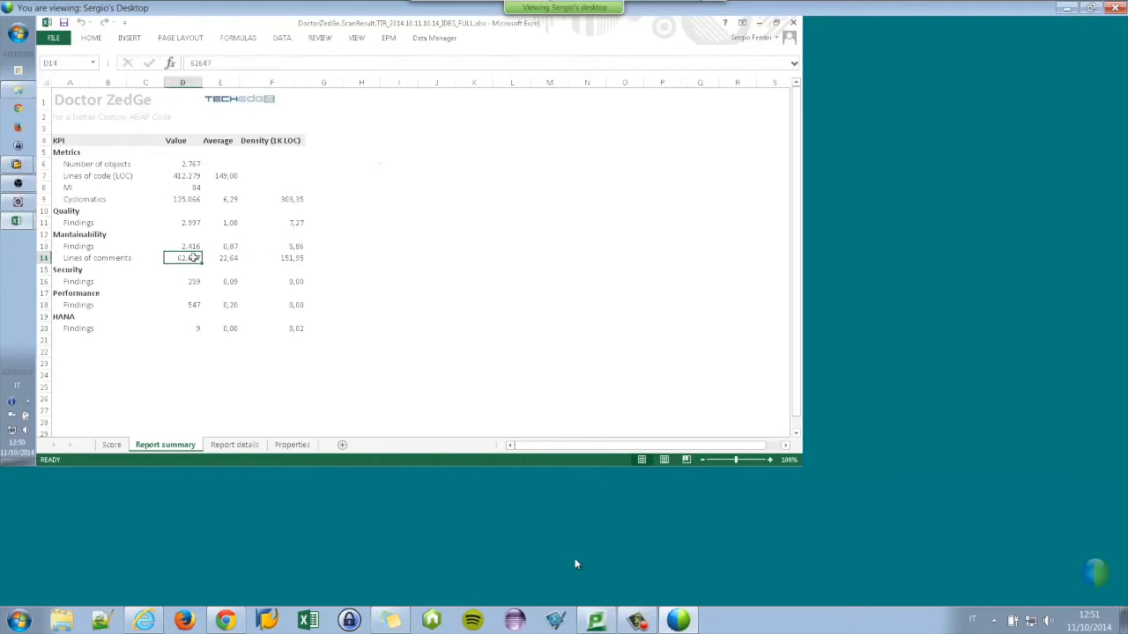
left_click(271, 257)
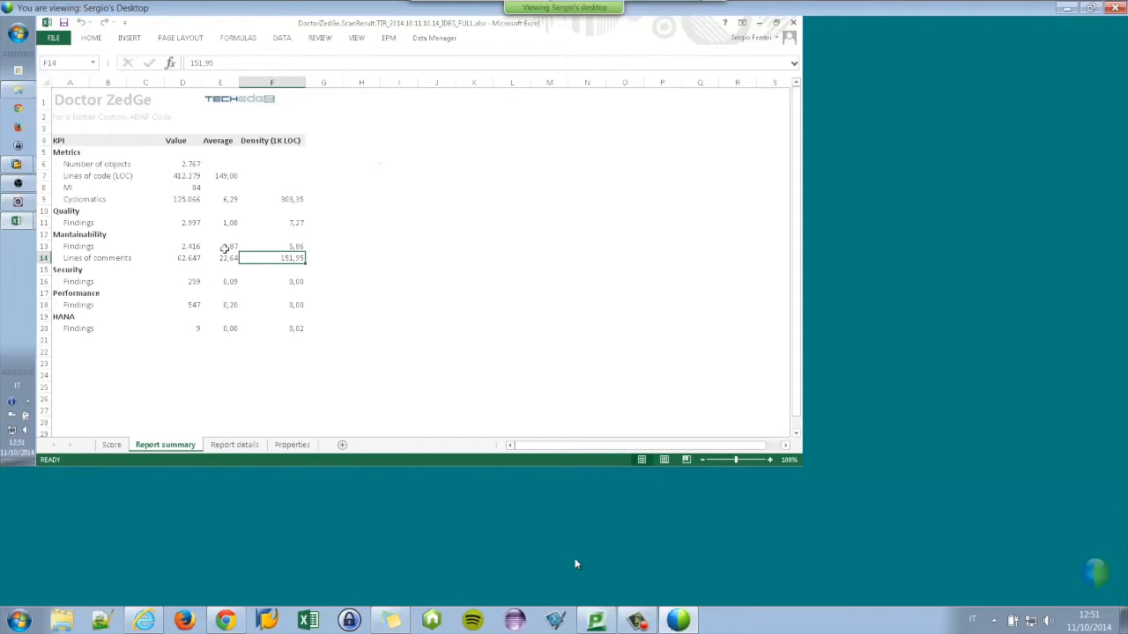
left_click(271, 246)
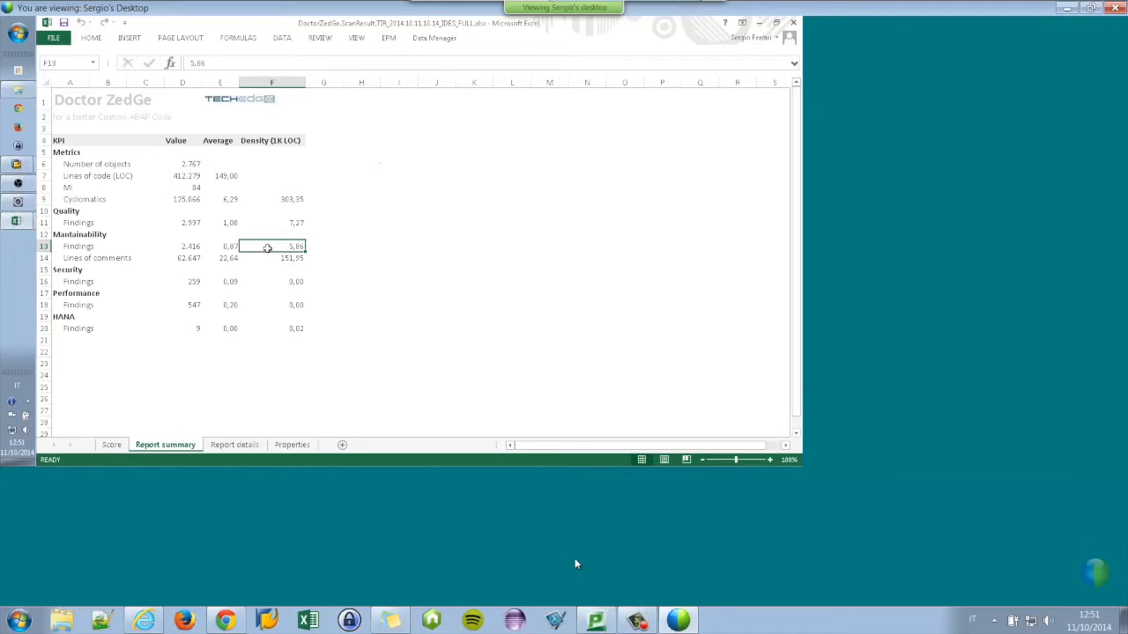
left_click(272, 257)
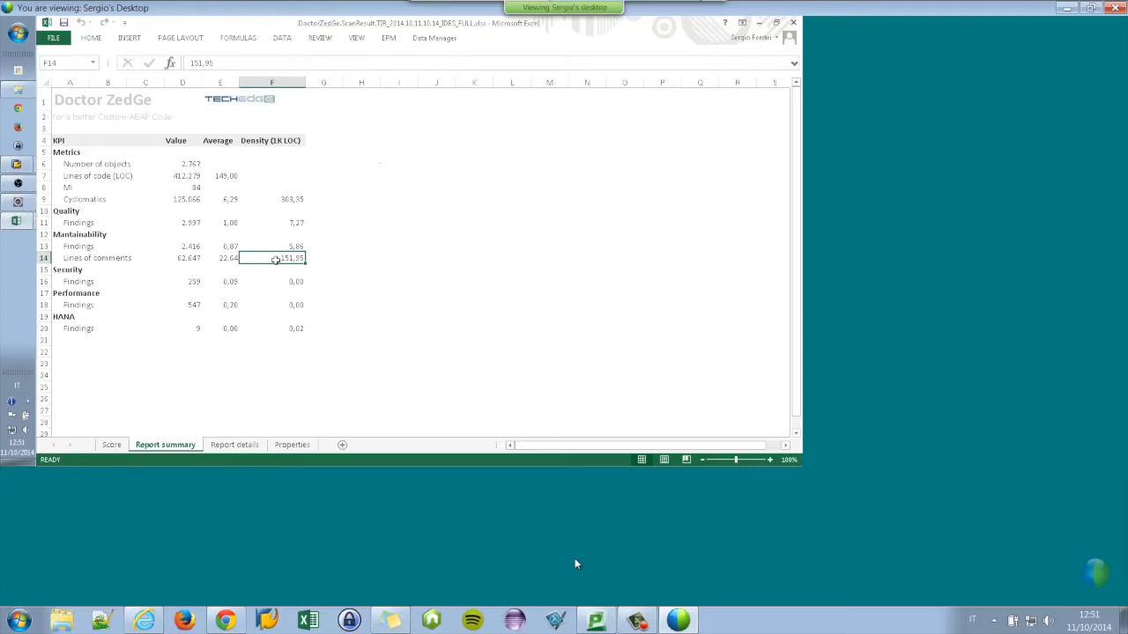
mouse_move(289, 174)
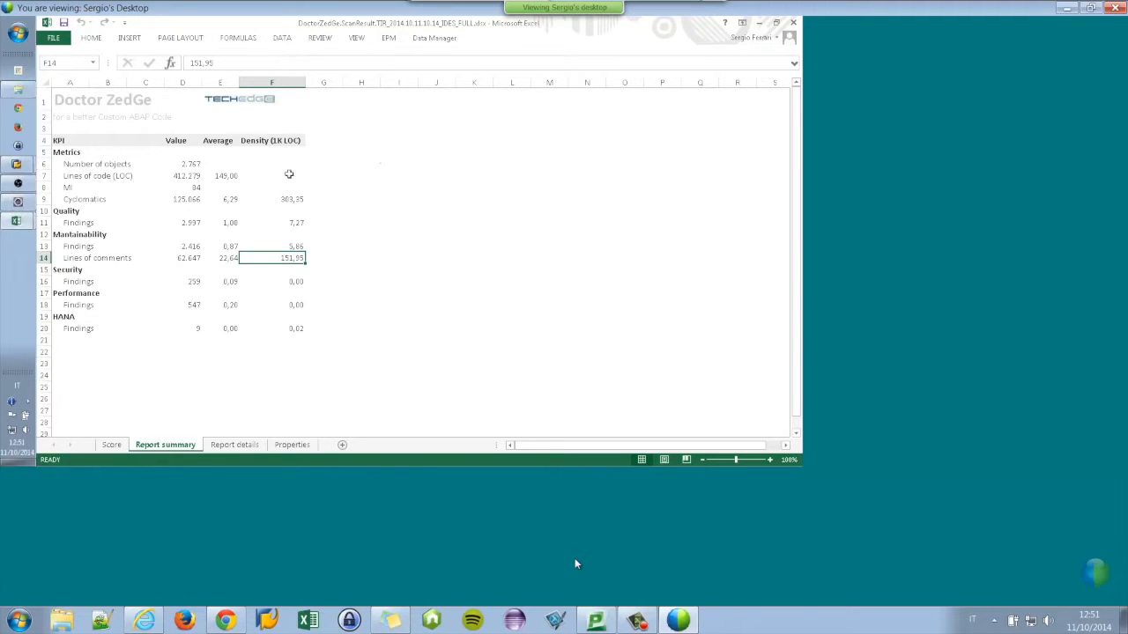
left_click(271, 141)
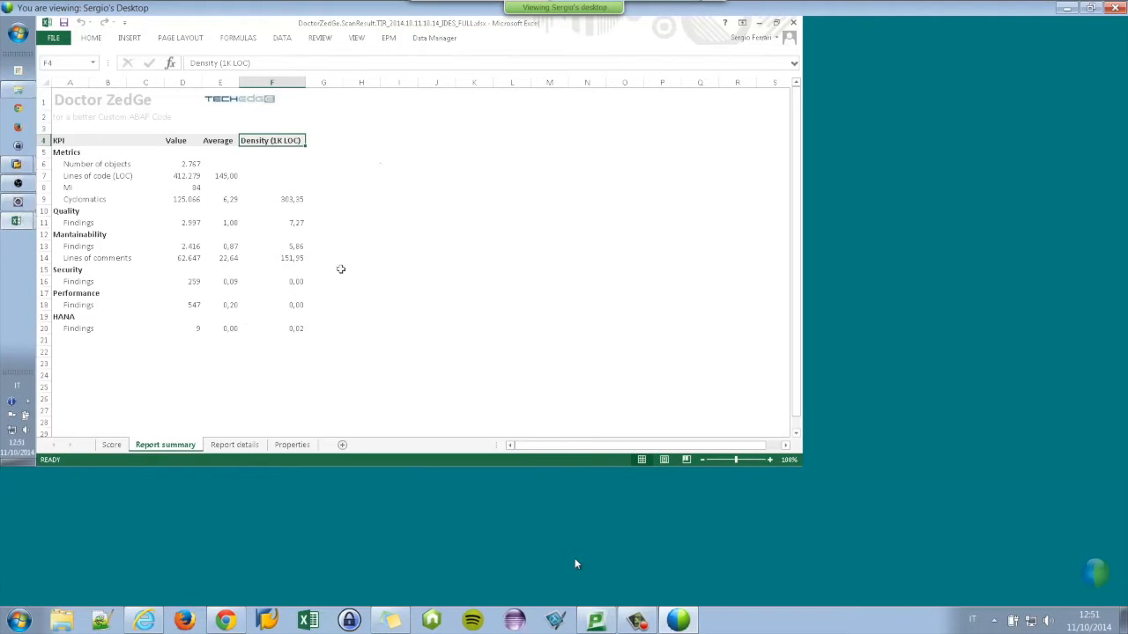
mouse_move(162, 290)
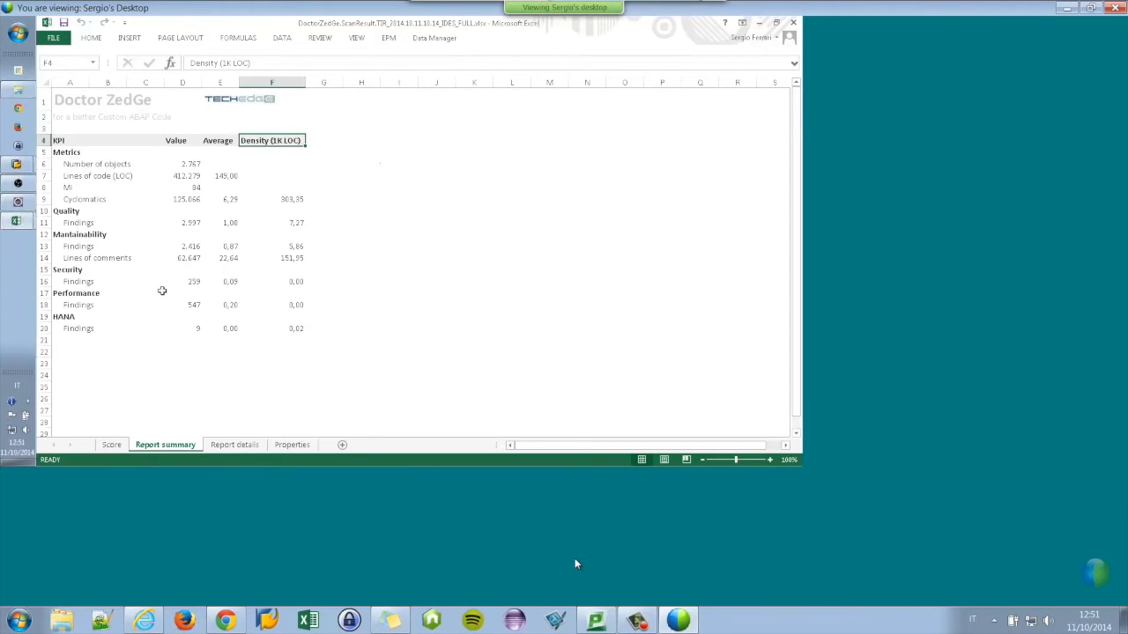
mouse_move(127, 303)
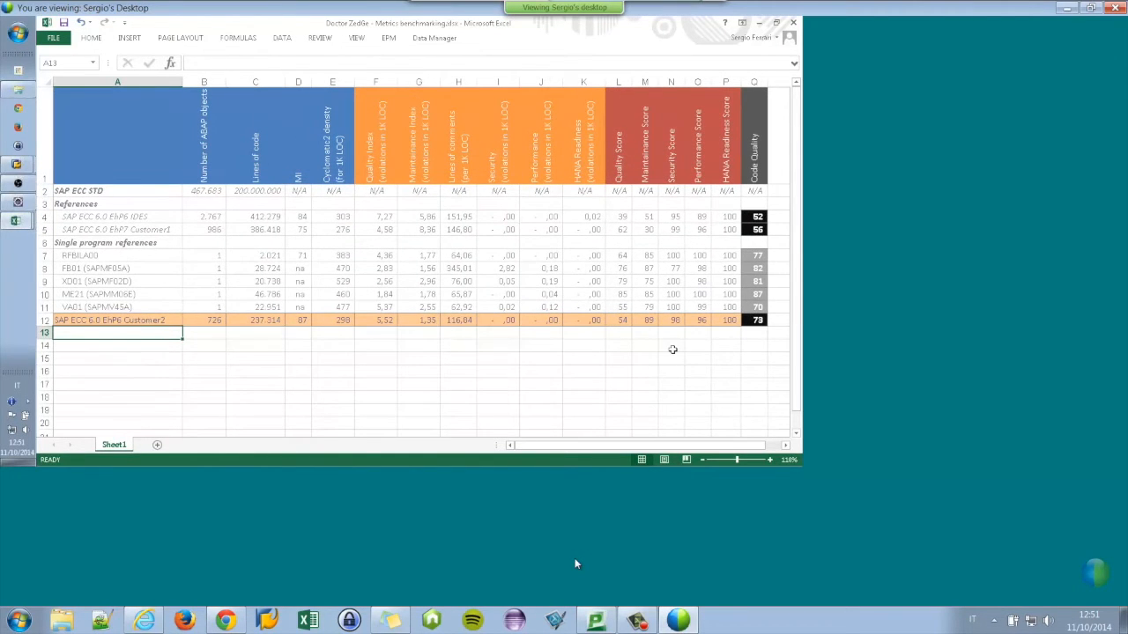
mouse_move(288, 201)
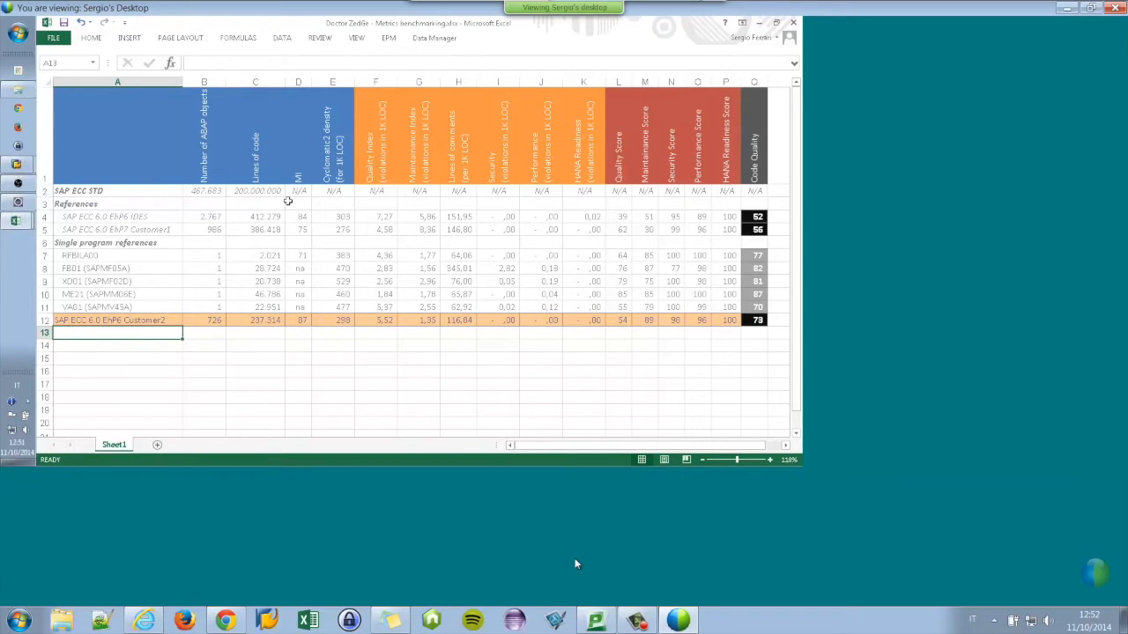
mouse_move(161, 205)
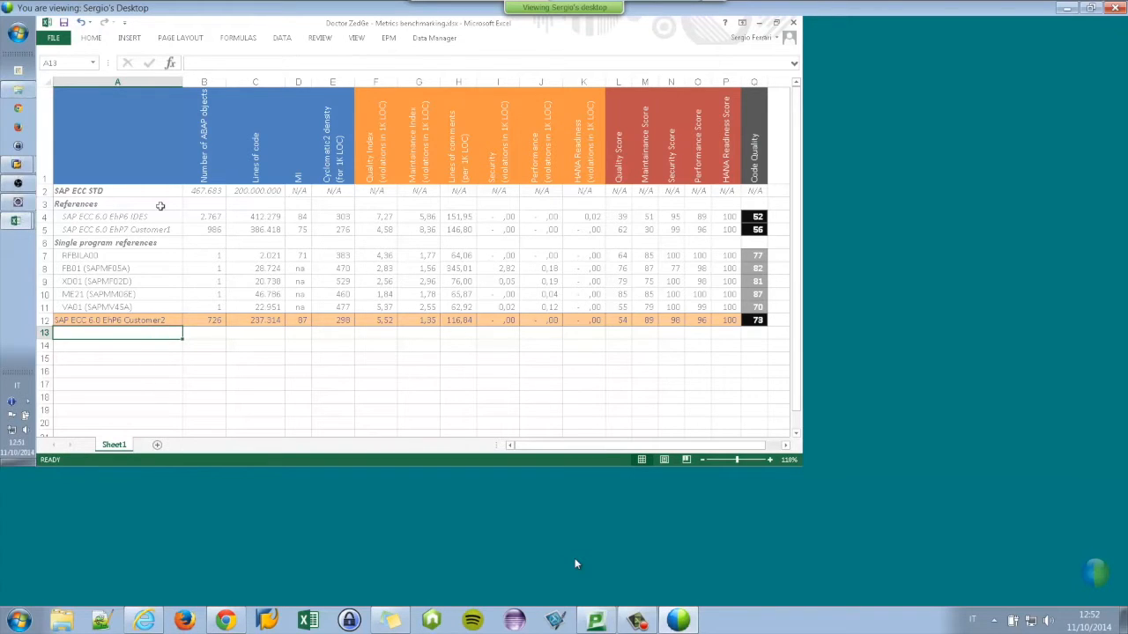
mouse_move(153, 218)
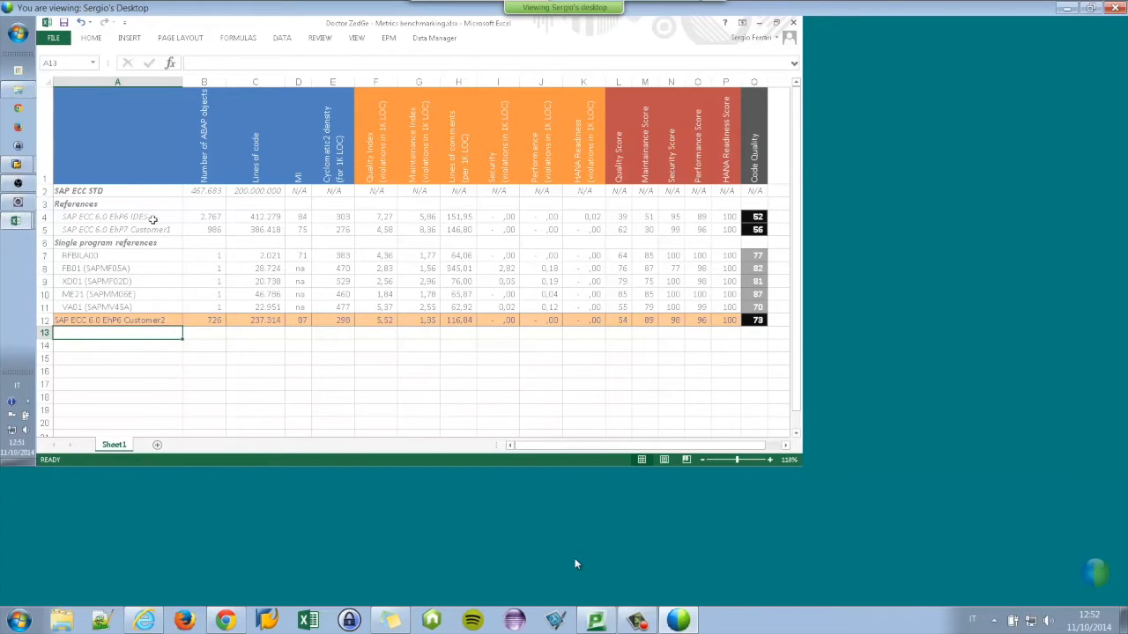
left_click(116, 230)
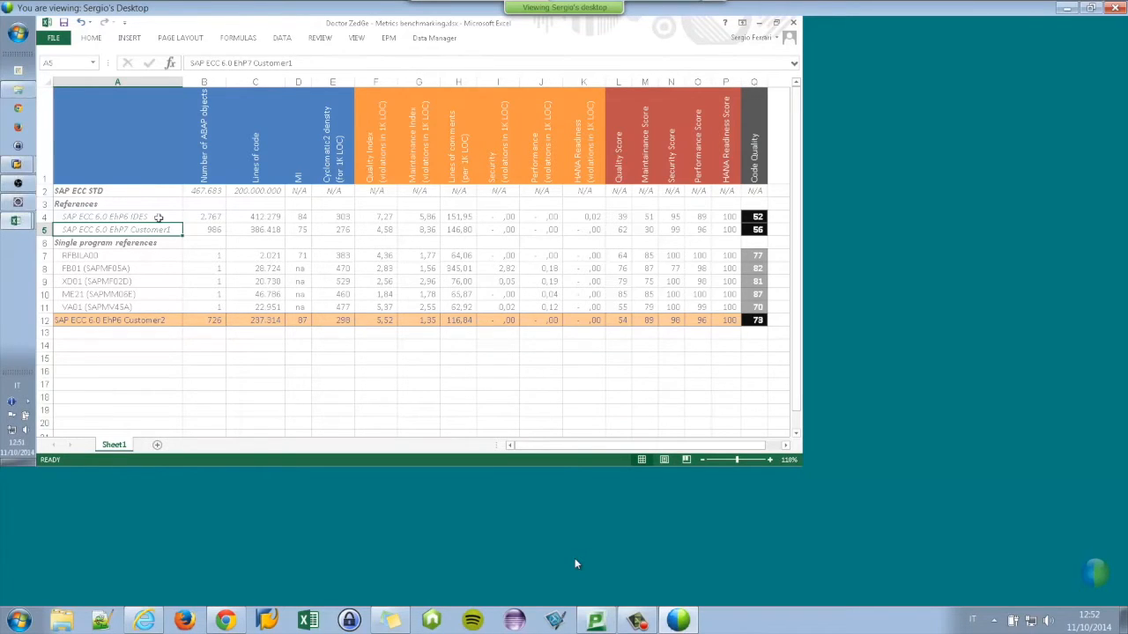
left_click(205, 190)
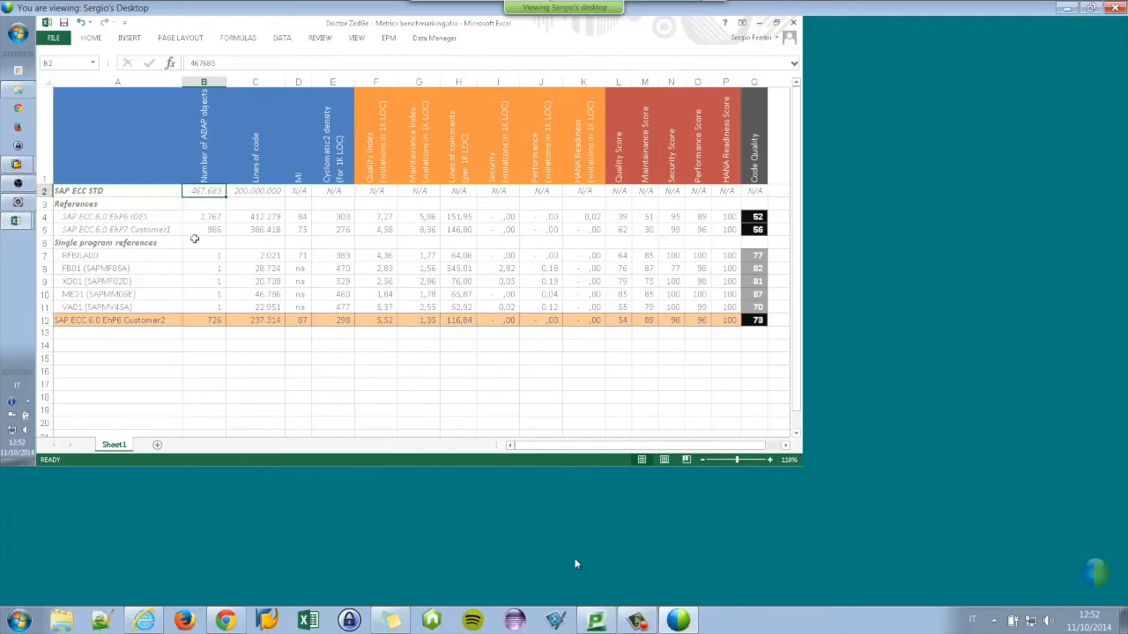
left_click(256, 190)
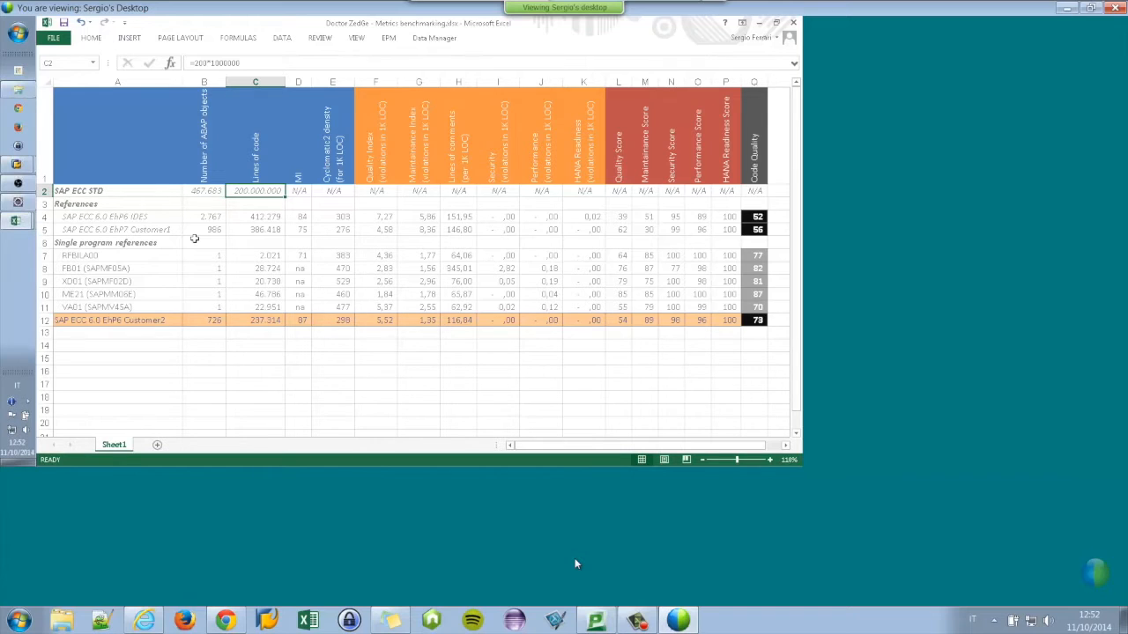
left_click(297, 190)
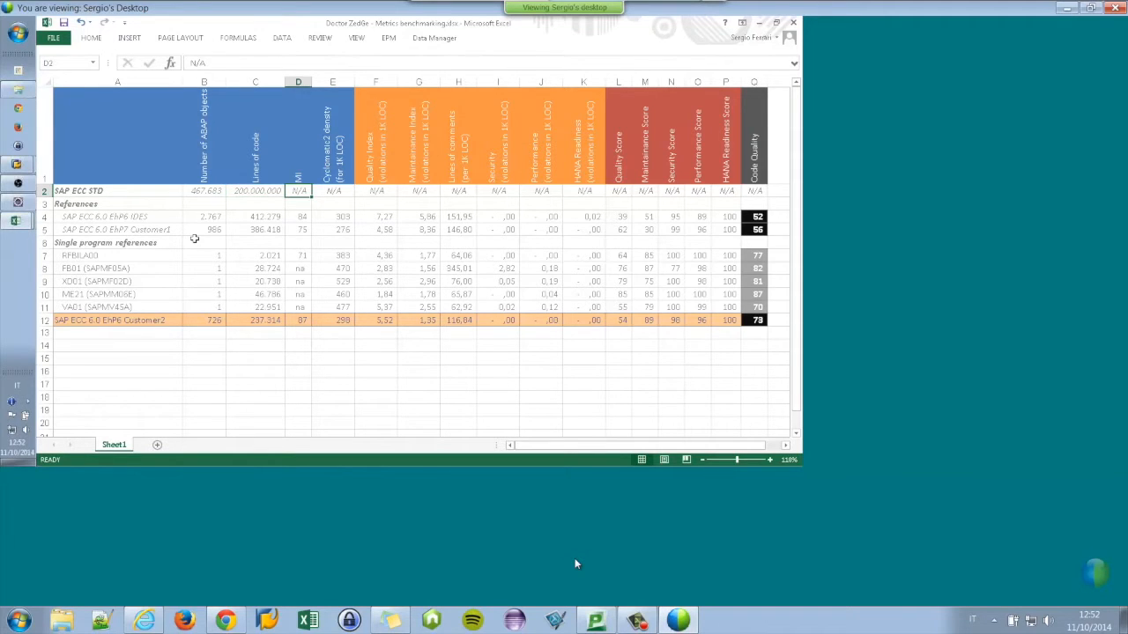
left_click_drag(298, 191, 458, 190)
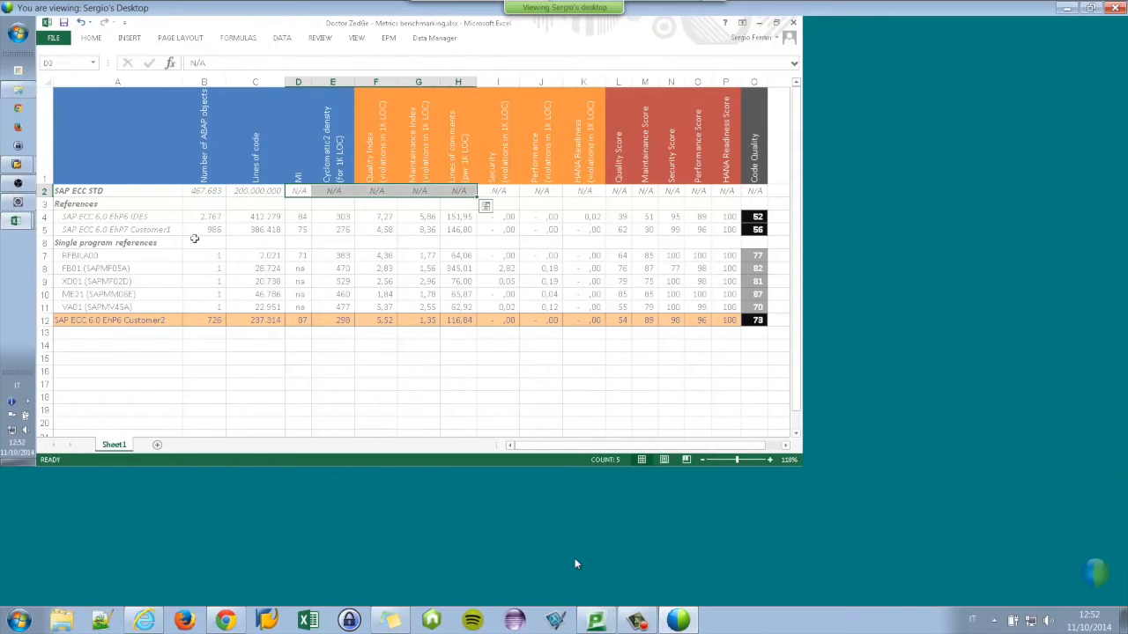
left_click(205, 217)
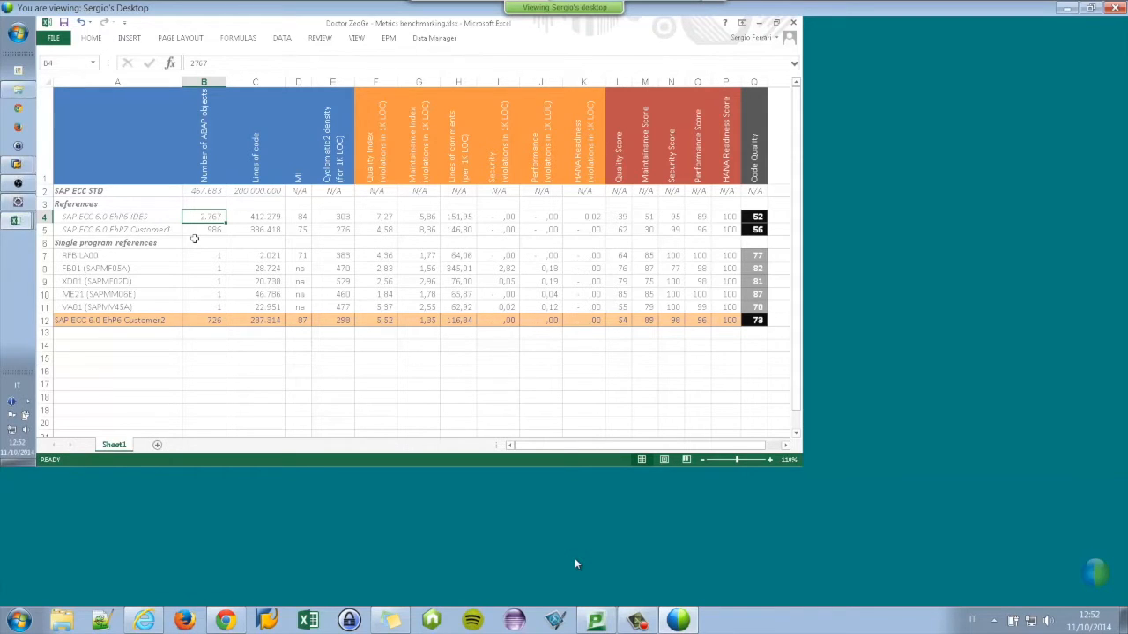
left_click(204, 229)
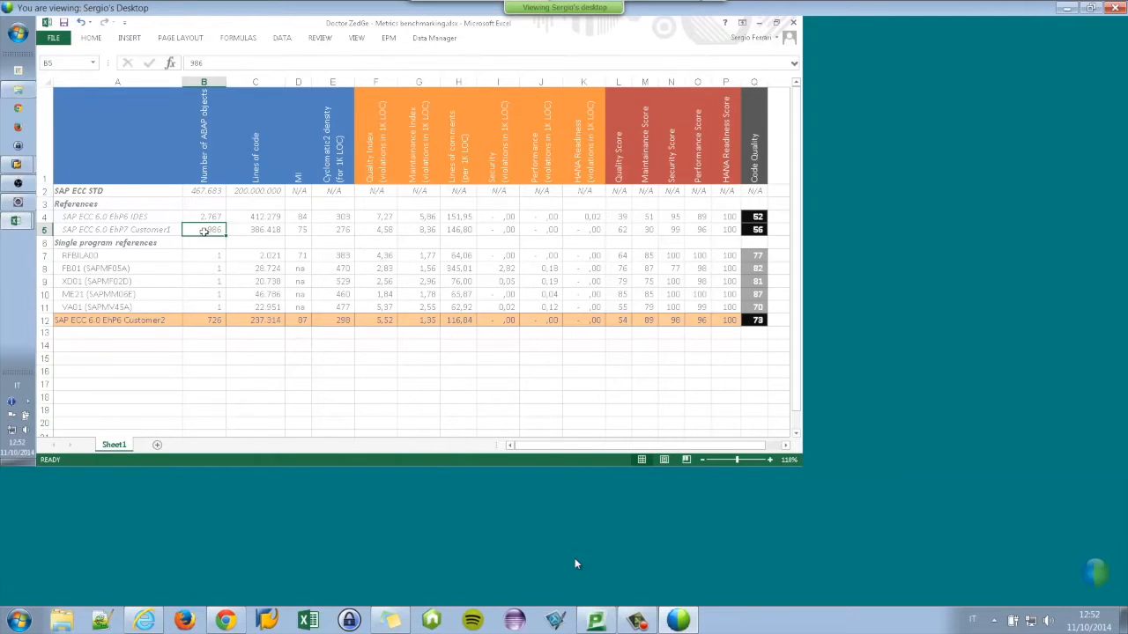
left_click(254, 230)
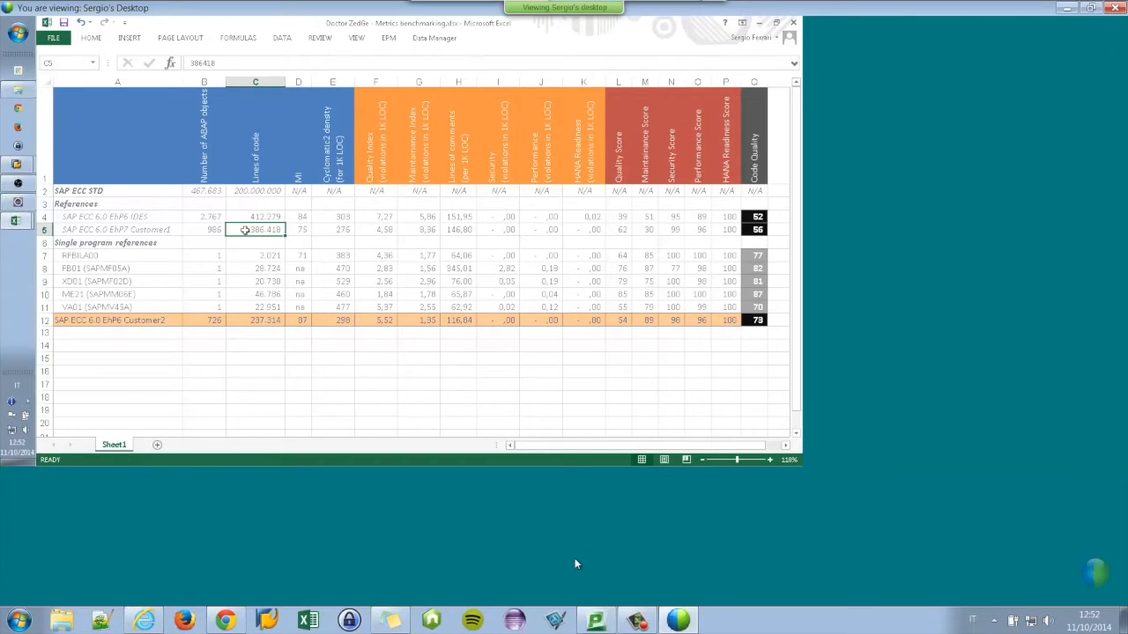
left_click(331, 229)
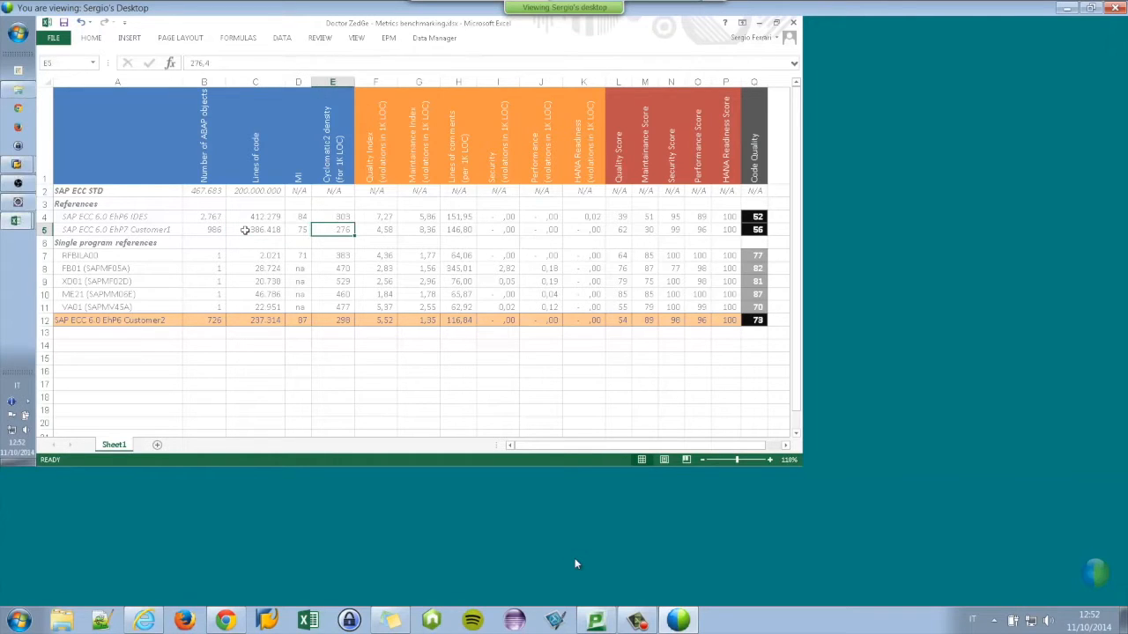
left_click(375, 229)
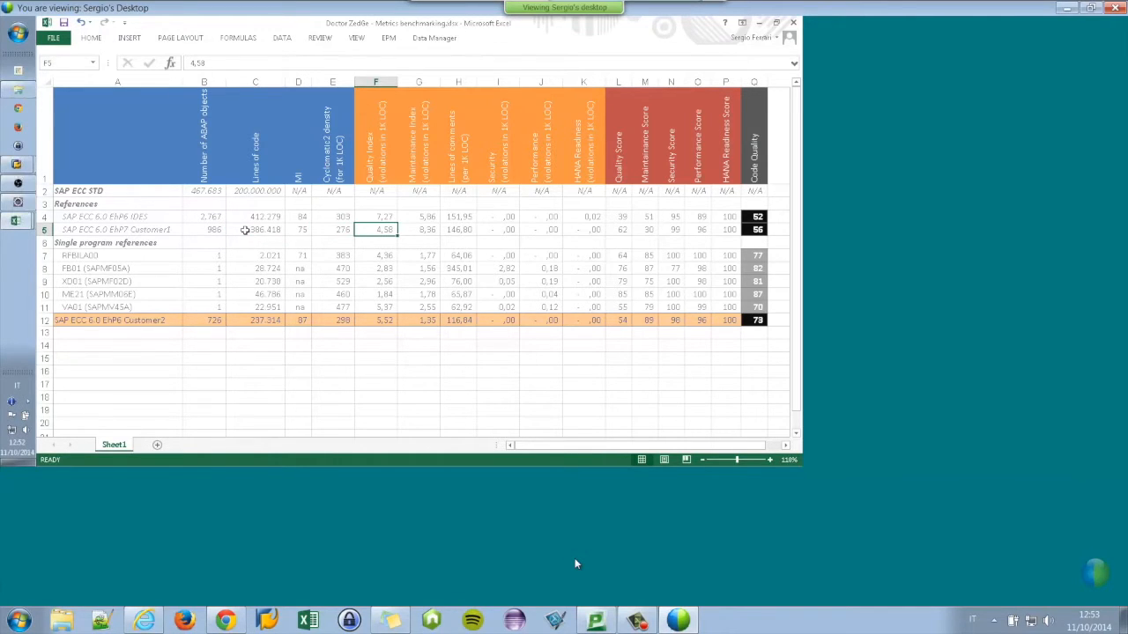
left_click(419, 229)
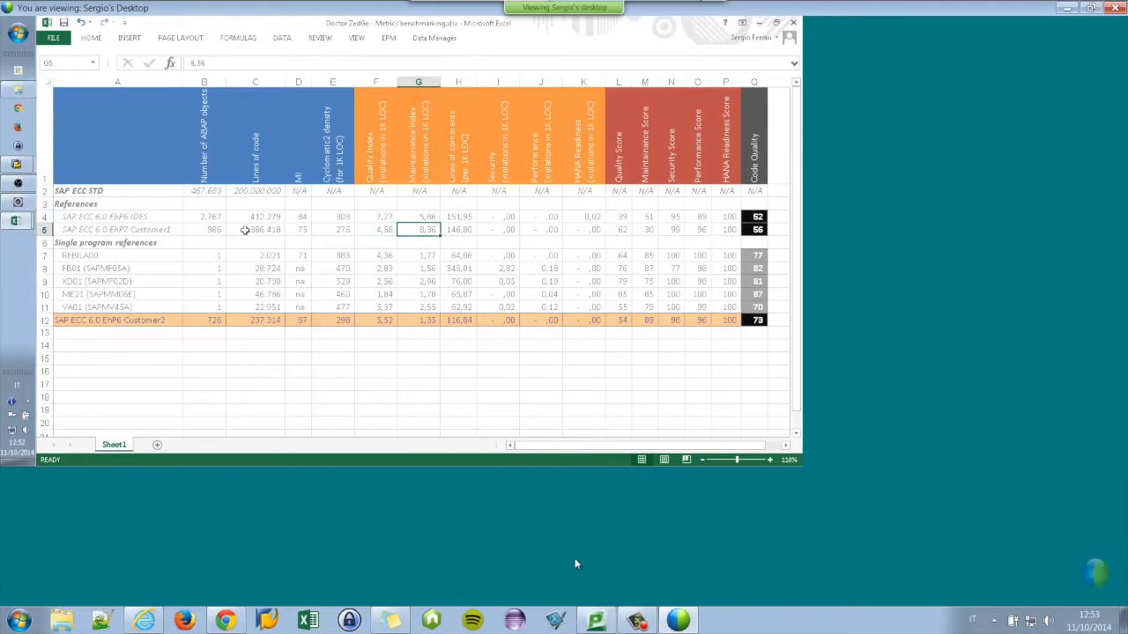
left_click(754, 229)
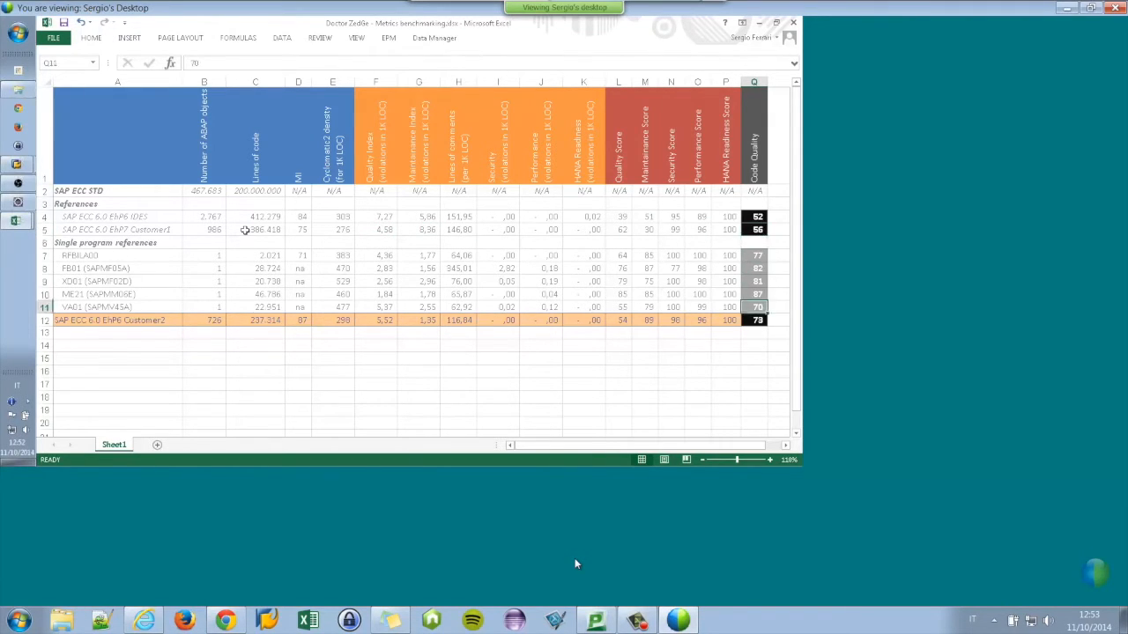
left_click(725, 320)
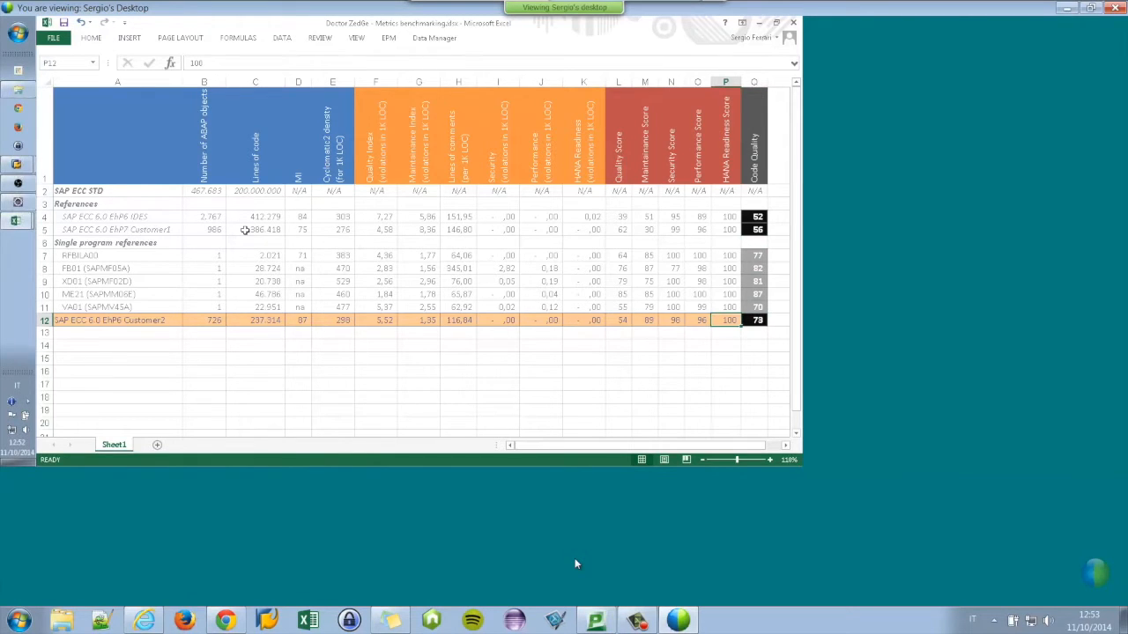
left_click(342, 321)
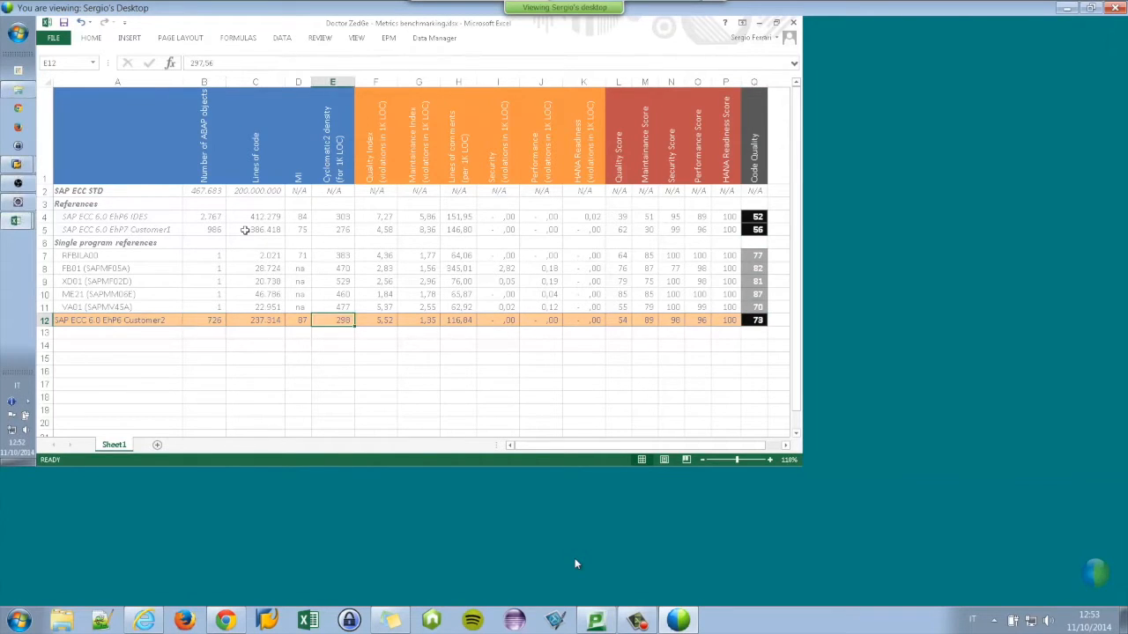
left_click(376, 321)
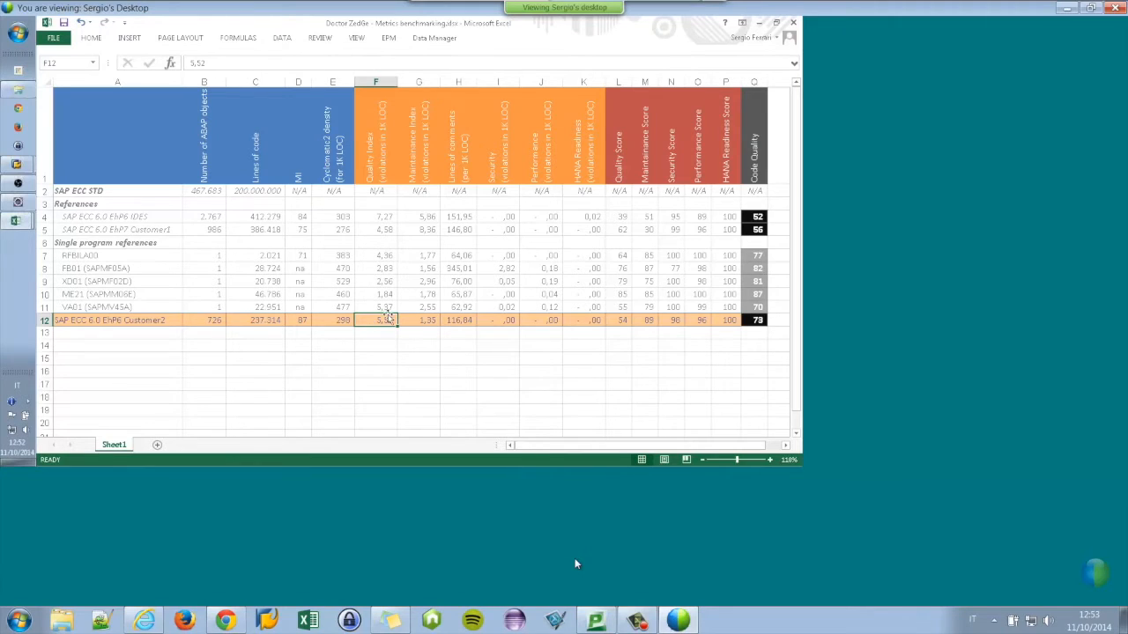
mouse_move(455, 310)
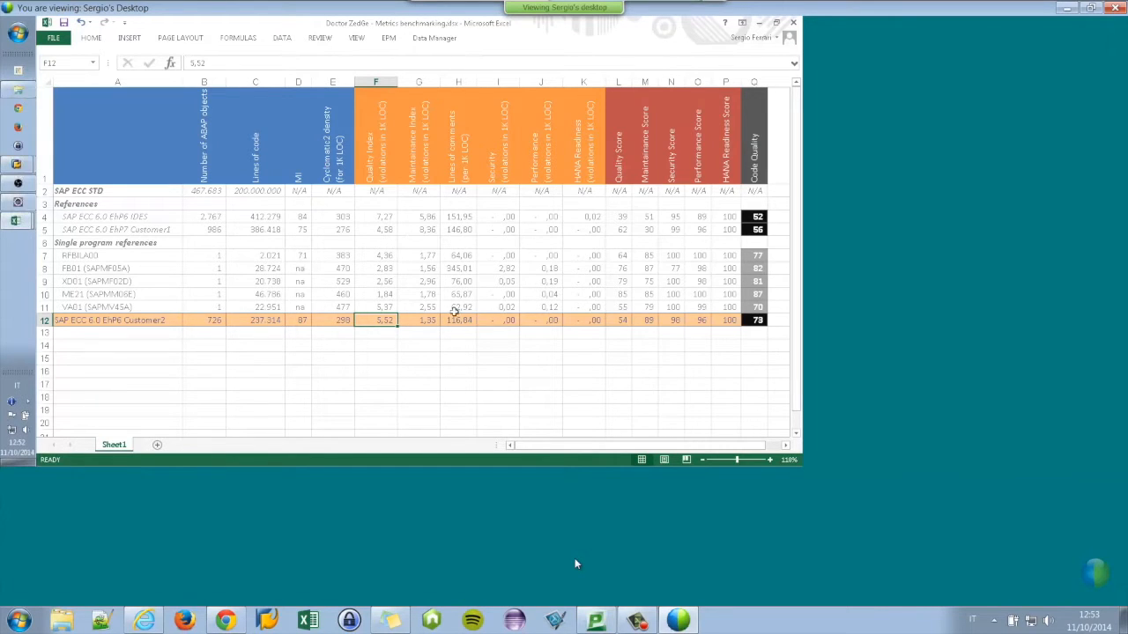
left_click(376, 229)
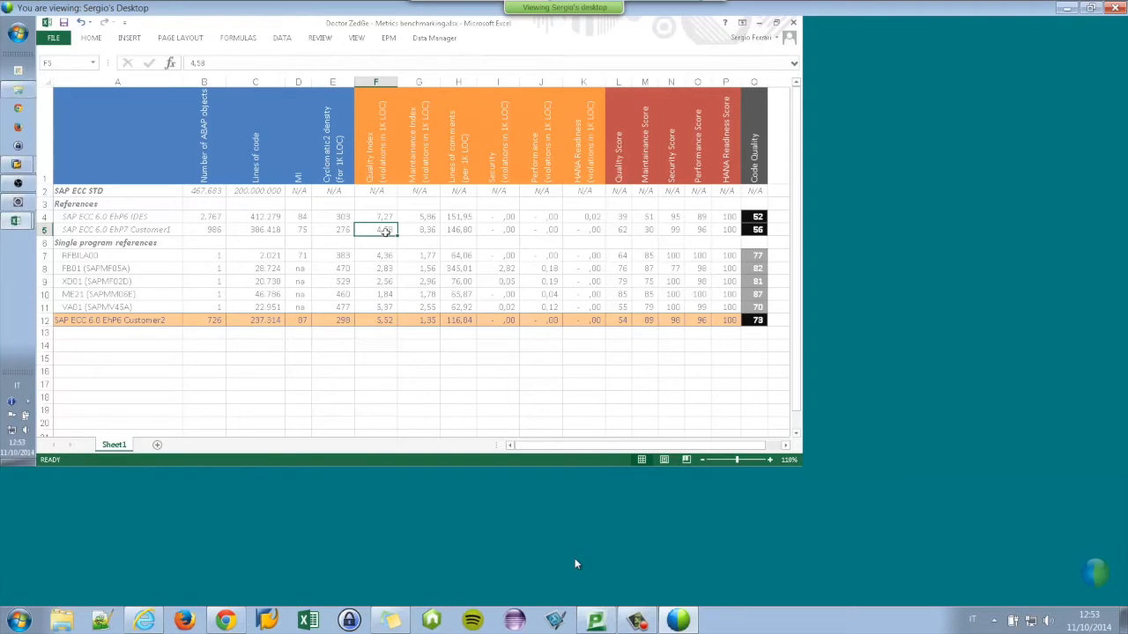
left_click(420, 229)
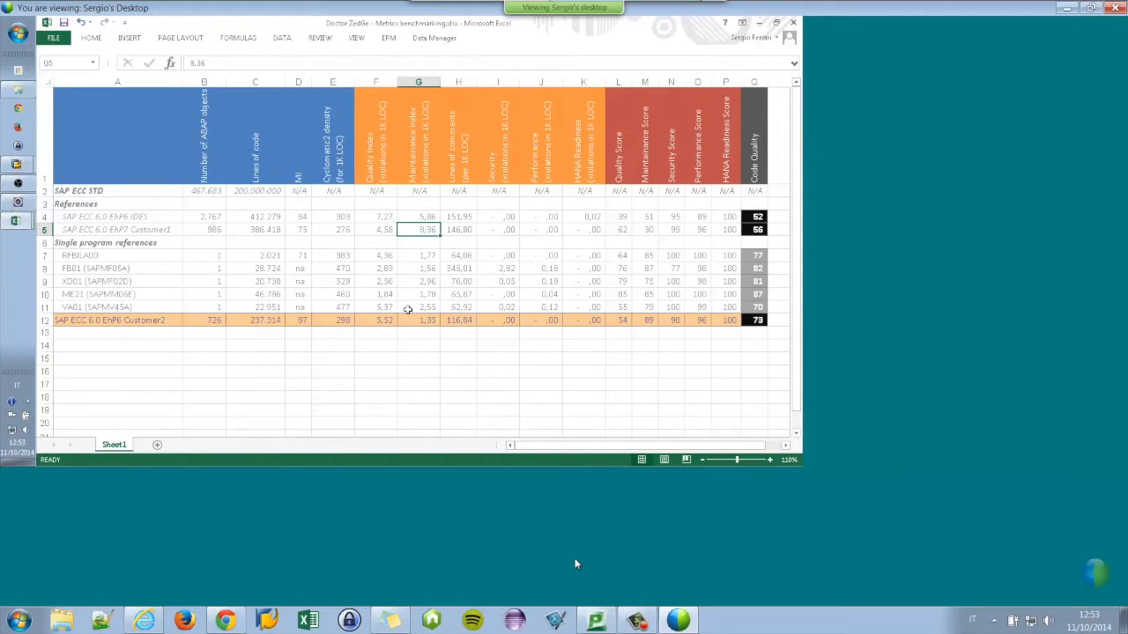
mouse_move(173, 229)
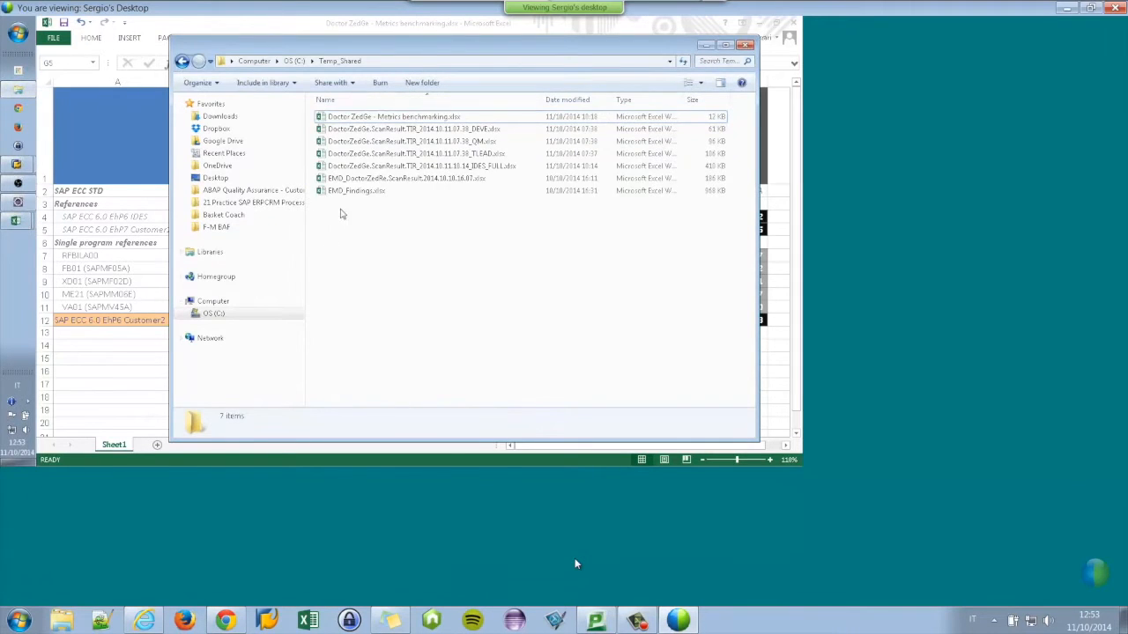
mouse_move(414, 154)
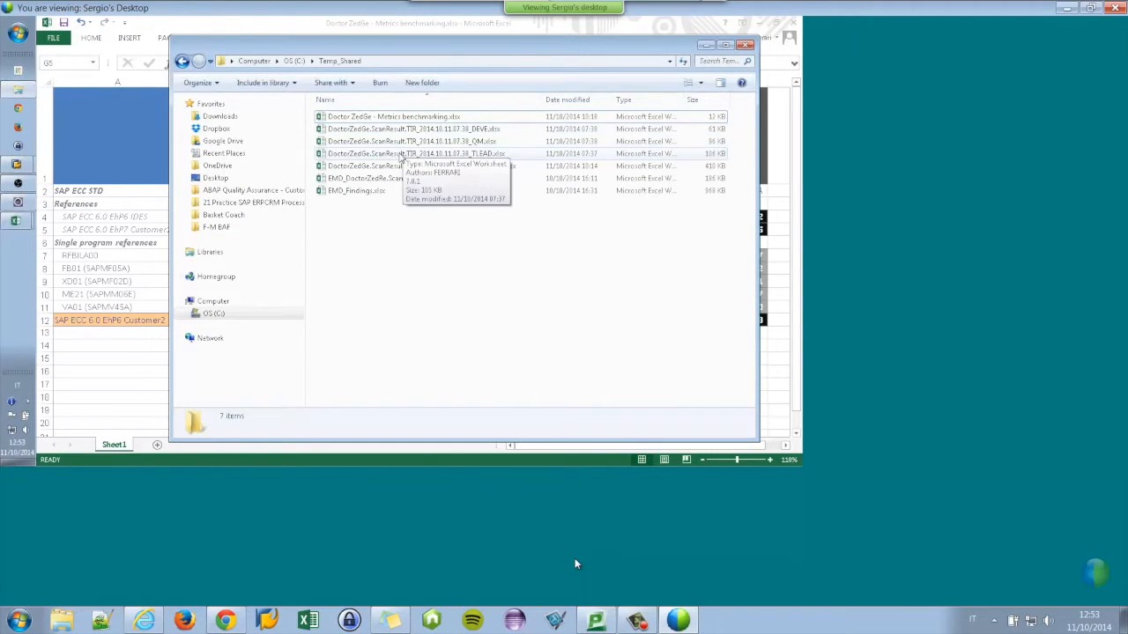
- Open the third scan result workbook and move through its Score, Report summary and Report details sheets
double_click(414, 154)
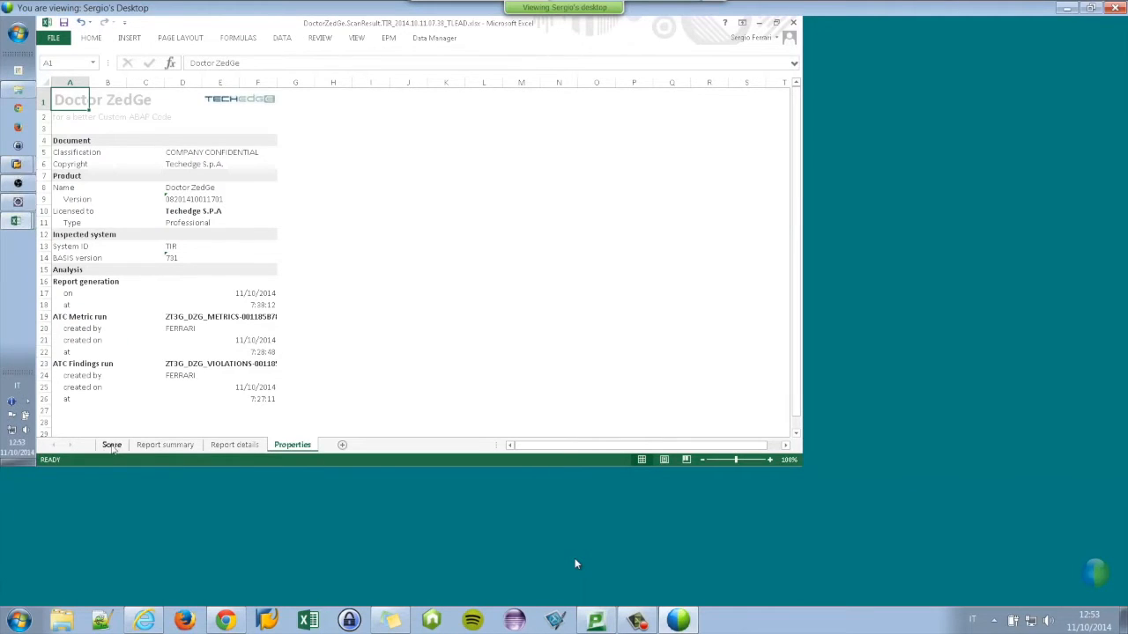
left_click(113, 444)
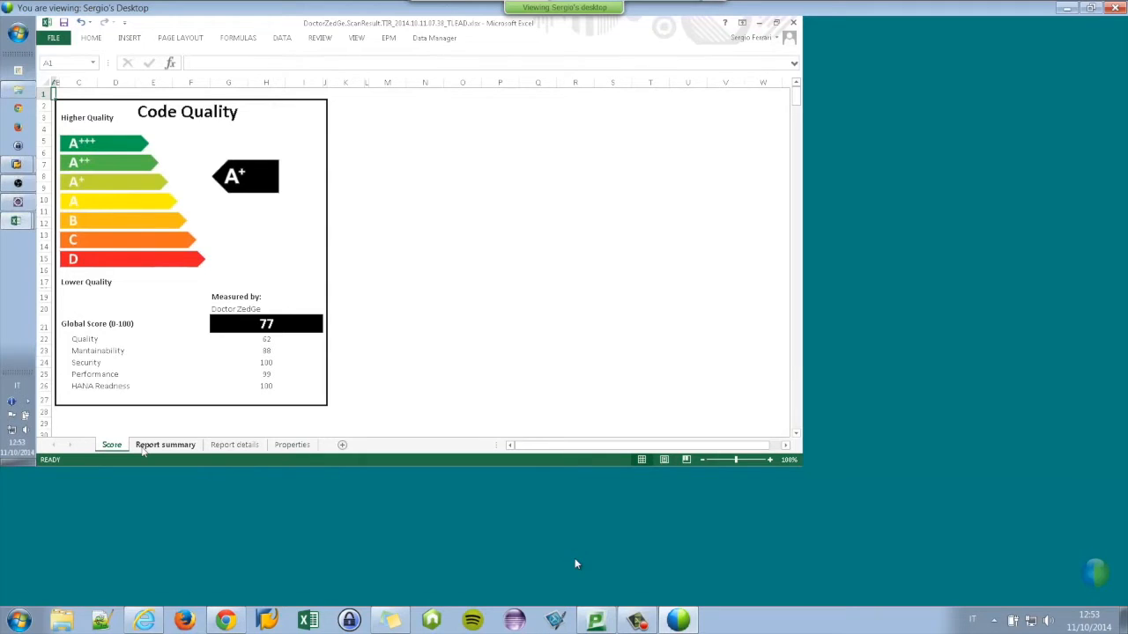
left_click(166, 444)
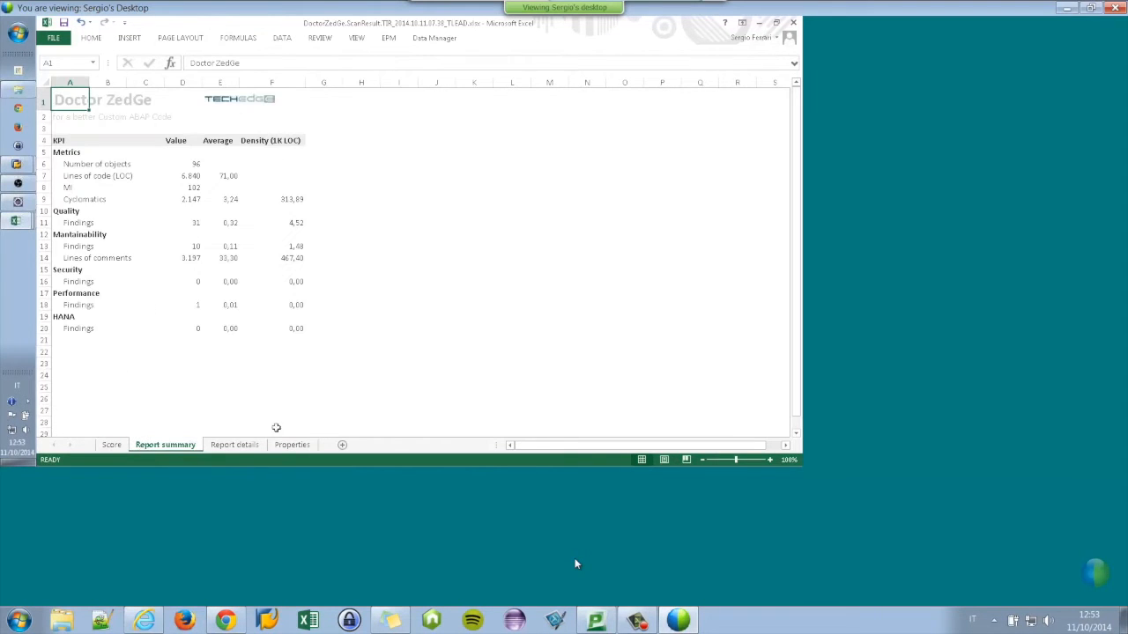
left_click(233, 444)
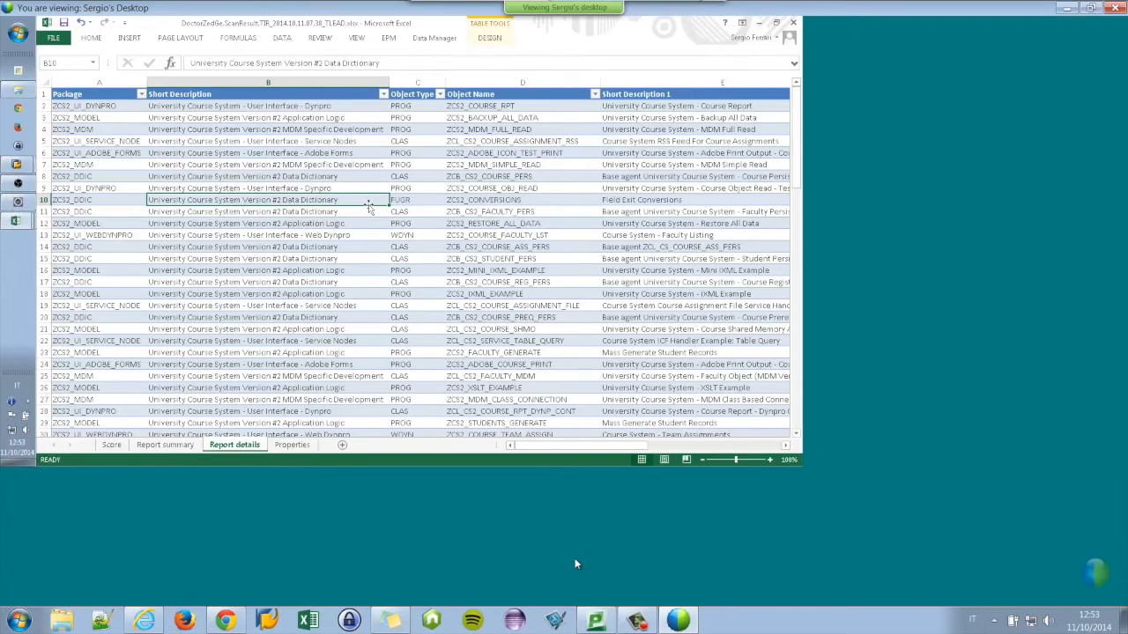
mouse_move(576, 271)
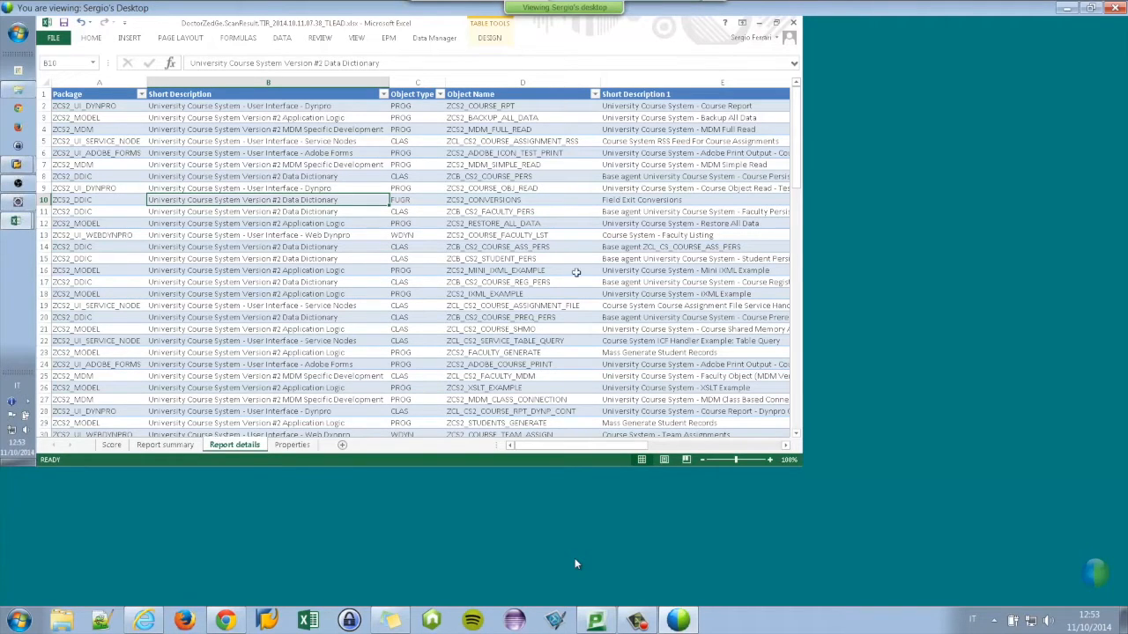
- Inspect the first Report details row: package ZCU2_UI_DYNPRO and its object type
left_click(99, 105)
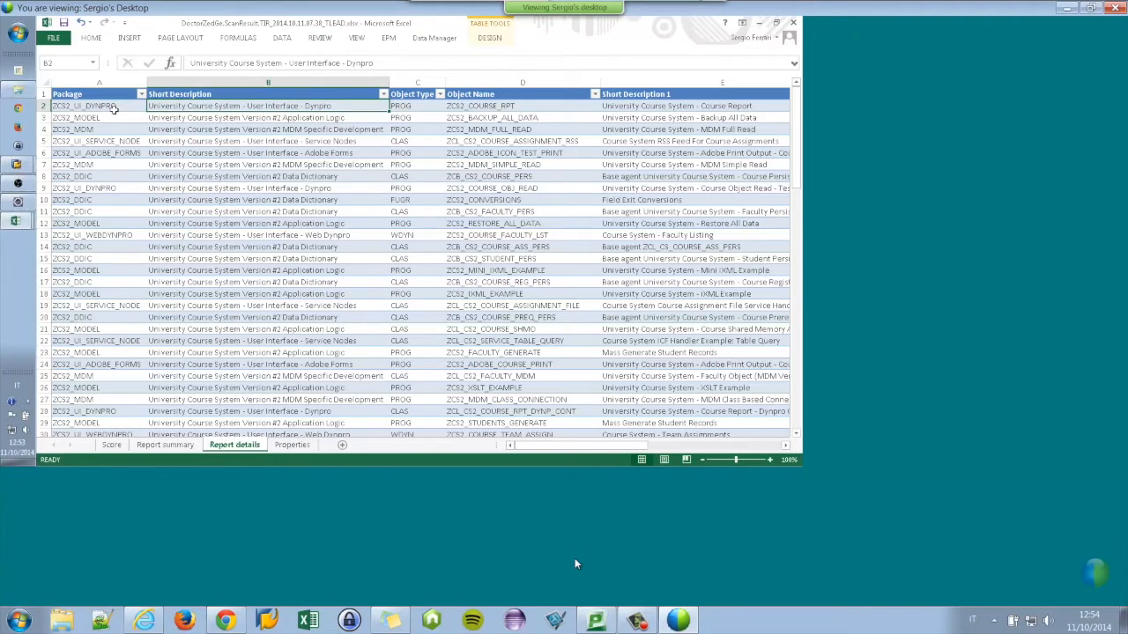
left_click(99, 106)
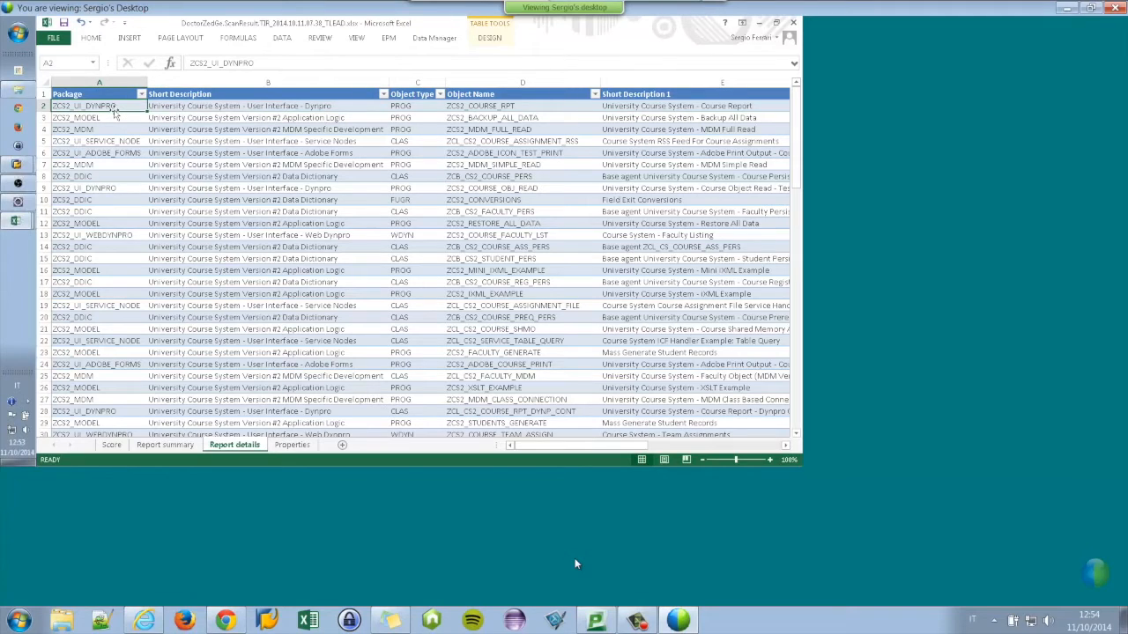
left_click(415, 106)
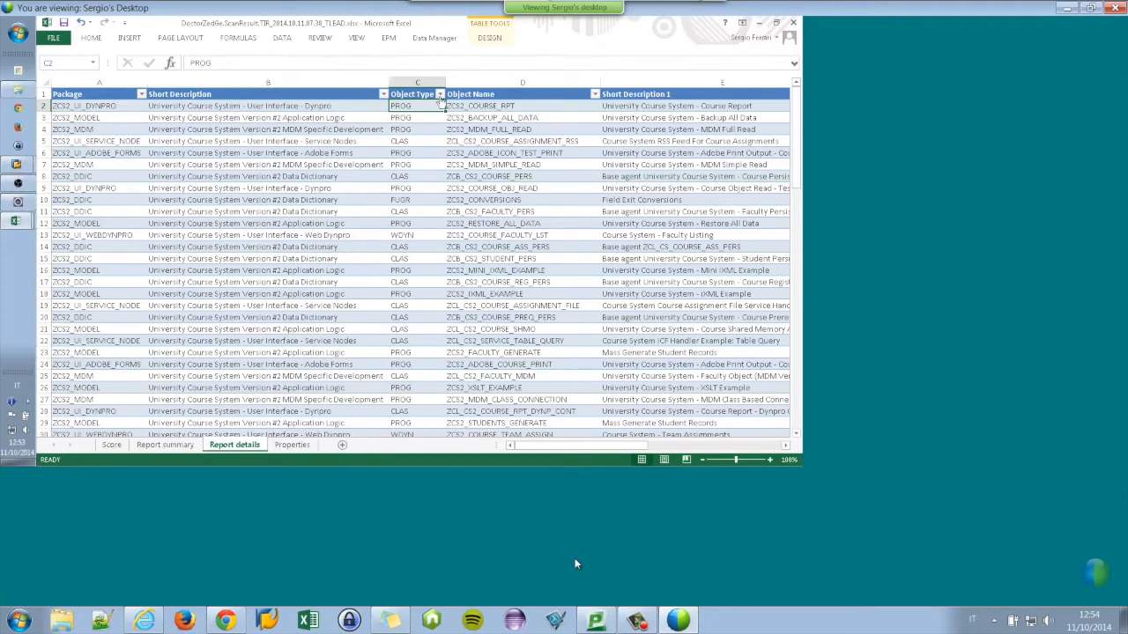
- Filter the Object Type column and reveal the contact person and comment metric columns
left_click(441, 95)
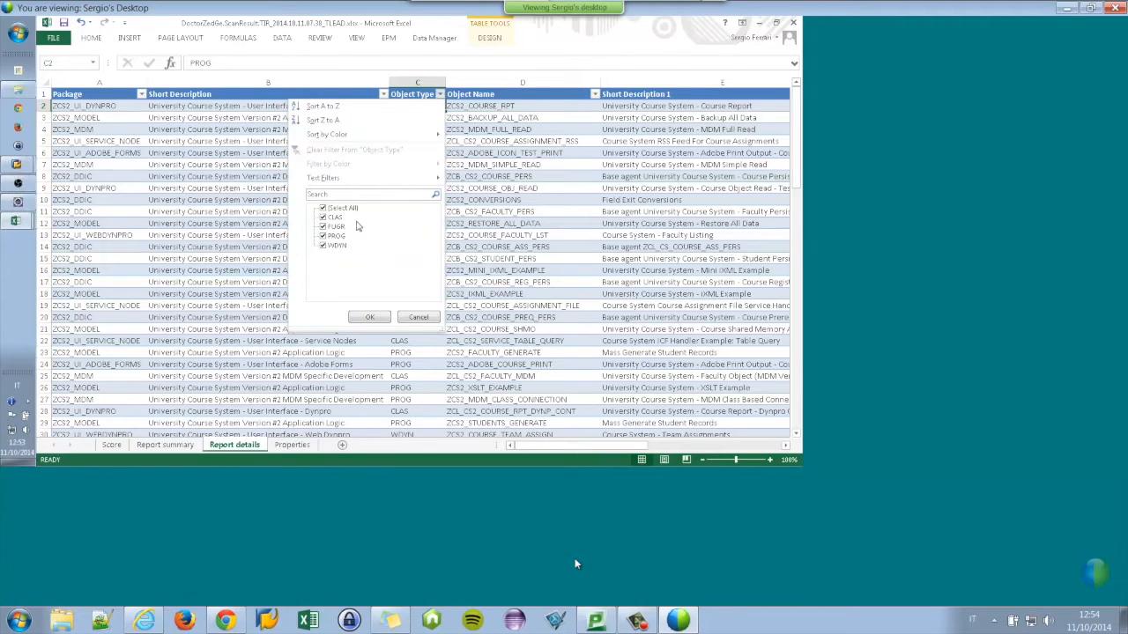
mouse_move(353, 250)
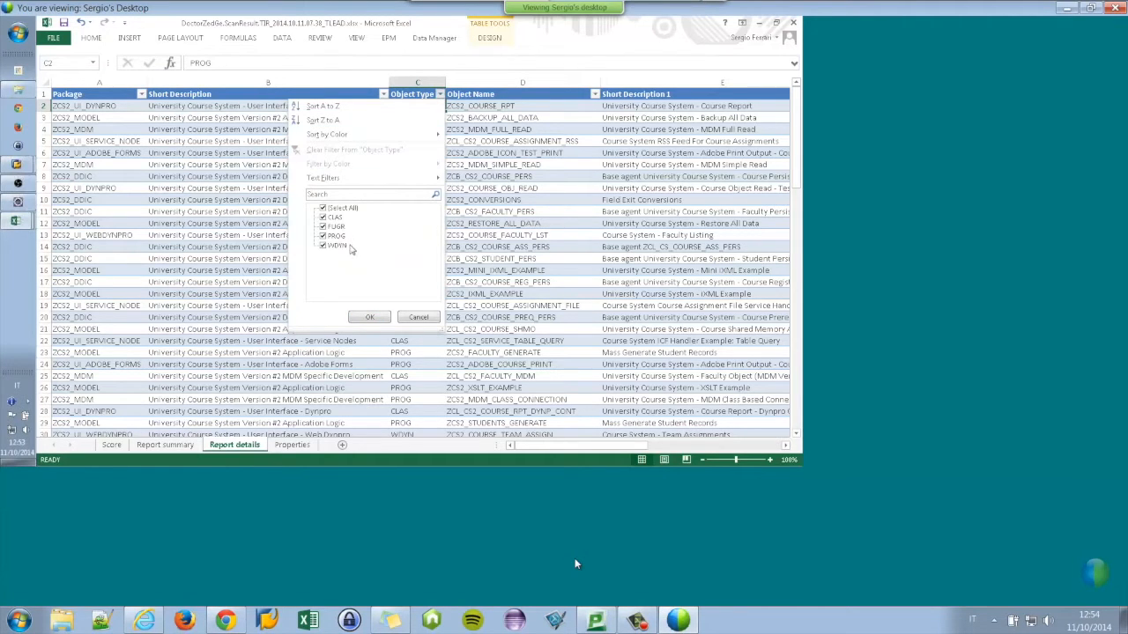
left_click(370, 318)
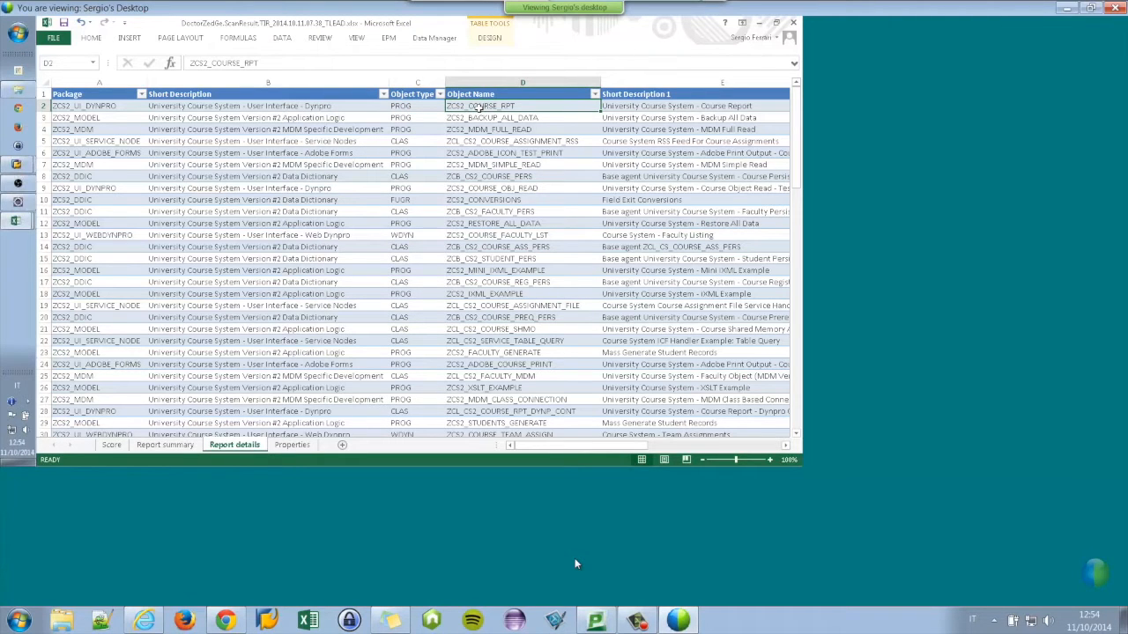
scroll("right", 3)
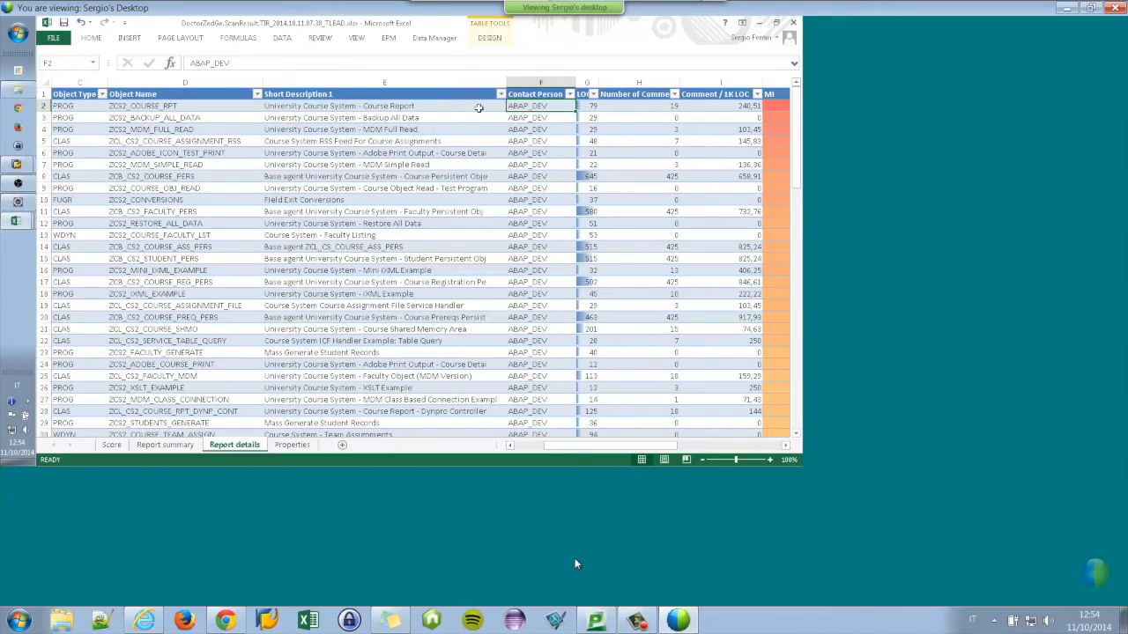
- Sort the Report details table by lines of code, largest objects first
left_click(721, 105)
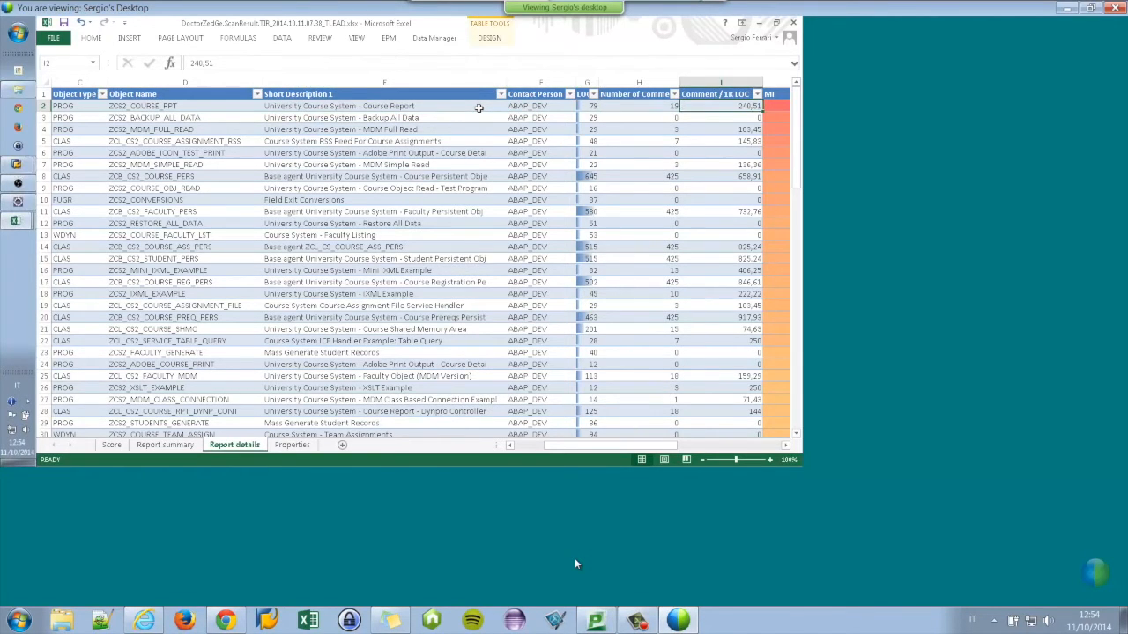
scroll("right", 3)
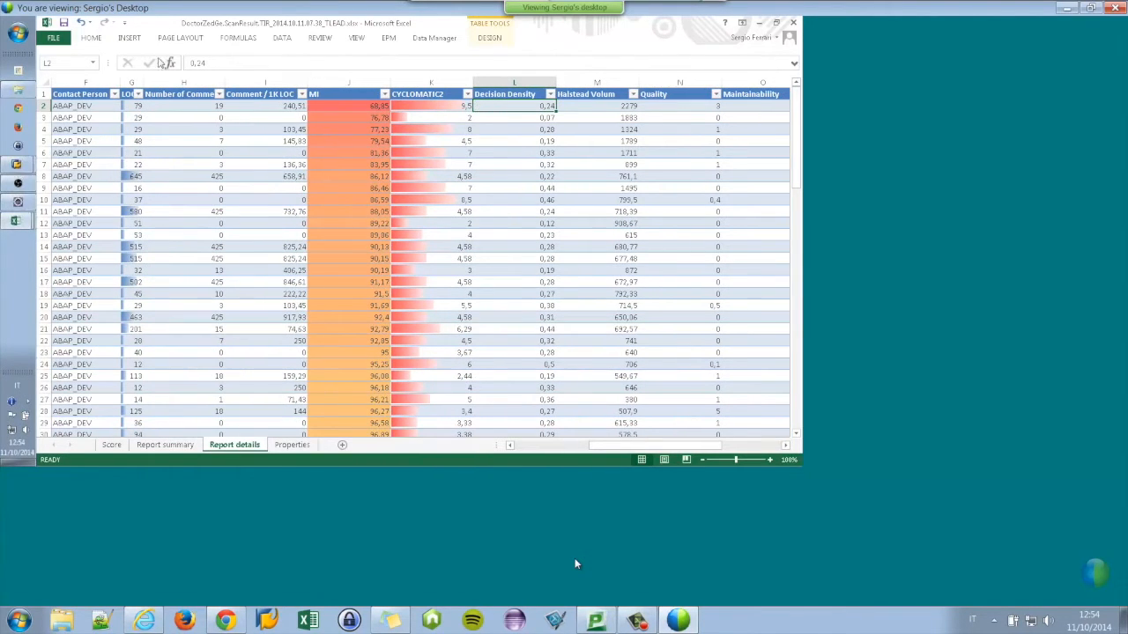
left_click(137, 94)
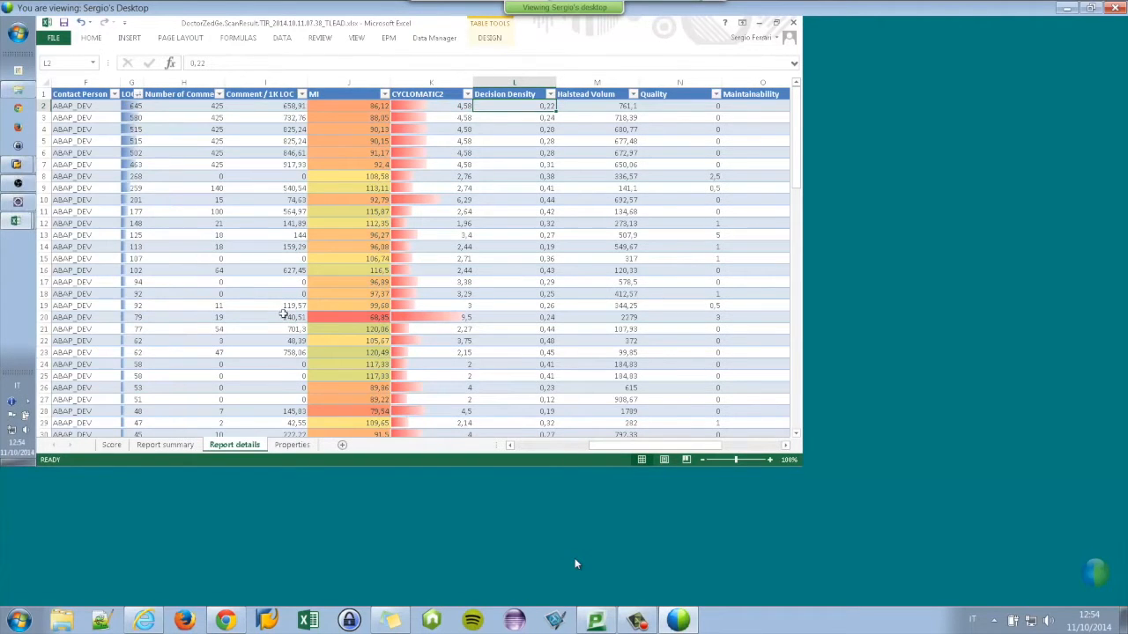
- Review the largest object's description, comment count and comments per 1K LOC, leaving the filter unchanged
left_click(84, 106)
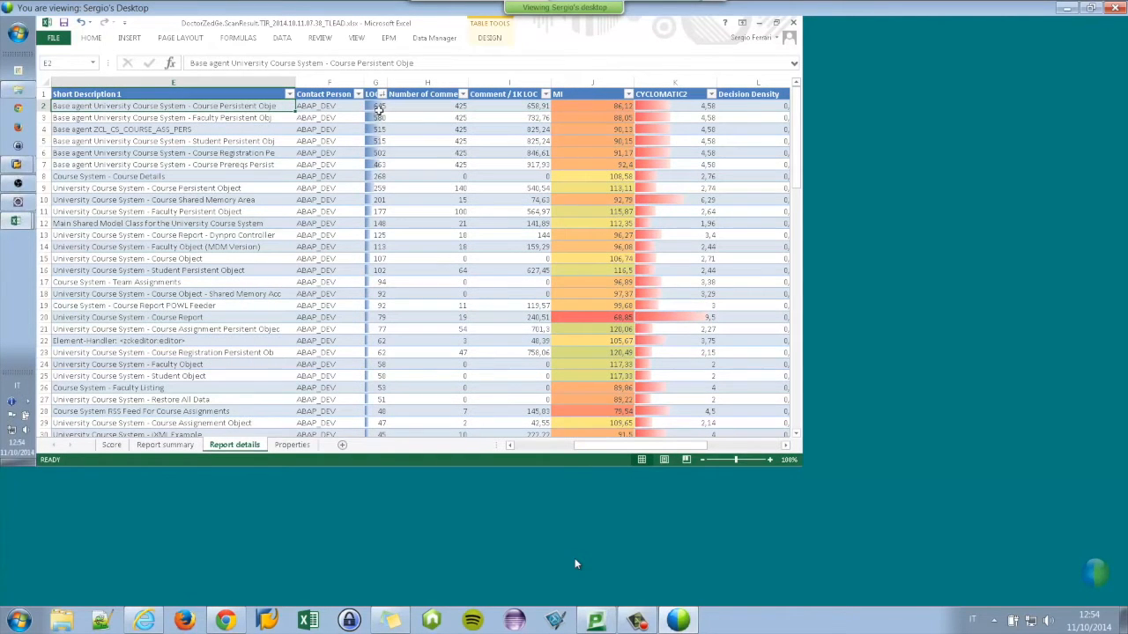
left_click(426, 106)
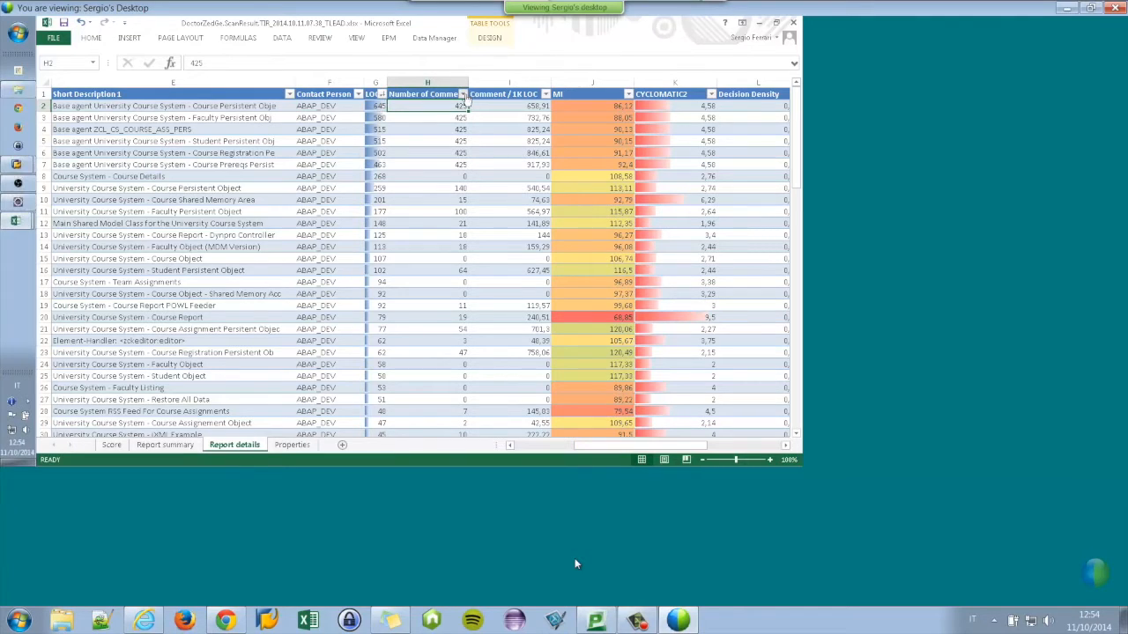
left_click(507, 106)
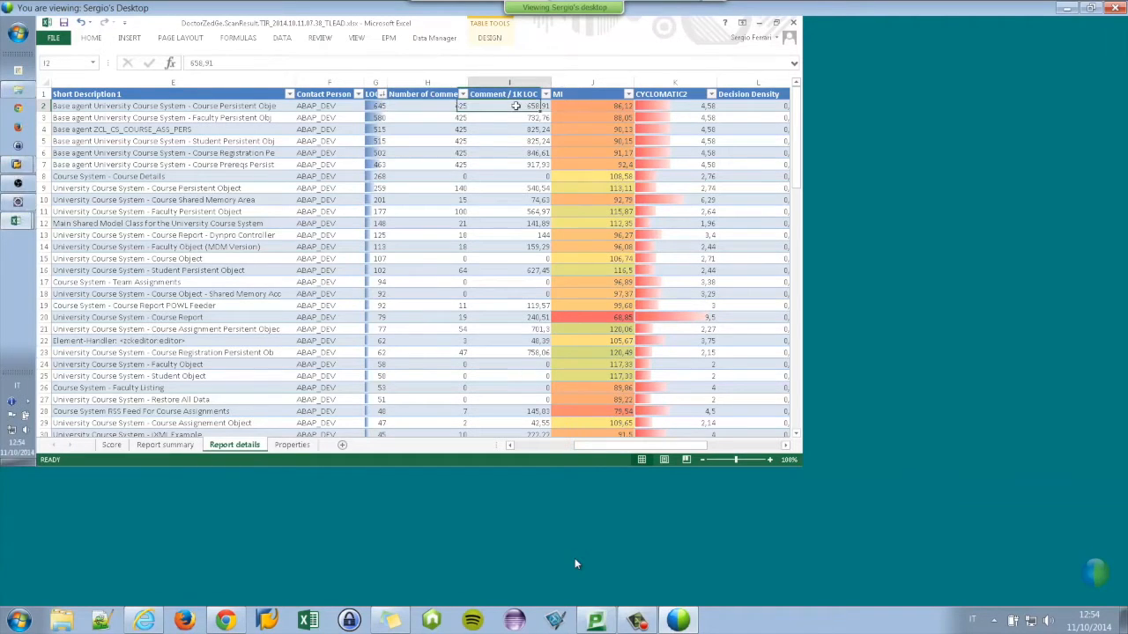
left_click(546, 95)
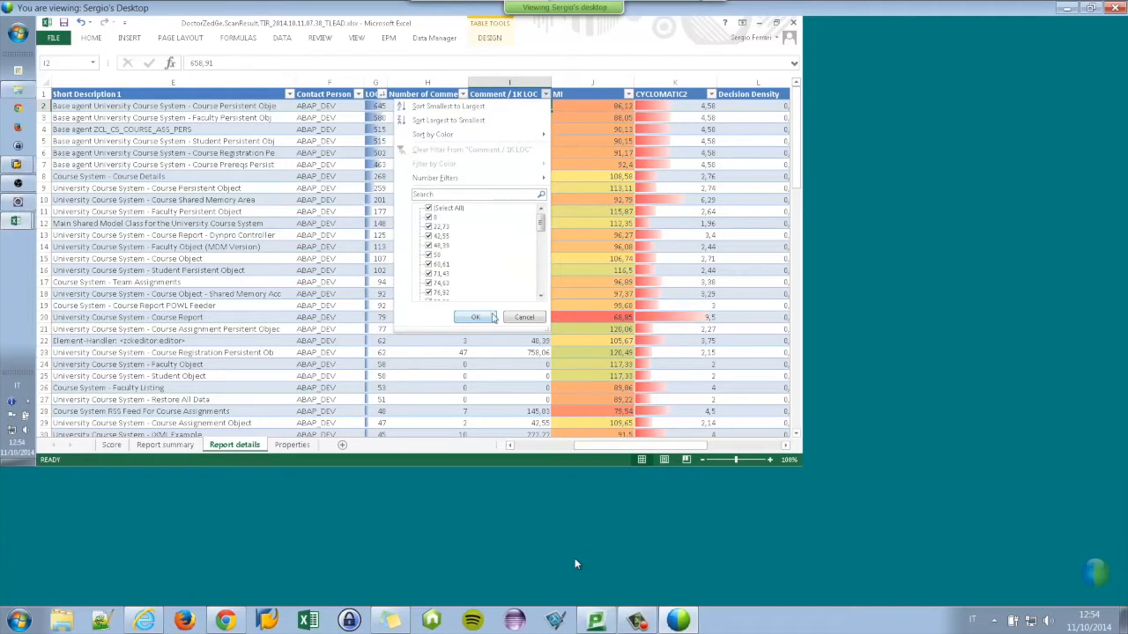
left_click(475, 317)
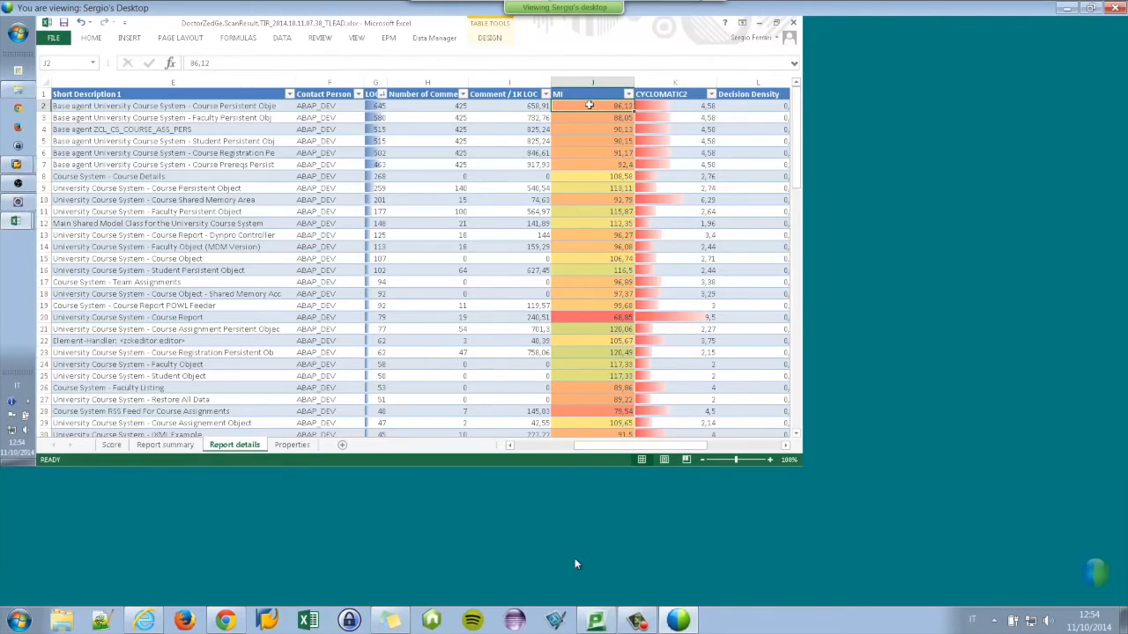
- Check the top object's cyclomatic complexity and dismiss its filter options unchanged
left_click(674, 105)
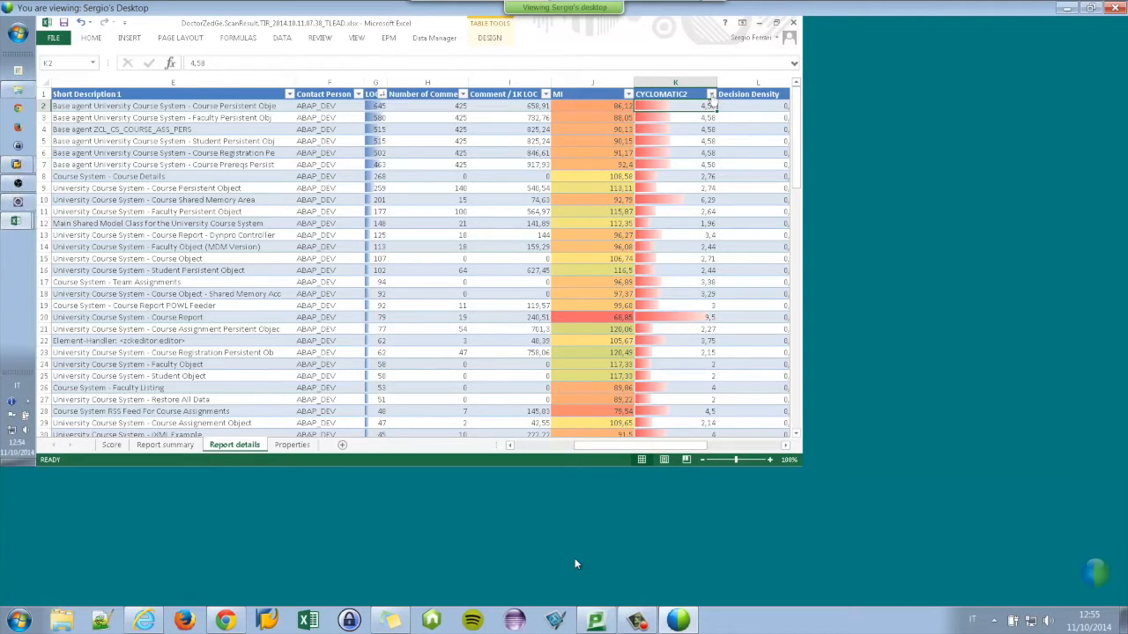
left_click(710, 95)
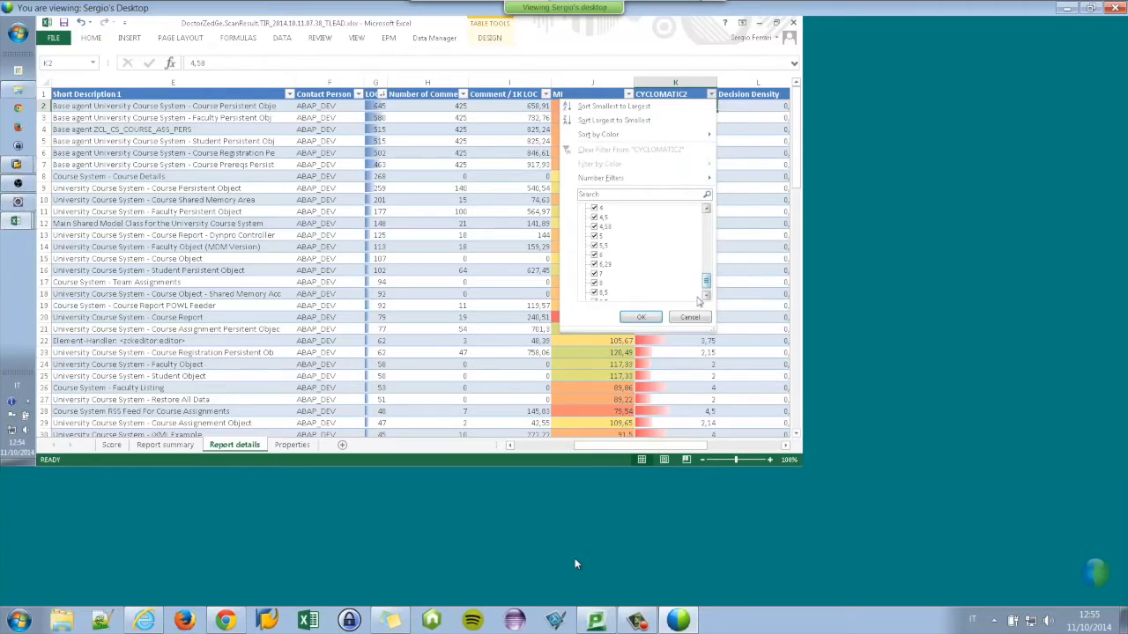
left_click(642, 317)
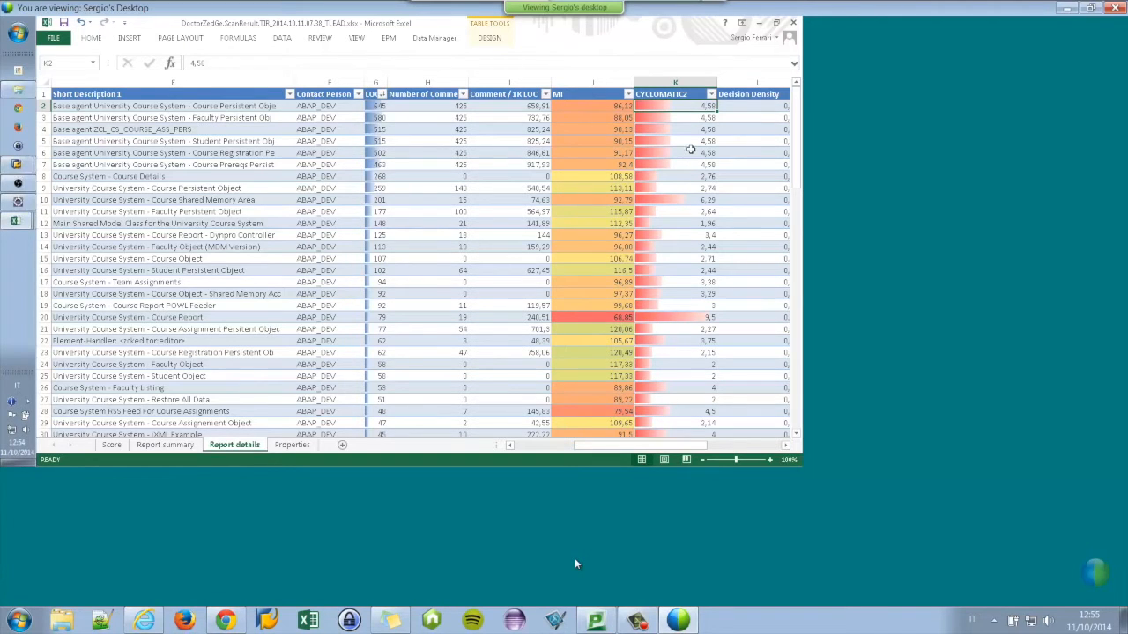
mouse_move(696, 106)
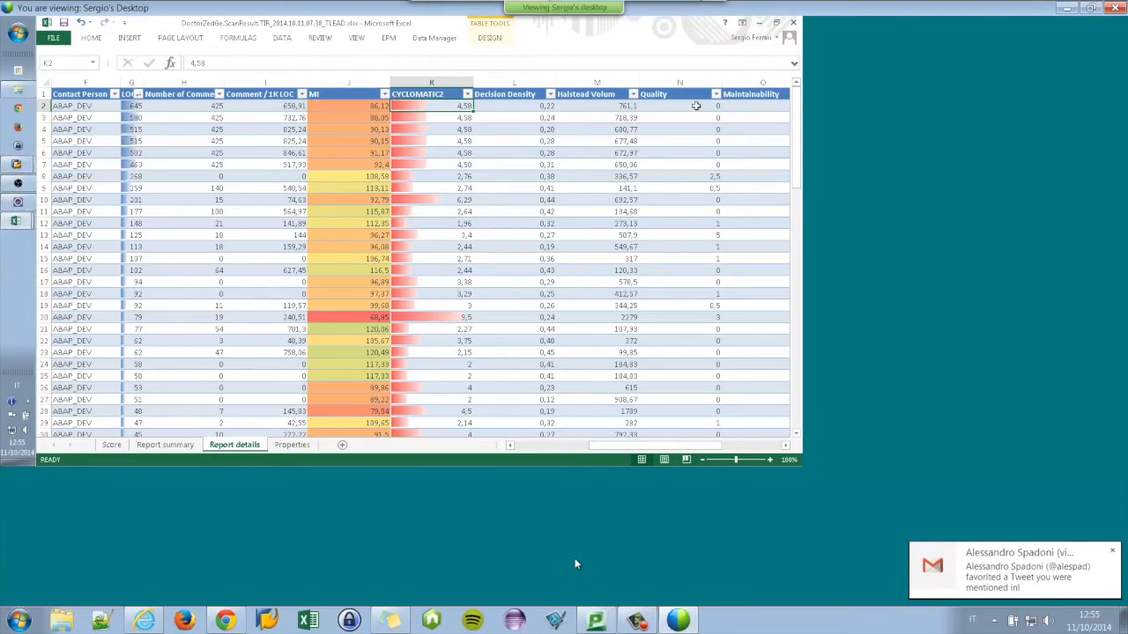
- Review the top object's decision density and security score, revealing the Quality, Maintainability and Performance columns
left_click(515, 106)
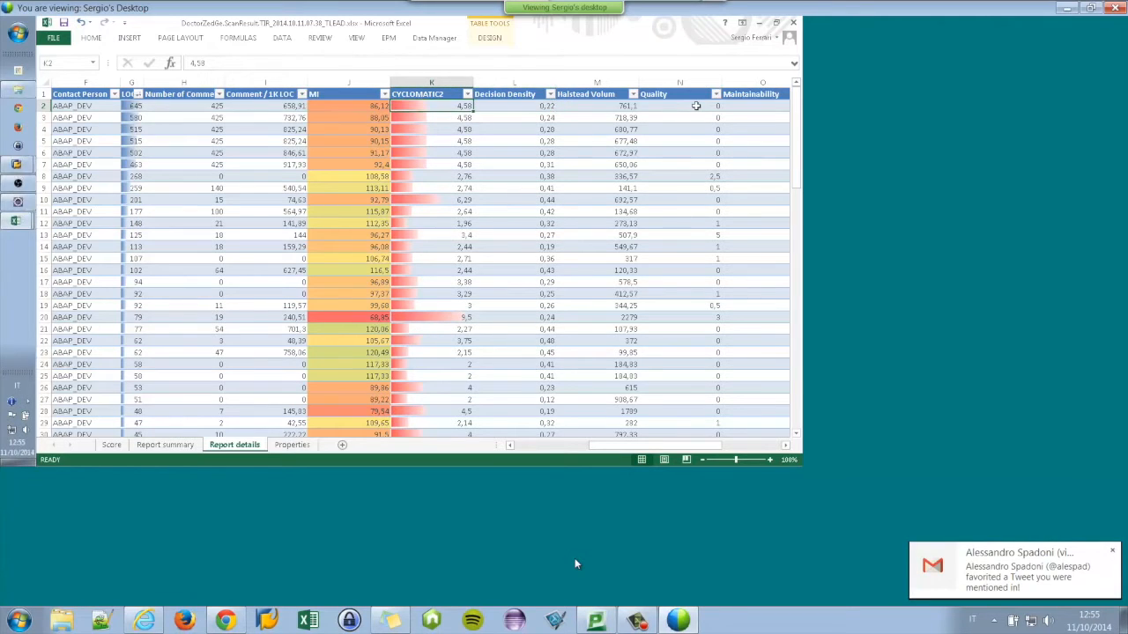
left_click(515, 106)
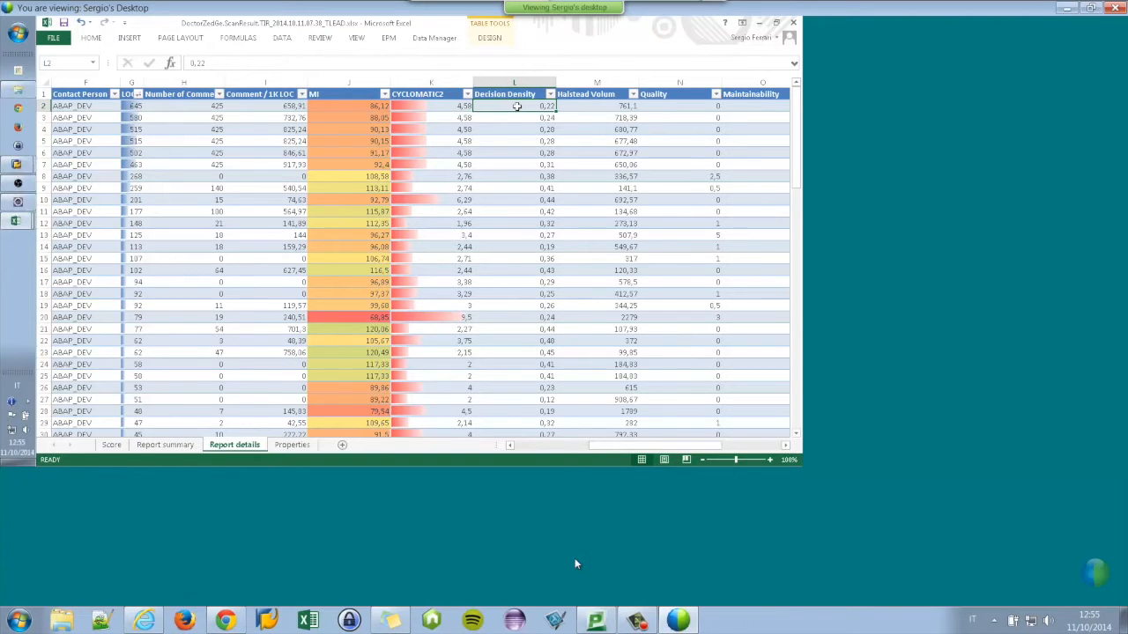
scroll("right", 3)
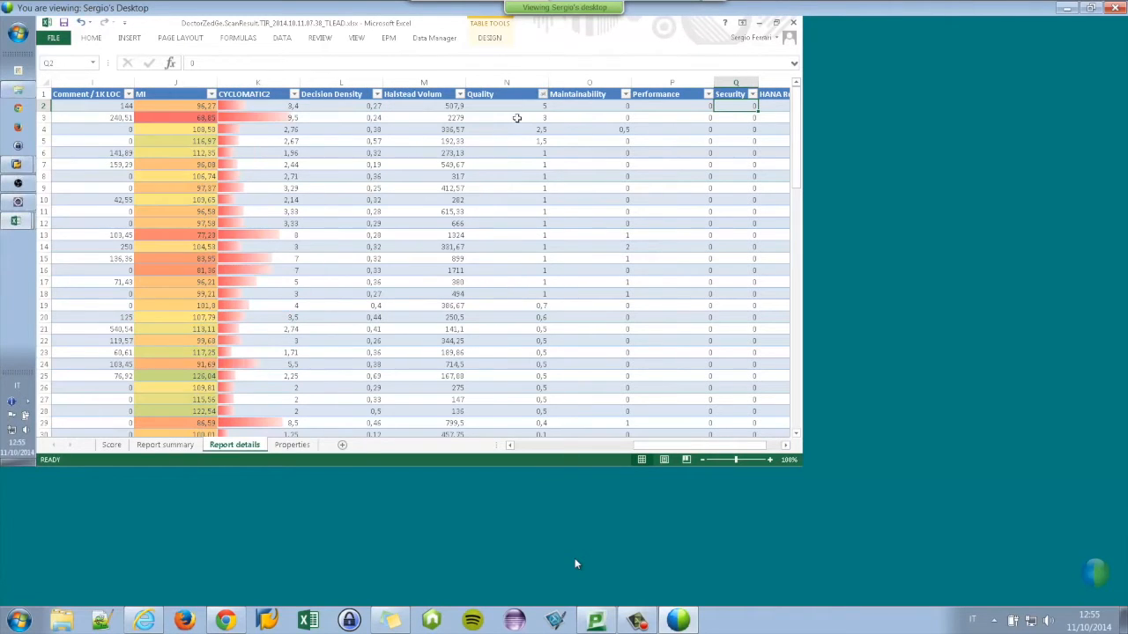
left_click(505, 106)
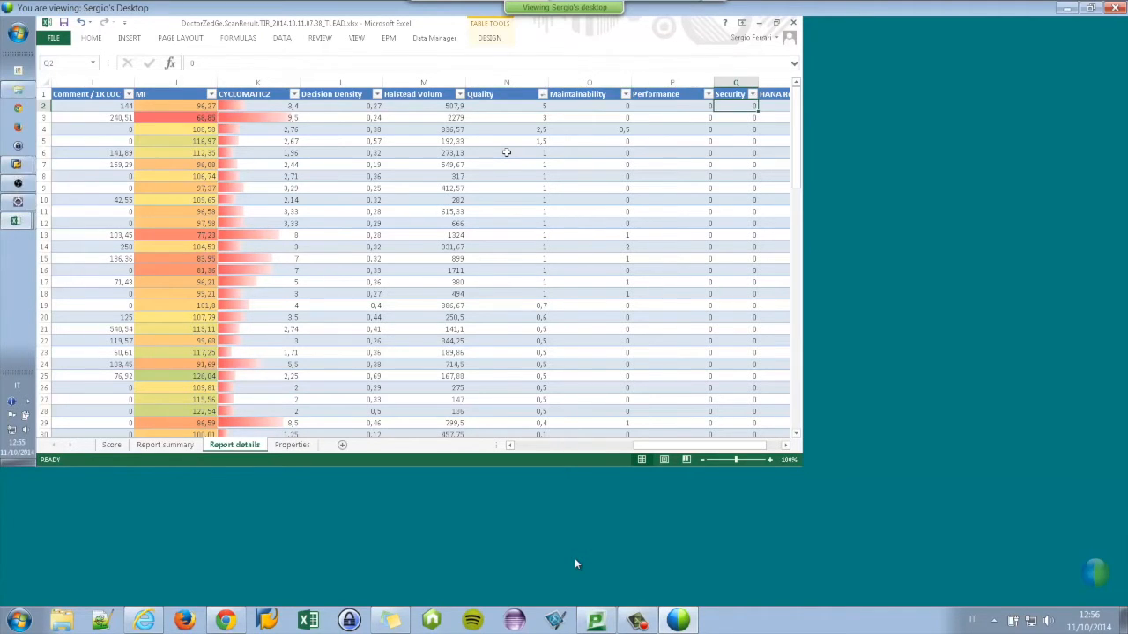
scroll("right", 3)
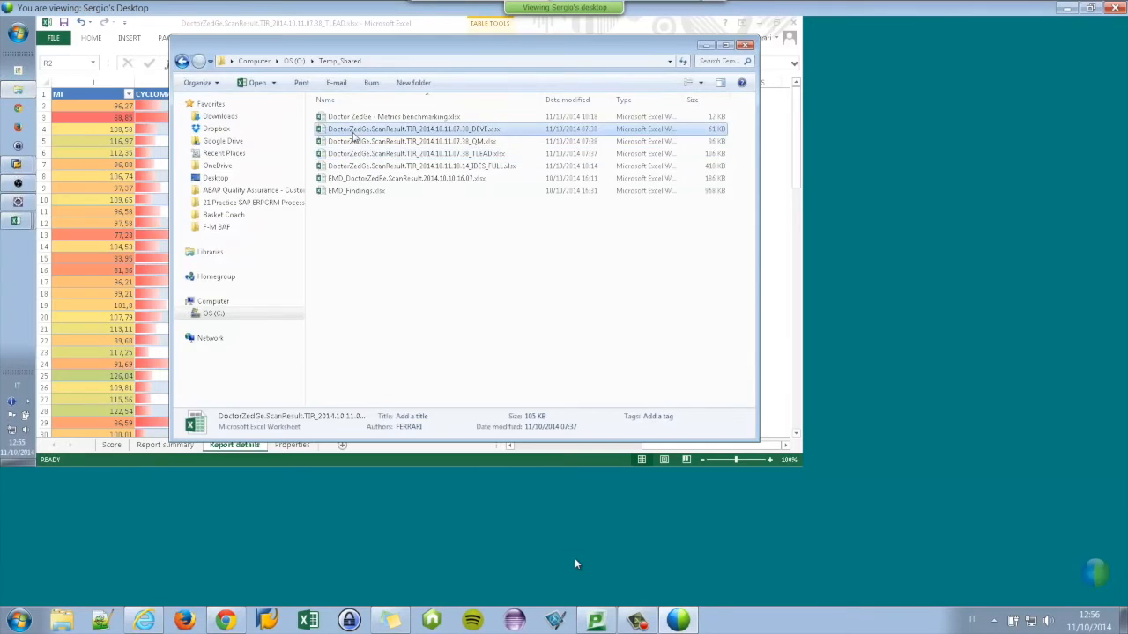
double_click(412, 128)
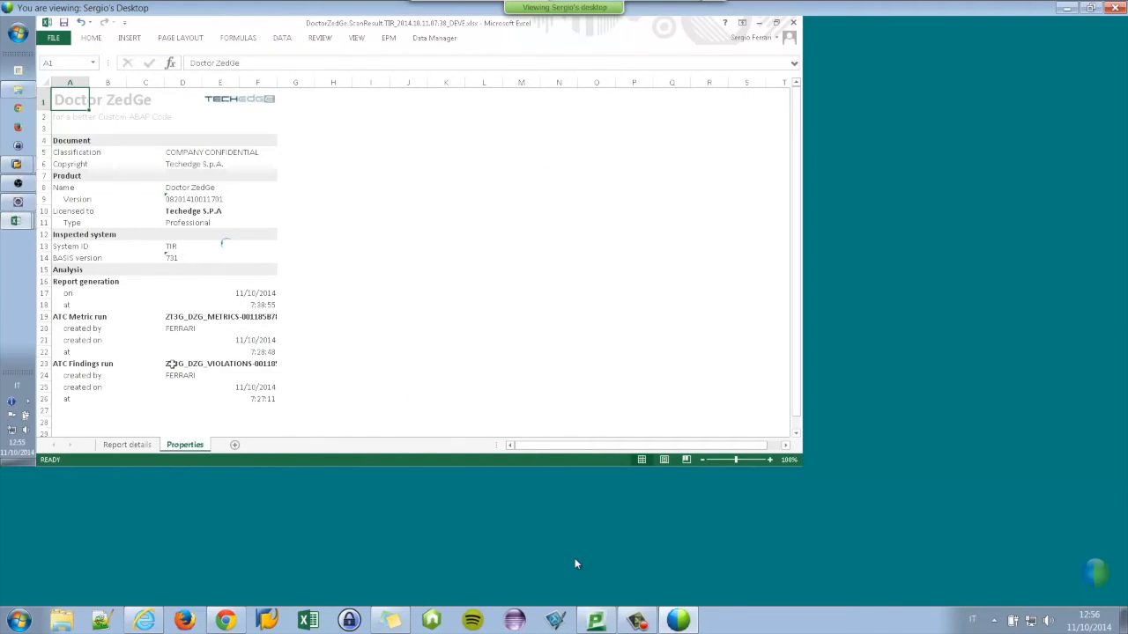
left_click(127, 444)
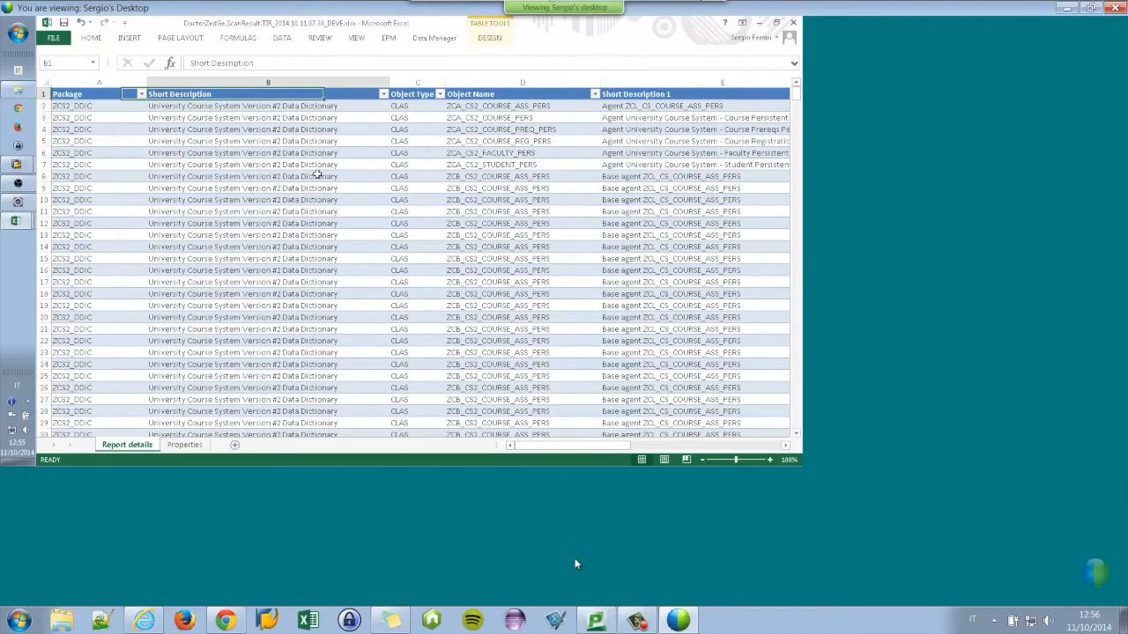
left_click(416, 106)
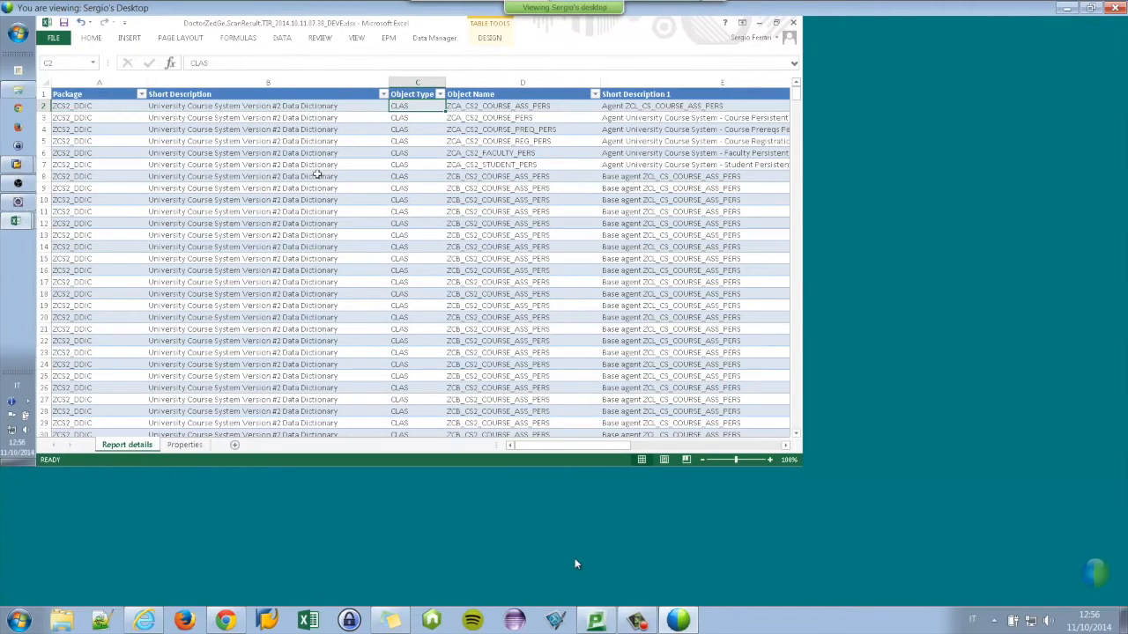
left_click(522, 106)
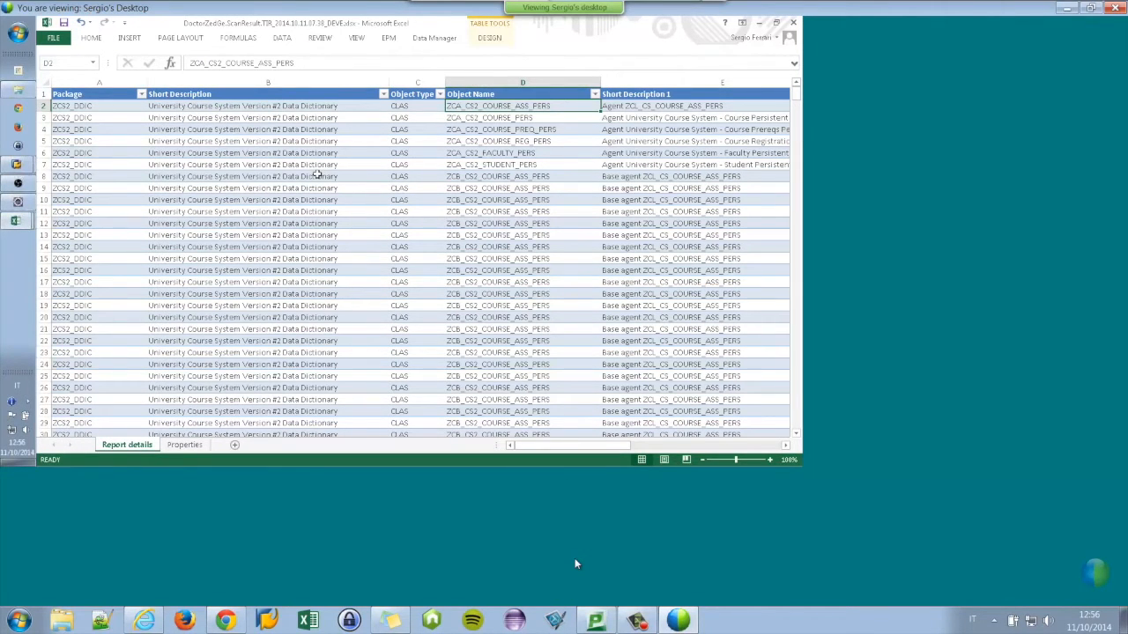
scroll("right", 3)
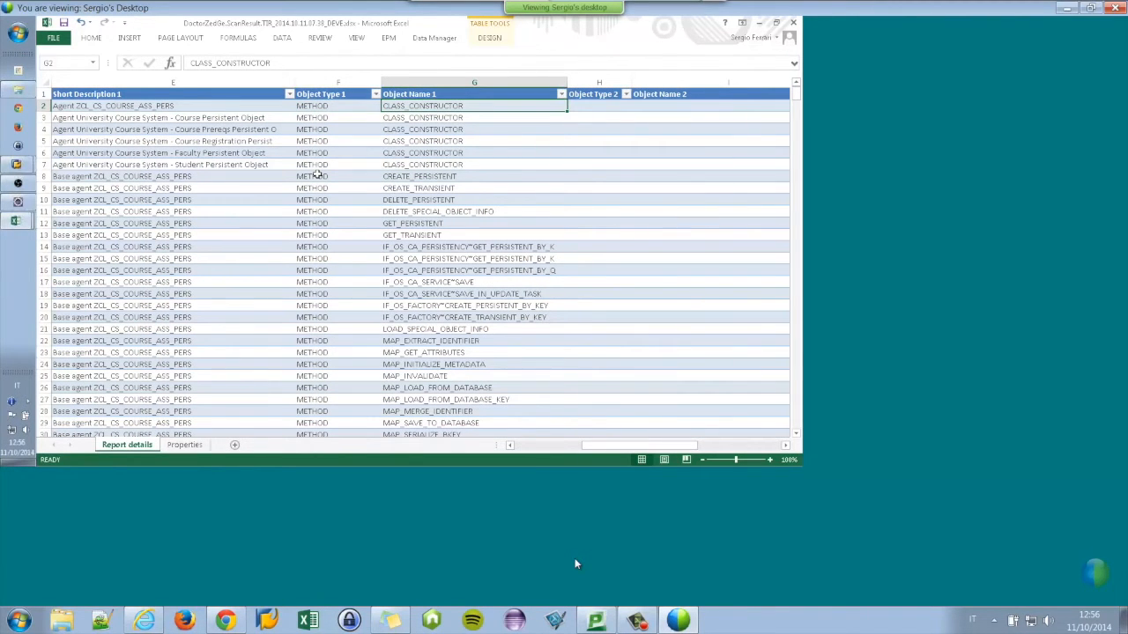
scroll("down", 3)
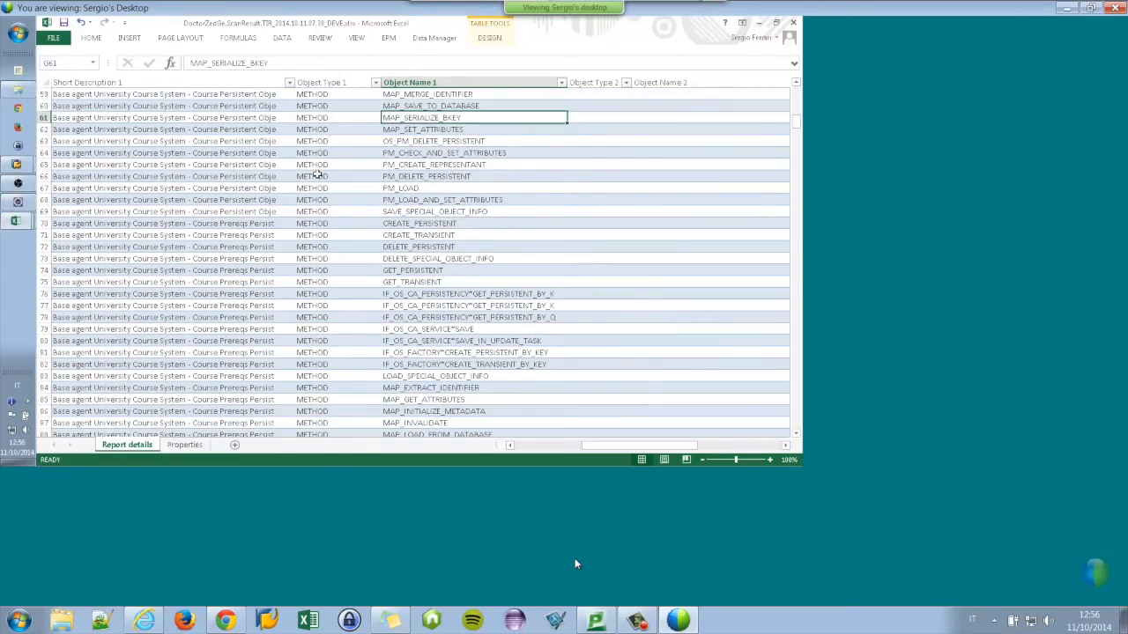
scroll("down", 3)
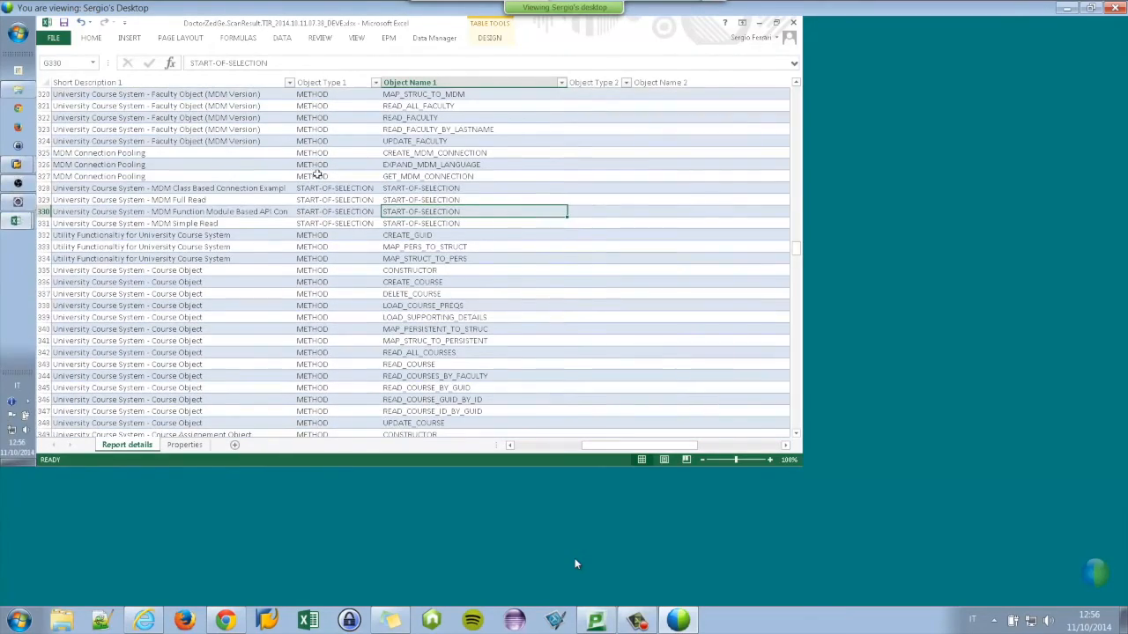
left_click(335, 186)
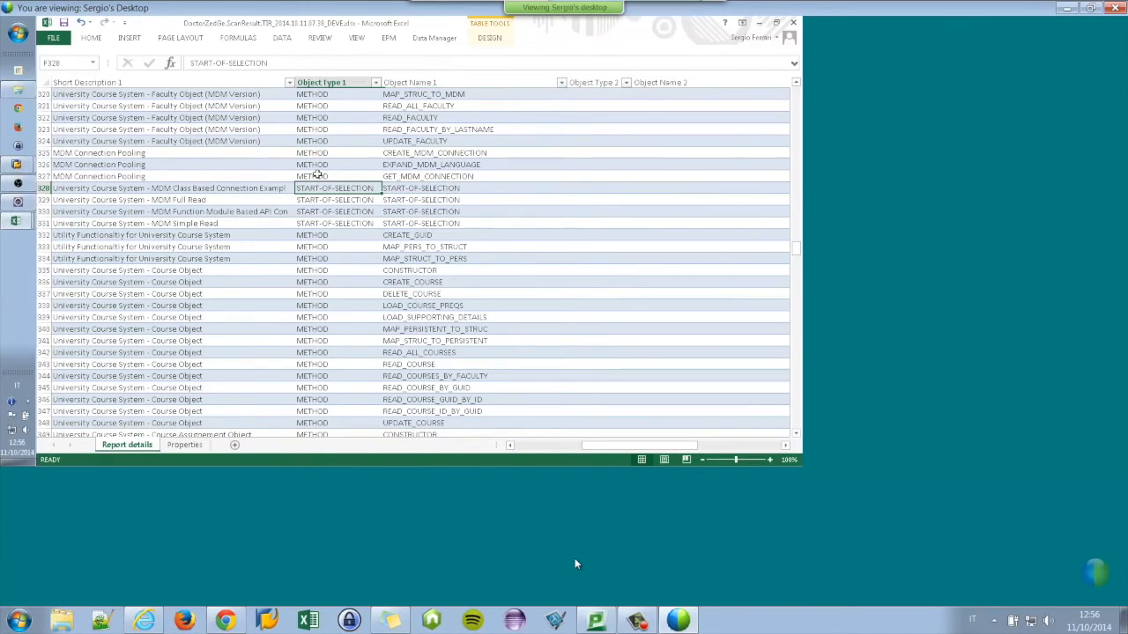
scroll("down", 3)
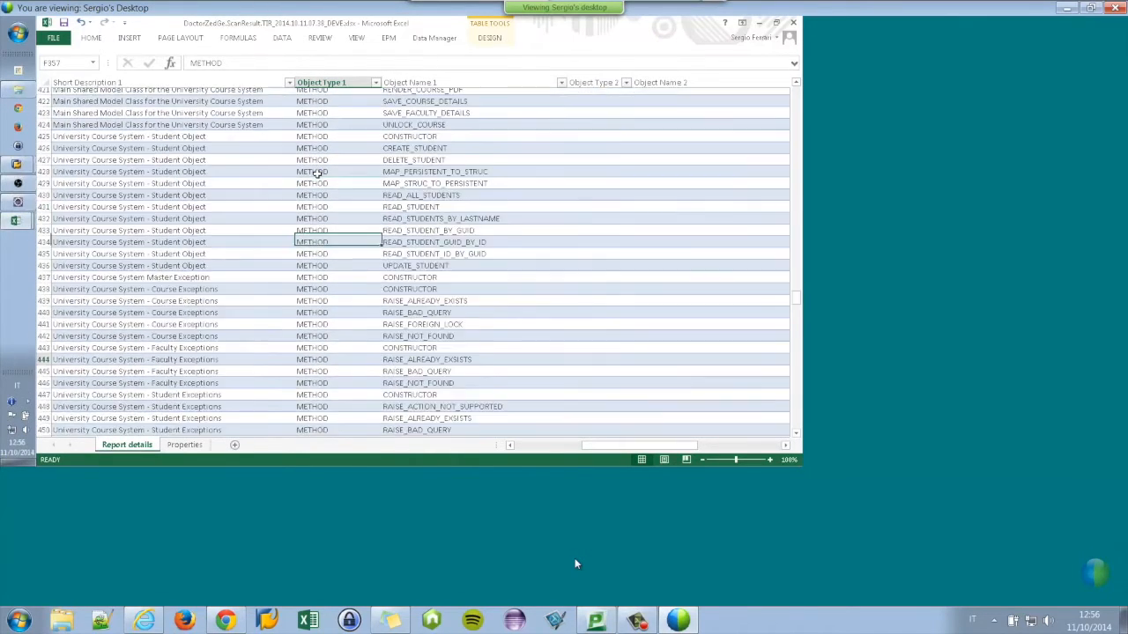
scroll("down", 3)
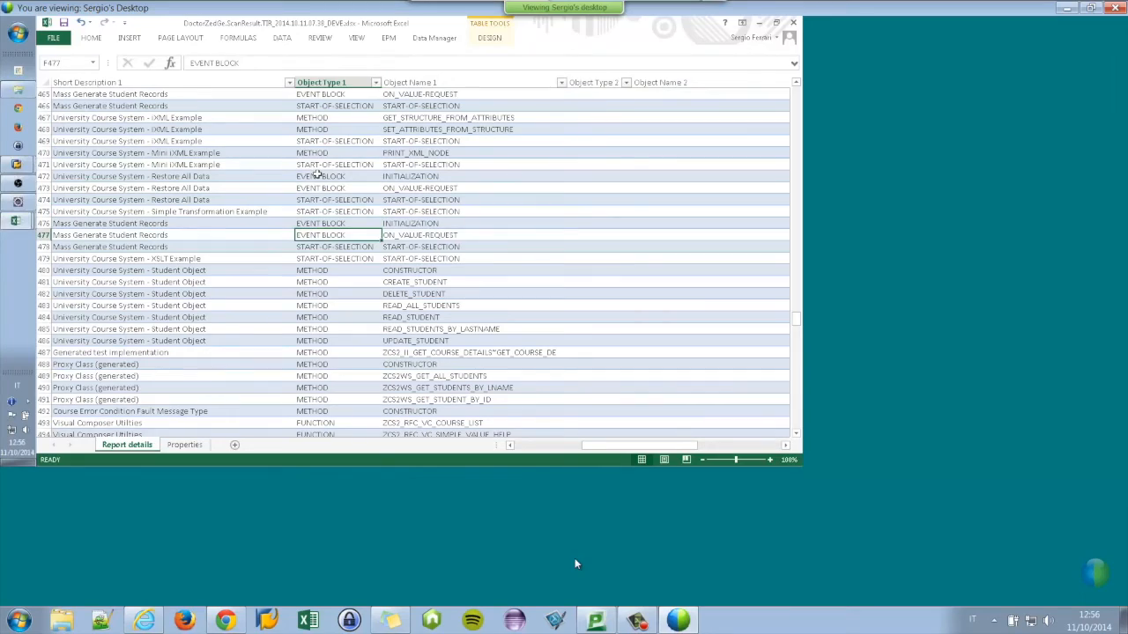
scroll("down", 3)
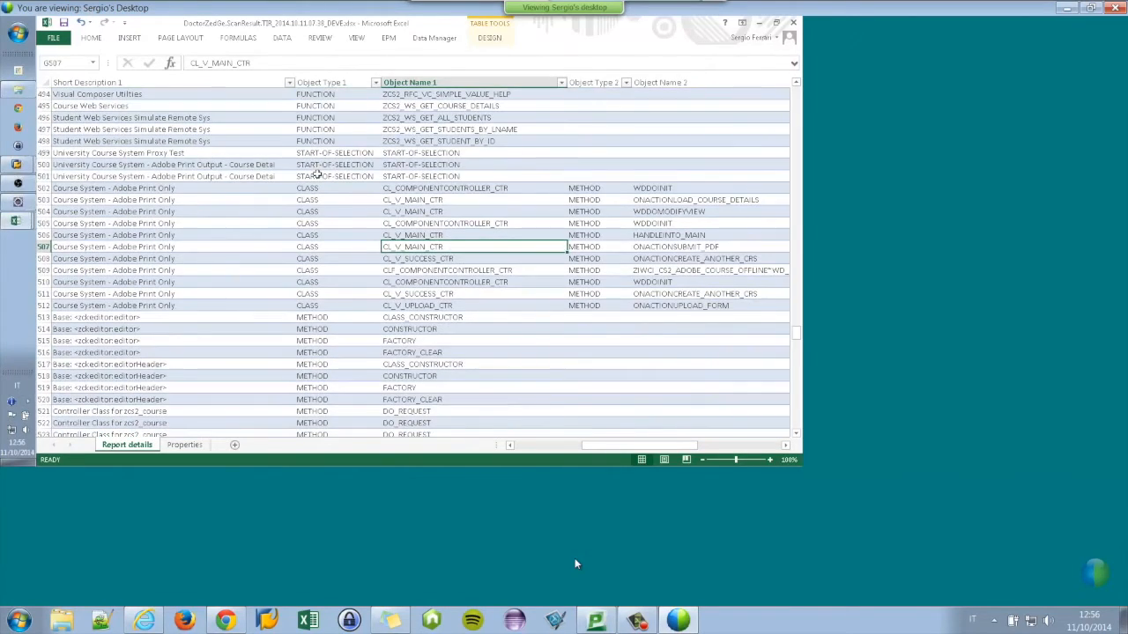
scroll("down", 3)
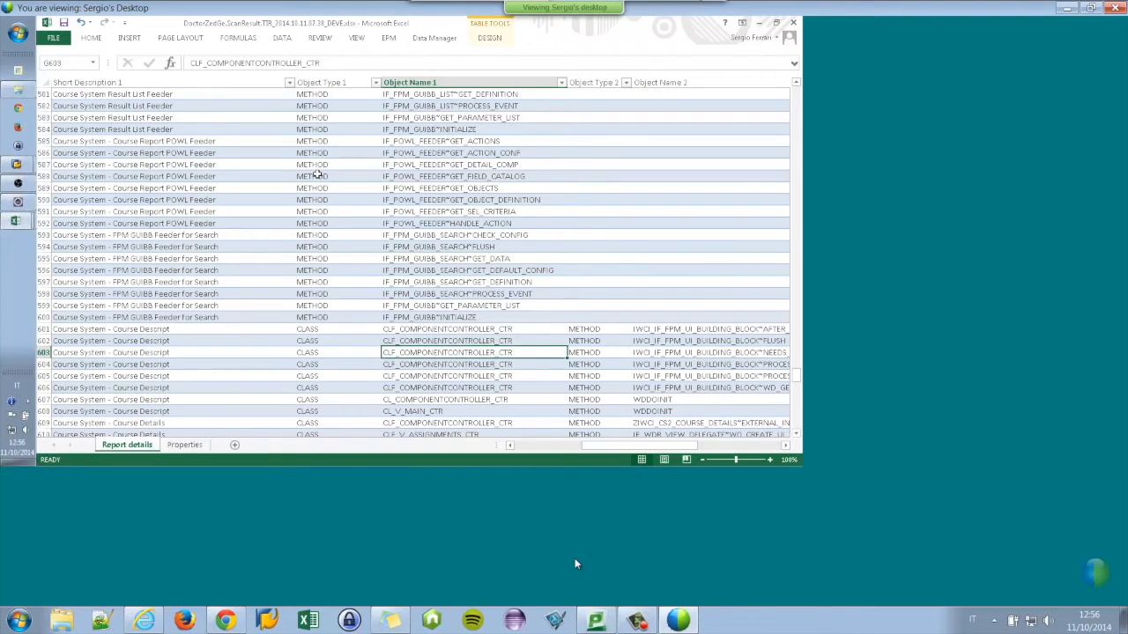
left_click(338, 353)
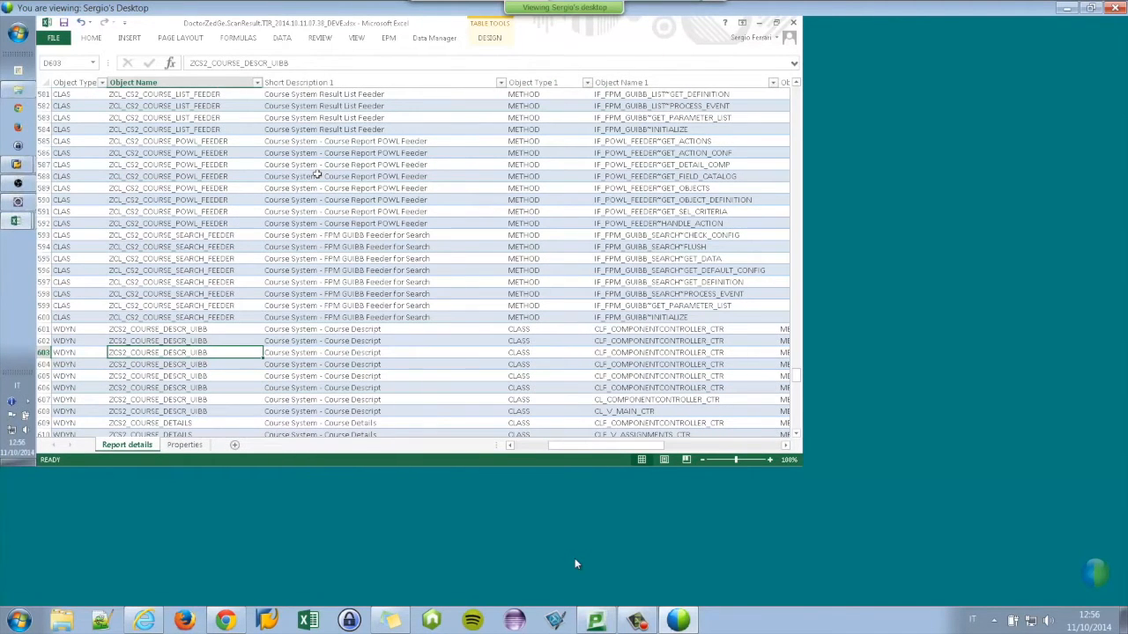
left_click(685, 352)
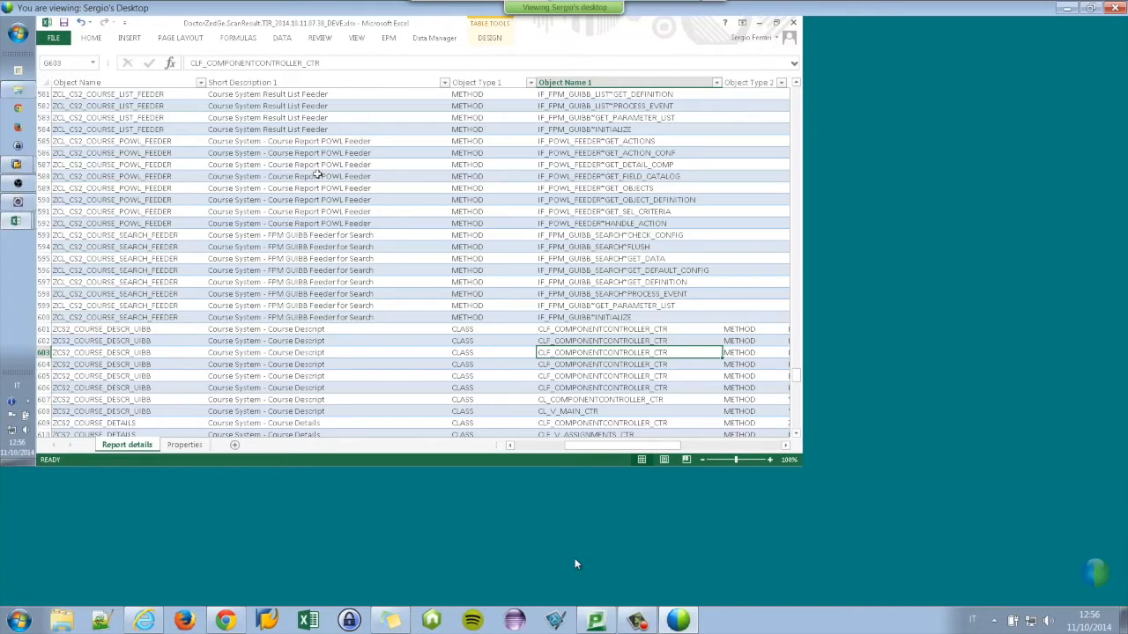
left_click(754, 353)
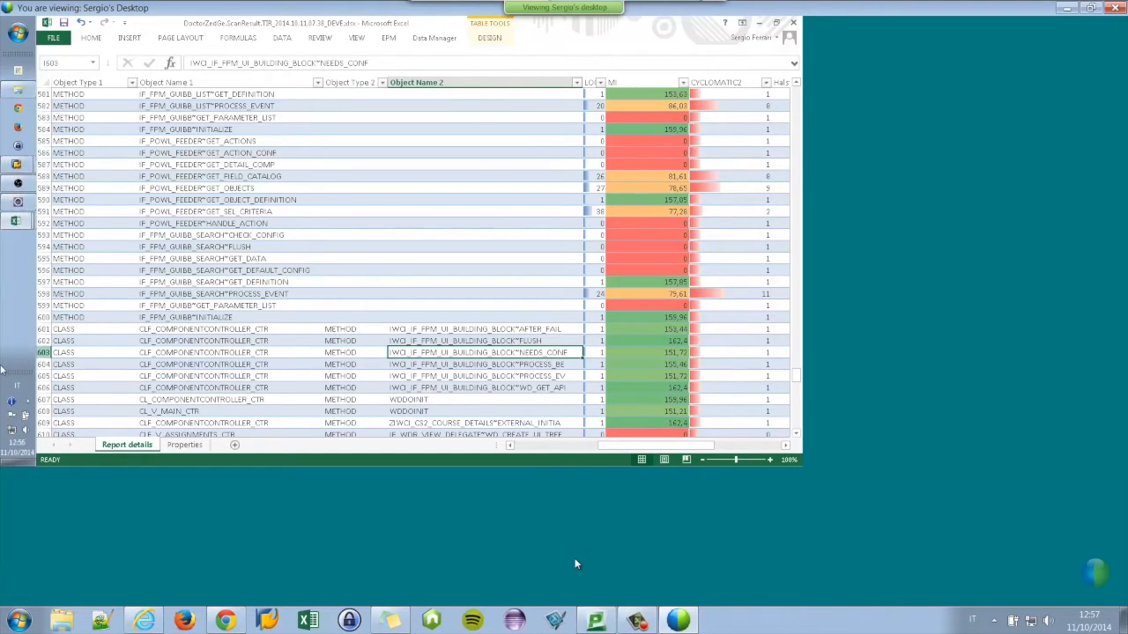
mouse_move(589, 358)
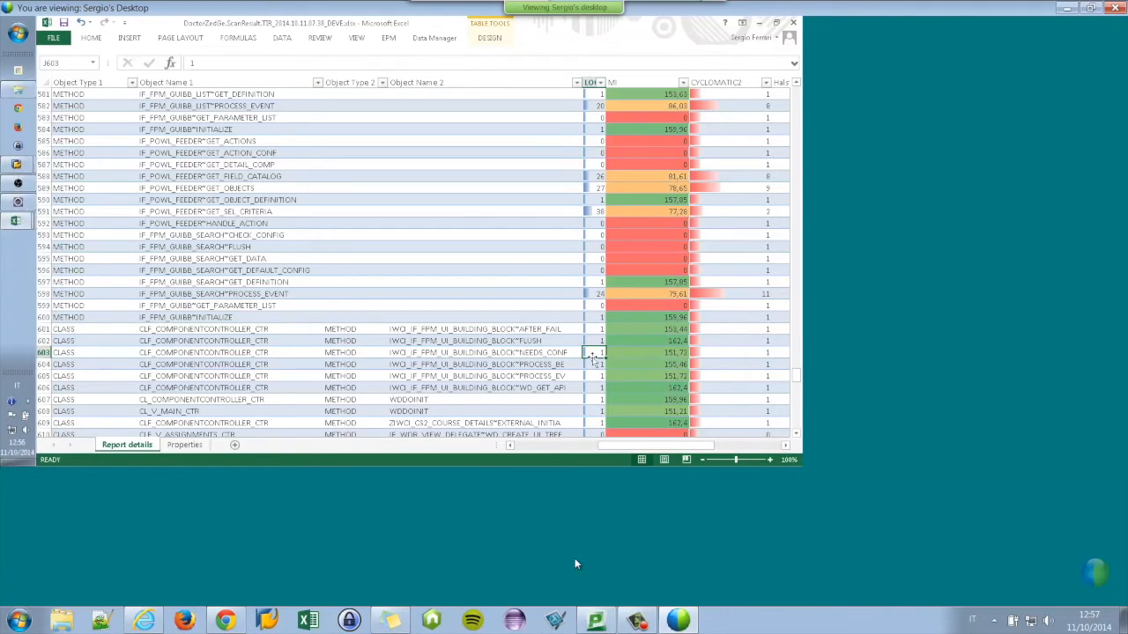
left_click(598, 375)
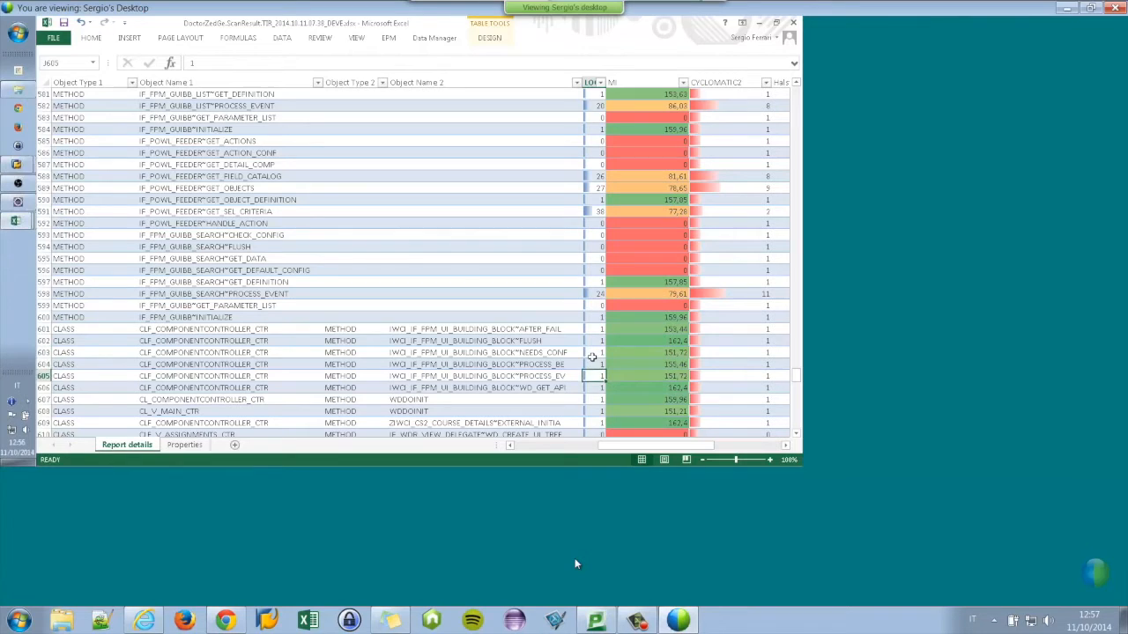
left_click(592, 388)
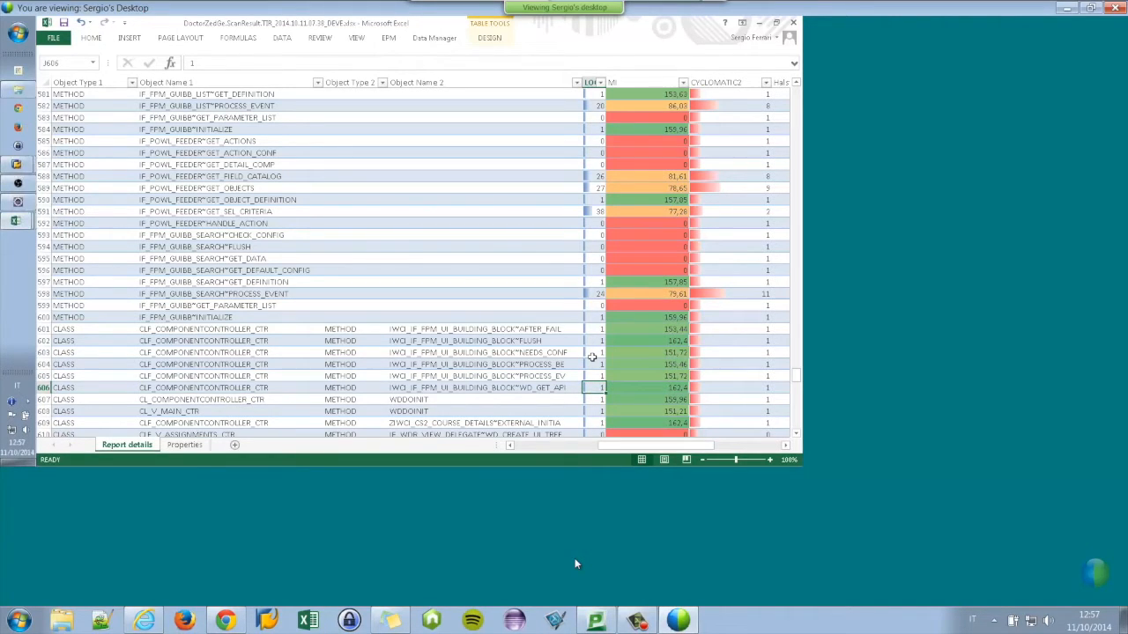
left_click(726, 388)
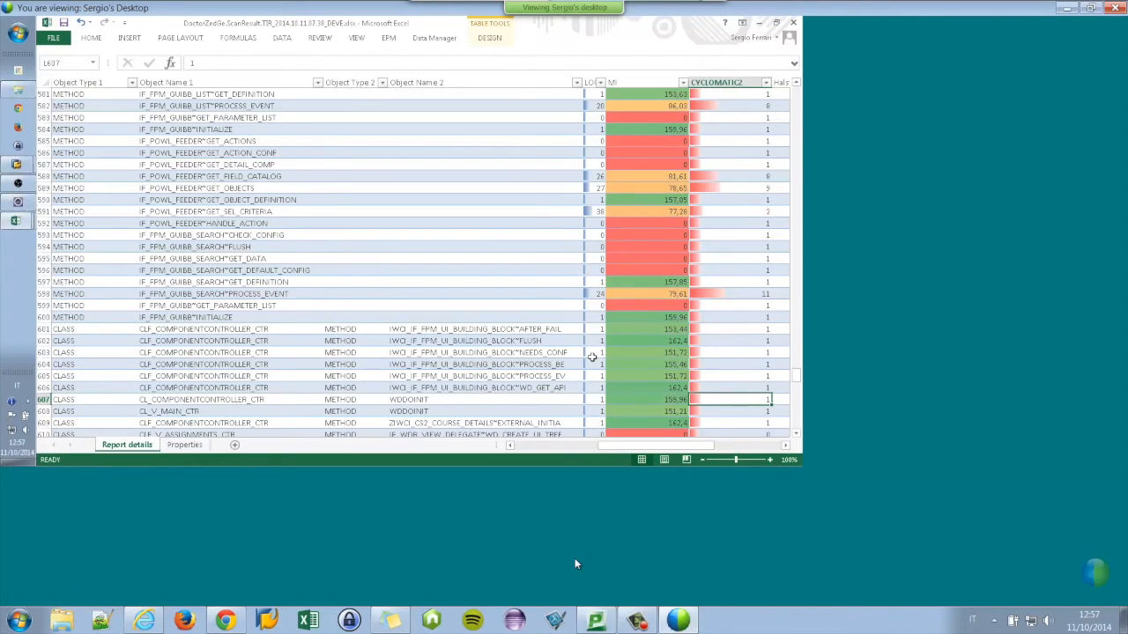
scroll("down", 3)
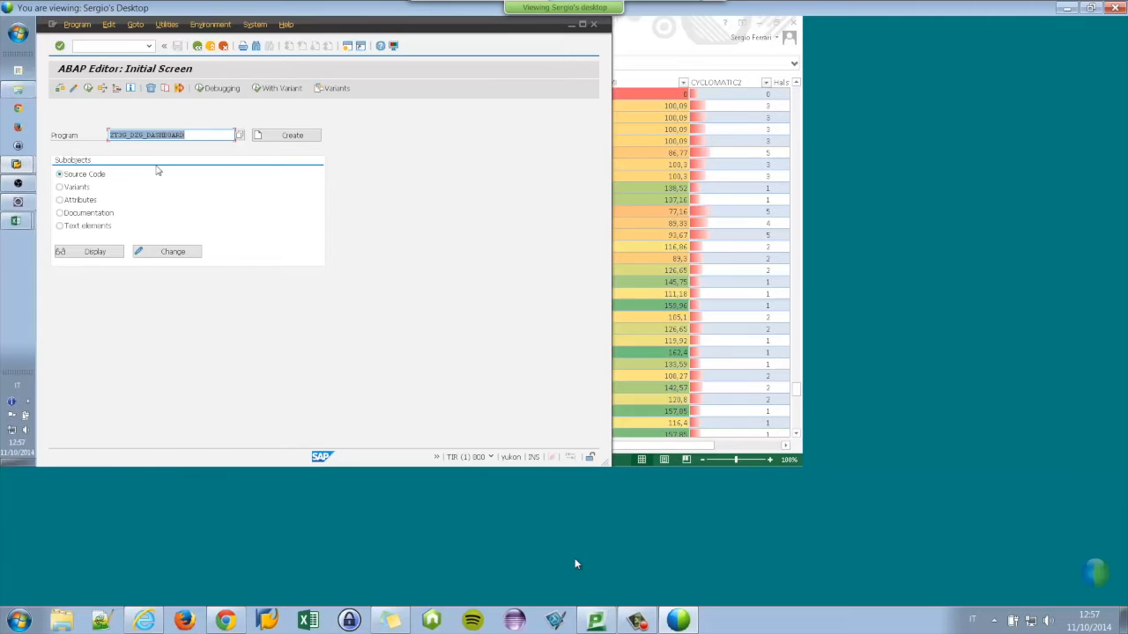
mouse_move(646, 560)
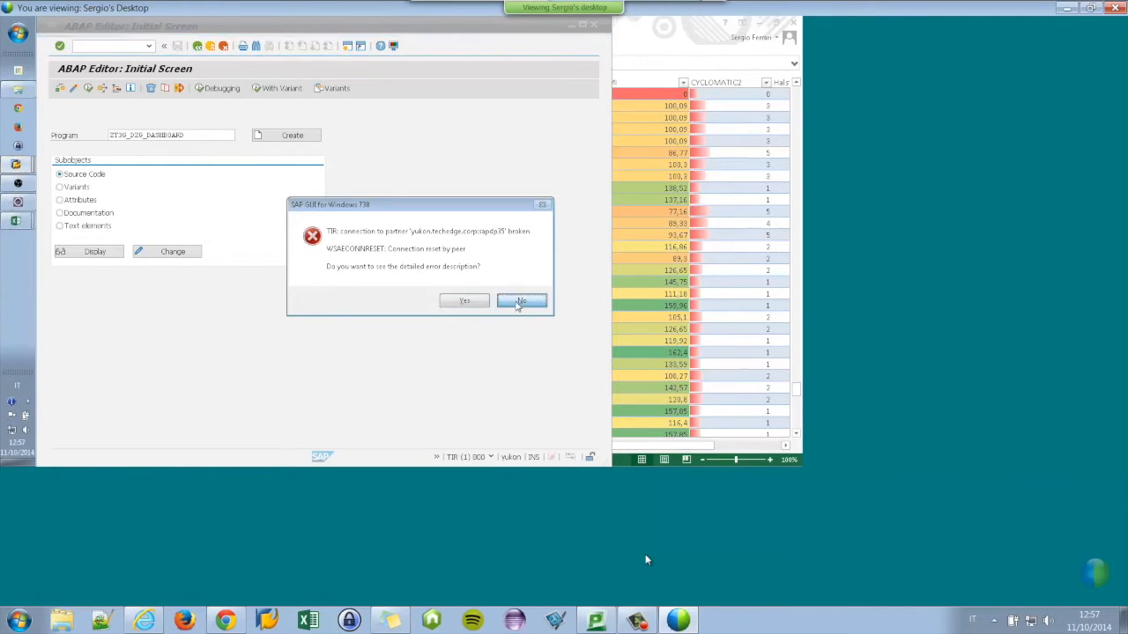
- Dismiss the connection reset error and log back on to the TSR system from SAP Logon
left_click(521, 300)
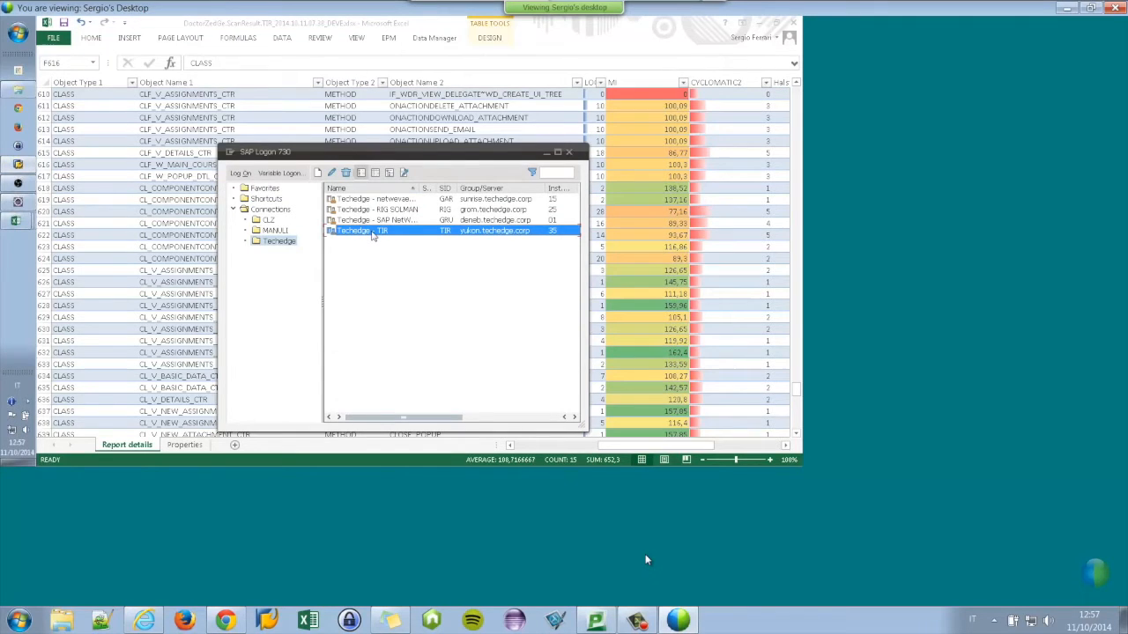
double_click(397, 229)
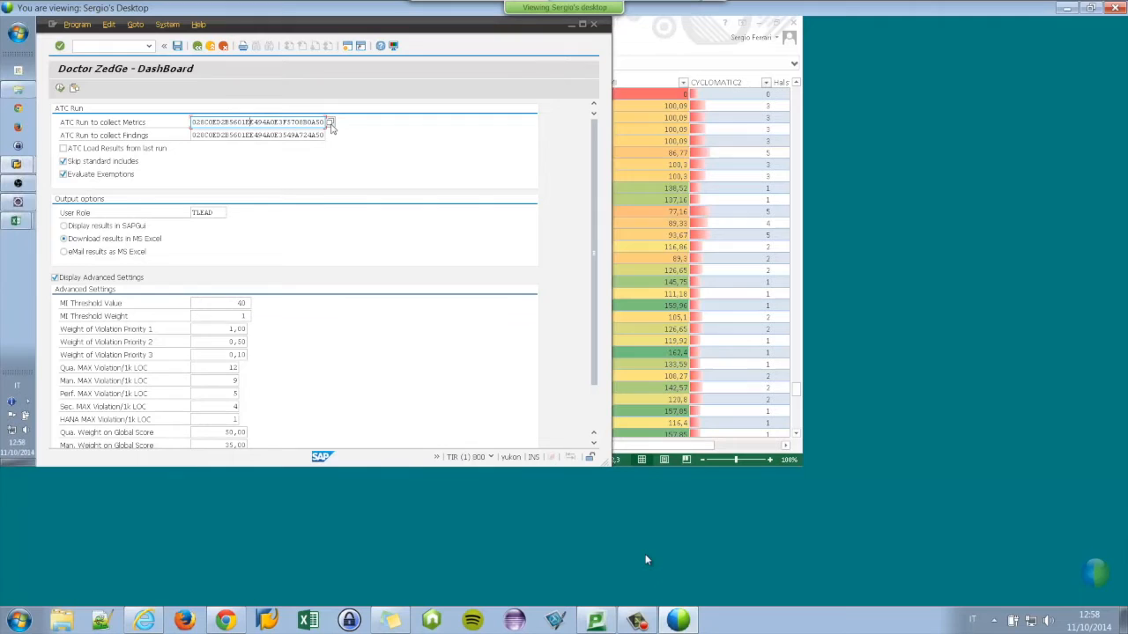
- Choose an ATC run from the F4 value list of 100 runs for the dashboard run ID
left_click(331, 122)
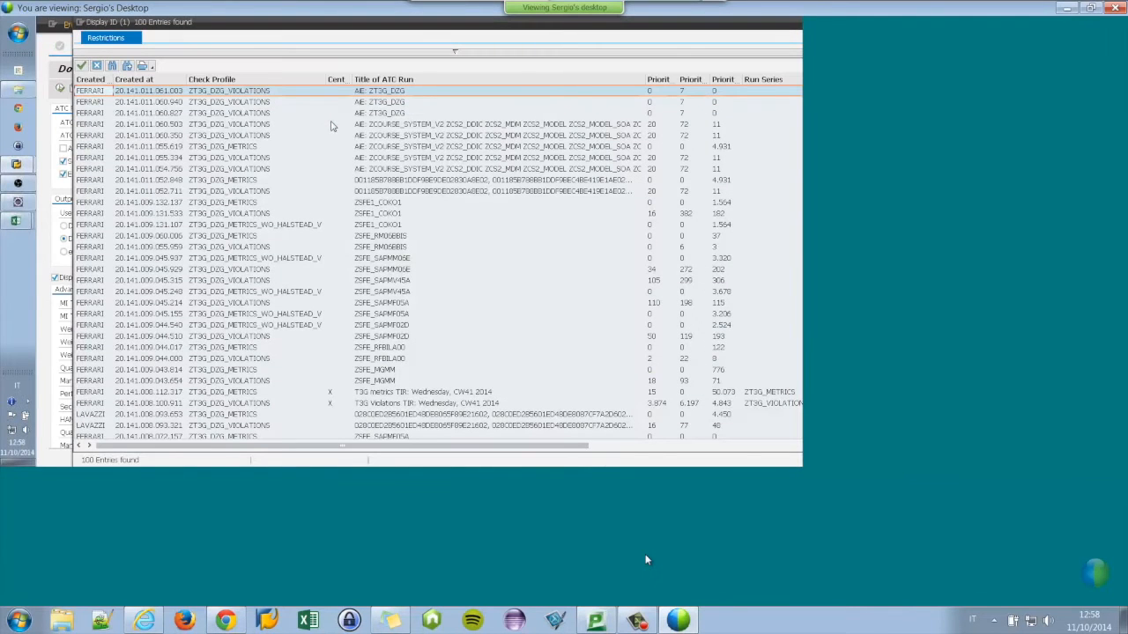
mouse_move(257, 99)
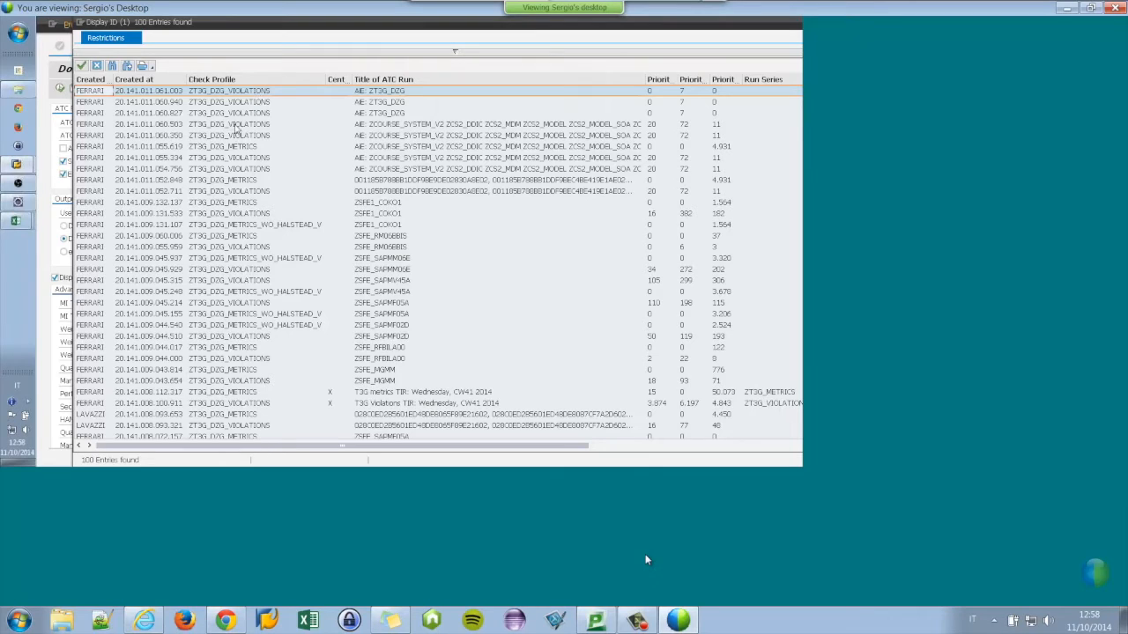
left_click(229, 146)
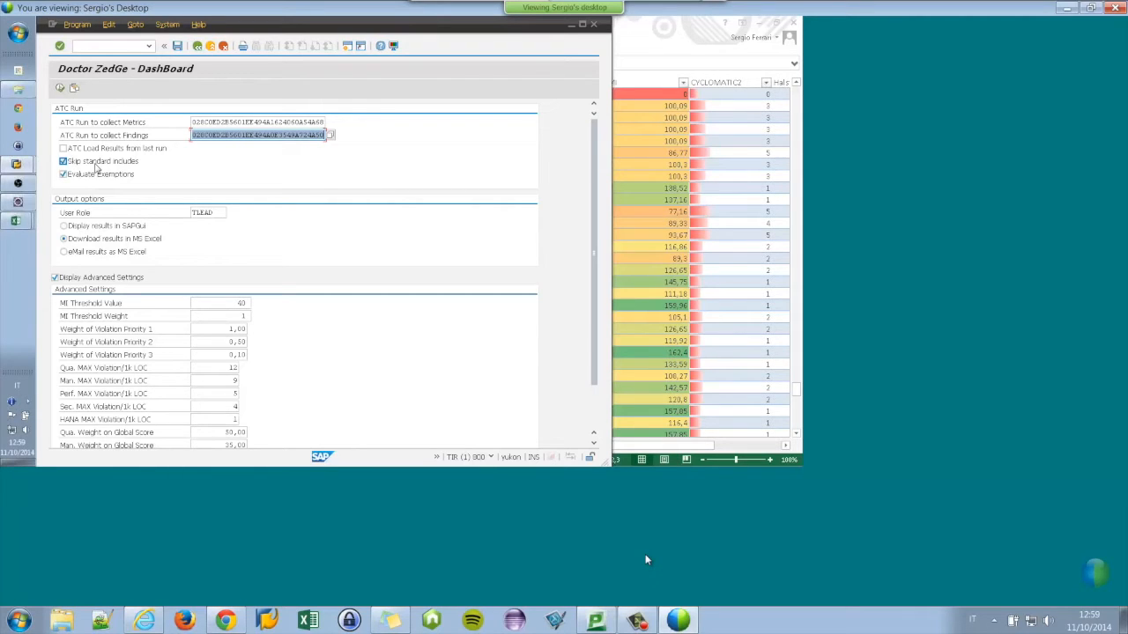
- Review the Evaluate Exemptions and Skip Granted Includes checkboxes on the dashboard selection screen
left_click(63, 162)
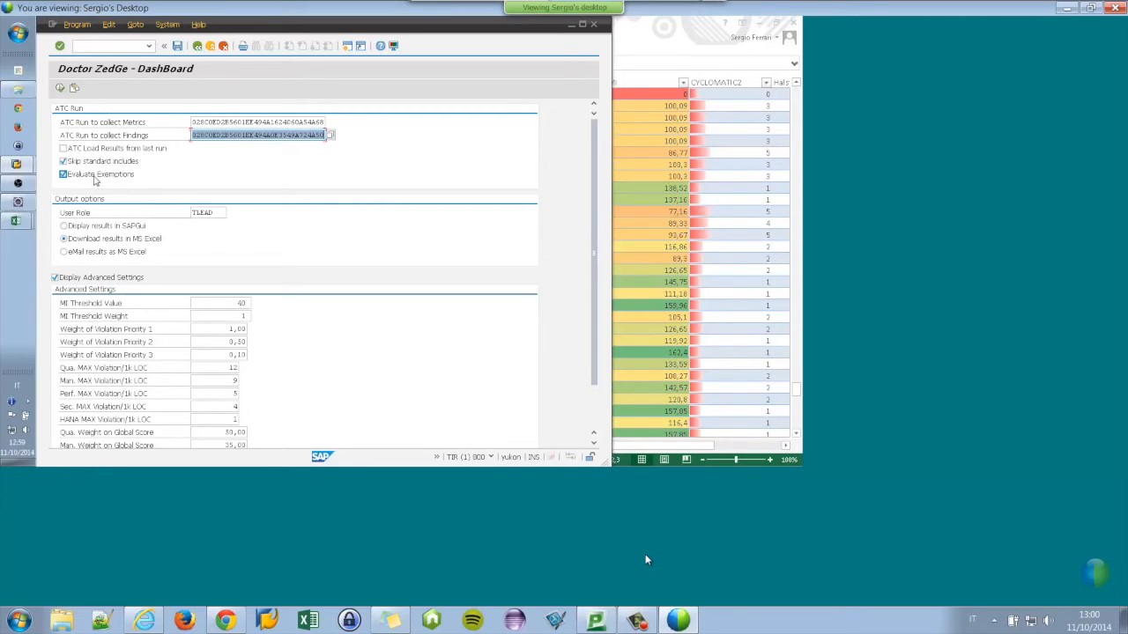
left_click(63, 162)
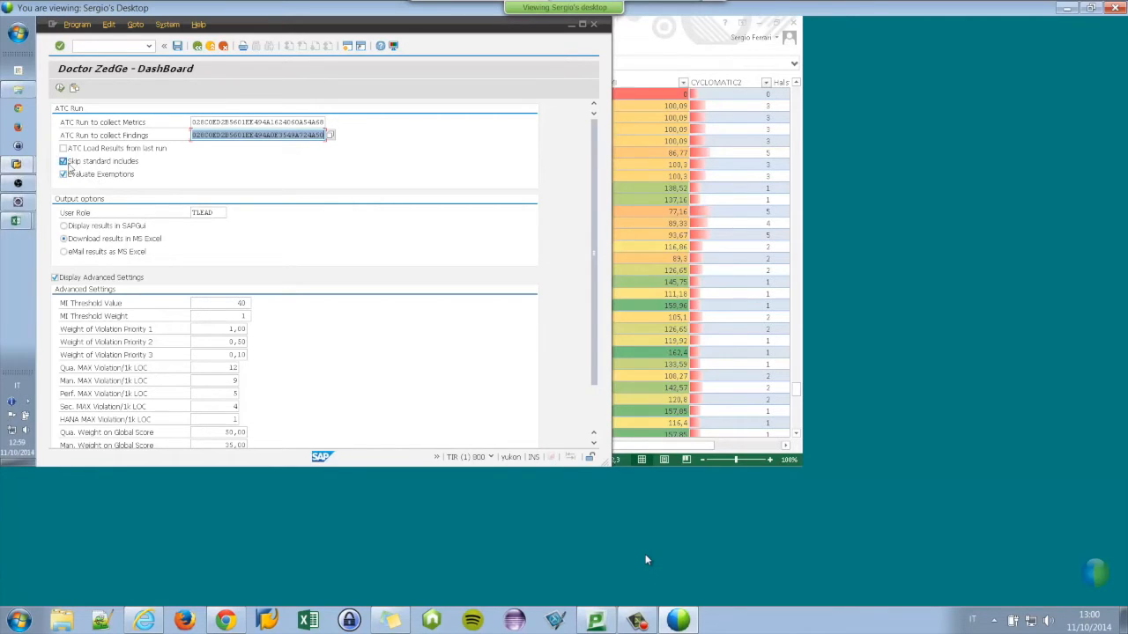
left_click(64, 162)
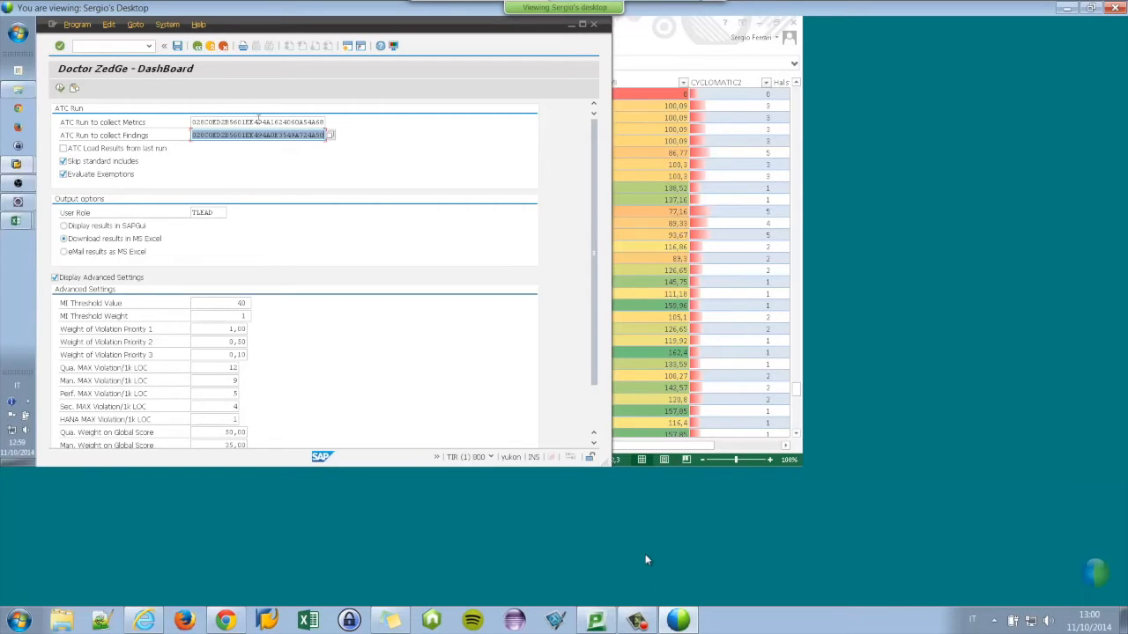
left_click(64, 175)
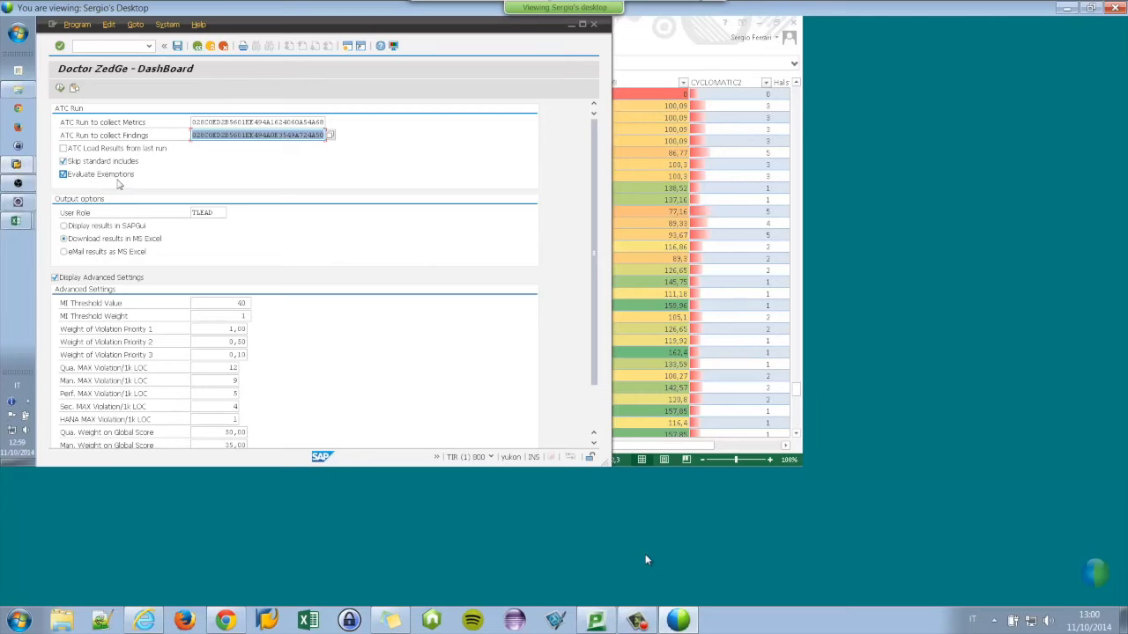
- Choose 'eMail results as MS Excel' as the output option, revealing the recipient fields
left_click(64, 226)
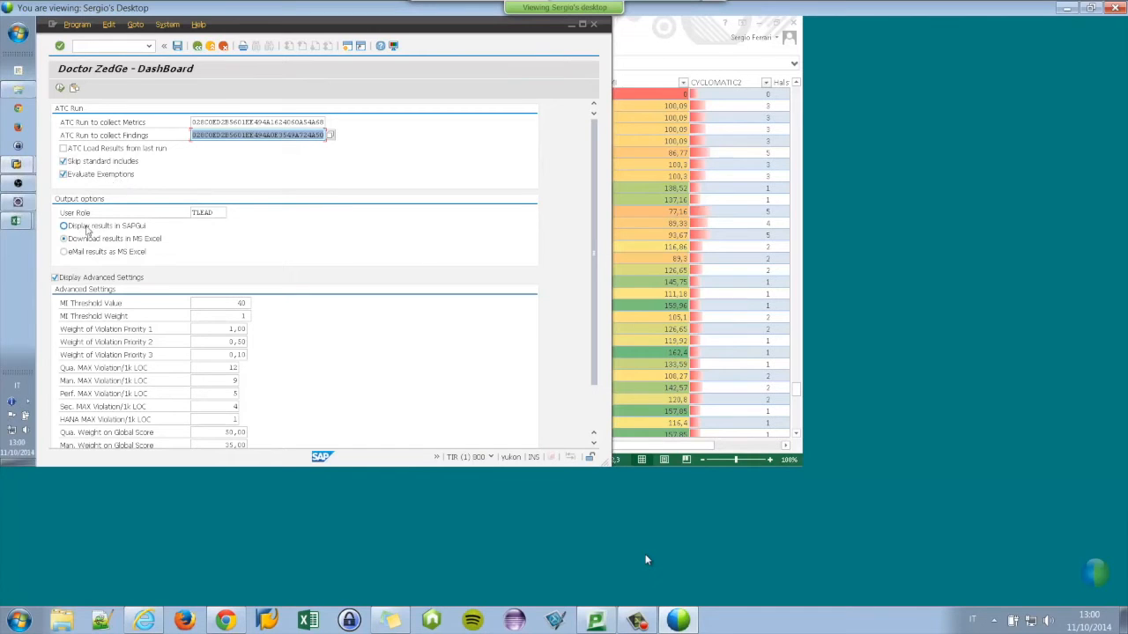
mouse_move(120, 234)
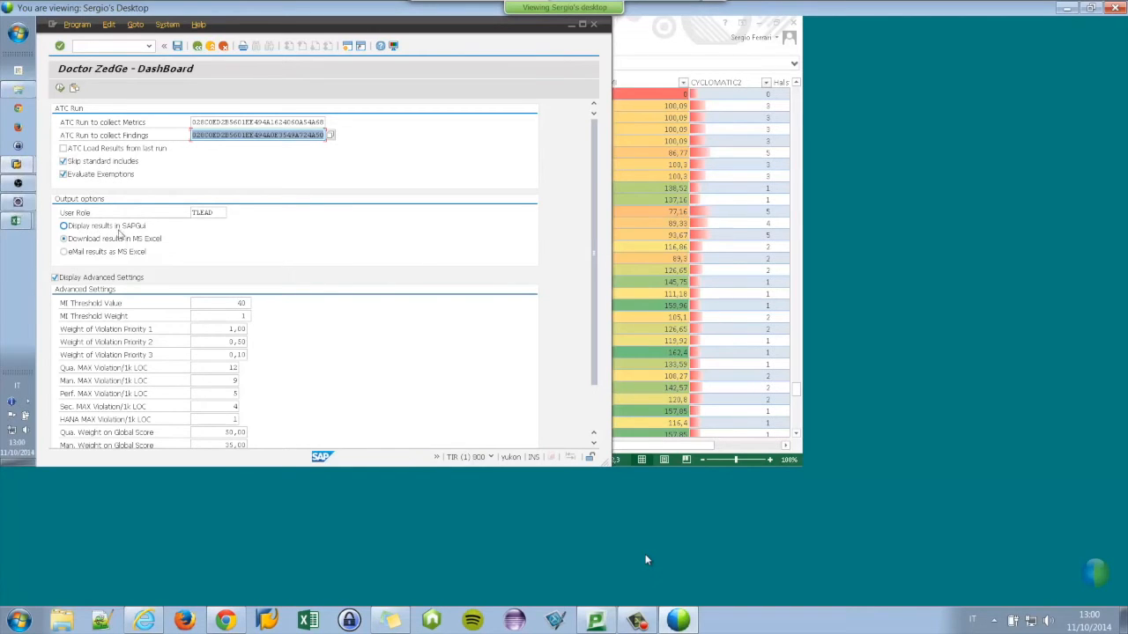
left_click(64, 239)
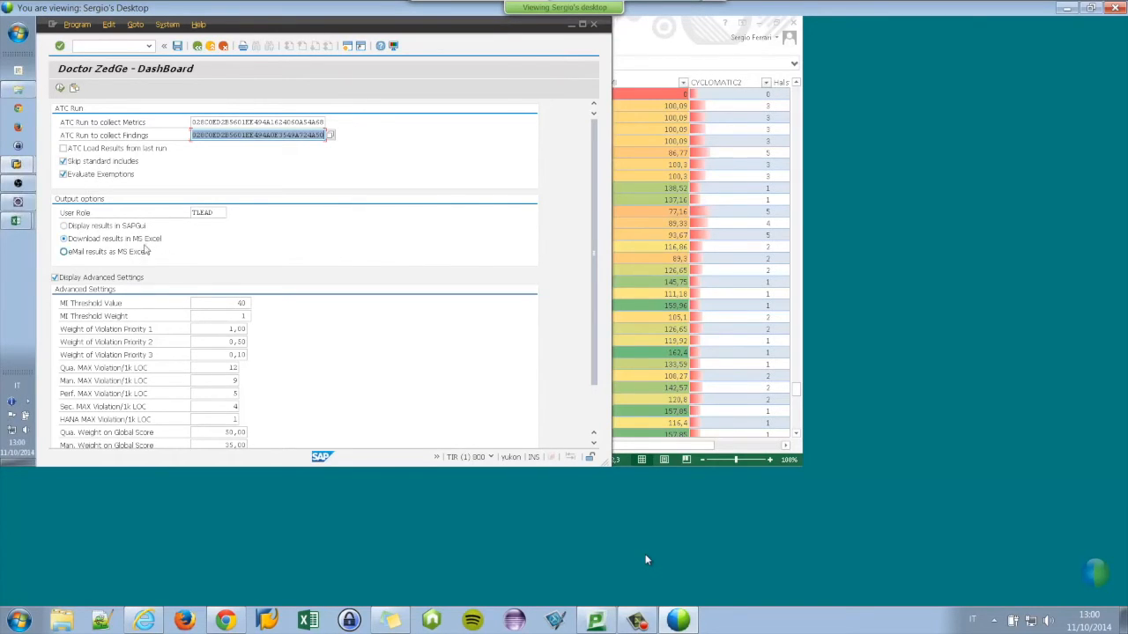
left_click(63, 250)
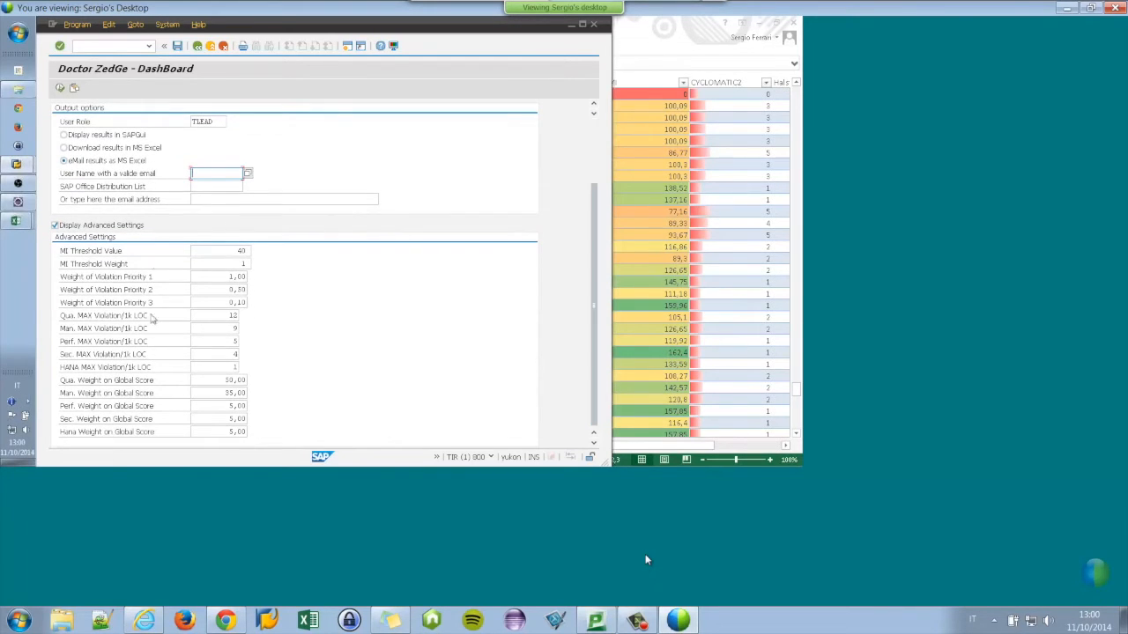
mouse_move(261, 395)
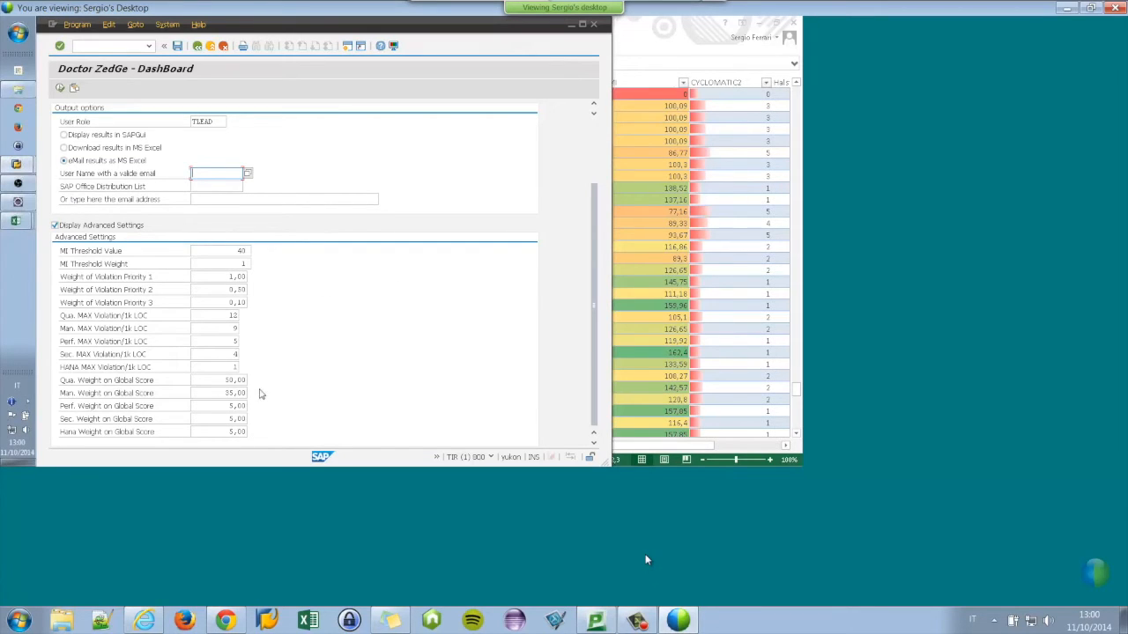
mouse_move(309, 310)
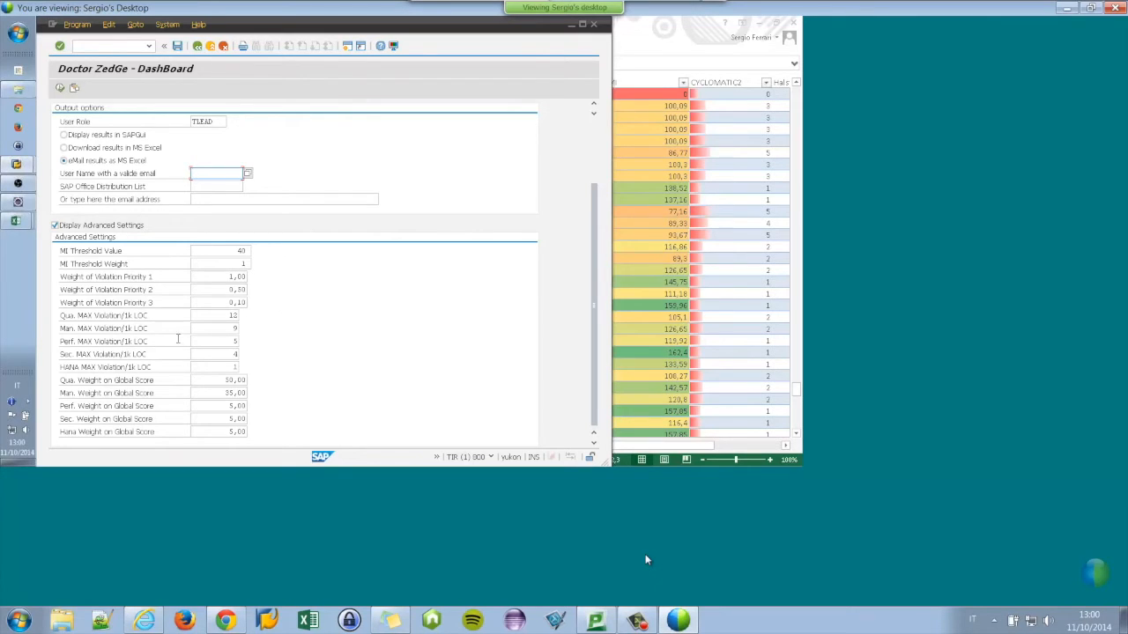
mouse_move(293, 272)
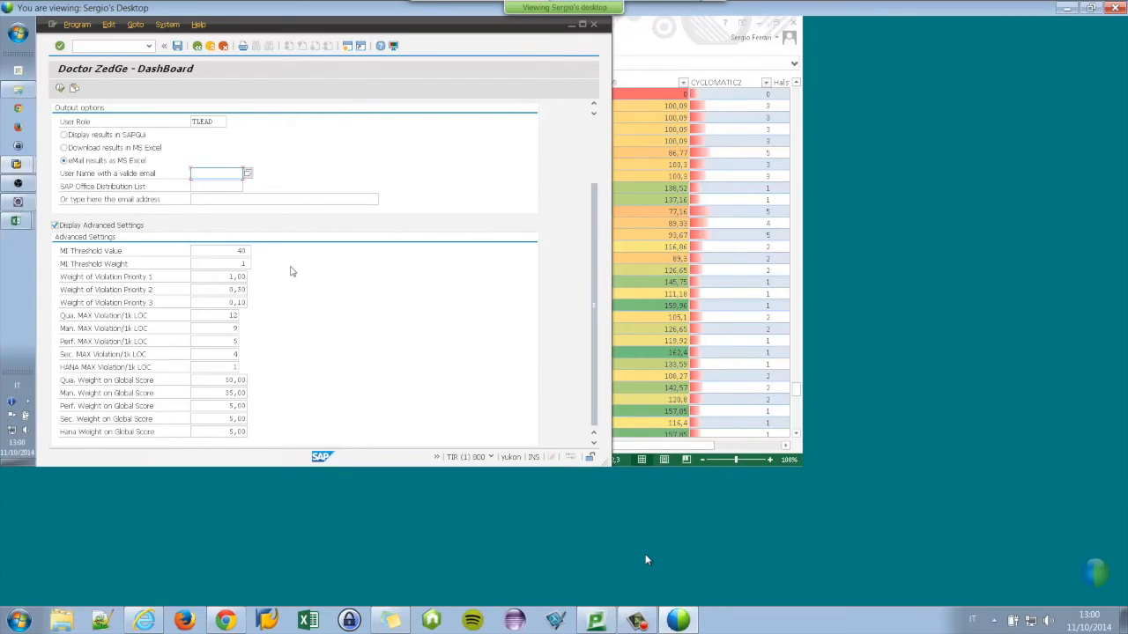
mouse_move(317, 257)
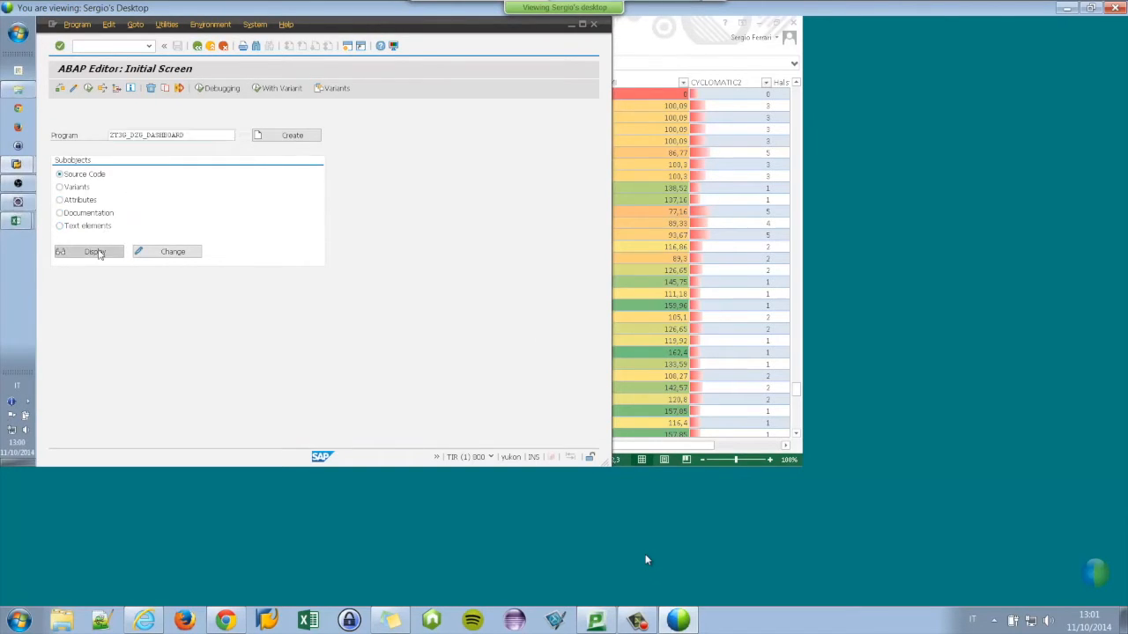
- Display the source, then open ZTSG_DZG_DASHBOARD from Source Library > Programs in Project Explorer
left_click(88, 250)
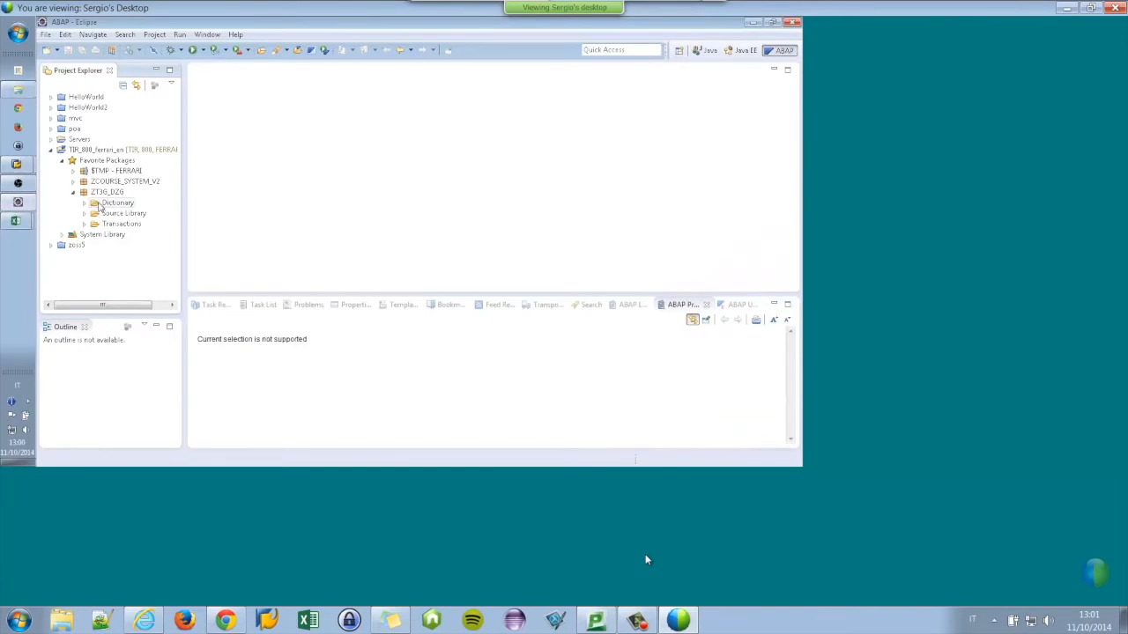
left_click(85, 213)
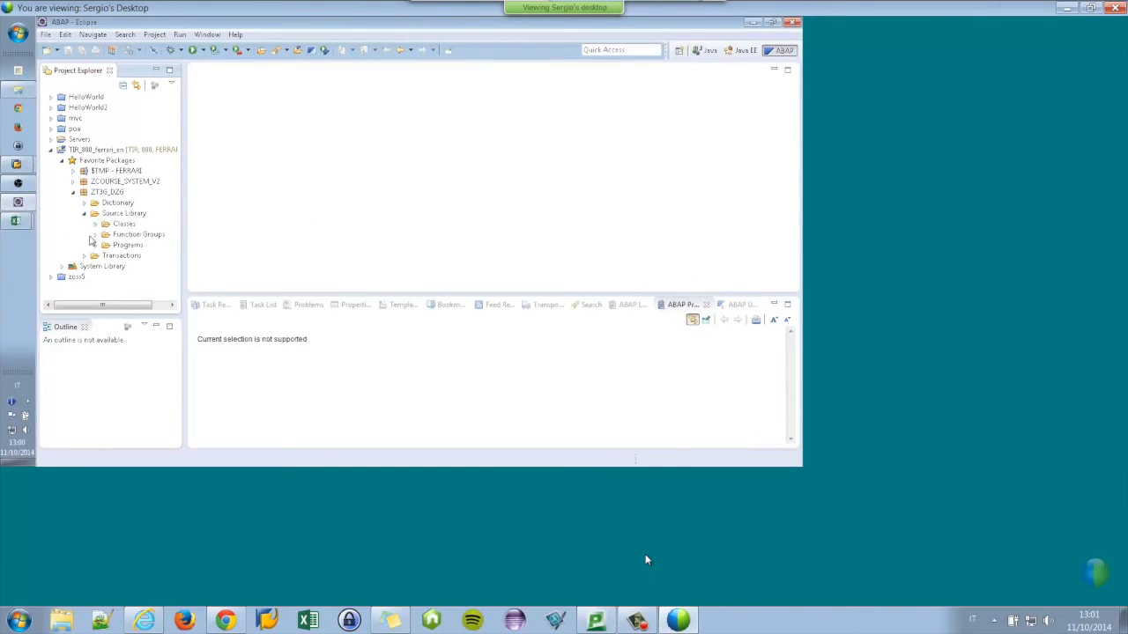
left_click(105, 243)
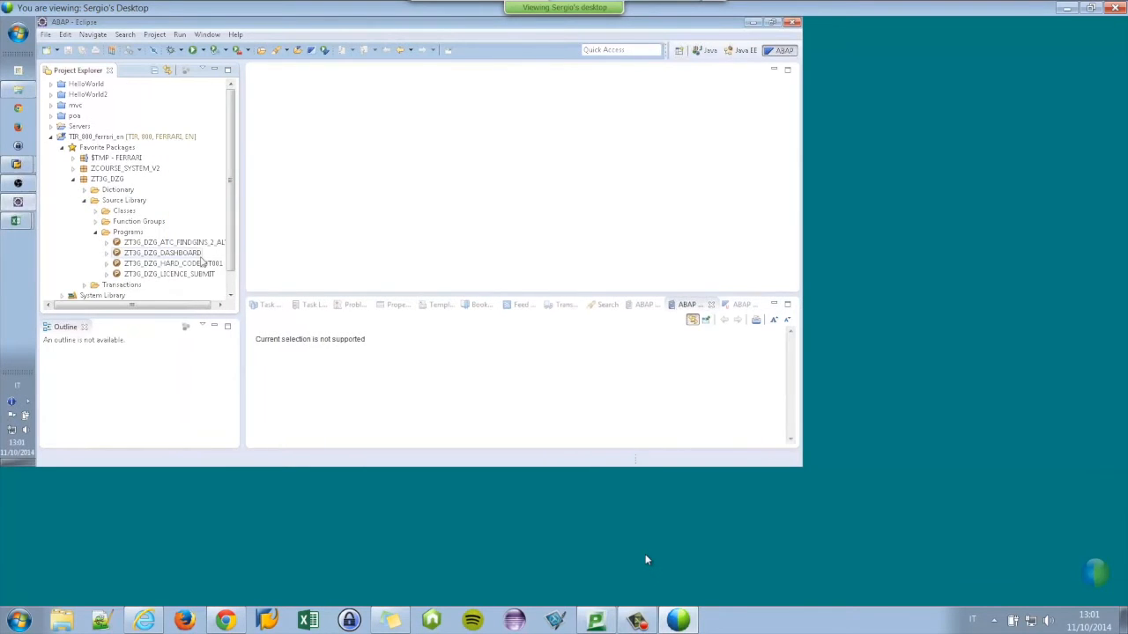
left_click(162, 254)
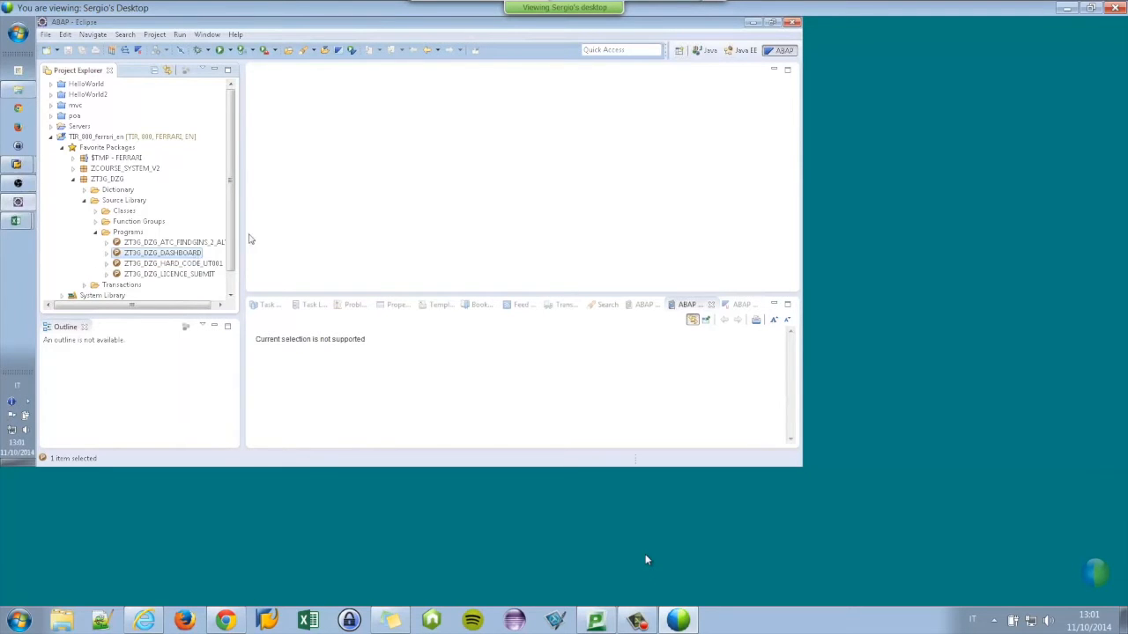
double_click(162, 254)
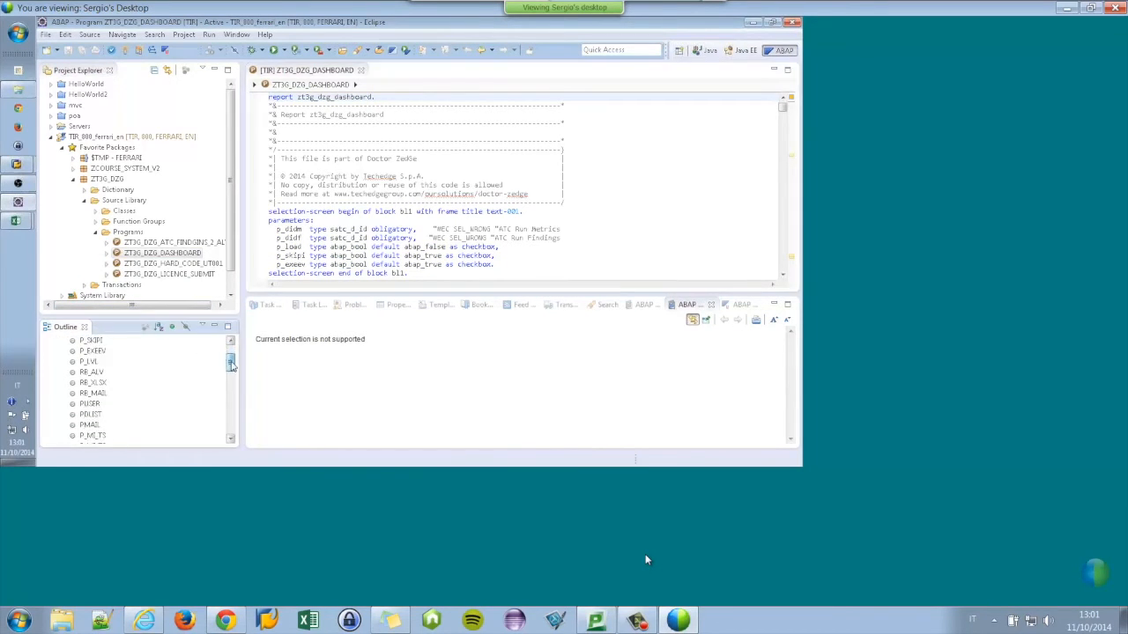
scroll("down", 3)
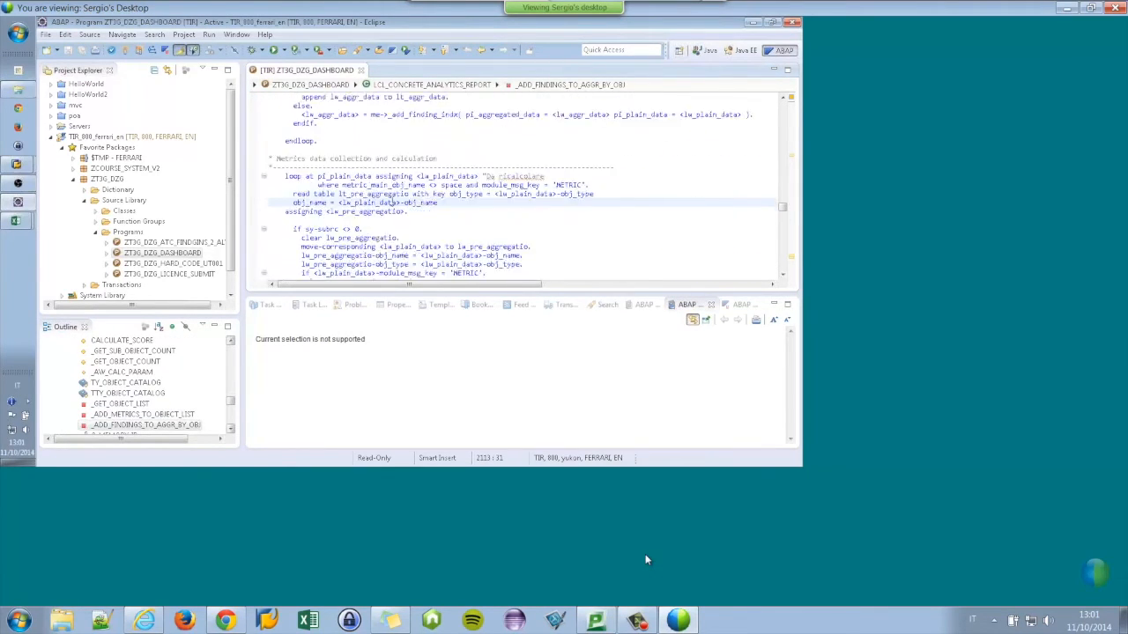
scroll("down", 3)
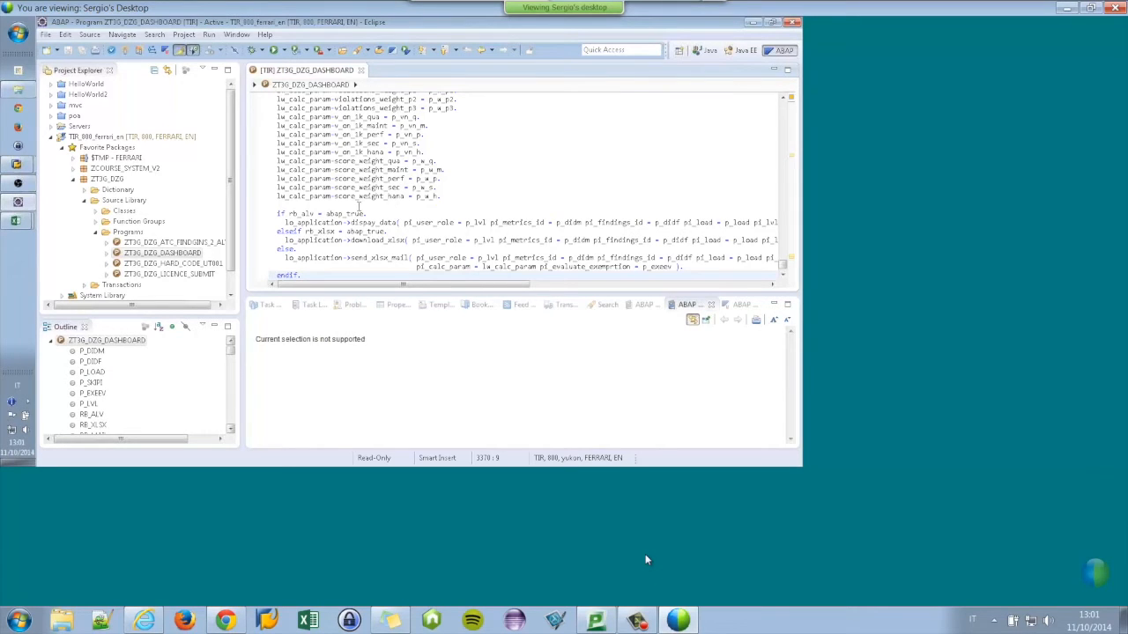
left_click(163, 254)
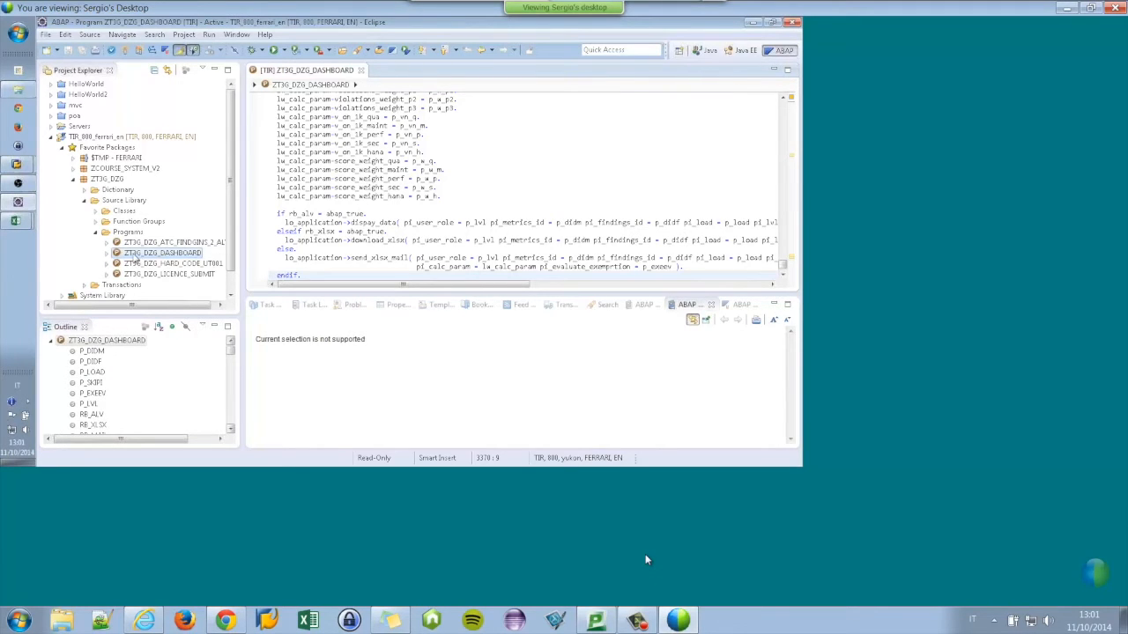
- Run As > ABAP Test Cockpit on ZT3G_DZG_DASHBOARD from its Project Explorer context menu
right_click(162, 254)
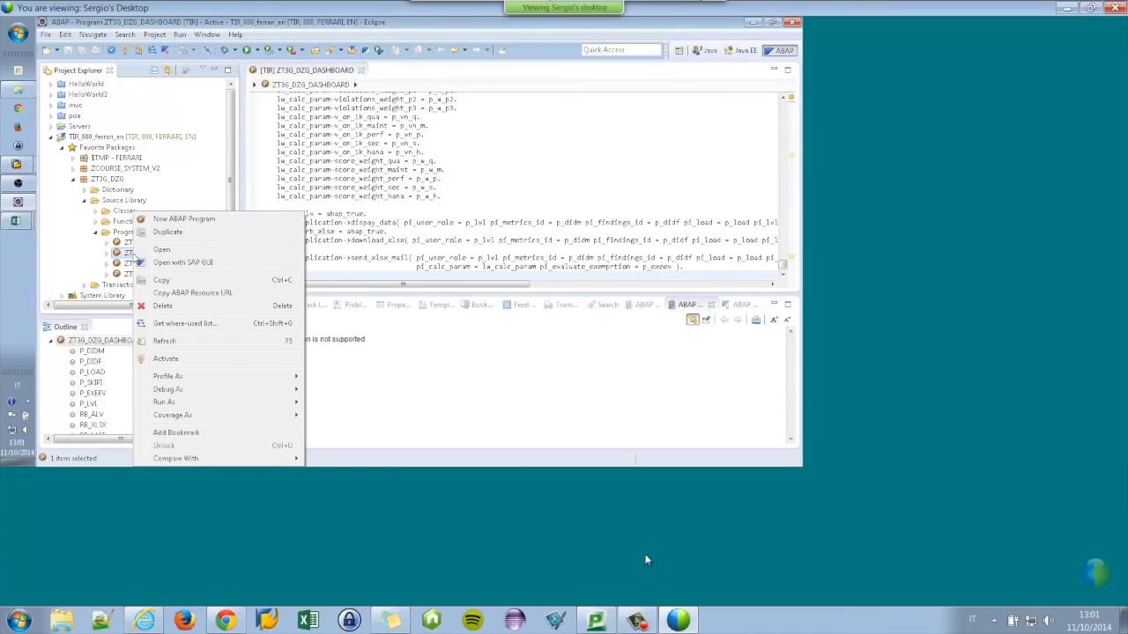
mouse_move(211, 390)
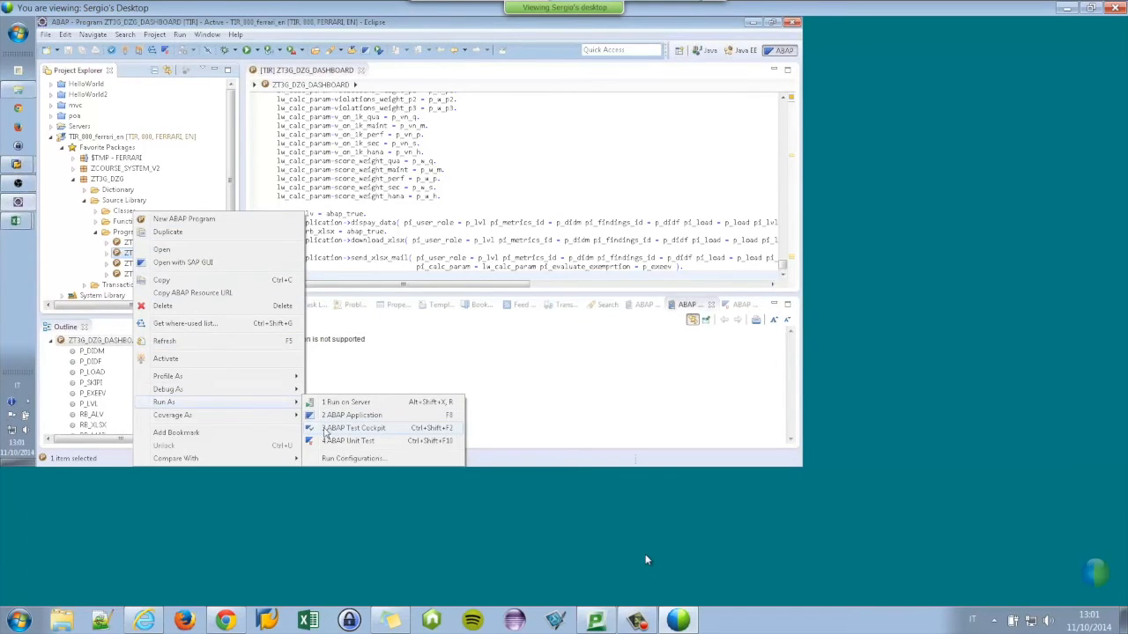
left_click(356, 428)
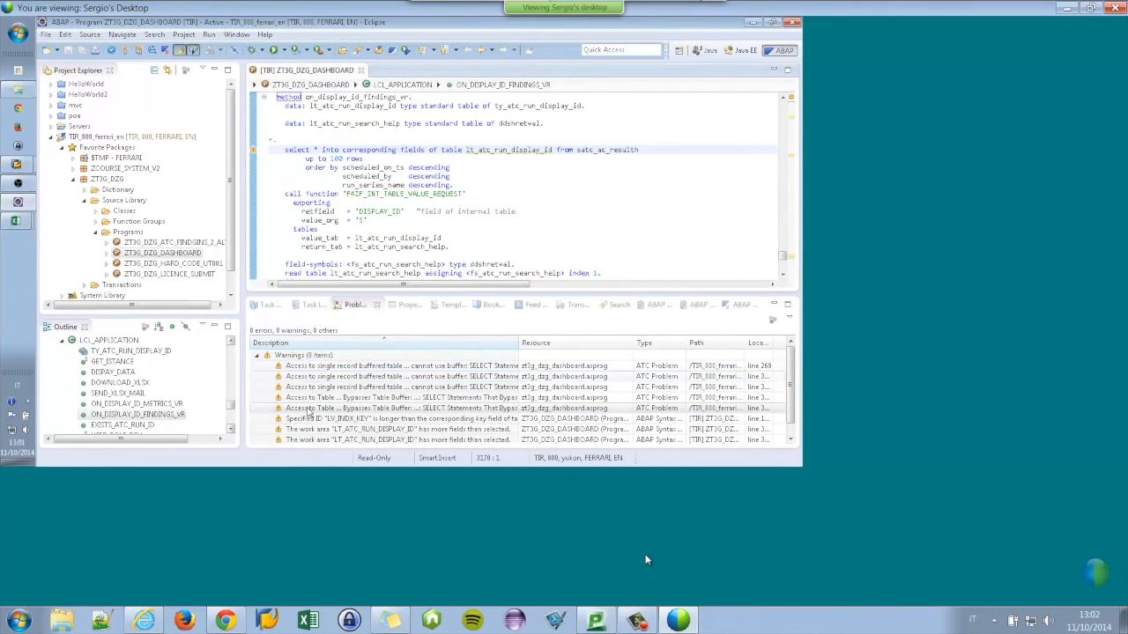
mouse_move(258, 153)
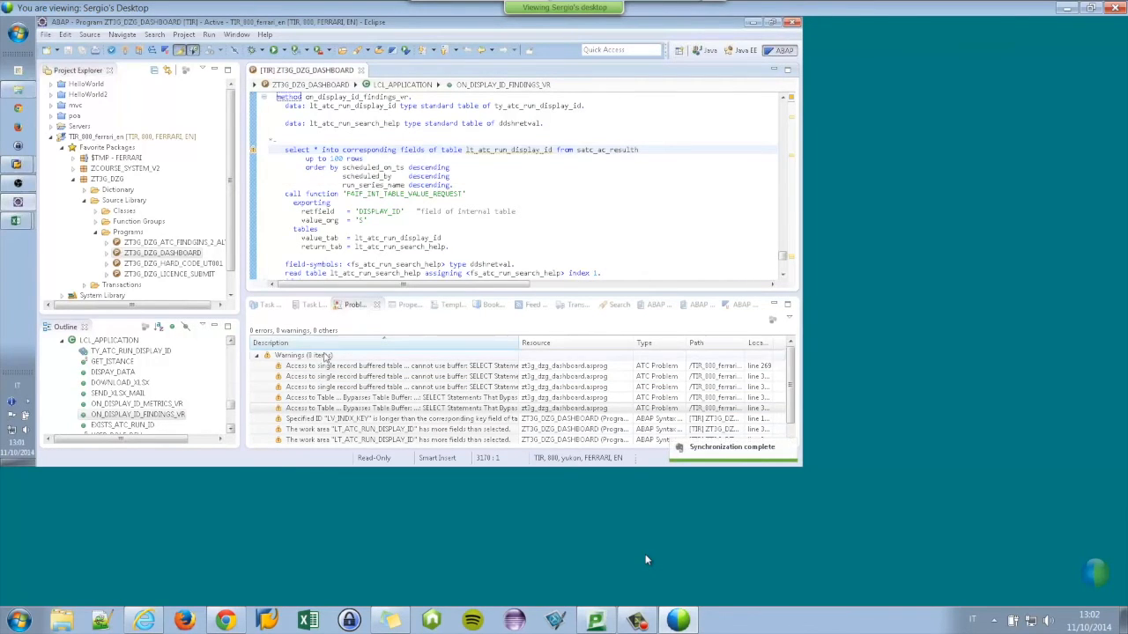
- Inspect the ATC warning group in the Problems view, then select the project in Project Explorer
left_click(397, 409)
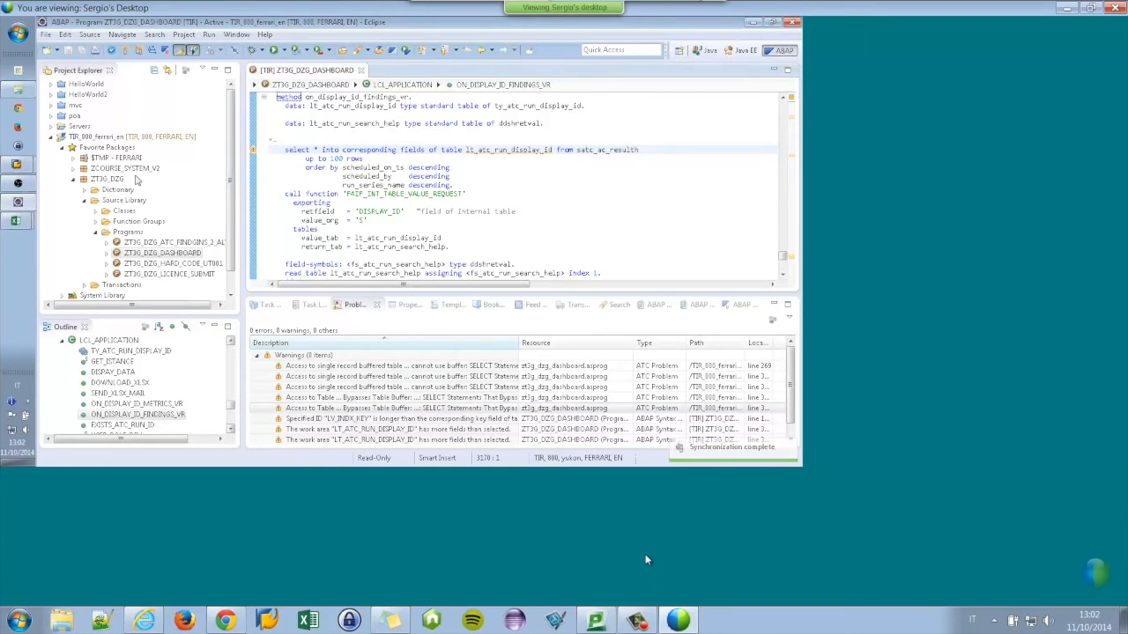
left_click(132, 137)
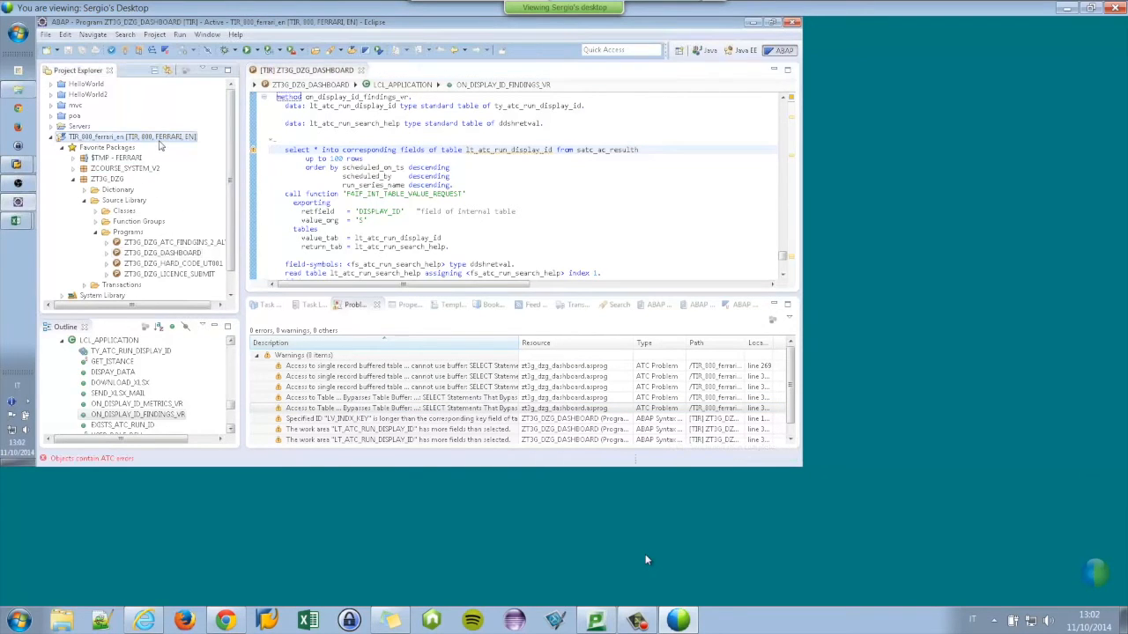
right_click(132, 137)
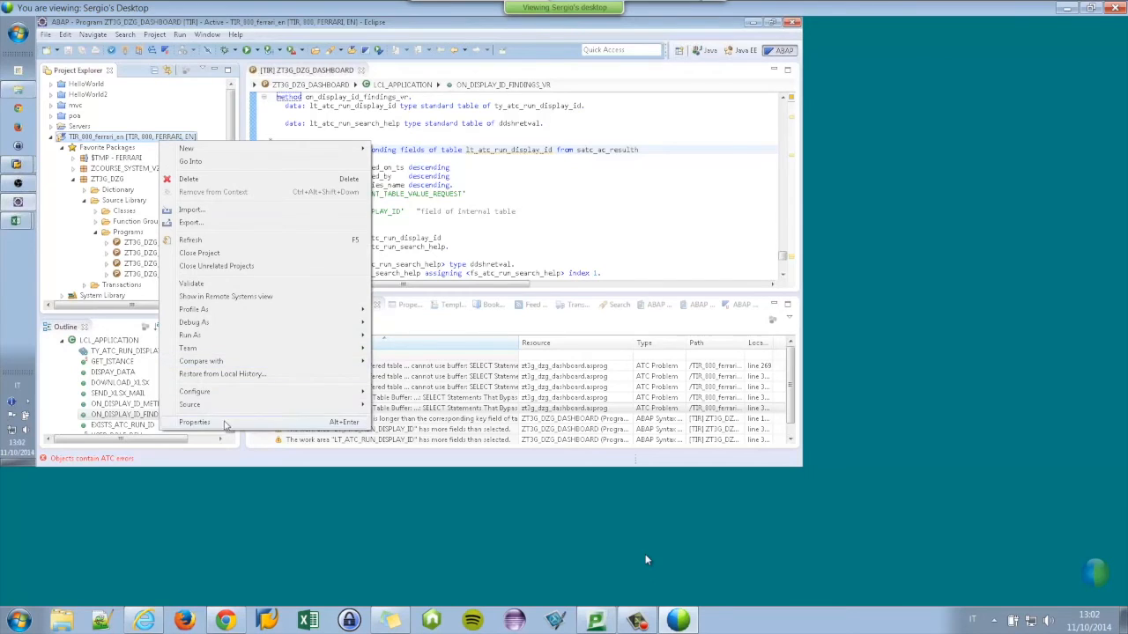
left_click(194, 423)
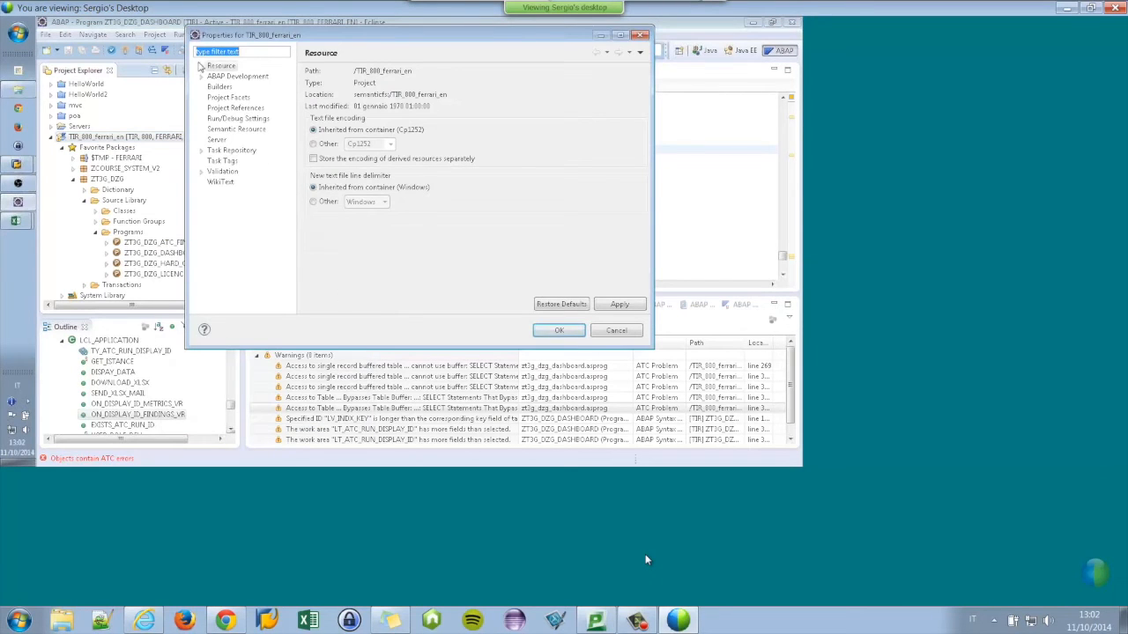
left_click(247, 86)
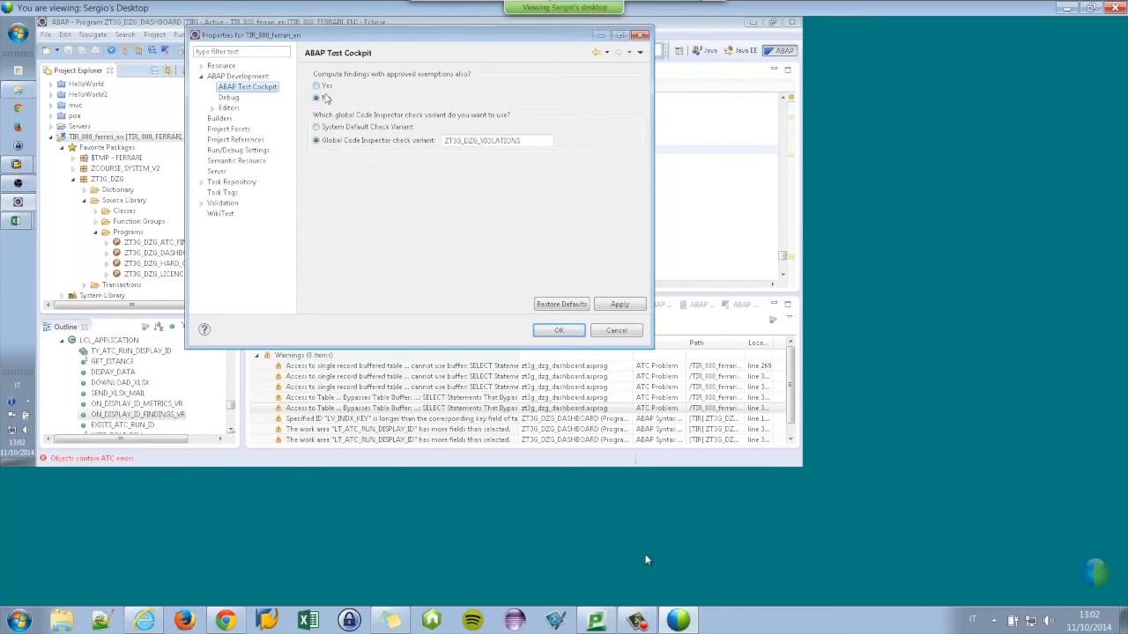
left_click(317, 85)
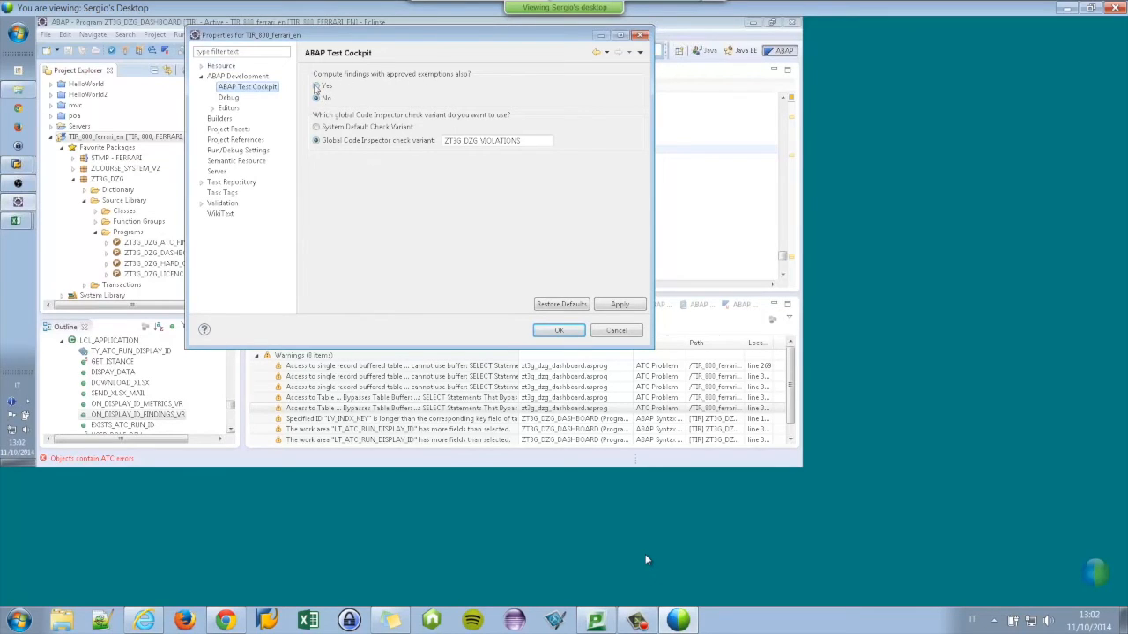
left_click(317, 98)
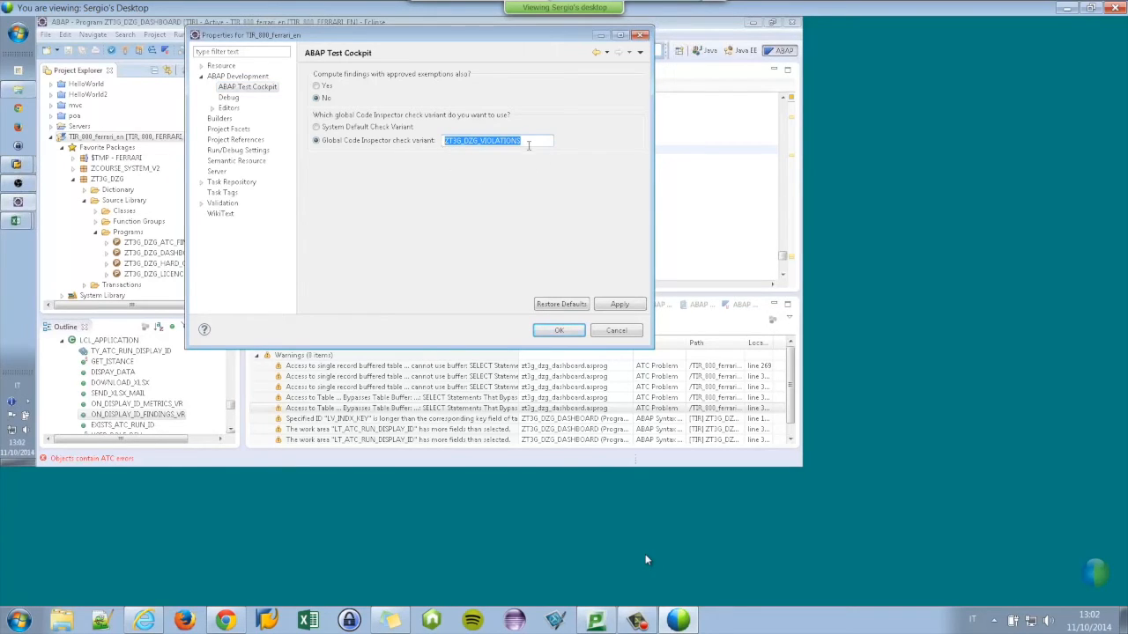
mouse_move(415, 148)
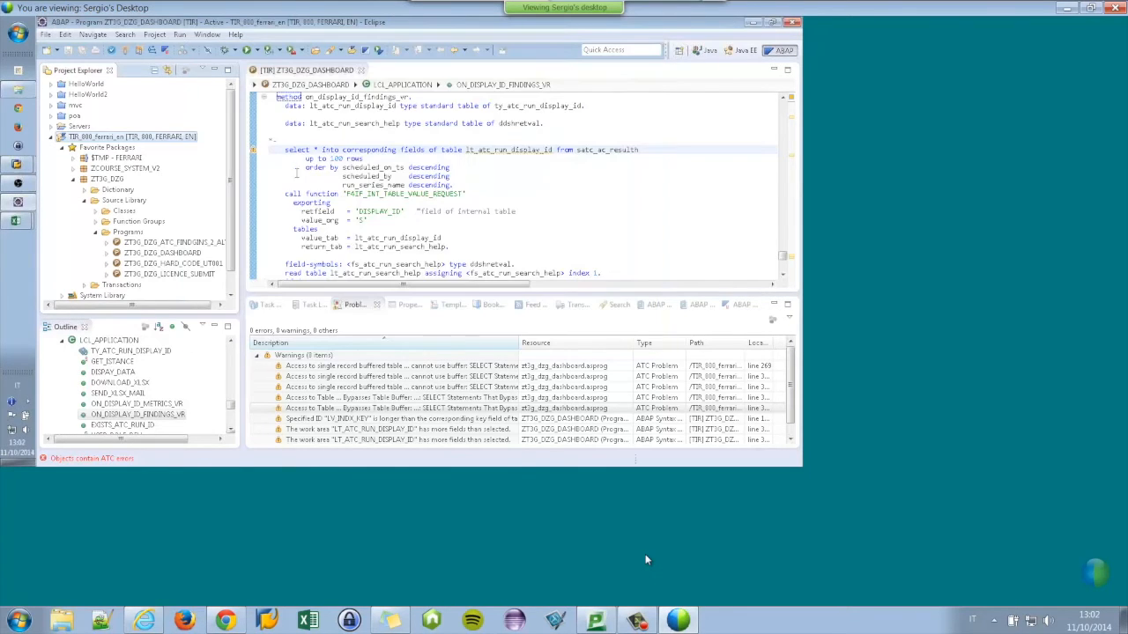
- Start another ABAP Test Cockpit run on the dashboard program and let it run in the background
right_click(158, 254)
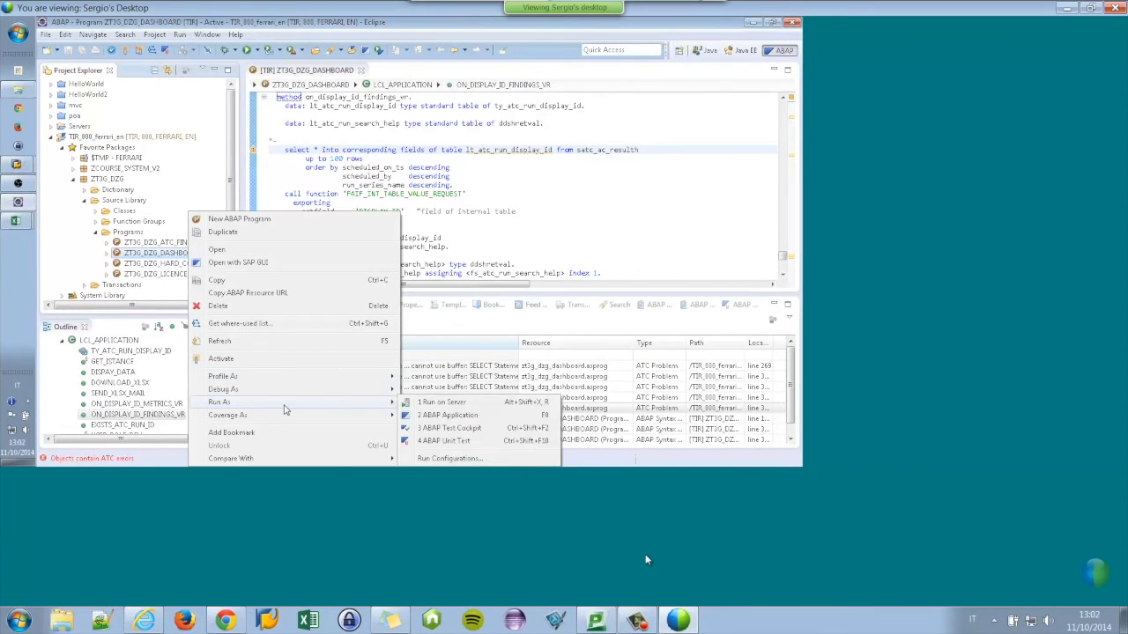
left_click(450, 428)
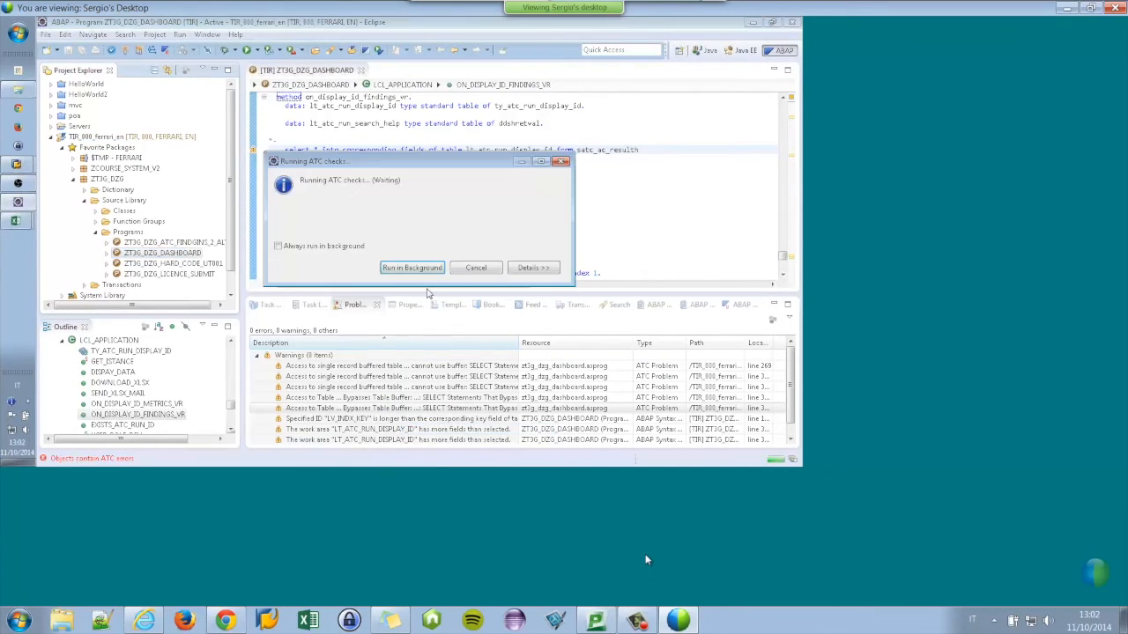
left_click(412, 267)
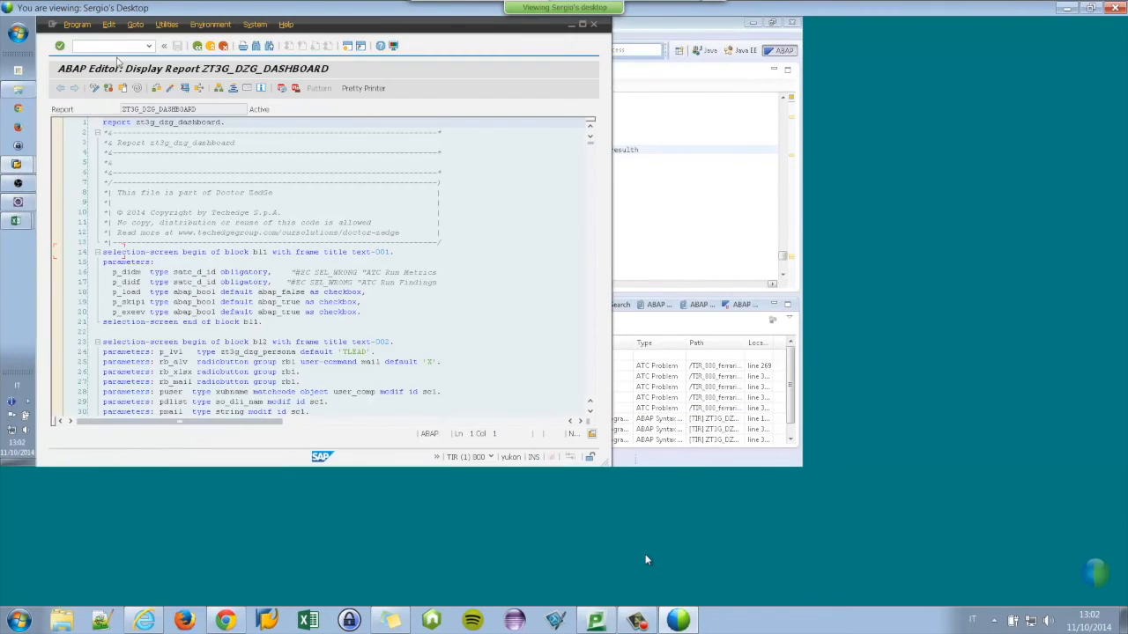
- Execute ATC Online Check with variant ZT3G_DZG_METRICS in Immediate via batch execution mode
left_click(77, 25)
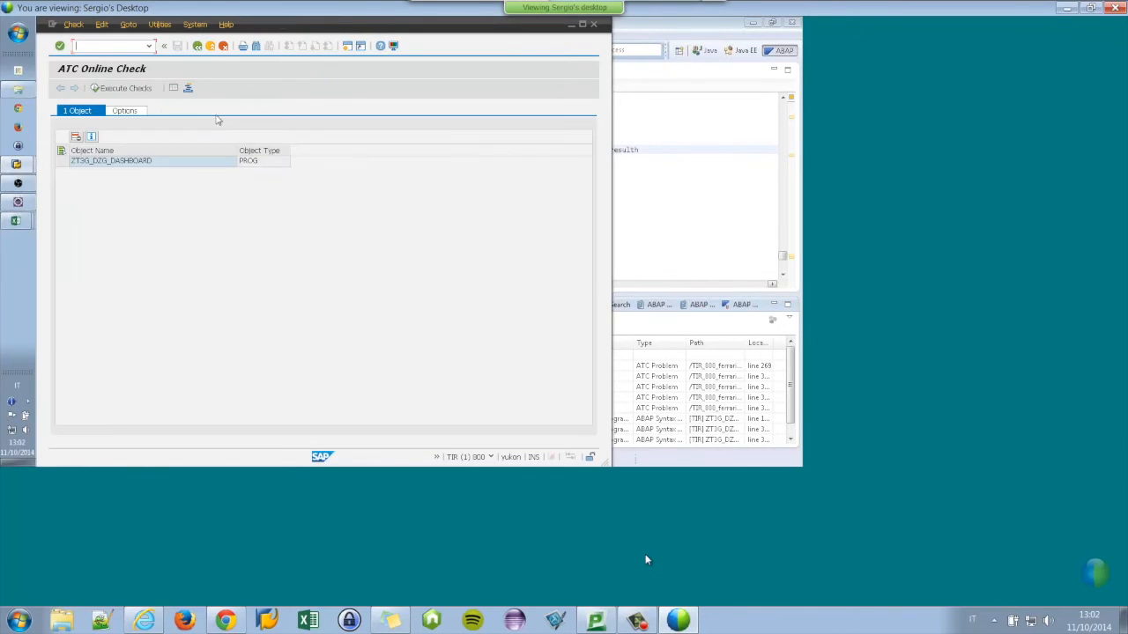
left_click(122, 109)
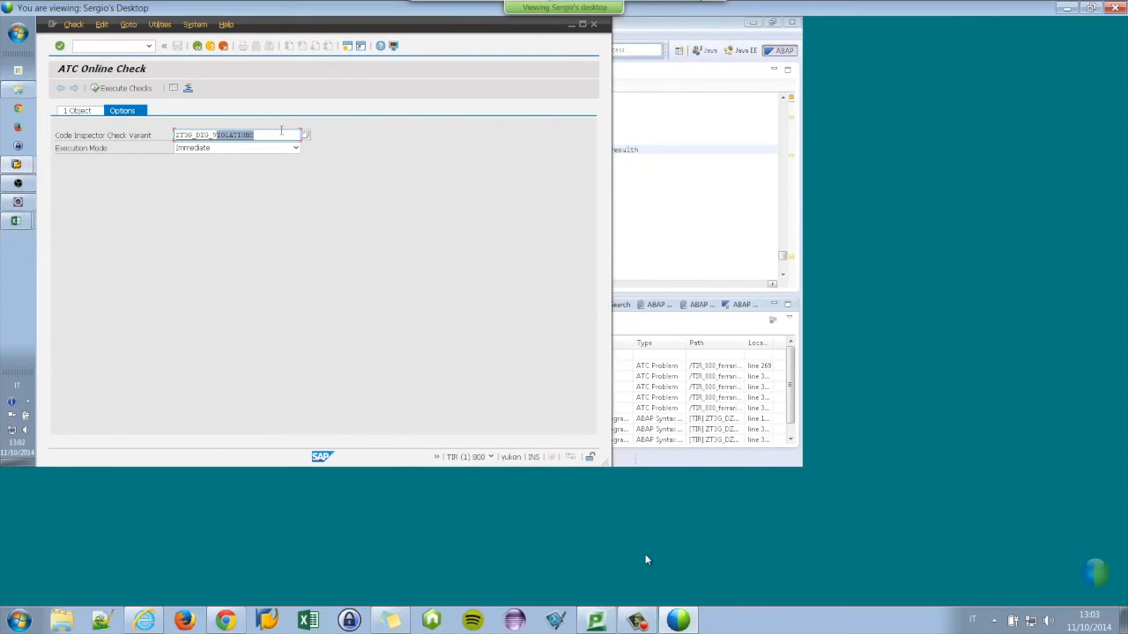
type("ZT3G_DZG_METRICS")
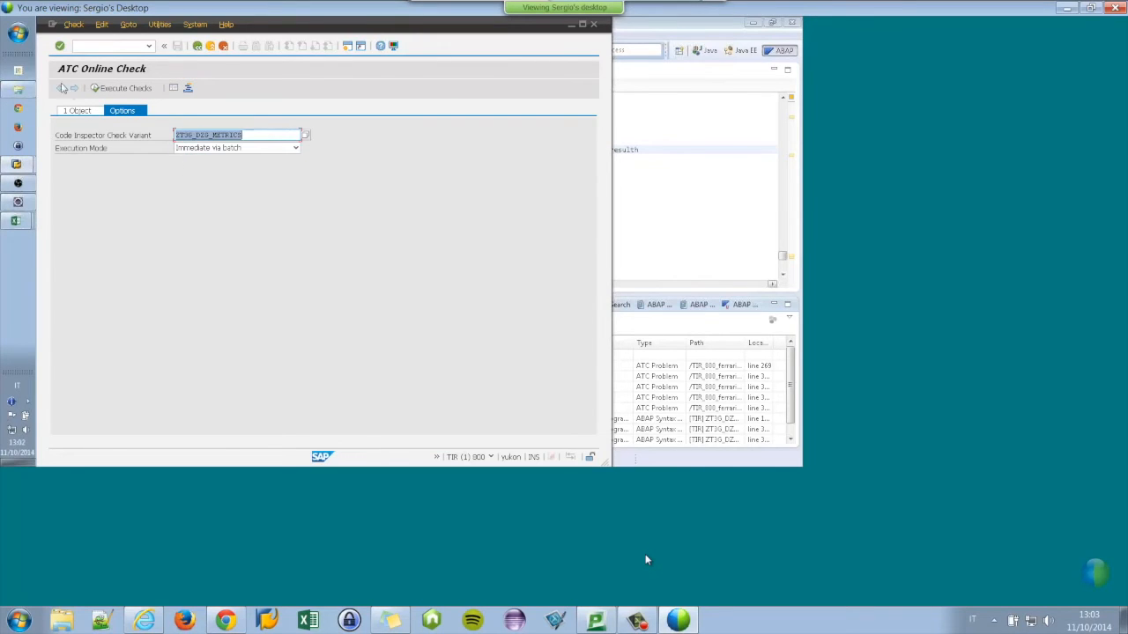
left_click(120, 88)
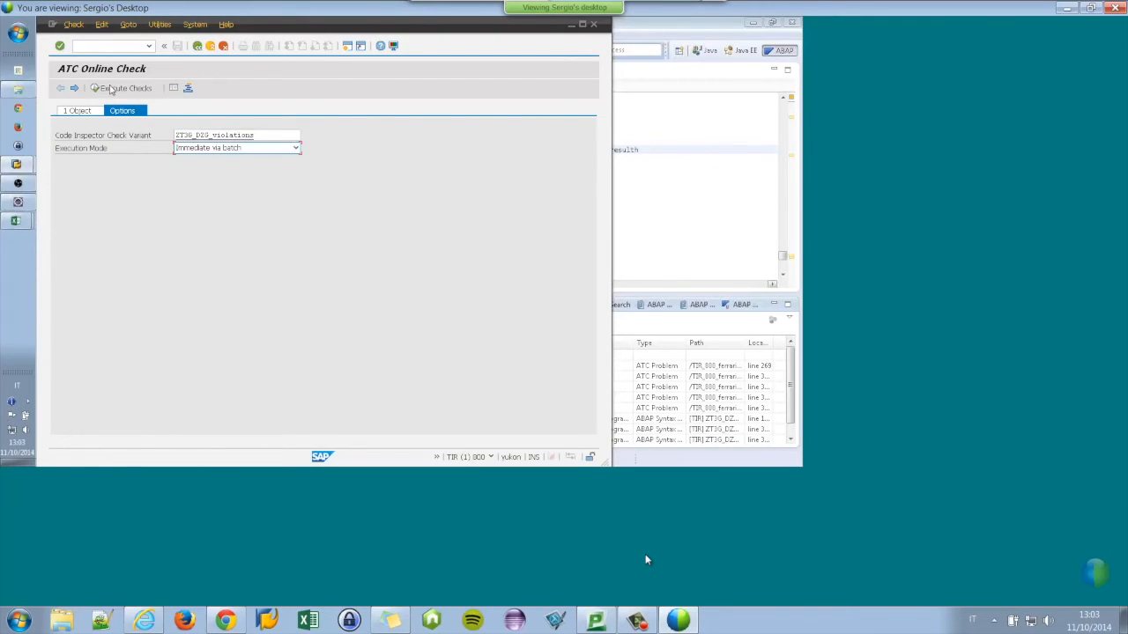
left_click(236, 134)
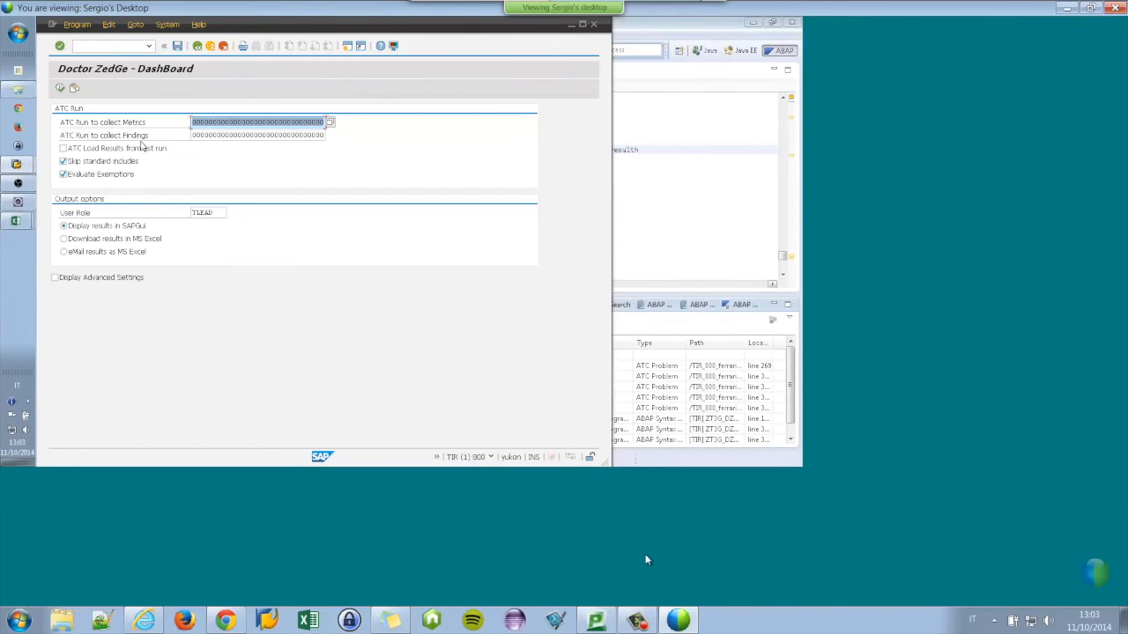
- Pick the most recent ATC run via F4 and execute the dashboard with 'Download results in MS Excel'
left_click(331, 122)
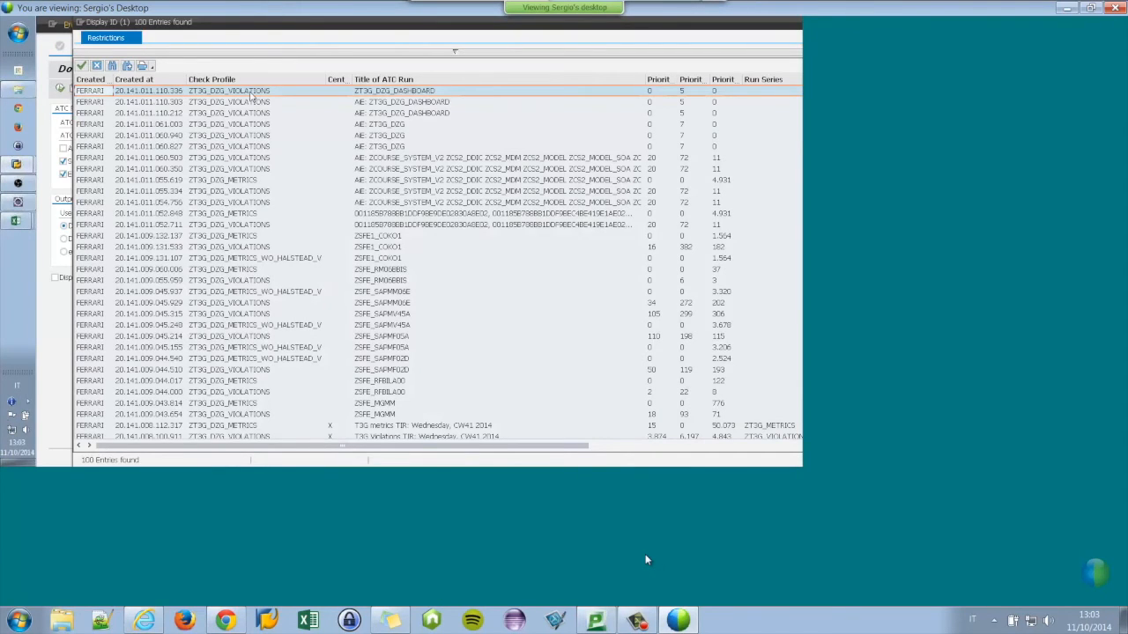
mouse_move(271, 143)
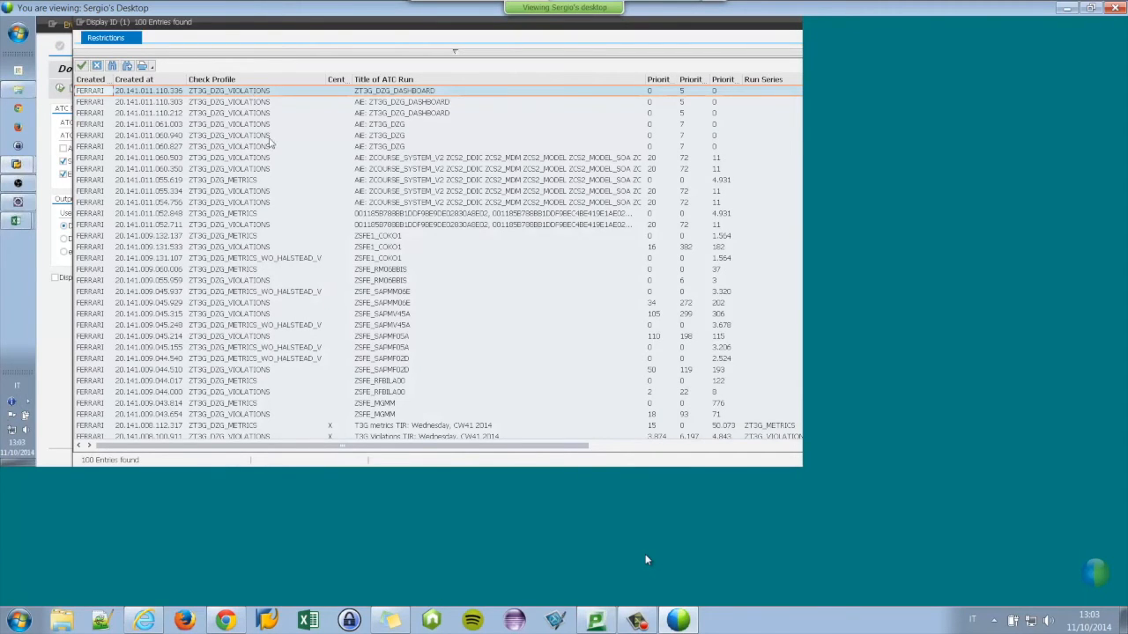
left_click(79, 21)
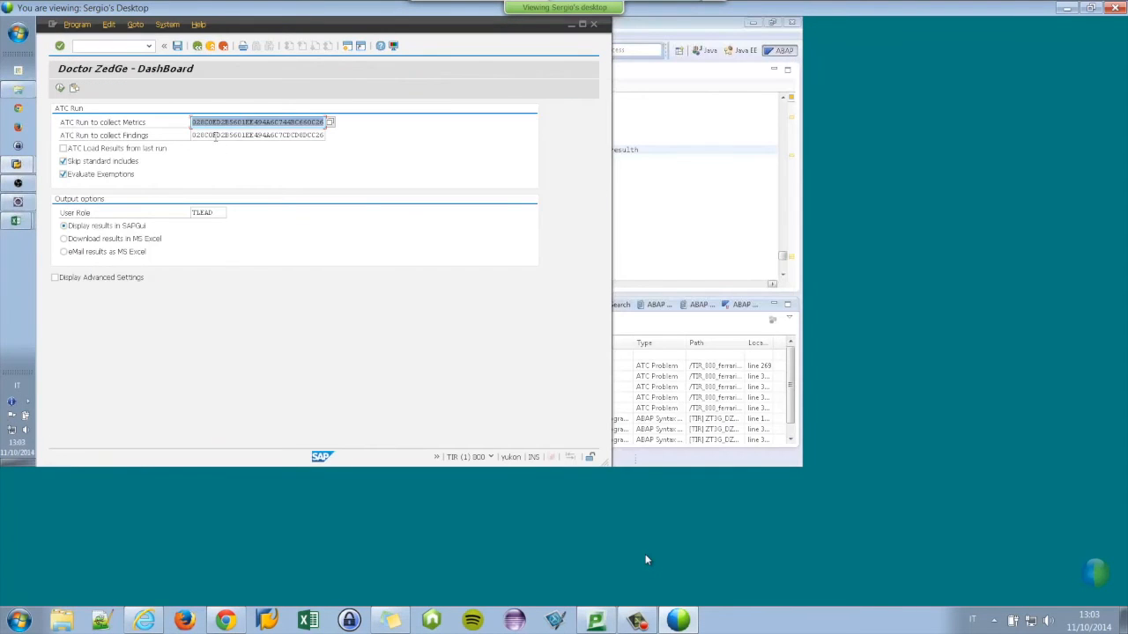
left_click(64, 161)
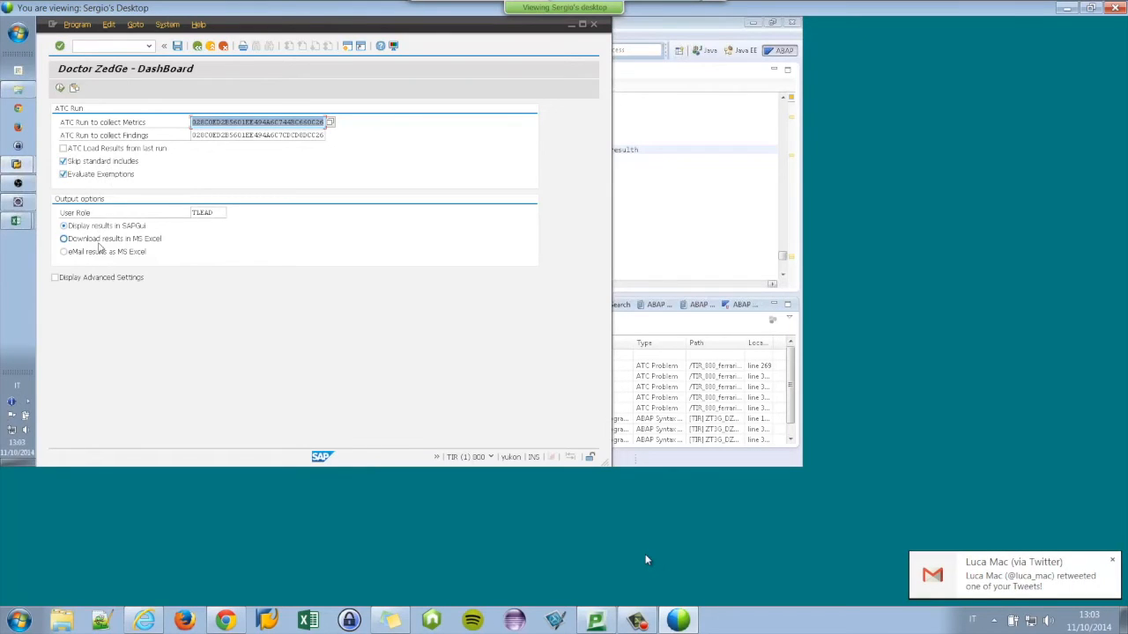
left_click(64, 240)
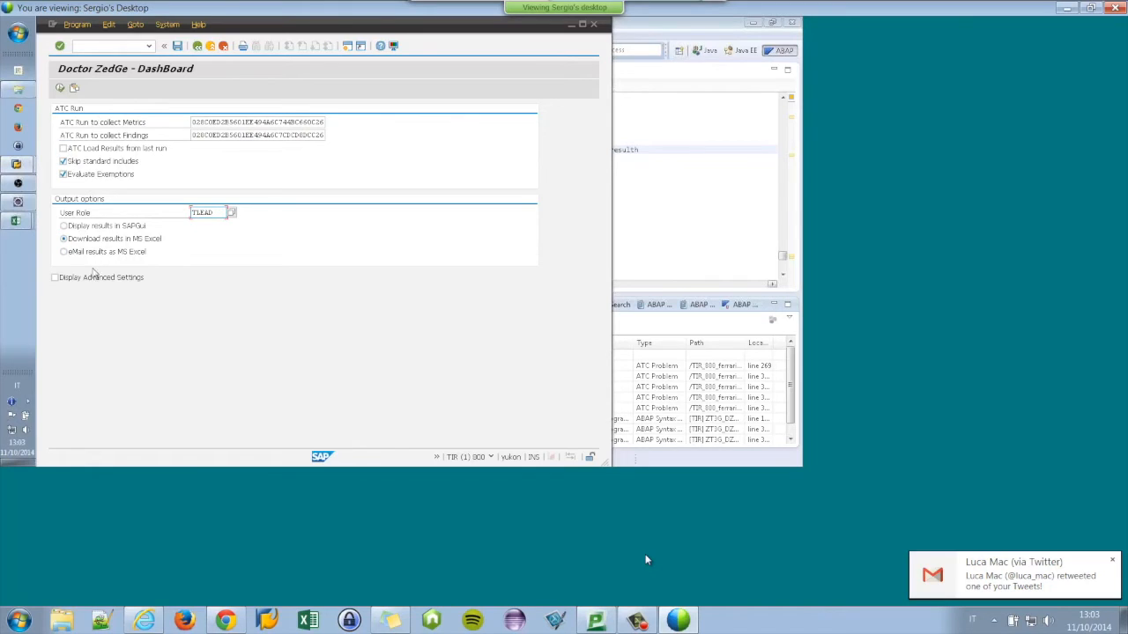
left_click(57, 276)
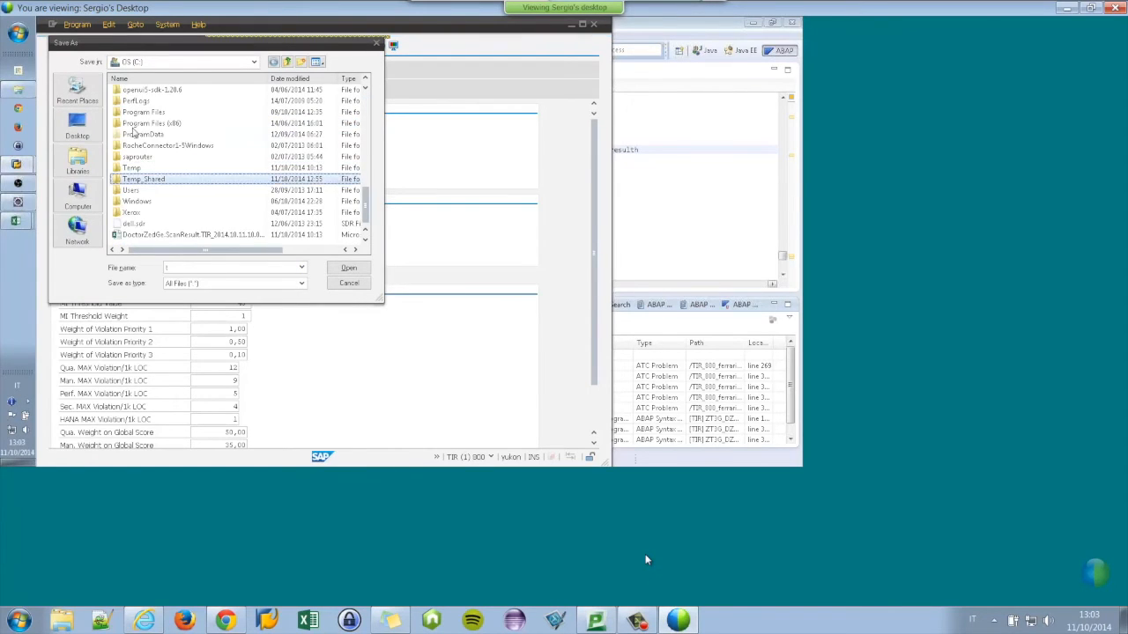
- Save into Temp_Shared and open Metrix.xlsx from that folder in Excel
double_click(143, 180)
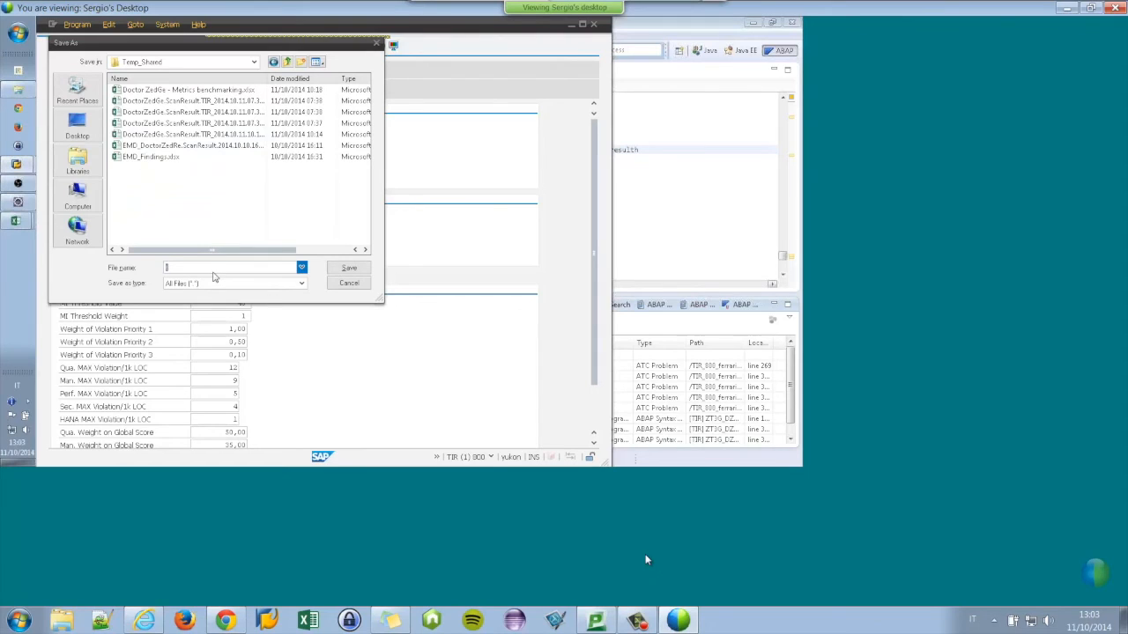
type("ti")
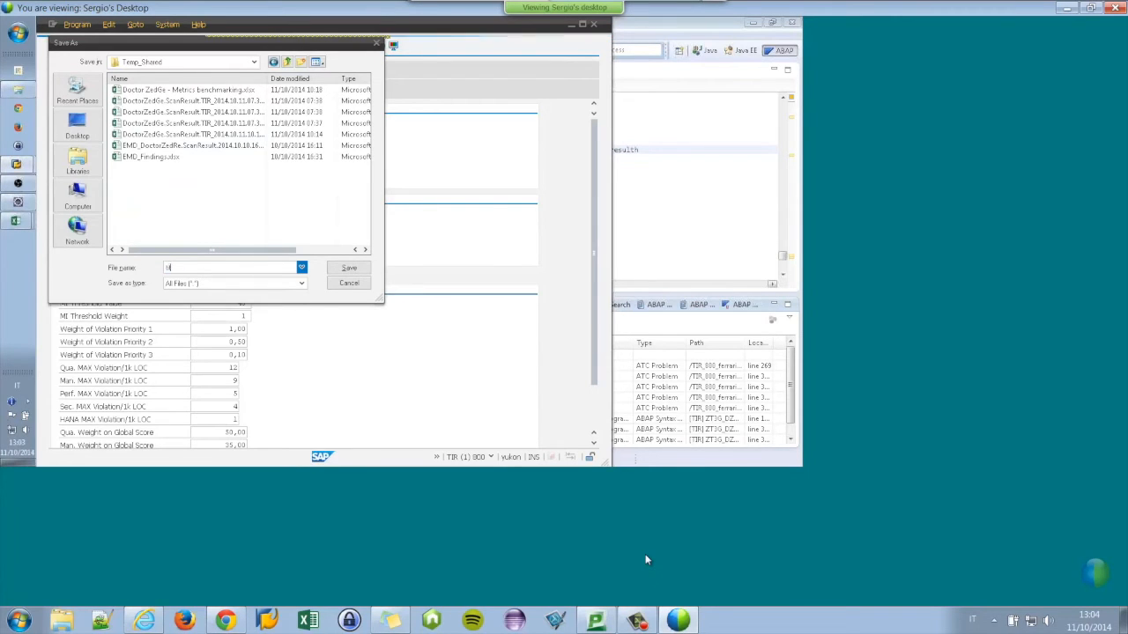
left_click(349, 268)
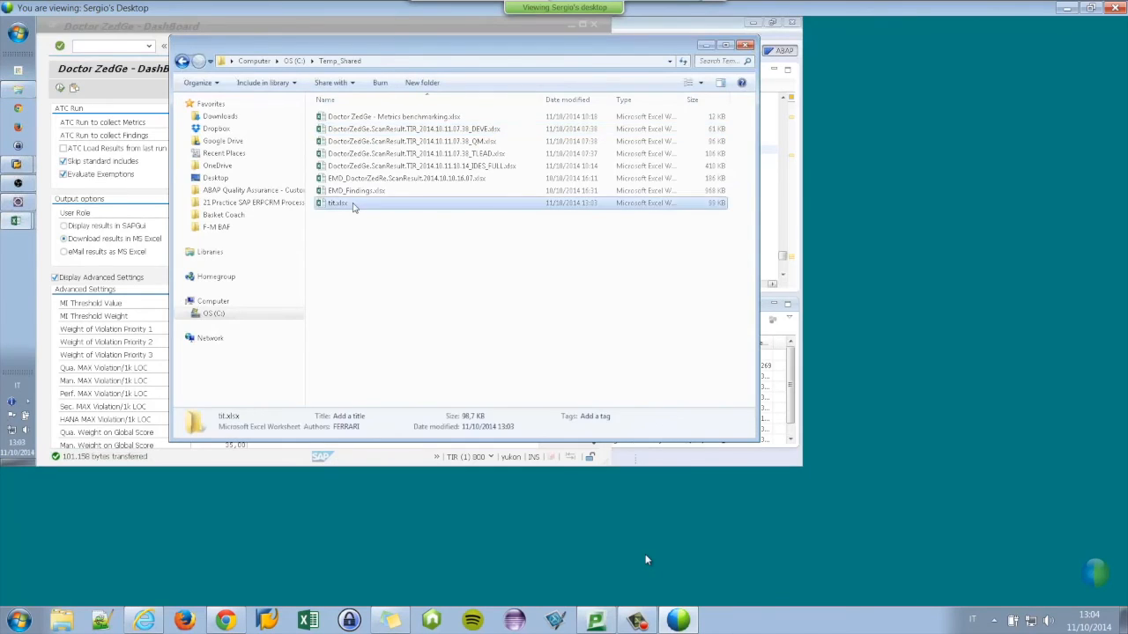
double_click(337, 203)
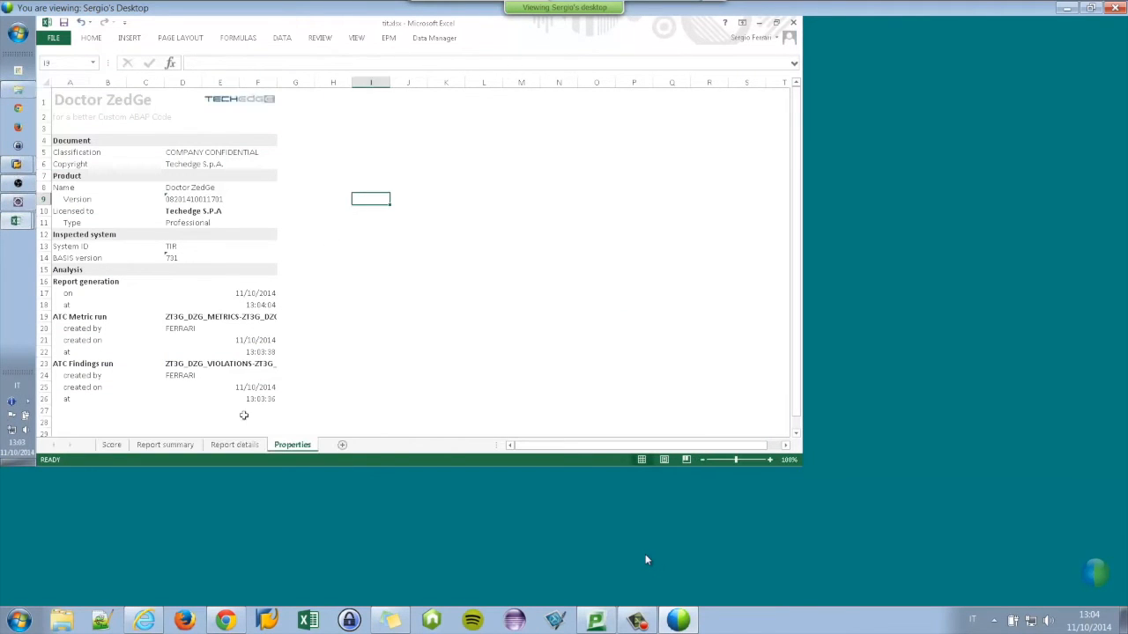
- On Report details, check lines of code and scroll right to the Quality, Maintainability, Performance and Security scores
left_click(233, 444)
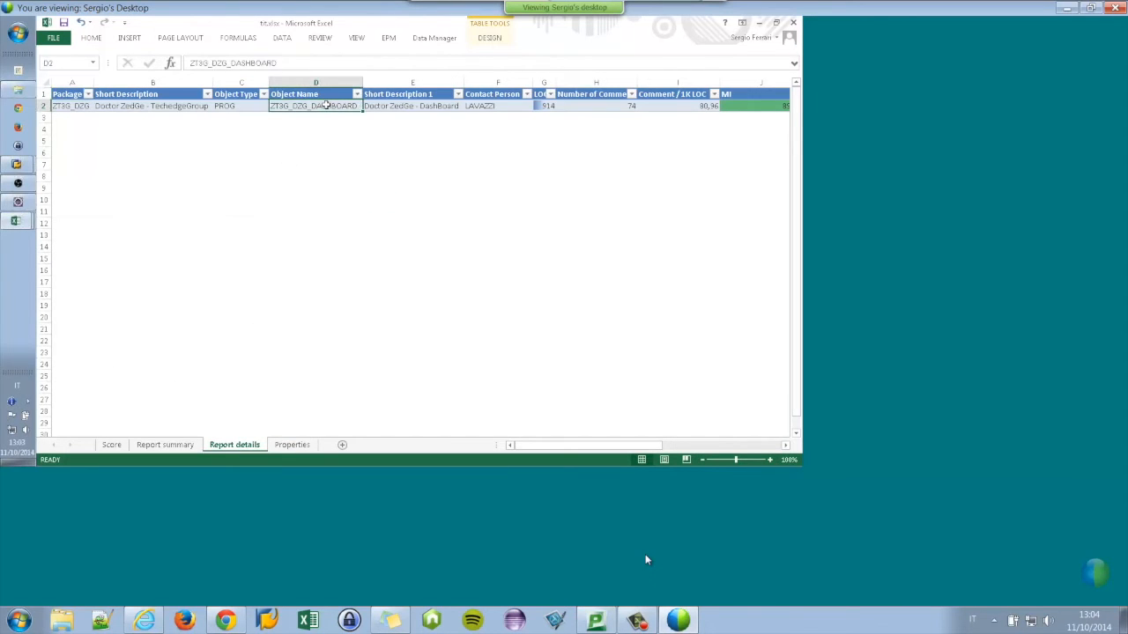
left_click(543, 105)
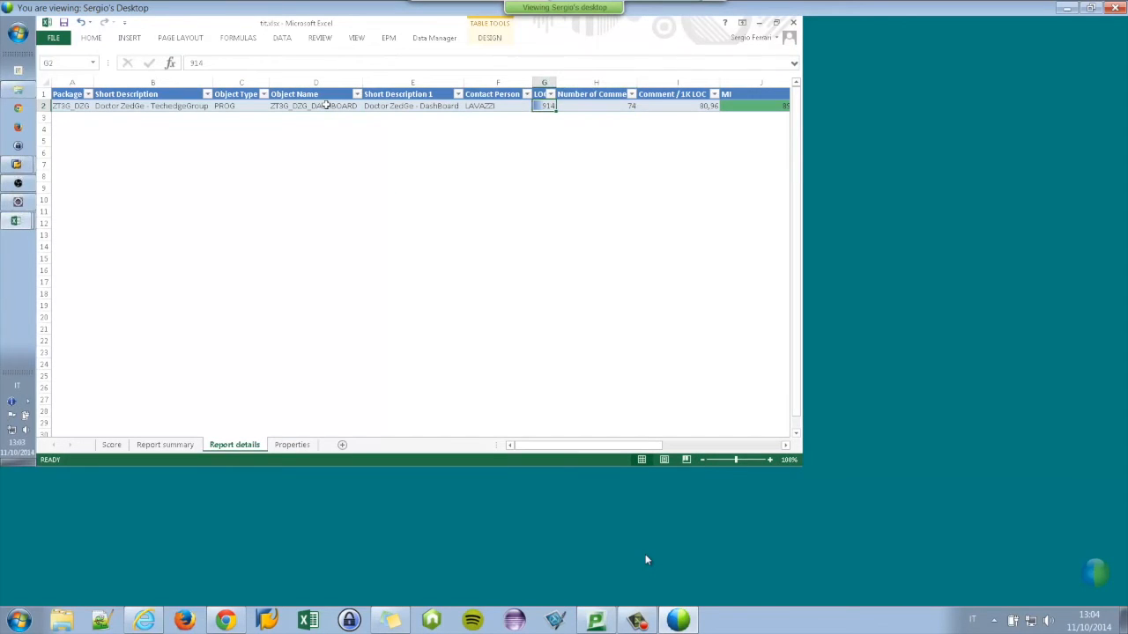
left_click(595, 106)
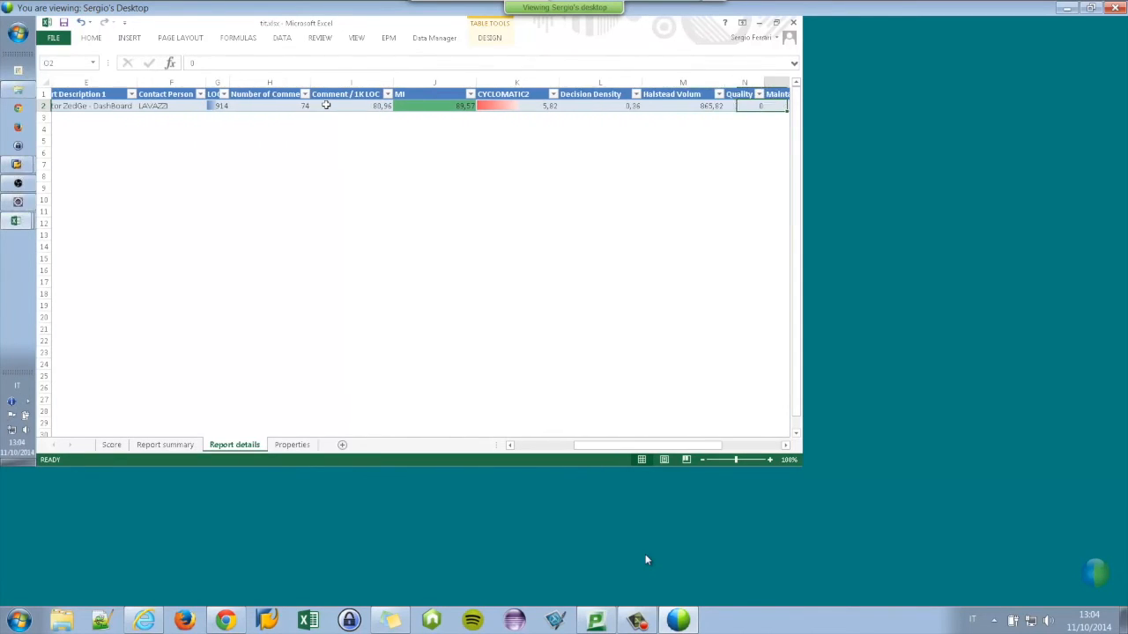
scroll("right", 3)
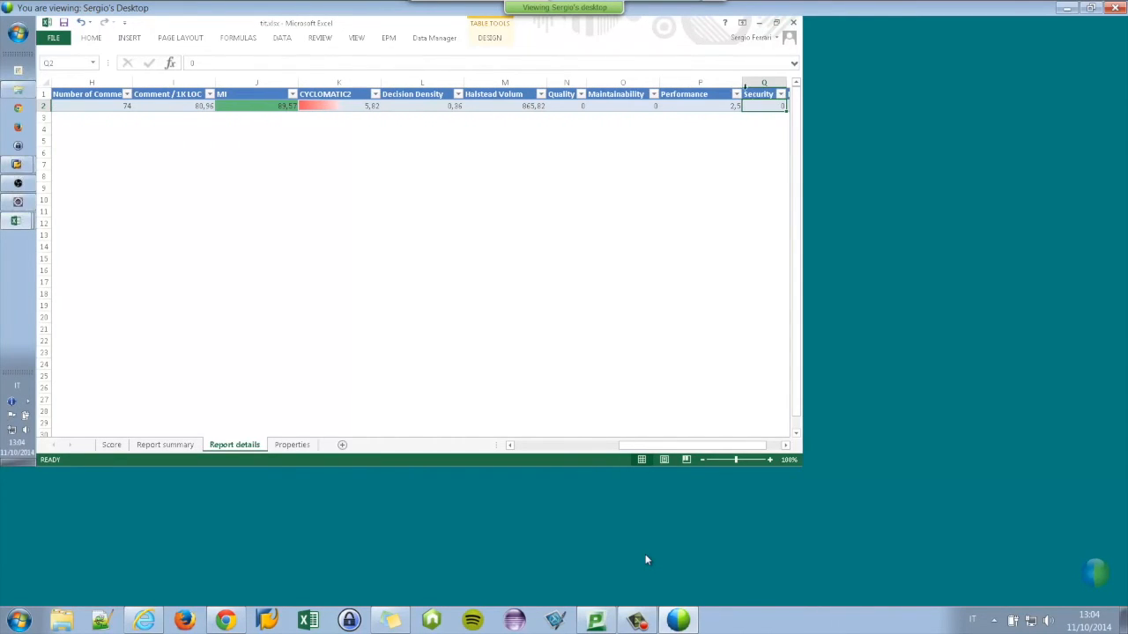
left_click(699, 106)
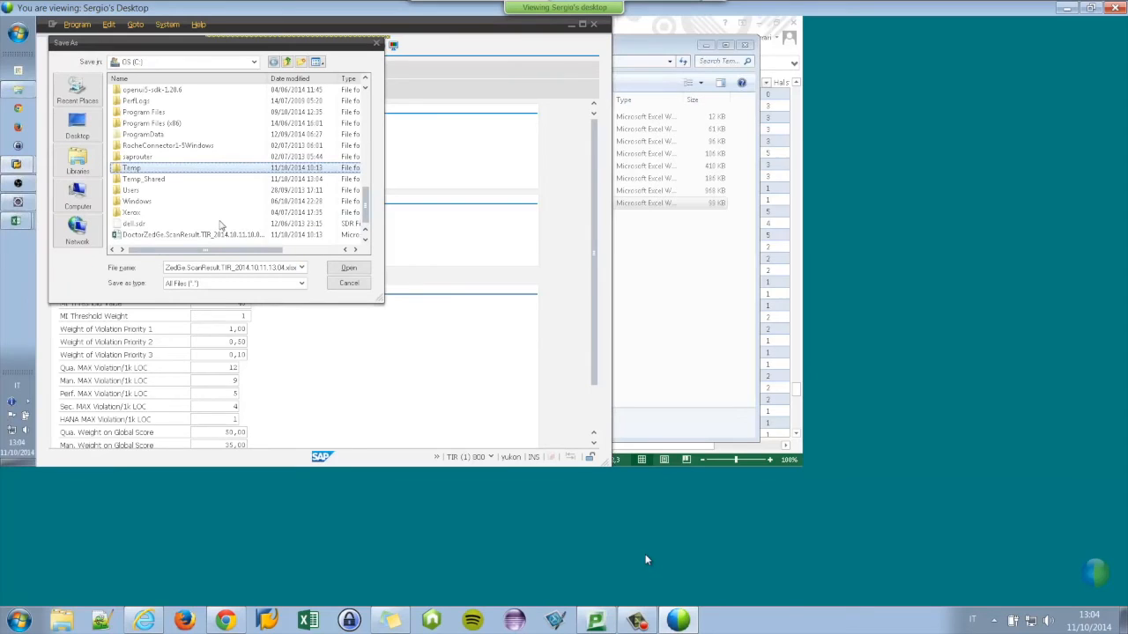
- Save the scan results into Temp_Shared and open the new DoctorZedGe_ScanResult workbook in Excel
double_click(143, 180)
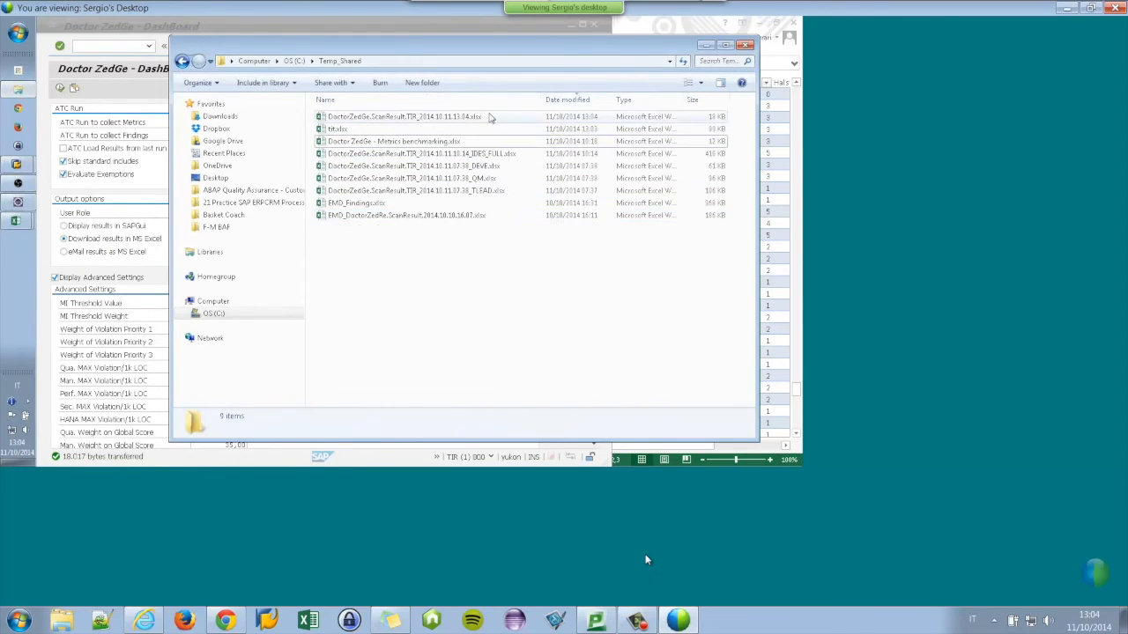
left_click(402, 116)
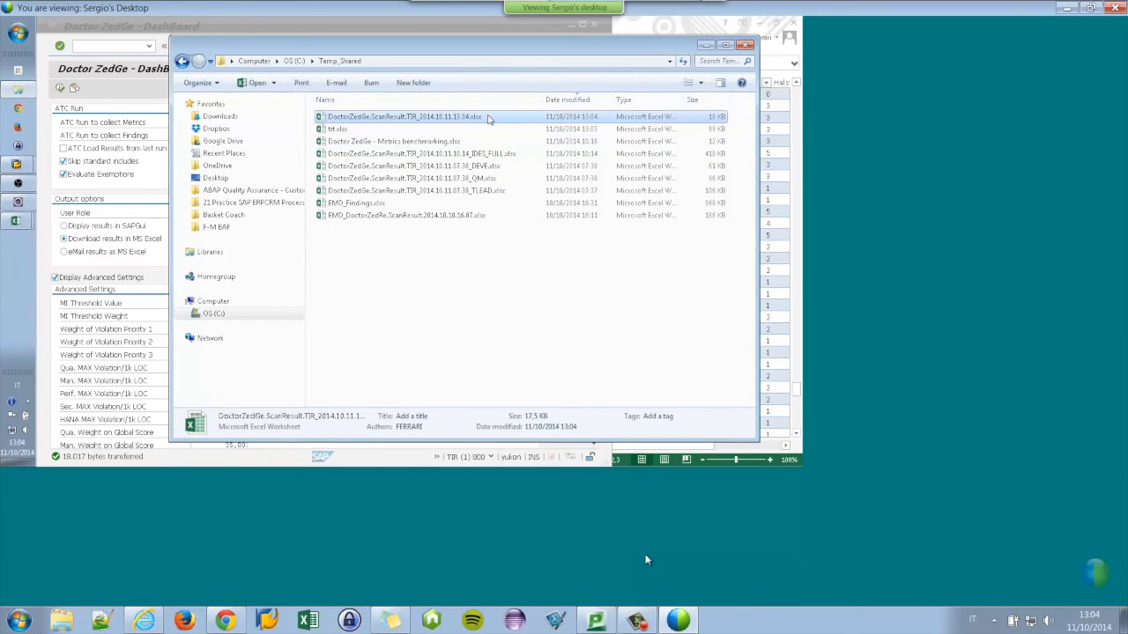
double_click(403, 116)
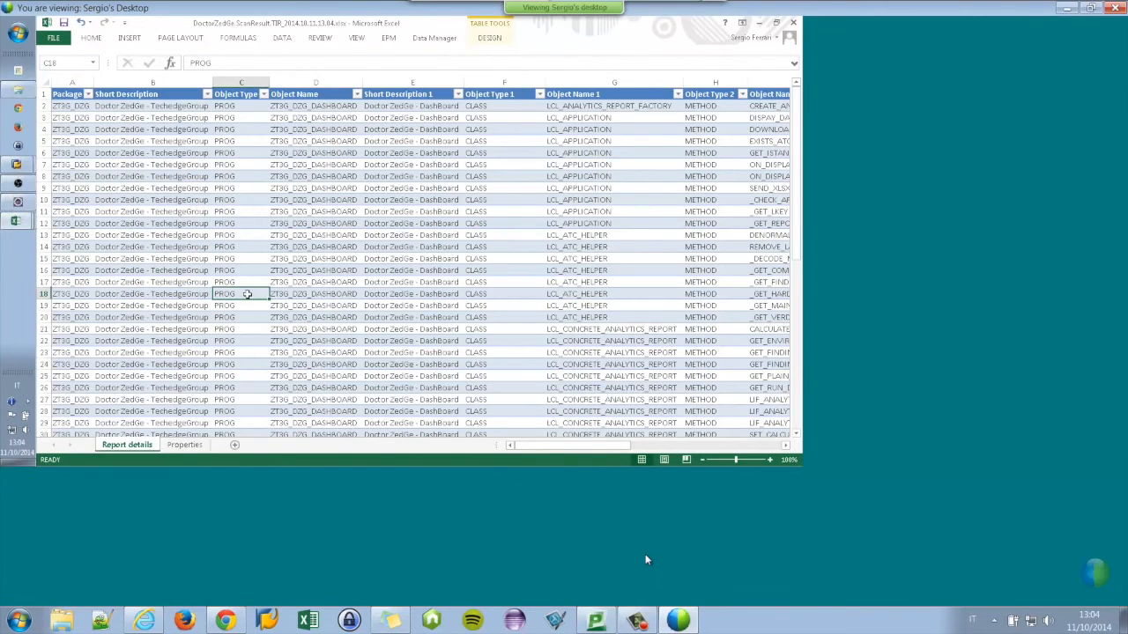
left_click(504, 293)
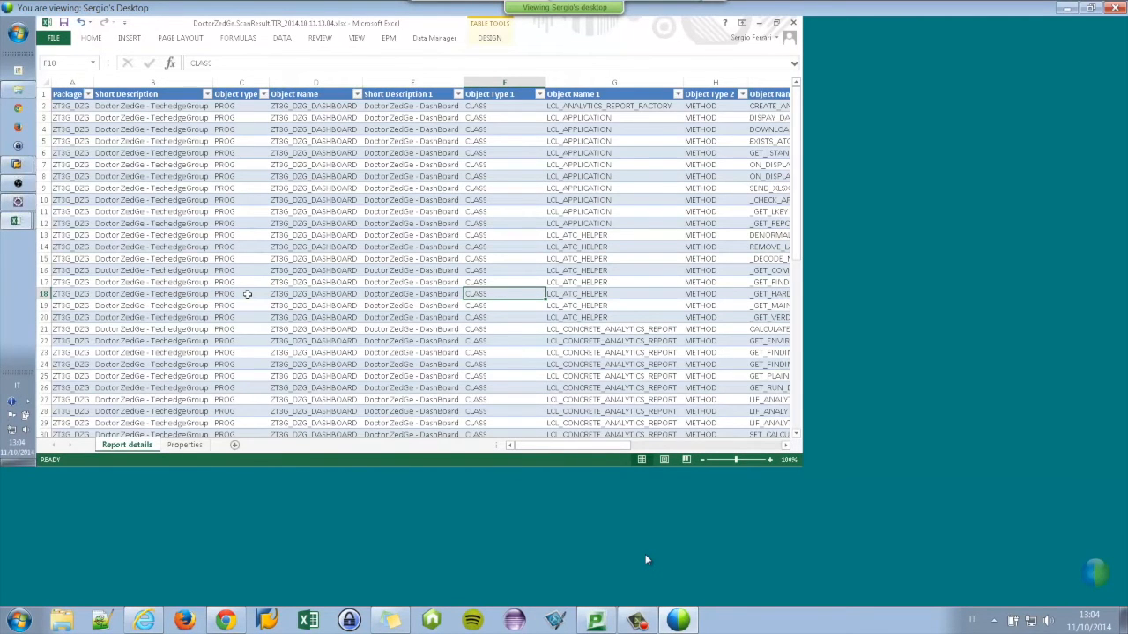
left_click(412, 151)
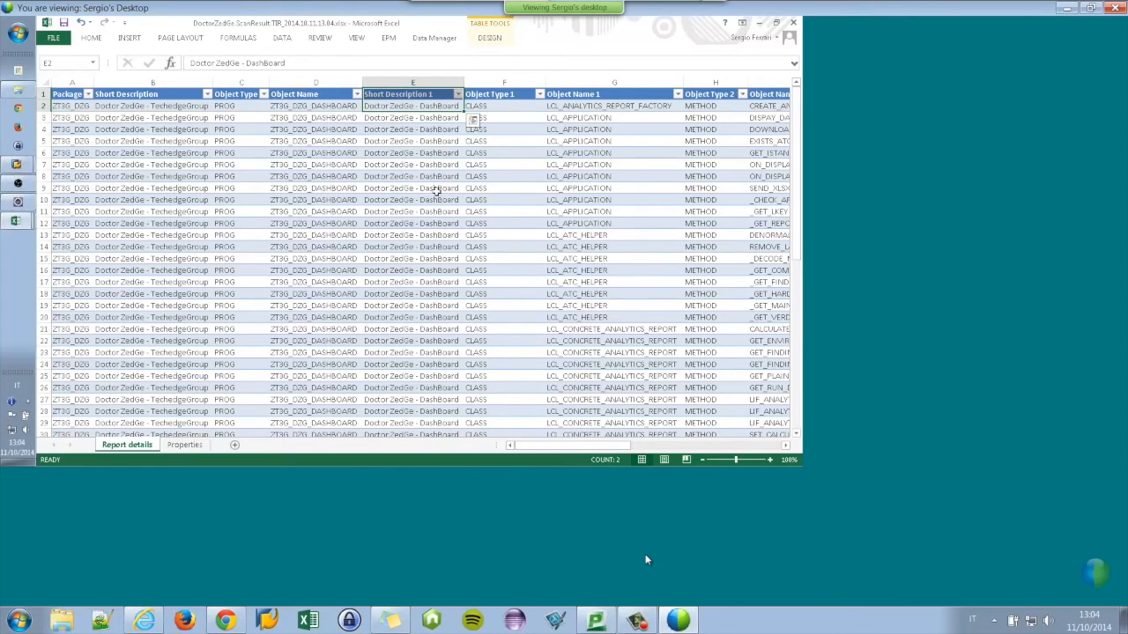
left_click(537, 96)
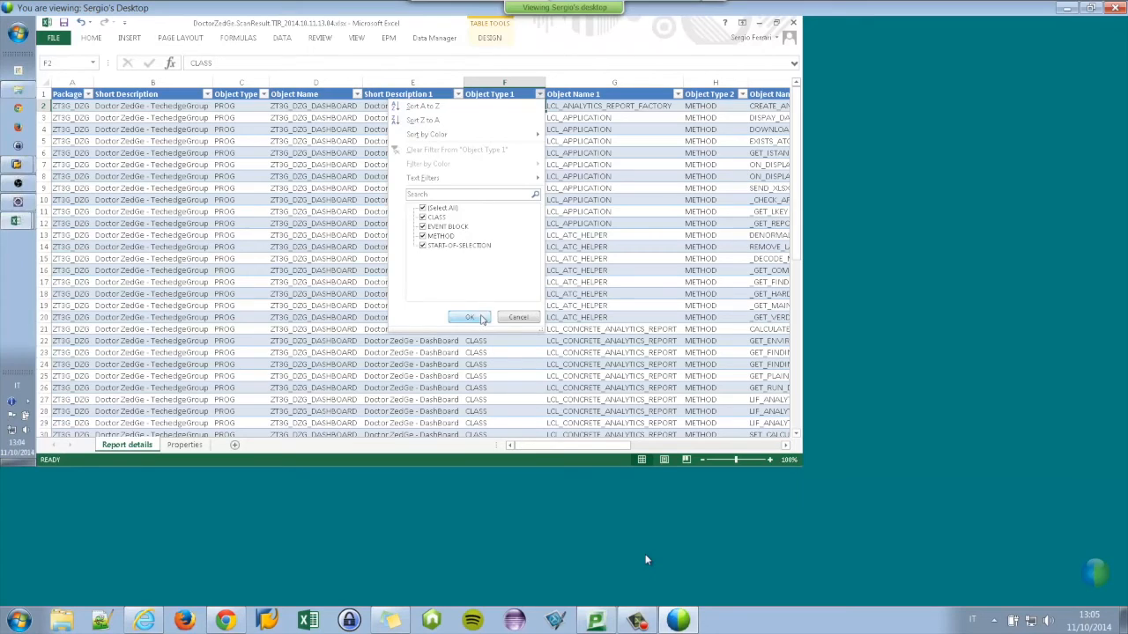
left_click(468, 318)
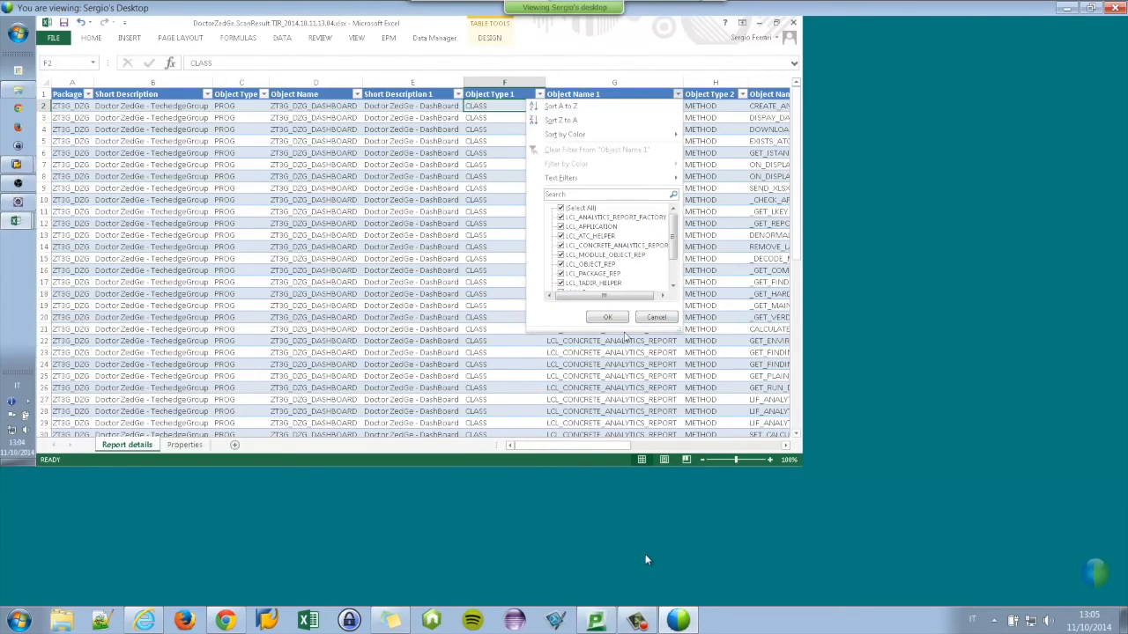
left_click(607, 317)
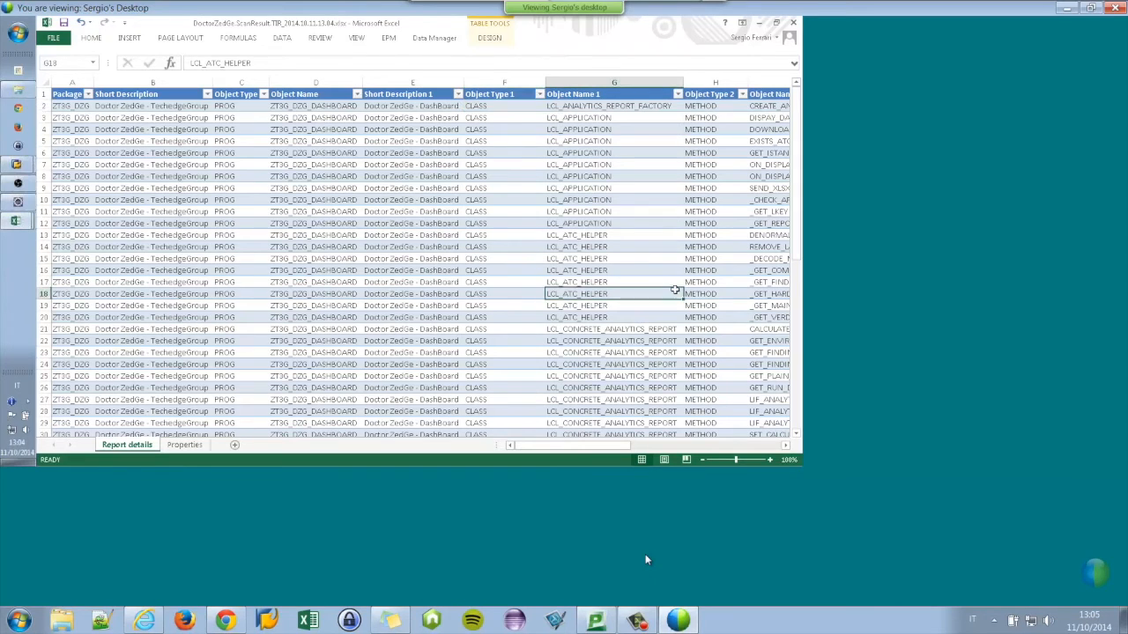
scroll("right", 3)
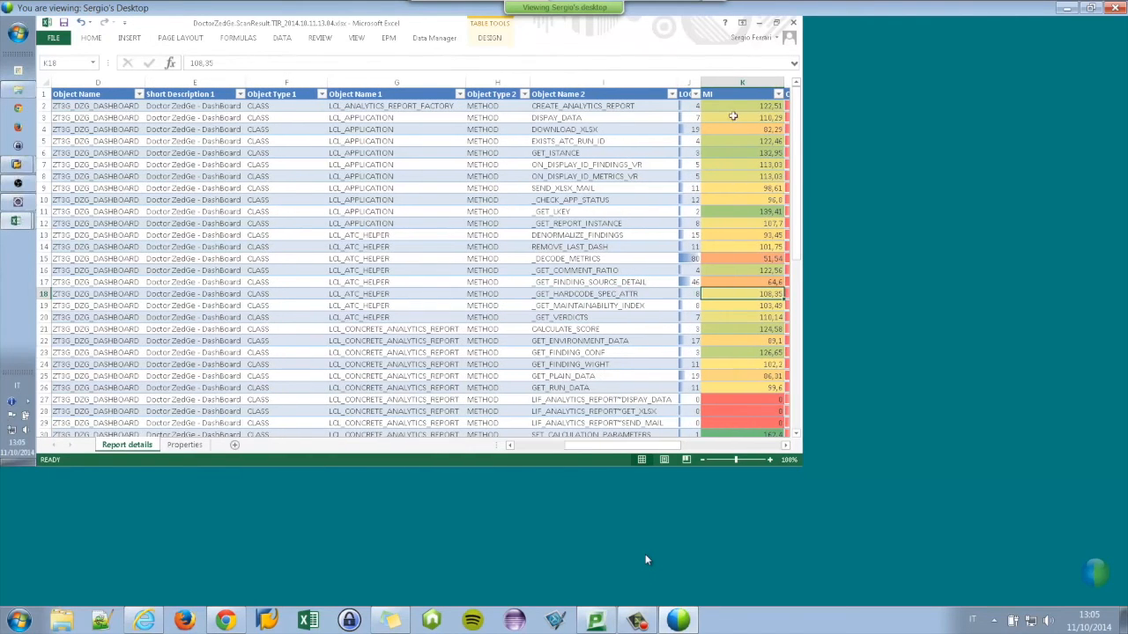
left_click(602, 106)
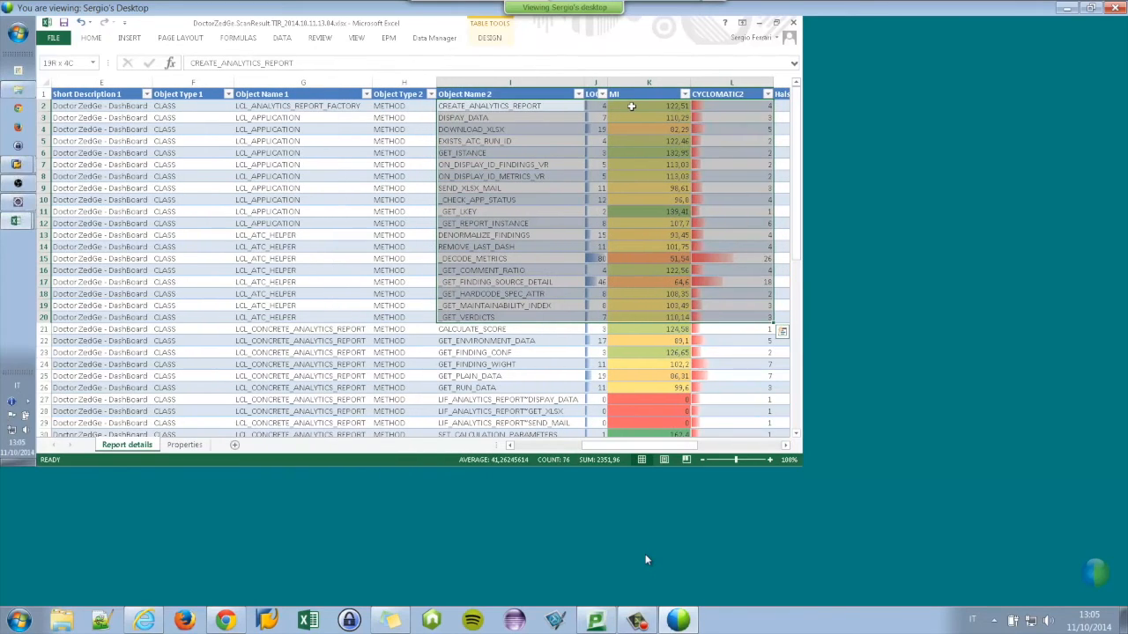
left_click(472, 258)
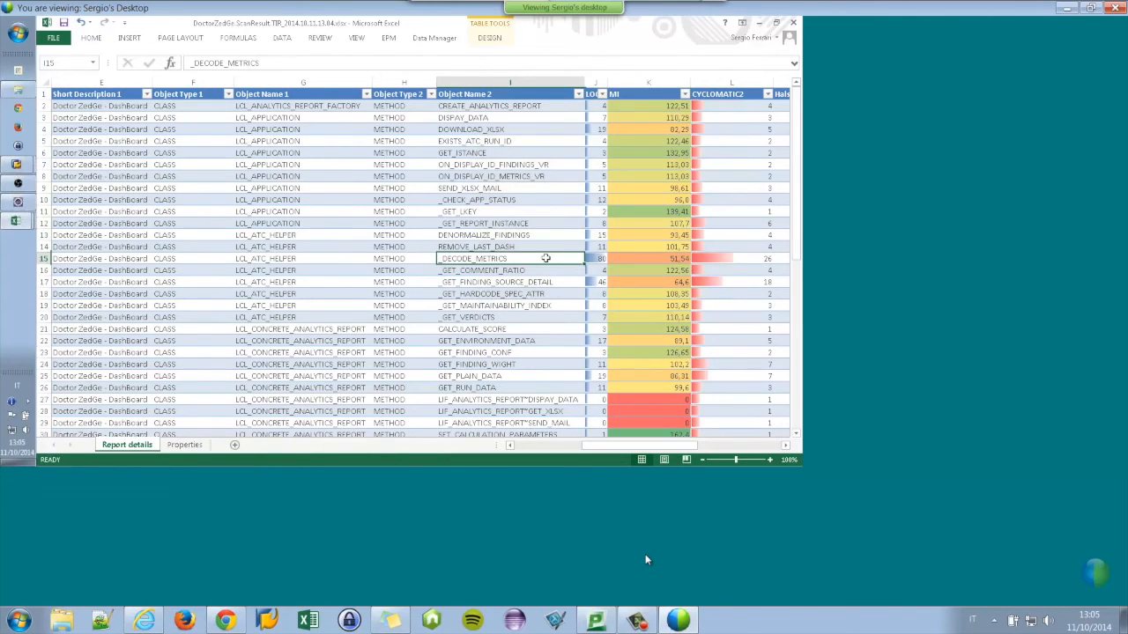
mouse_move(696, 261)
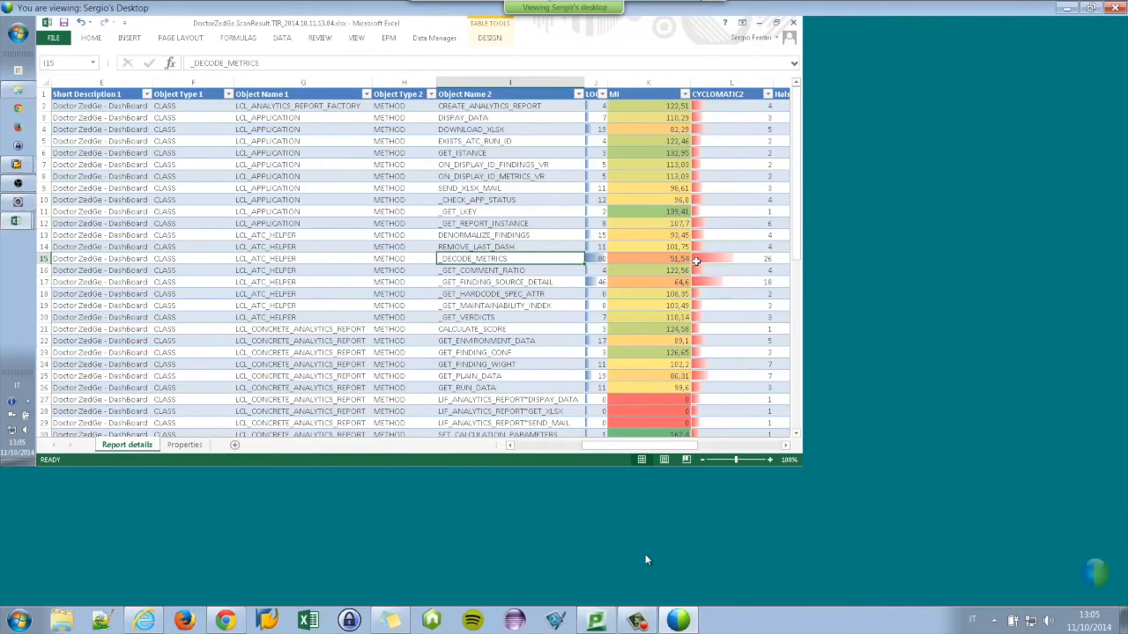
left_click(732, 257)
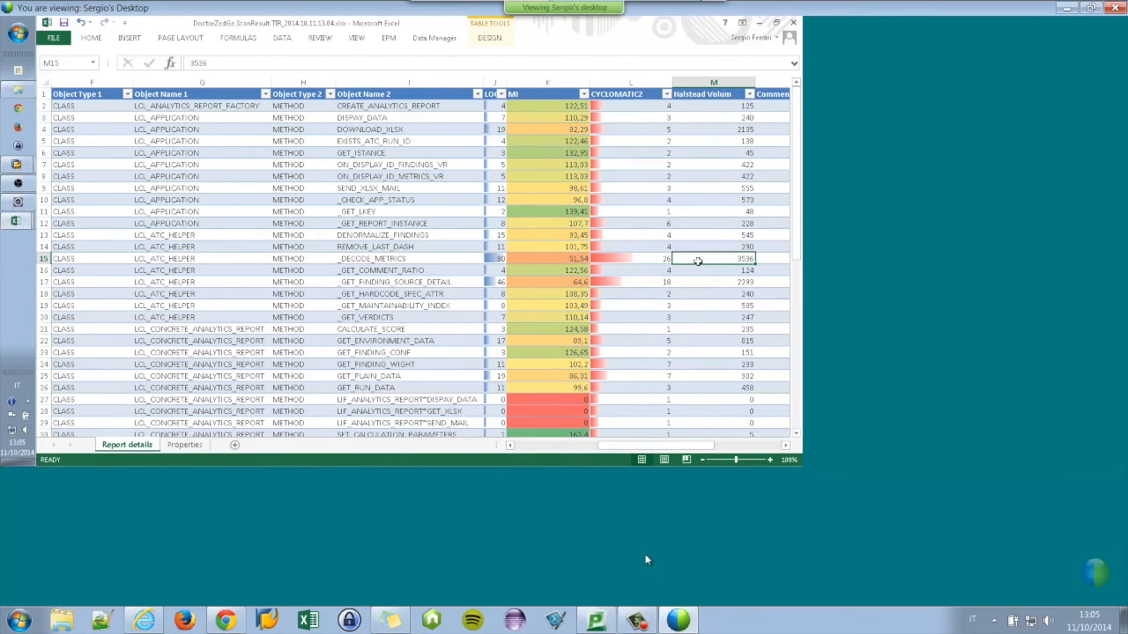
scroll("right", 3)
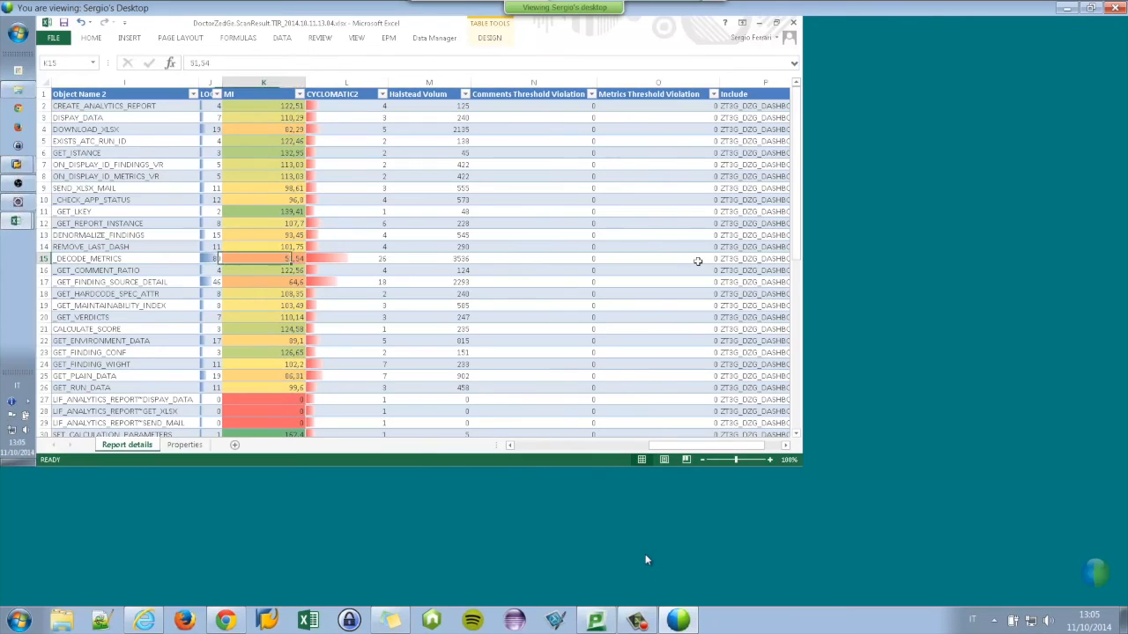
left_click(345, 257)
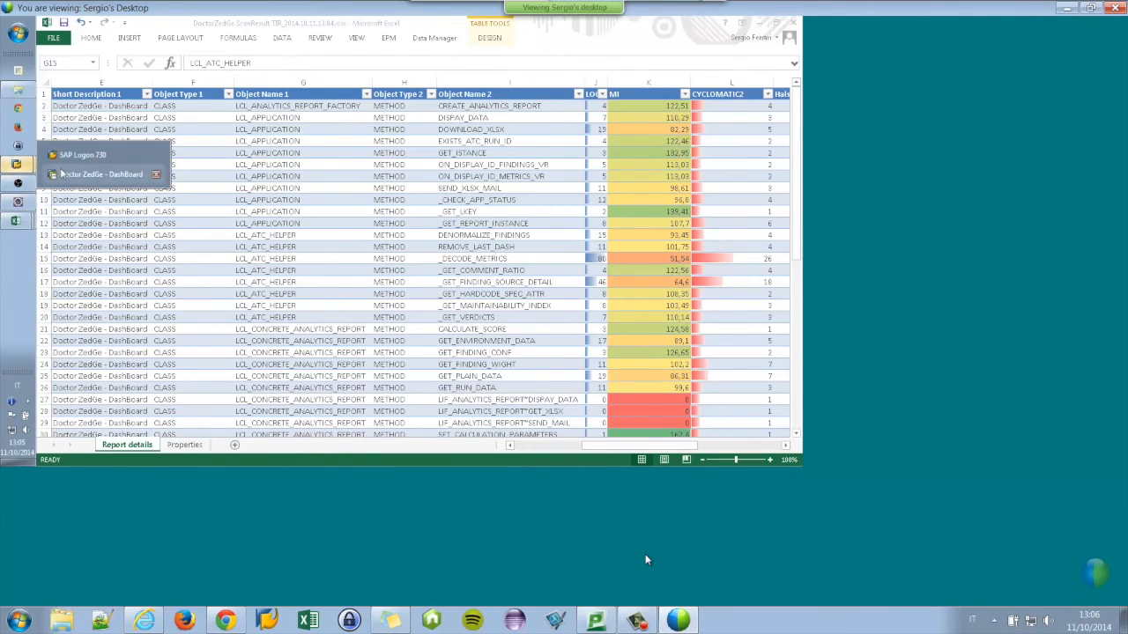
left_click(99, 175)
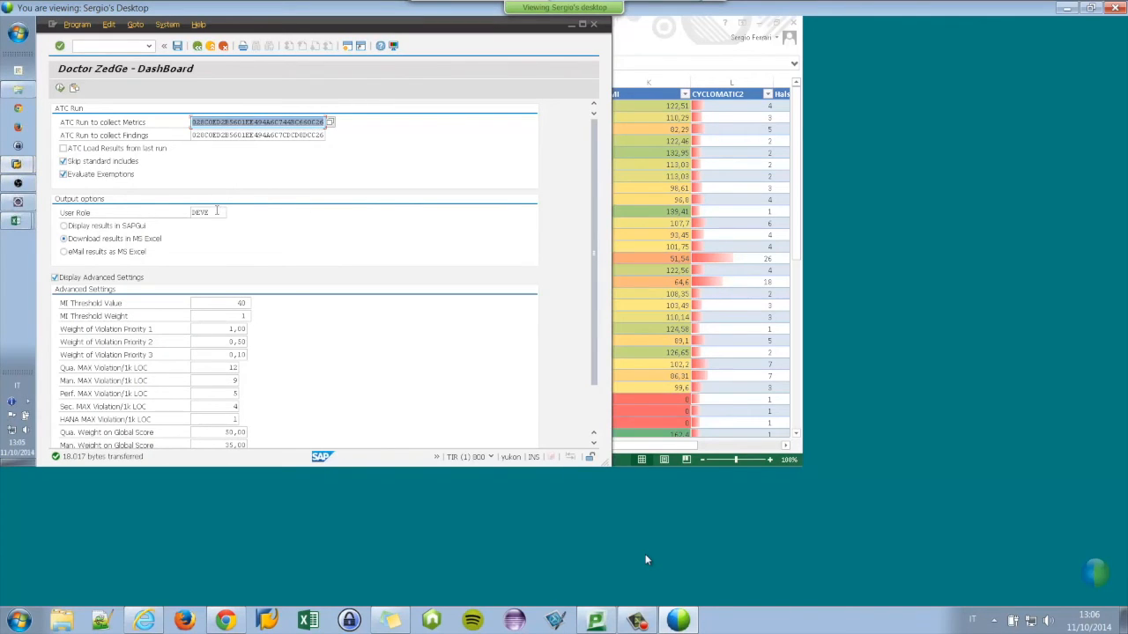
left_click(63, 250)
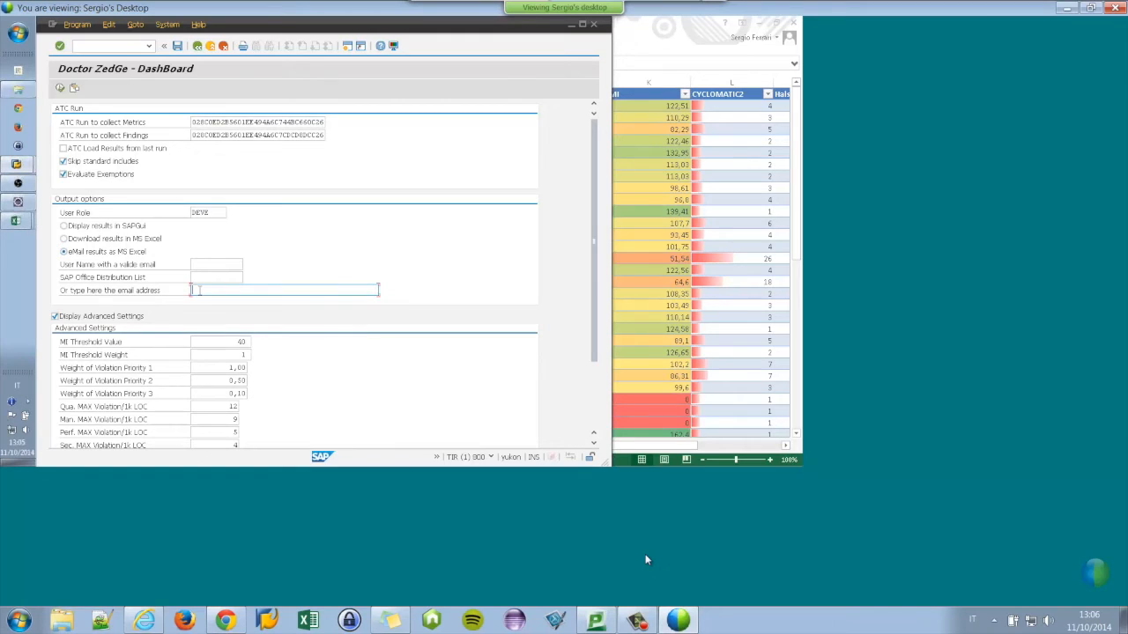
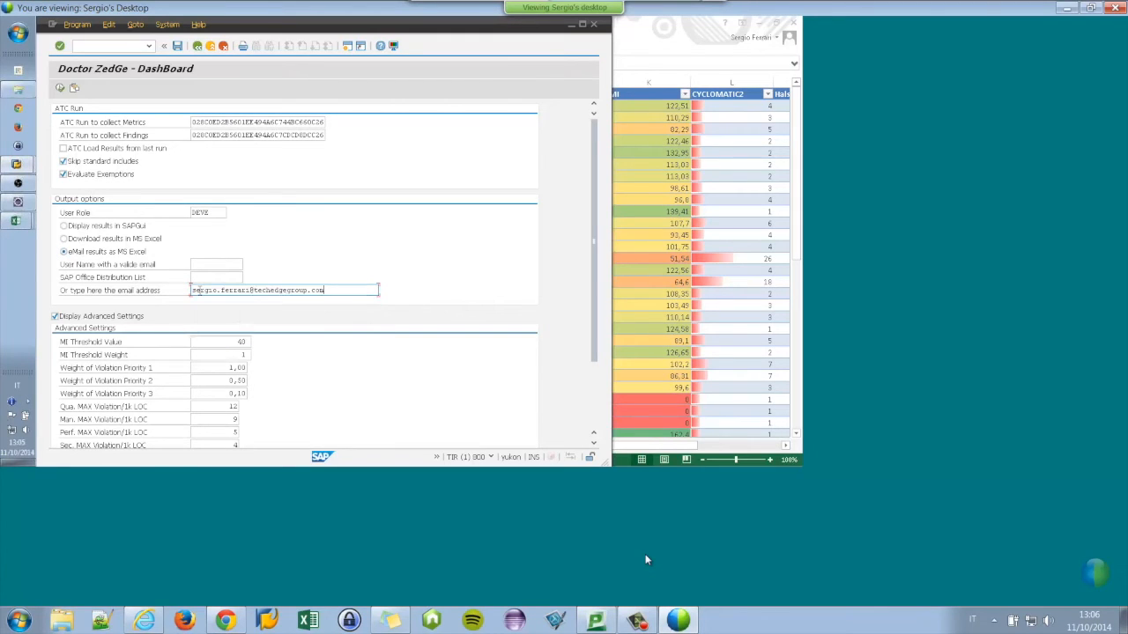
left_click(64, 148)
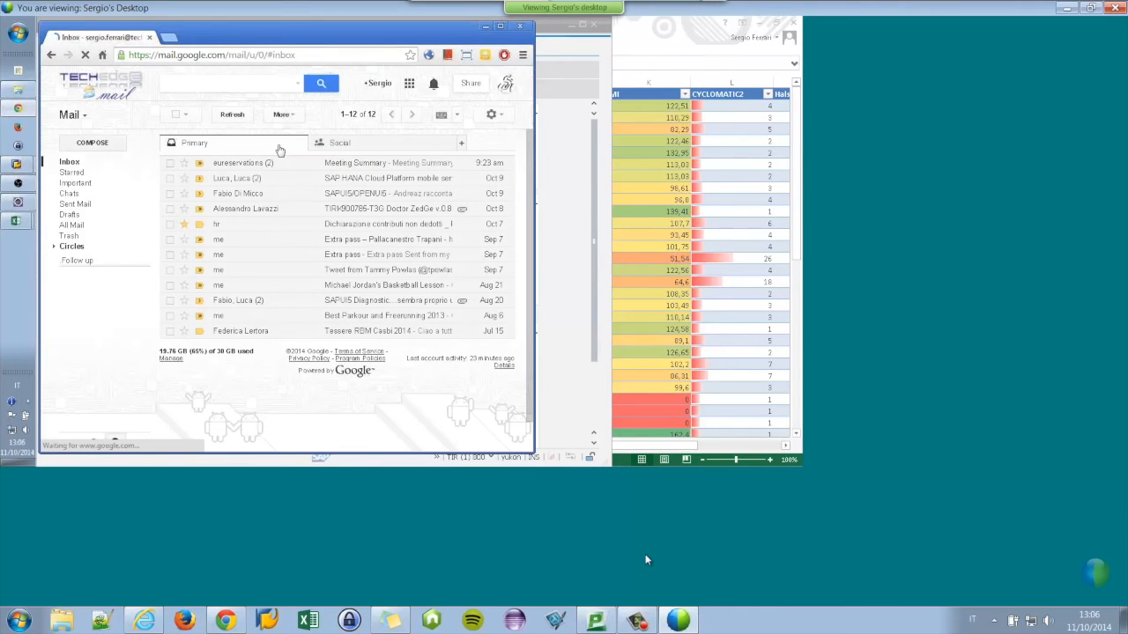
- Leave the Gmail inbox and return to the SAP GUI ABAP Editor initial screen
left_click(233, 115)
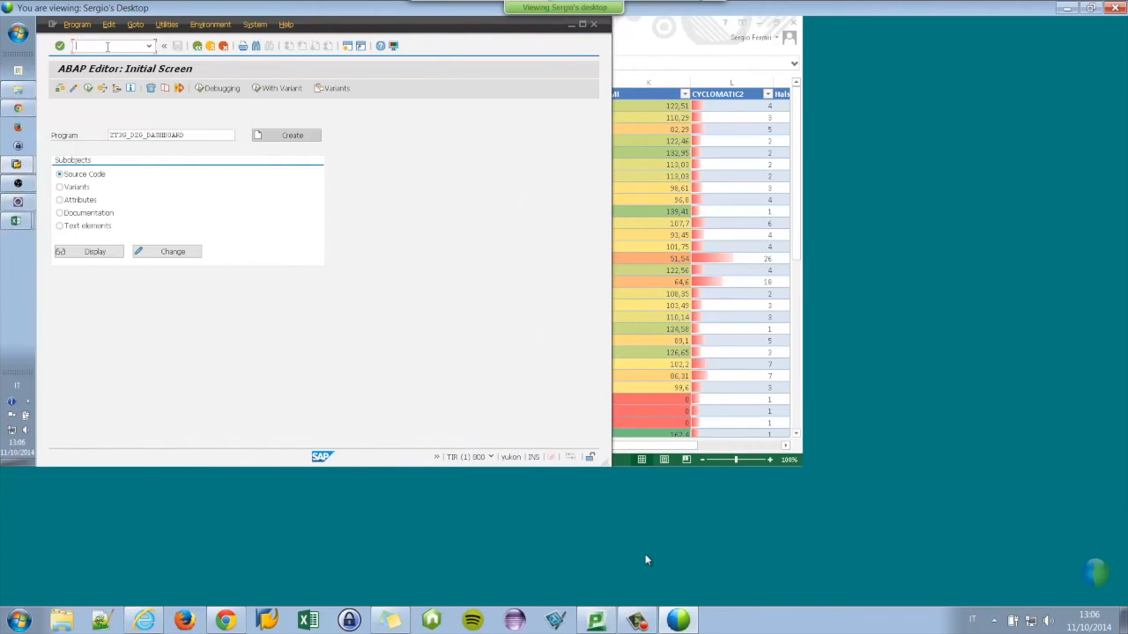
- Pick the hard-code test class from suggestions and display it, reaching the ATC results restriction screen
type("fn")
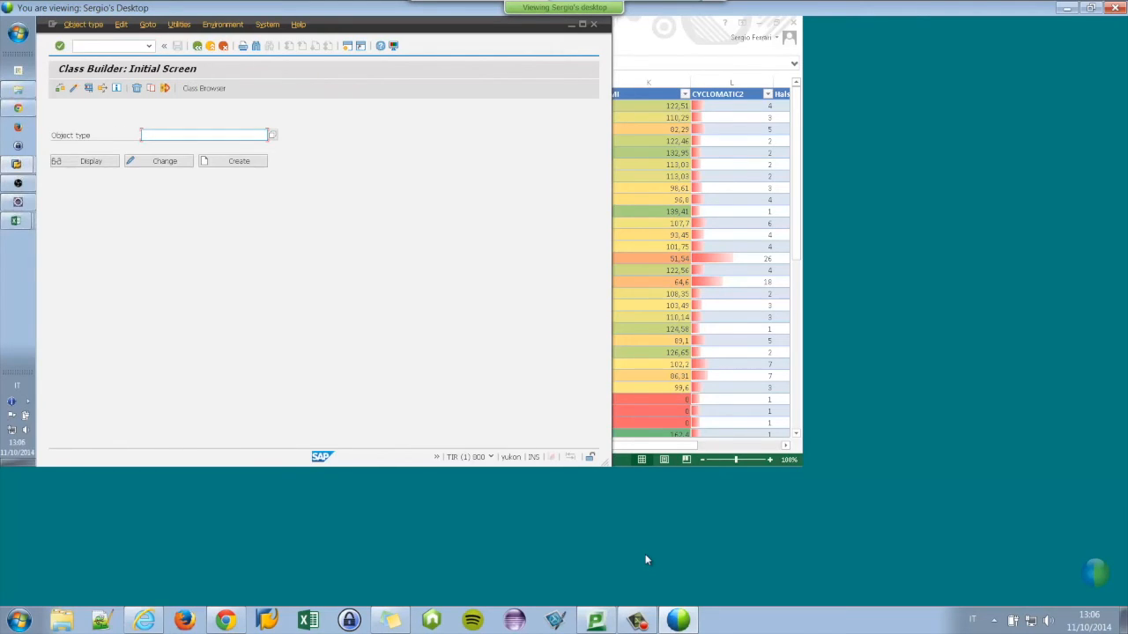
type("z")
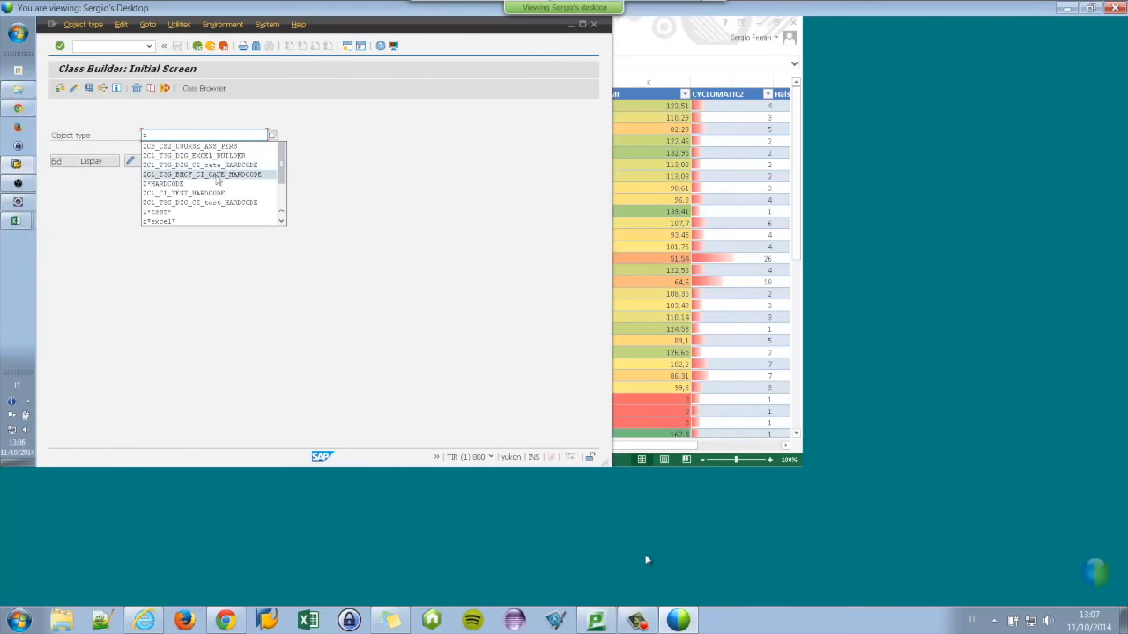
left_click(201, 165)
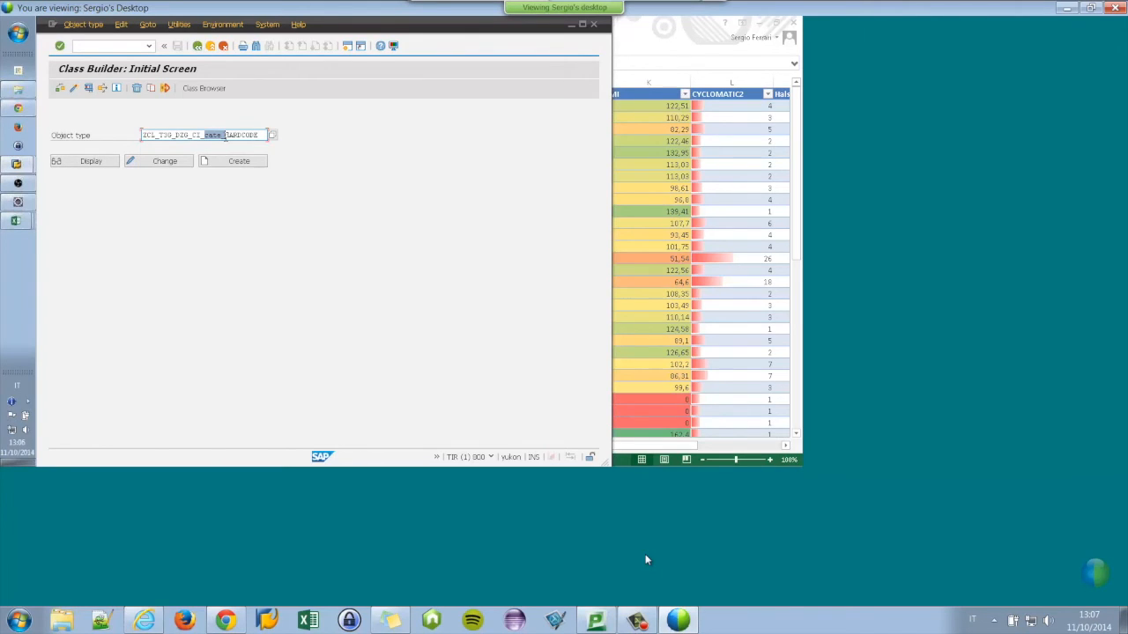
type("test")
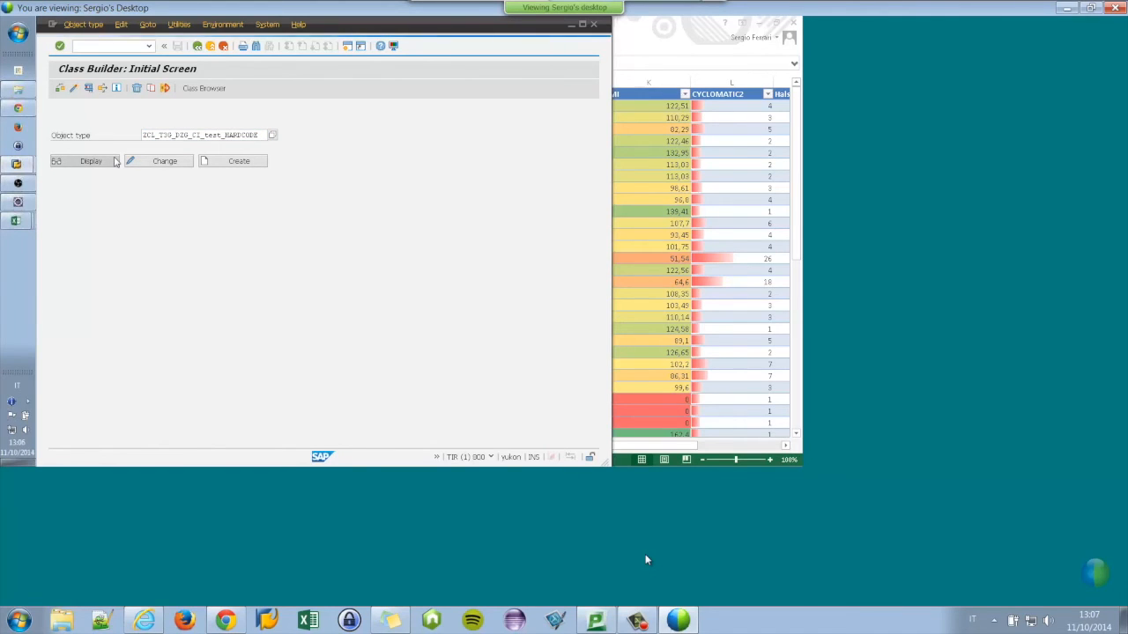
left_click(92, 160)
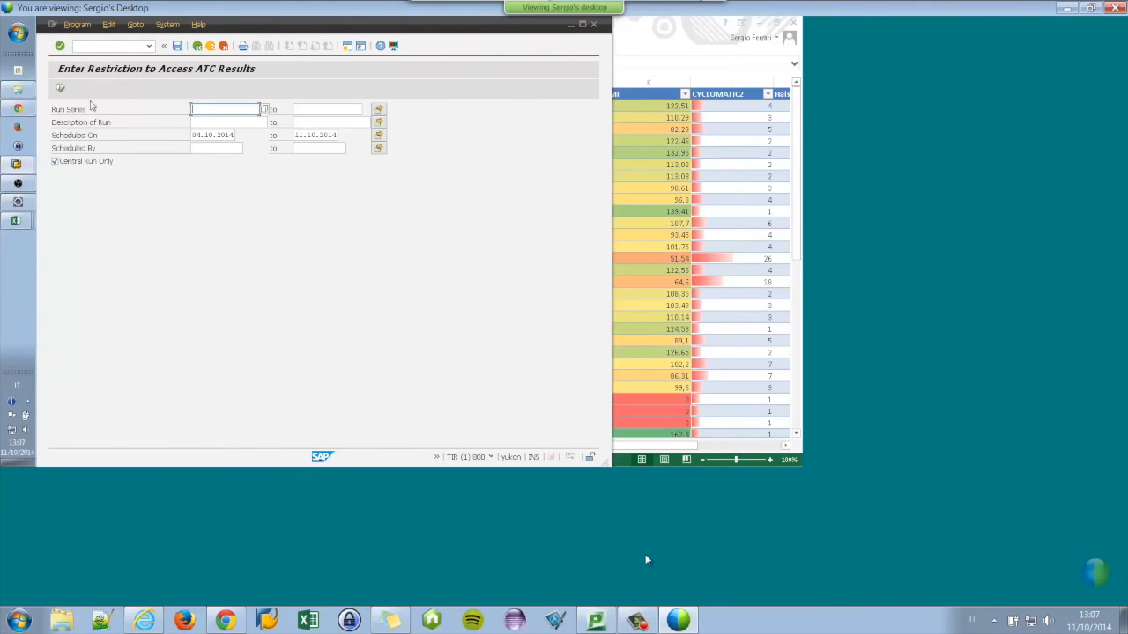
- Load central-run ATC results in Statistics View and select the Invalidation of SAP Table Buffer check
left_click(53, 162)
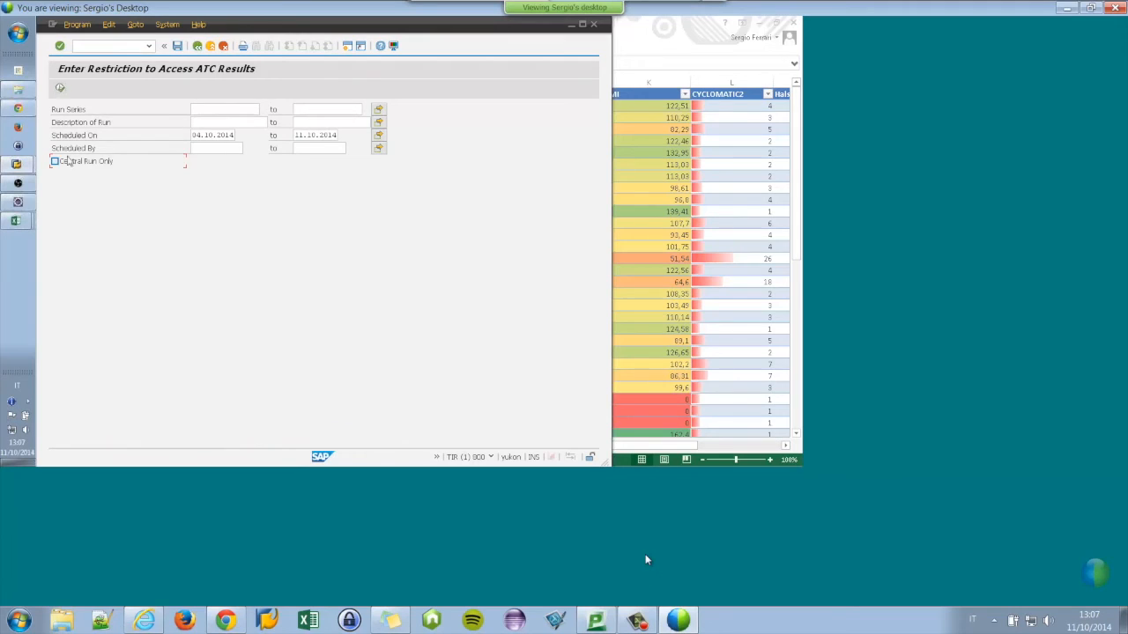
left_click(53, 163)
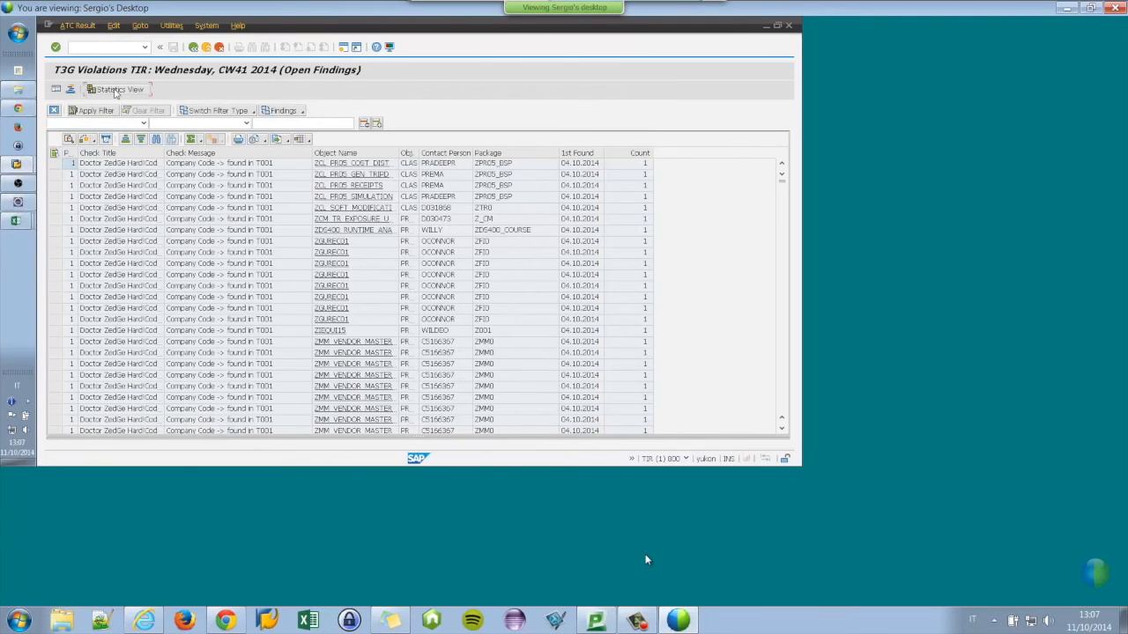
left_click(116, 89)
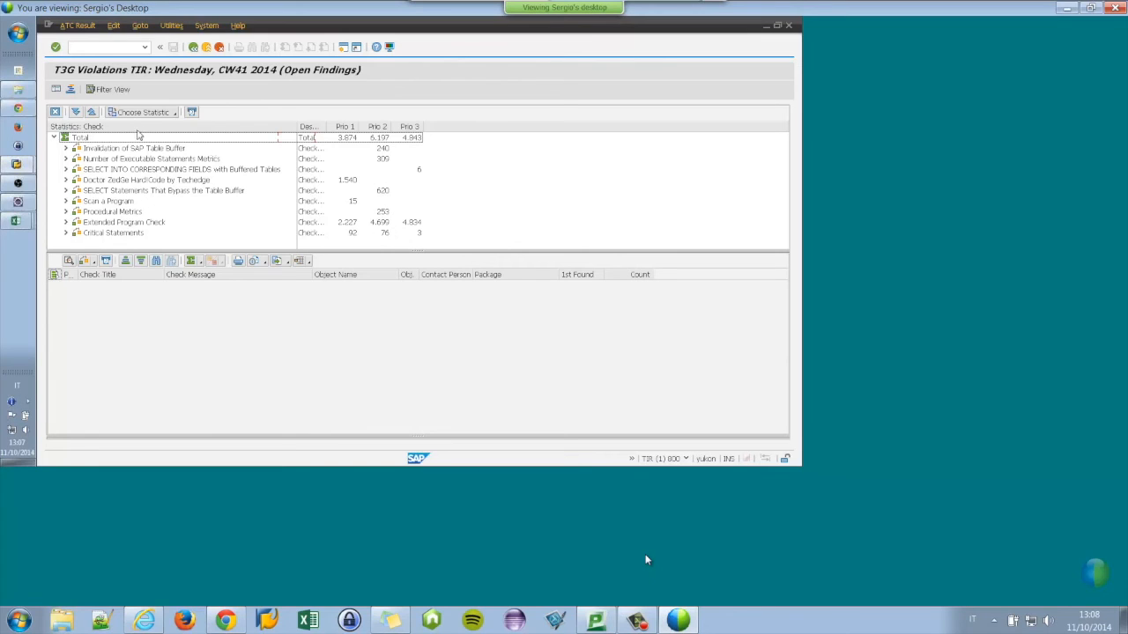
mouse_move(177, 155)
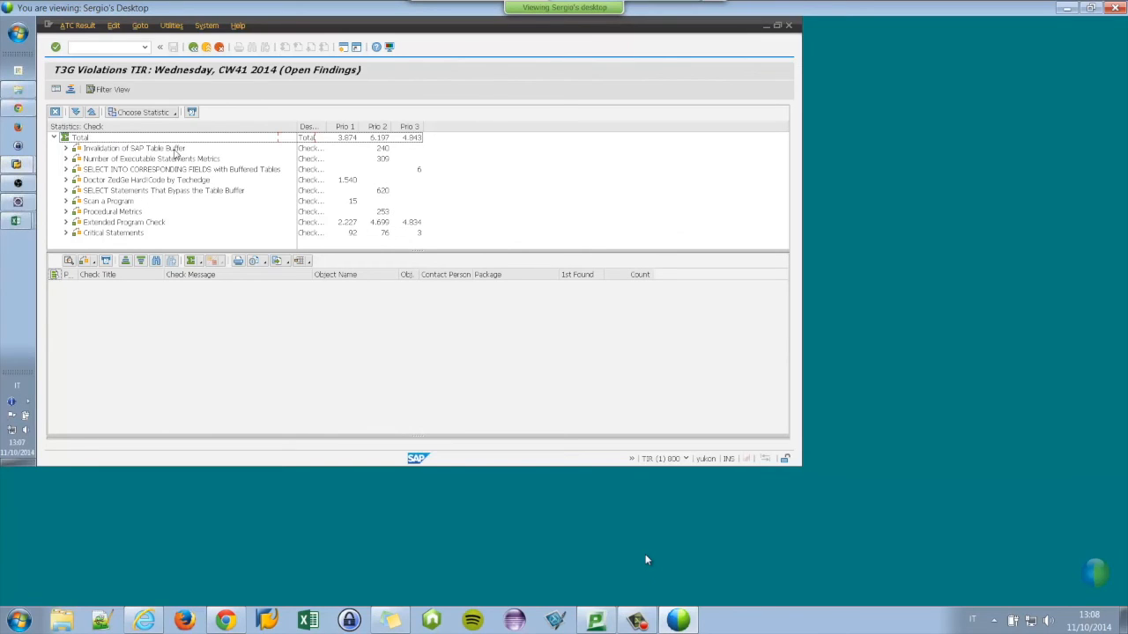
left_click(133, 148)
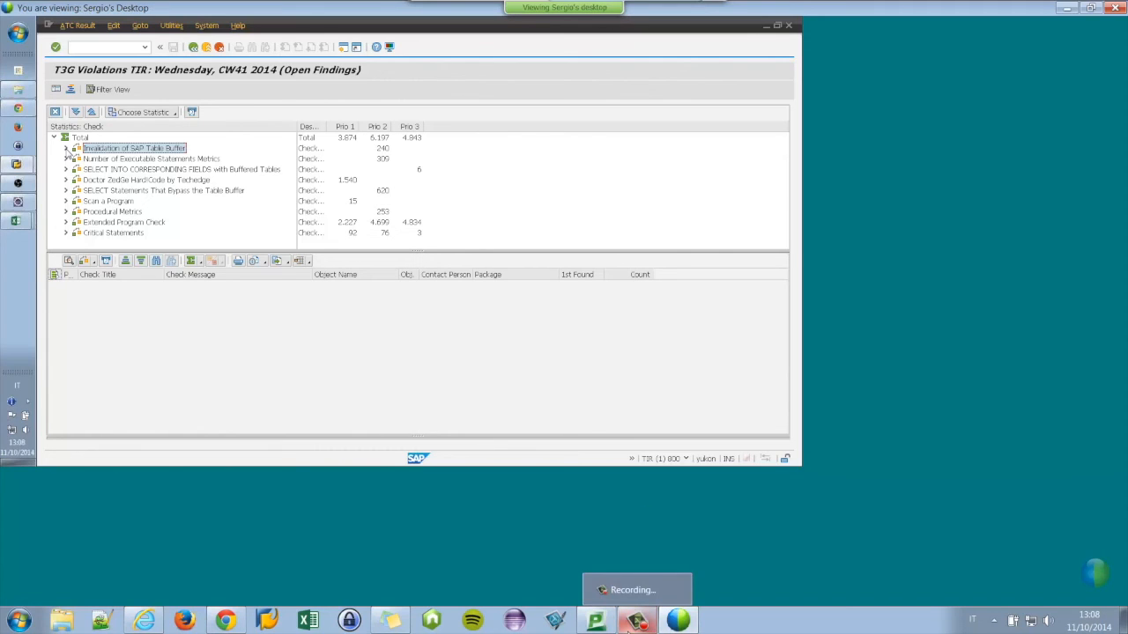
mouse_move(497, 523)
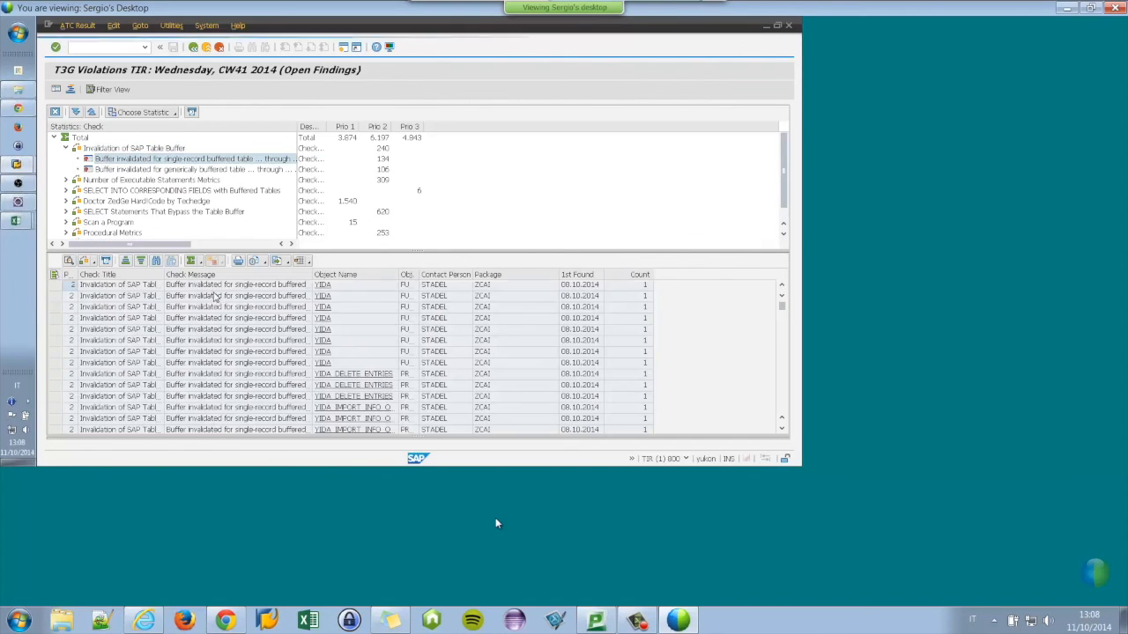
- Show a table-buffer finding's details and start an exemption request for it
double_click(212, 296)
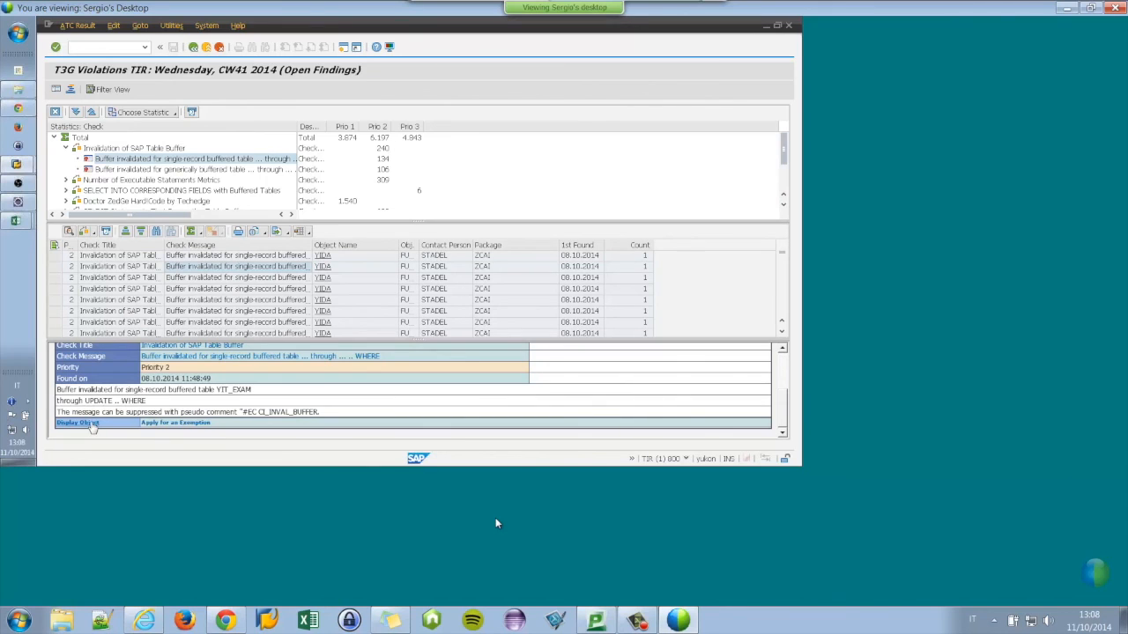
left_click(77, 423)
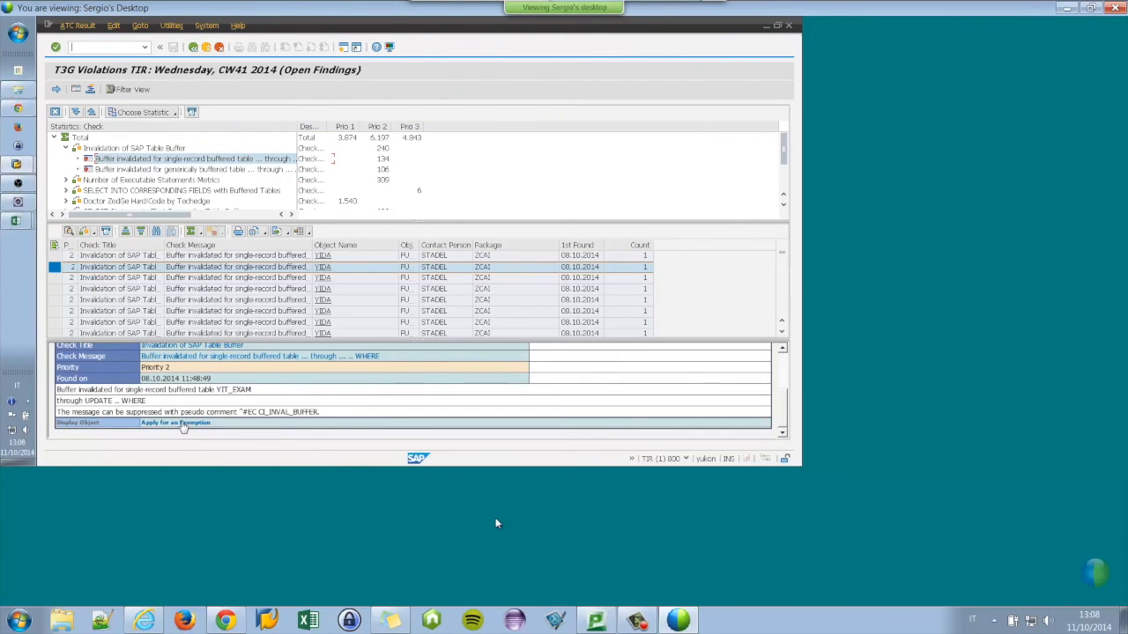
left_click(176, 423)
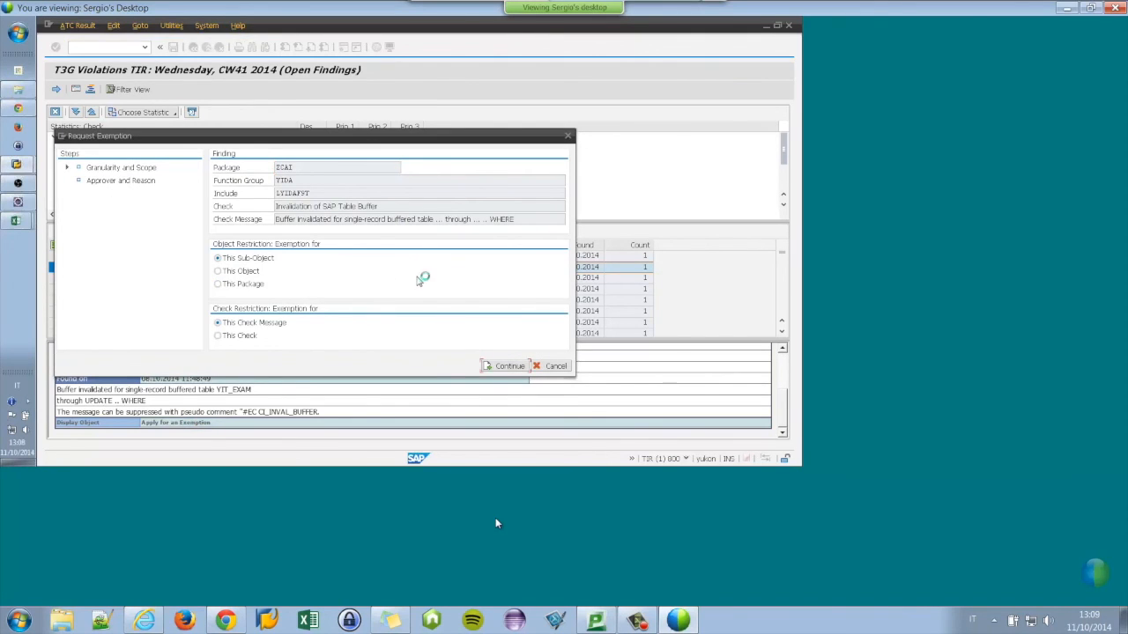
left_click(504, 365)
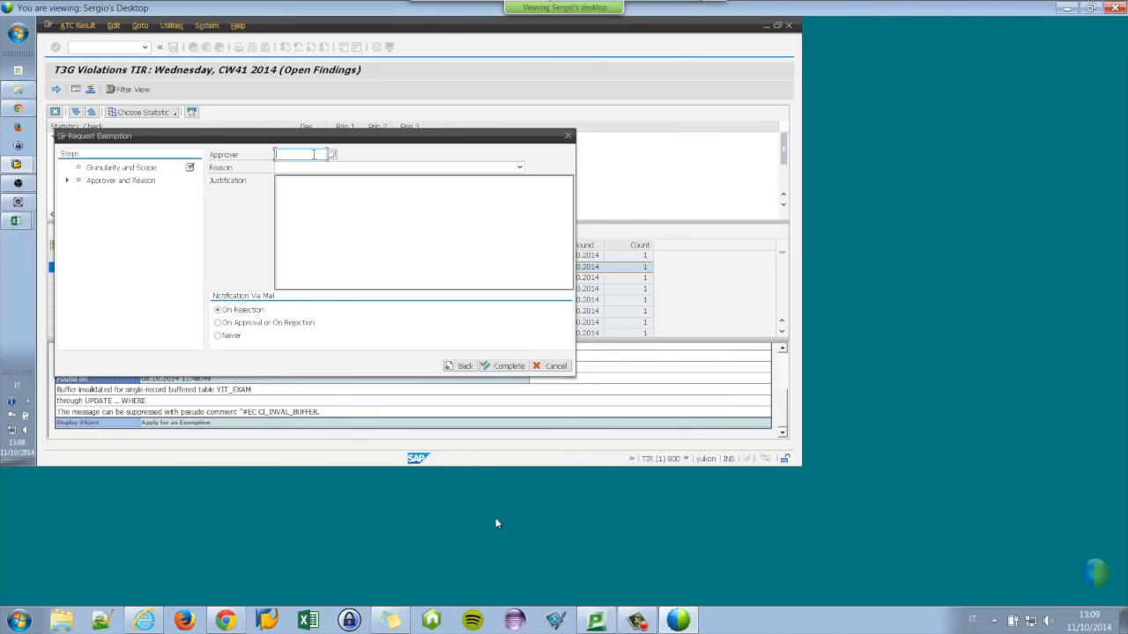
type("lavazzi")
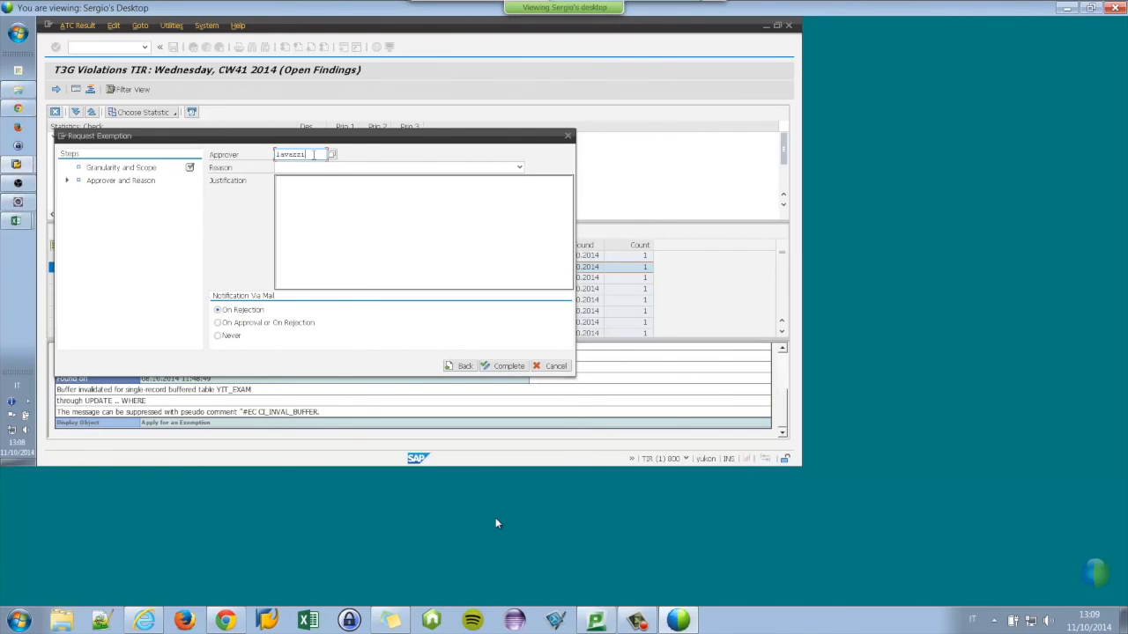
left_click(518, 168)
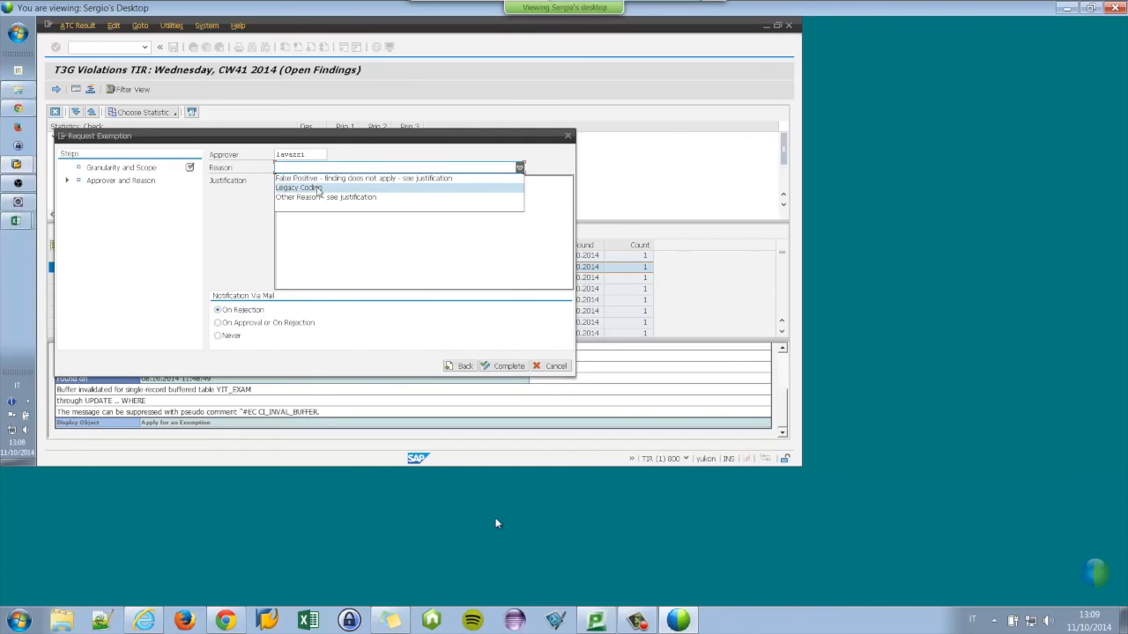
left_click(300, 186)
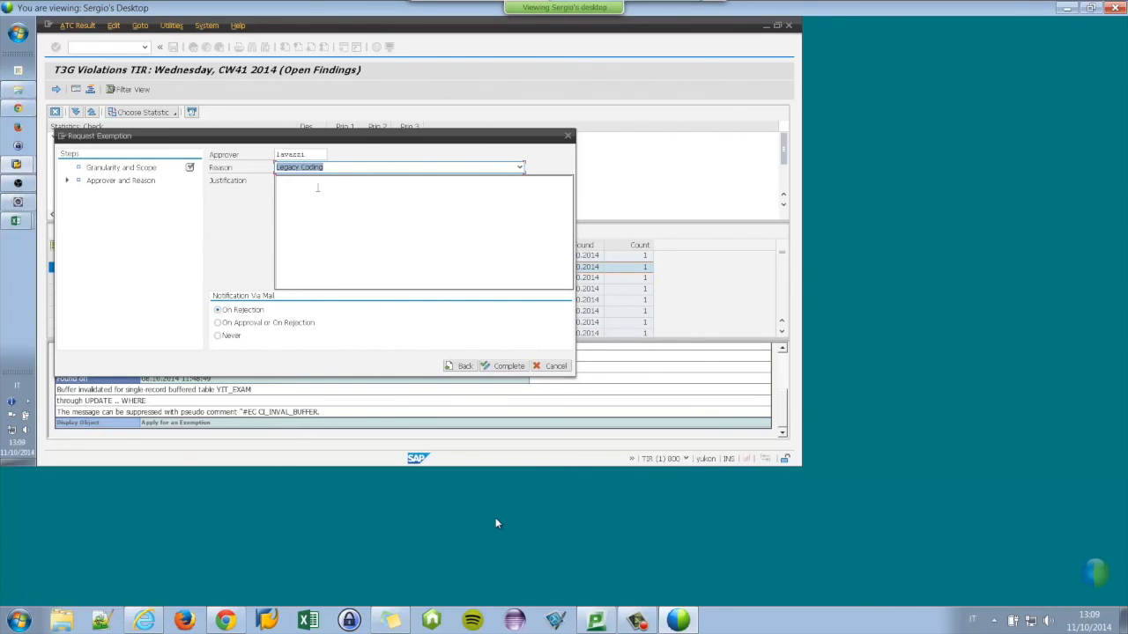
mouse_move(557, 365)
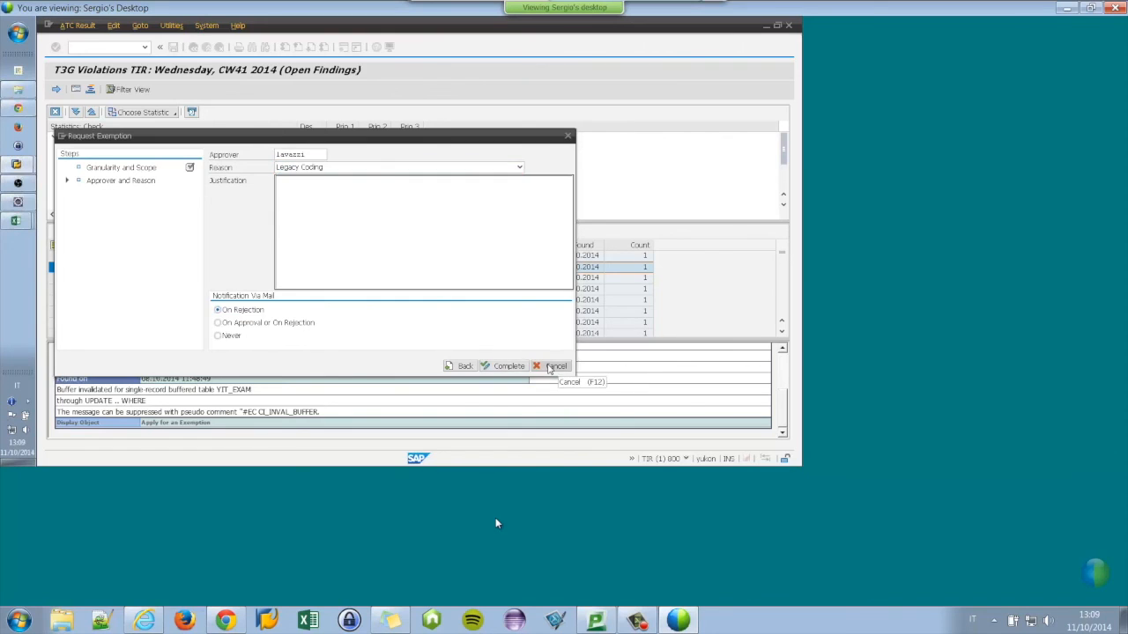
left_click(555, 364)
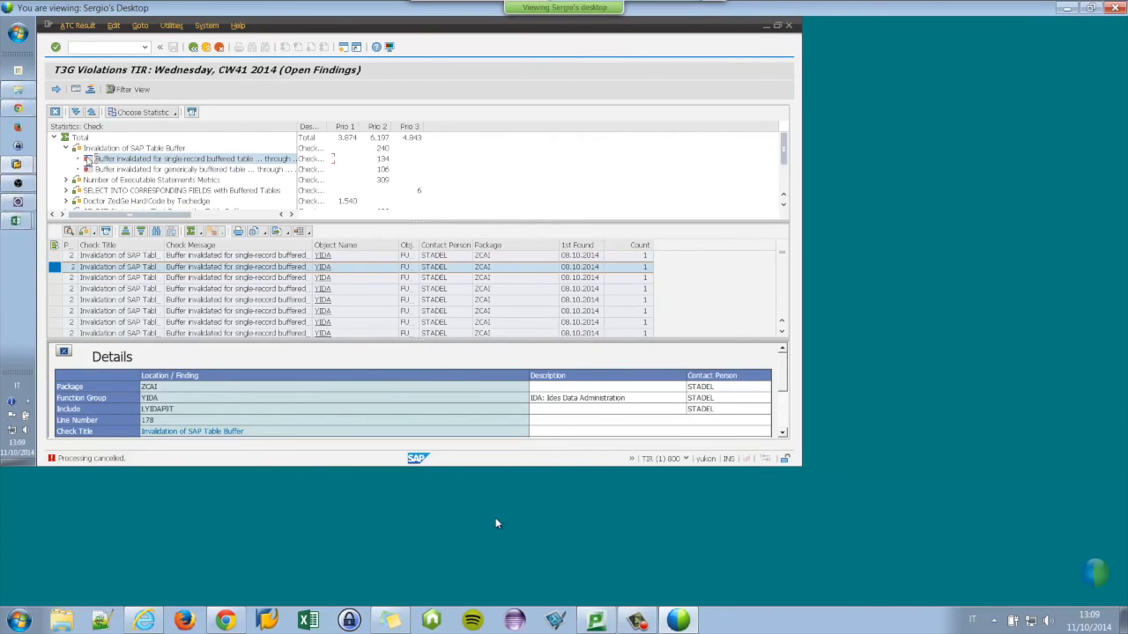
left_click(67, 148)
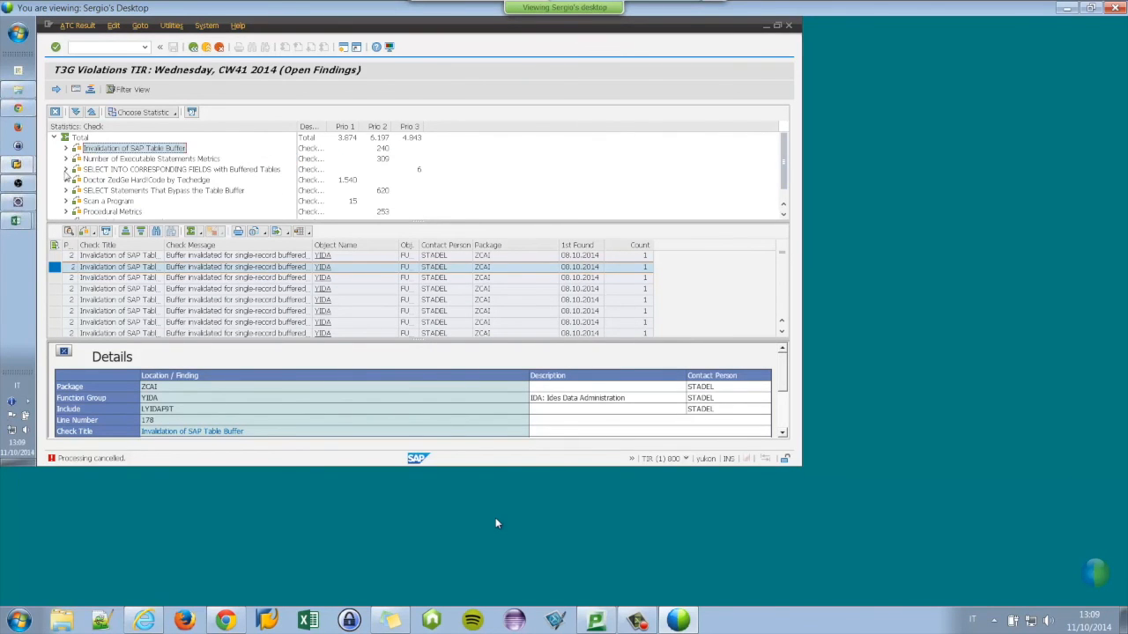
- Expand Doctor ZedGe Hard Code and review the company code, purchase organisation and storage location T001L sub-checks
left_click(67, 180)
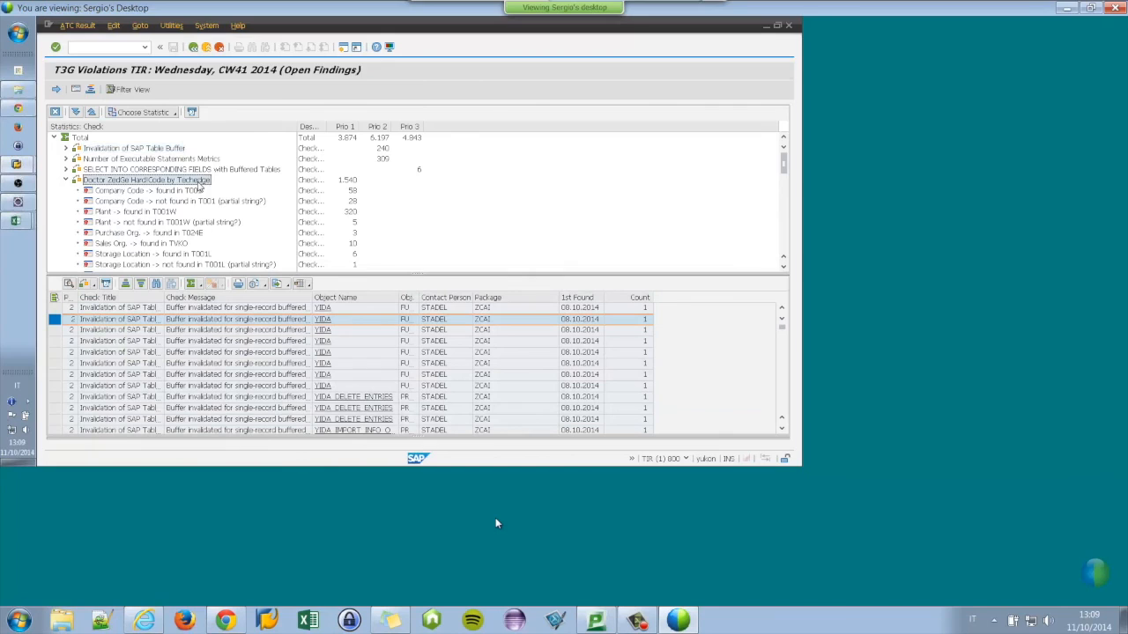
left_click(148, 190)
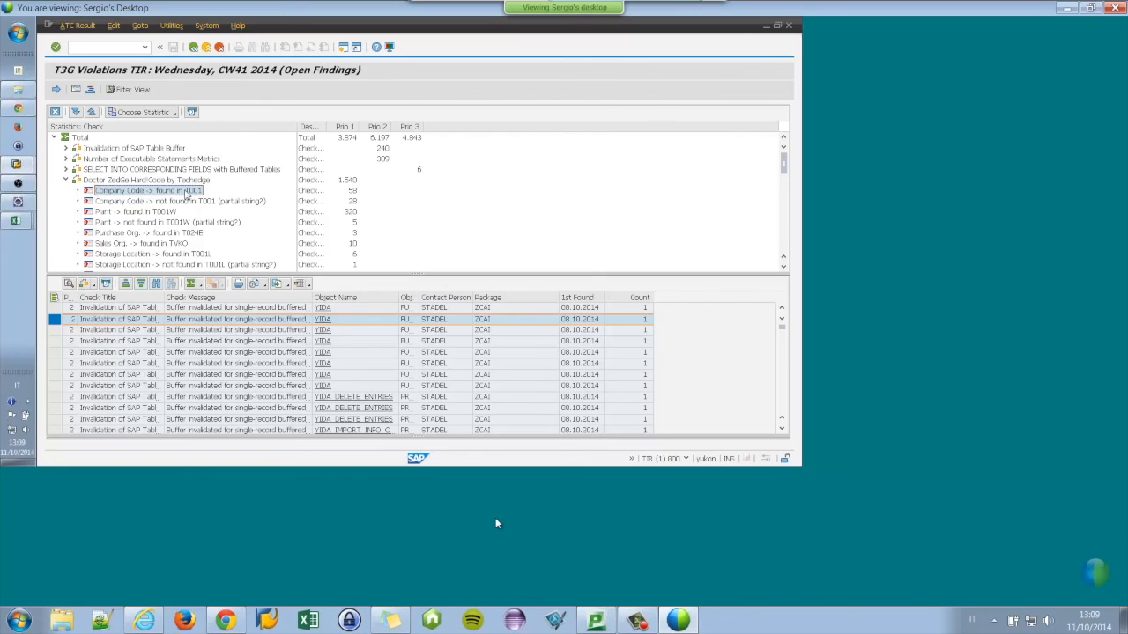
mouse_move(705, 255)
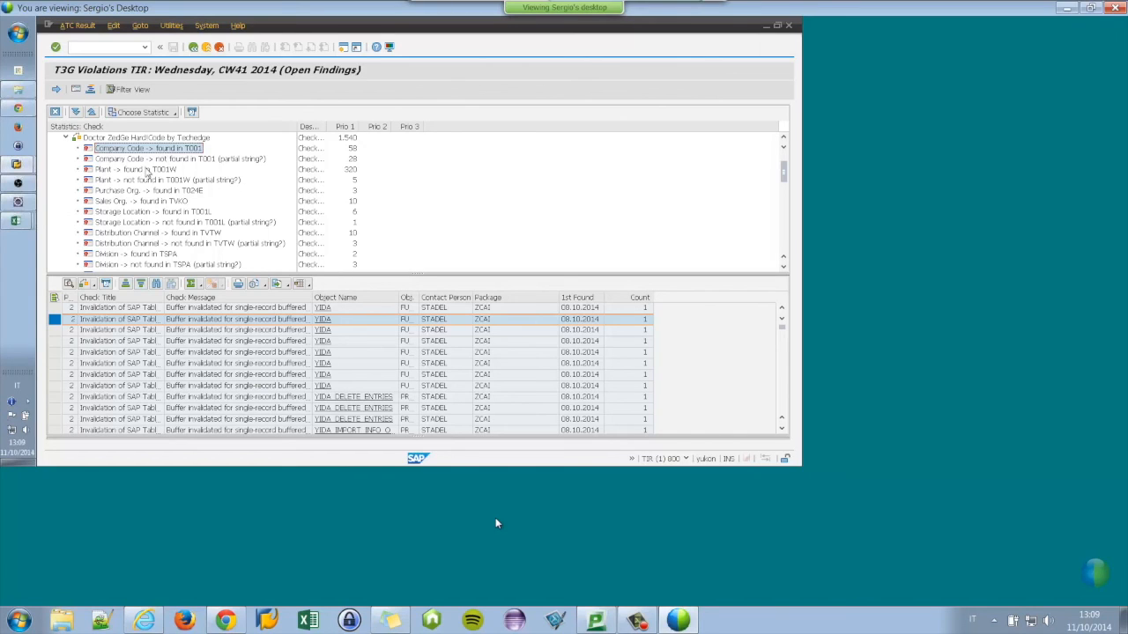
left_click(148, 190)
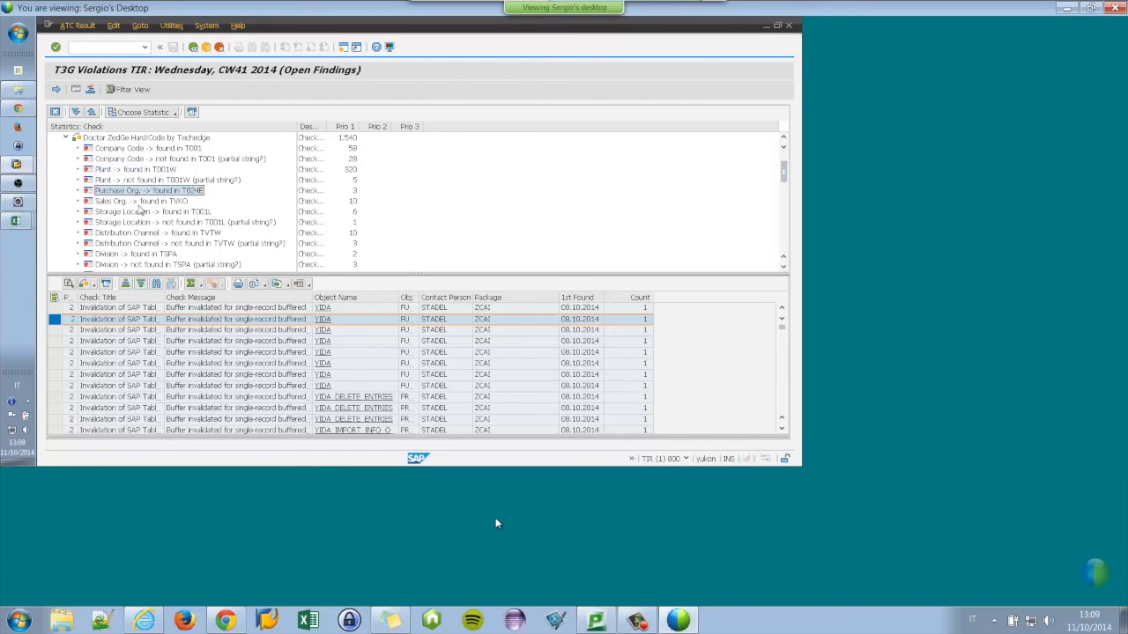
left_click(155, 212)
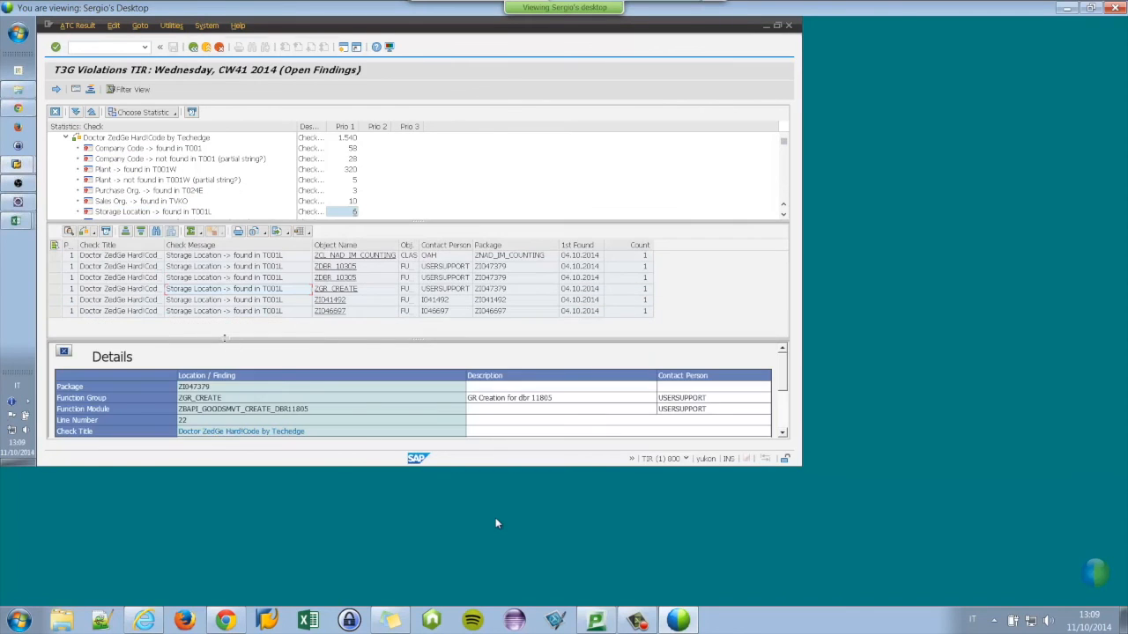
- Show a storage location finding's details, select ZGR_CREATE and go to the check class in Class Builder
double_click(197, 289)
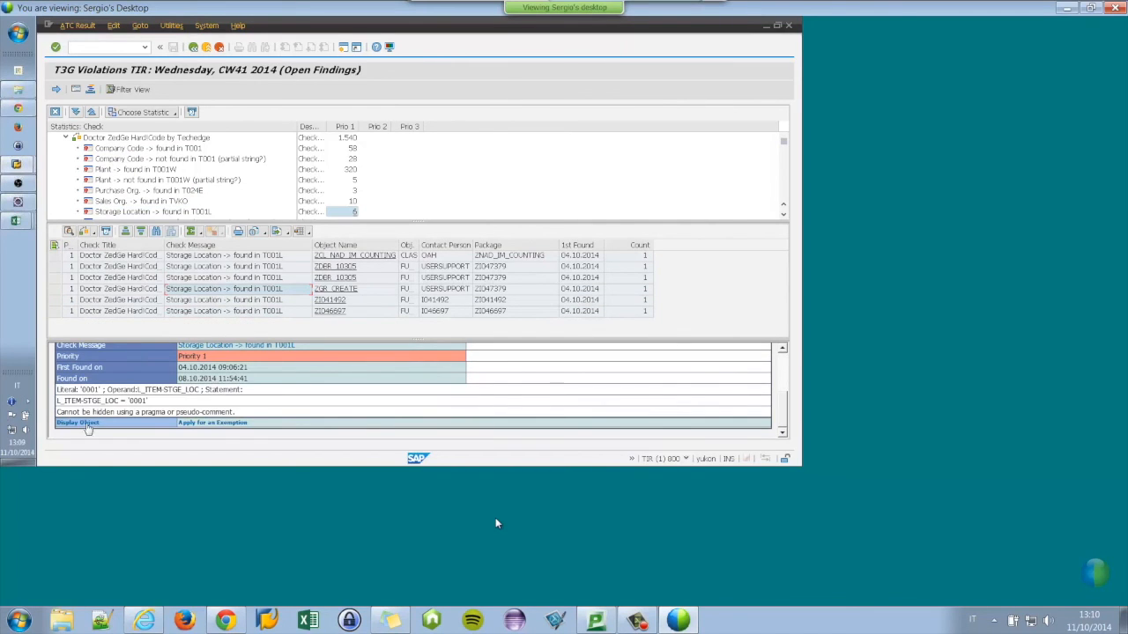
left_click(77, 422)
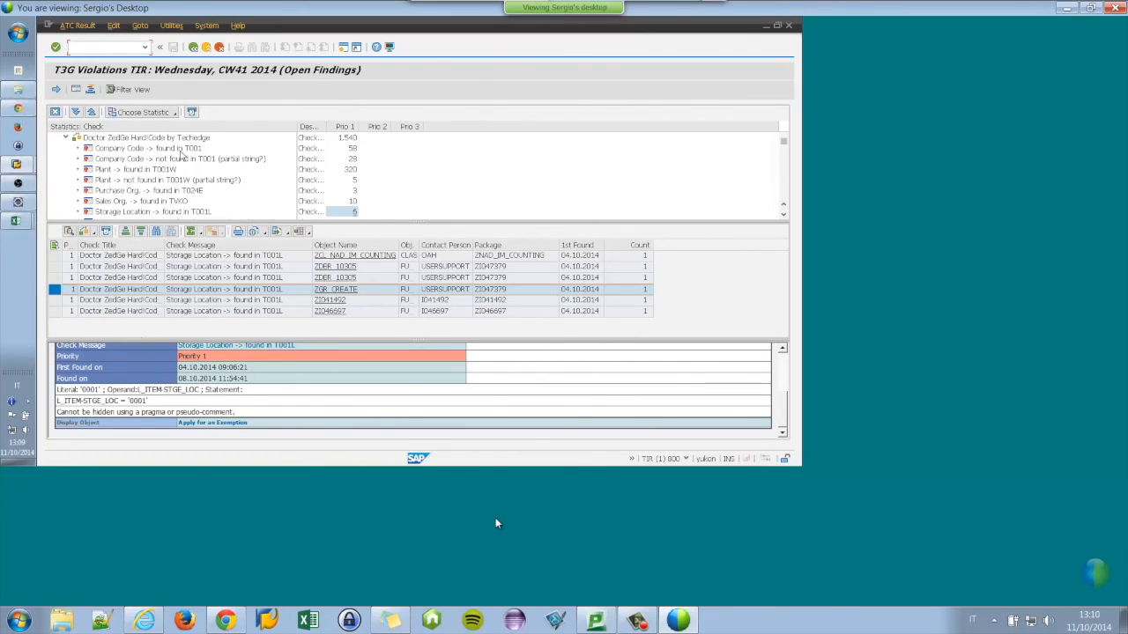
mouse_move(763, 373)
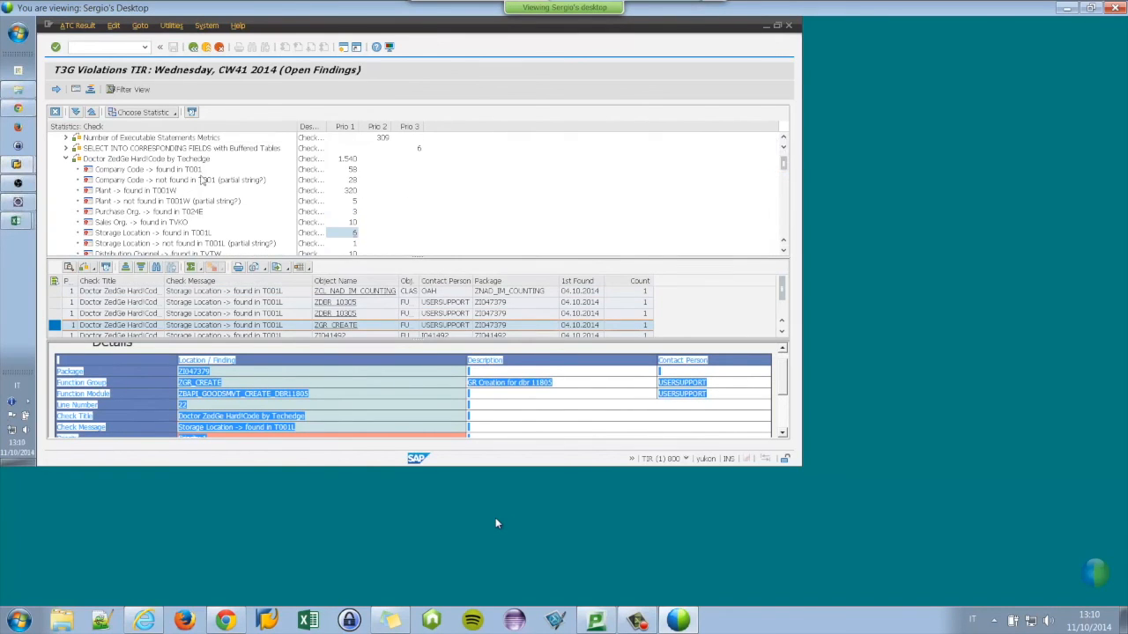
left_click(144, 159)
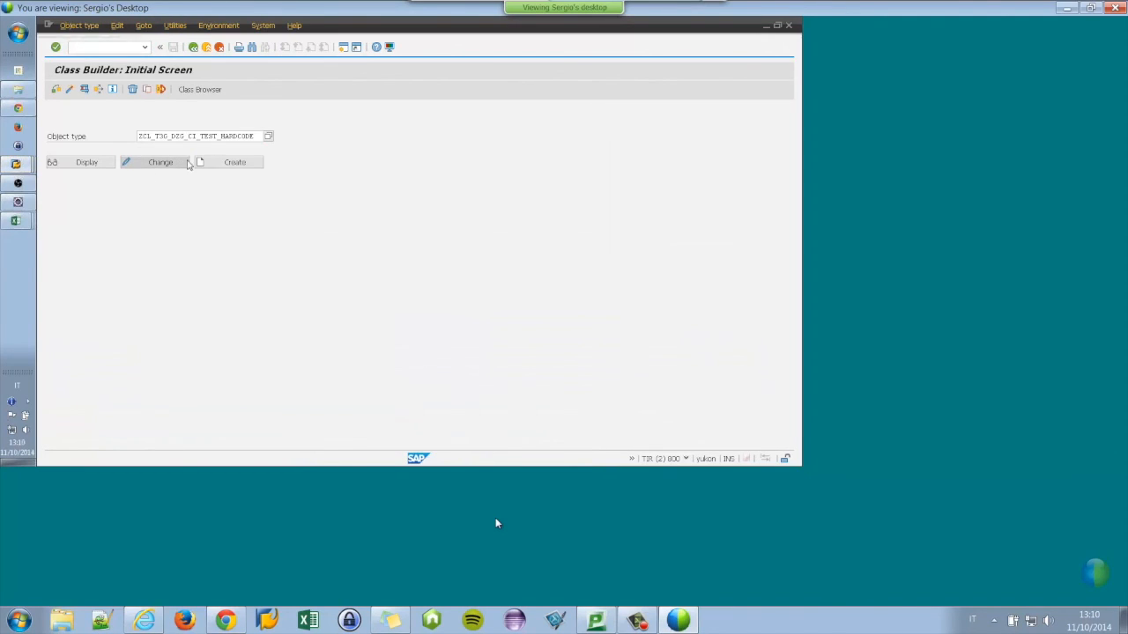
- View the methods of ZCL_T3G_DZG_CI_TEST_HARDCODE in change mode, then return with /n to the findings list
left_click(161, 162)
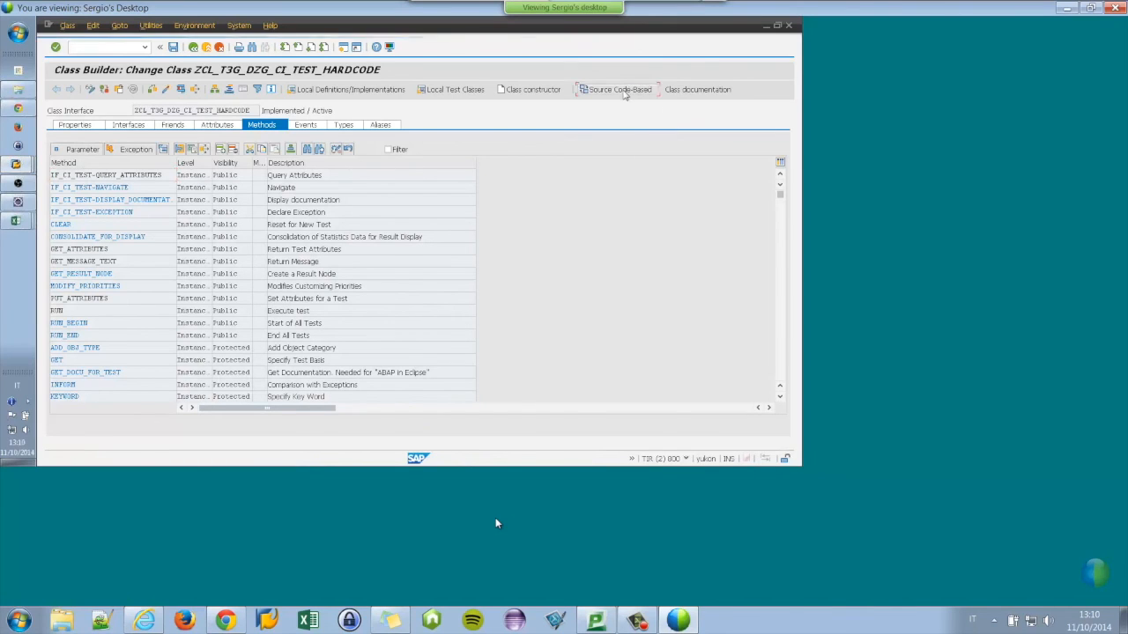
left_click(620, 88)
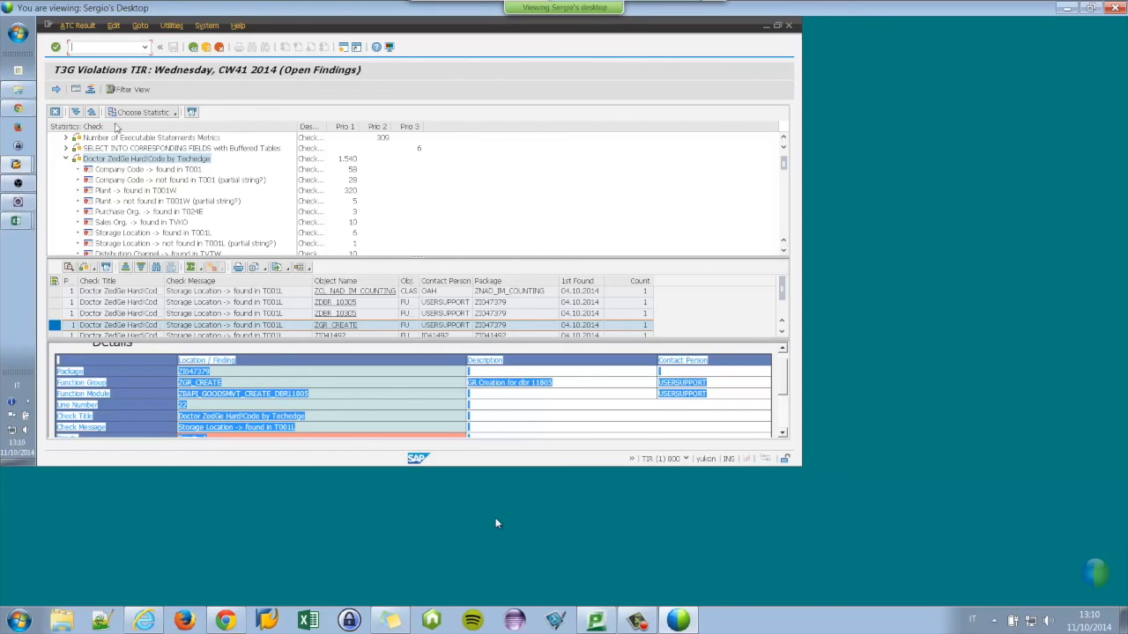
type("/ns")
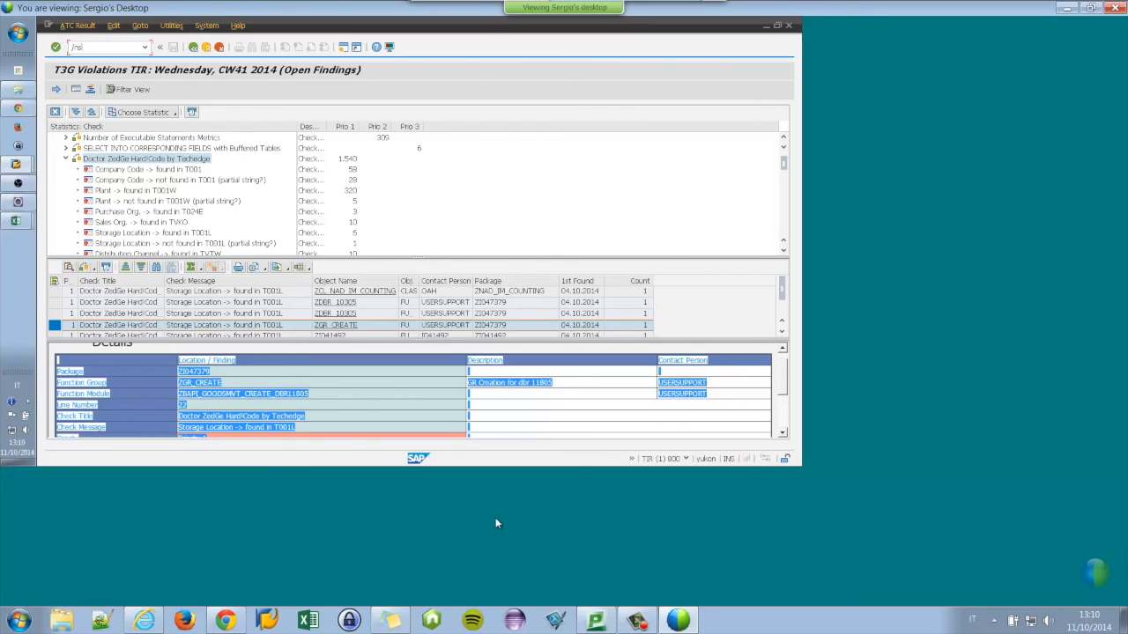